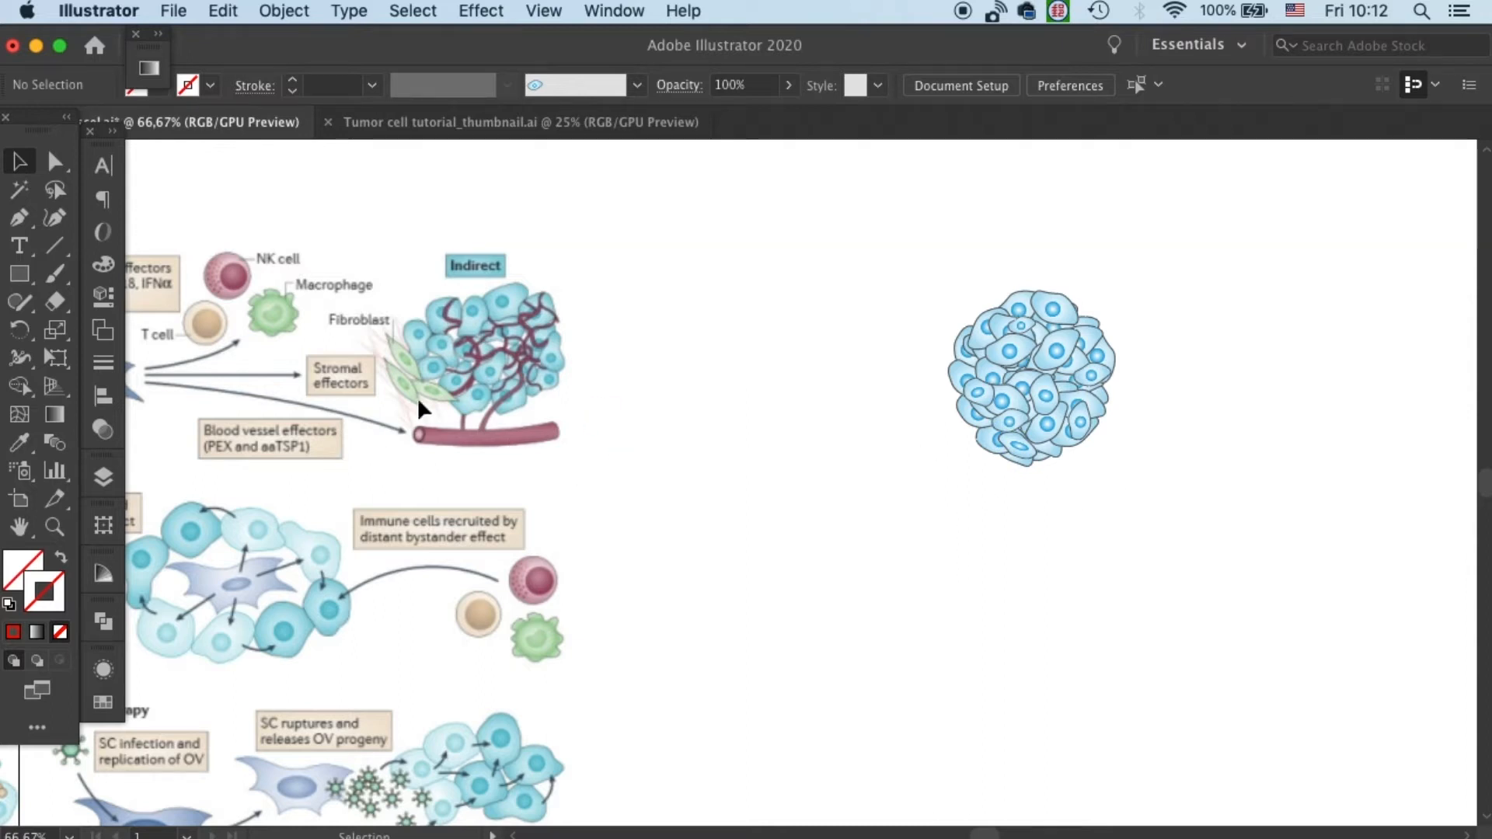
- Draw a curved Pen path beneath the cluster and give it a red 20 pt stroke
{"action": "left_click", "coordinate": [19, 217]}
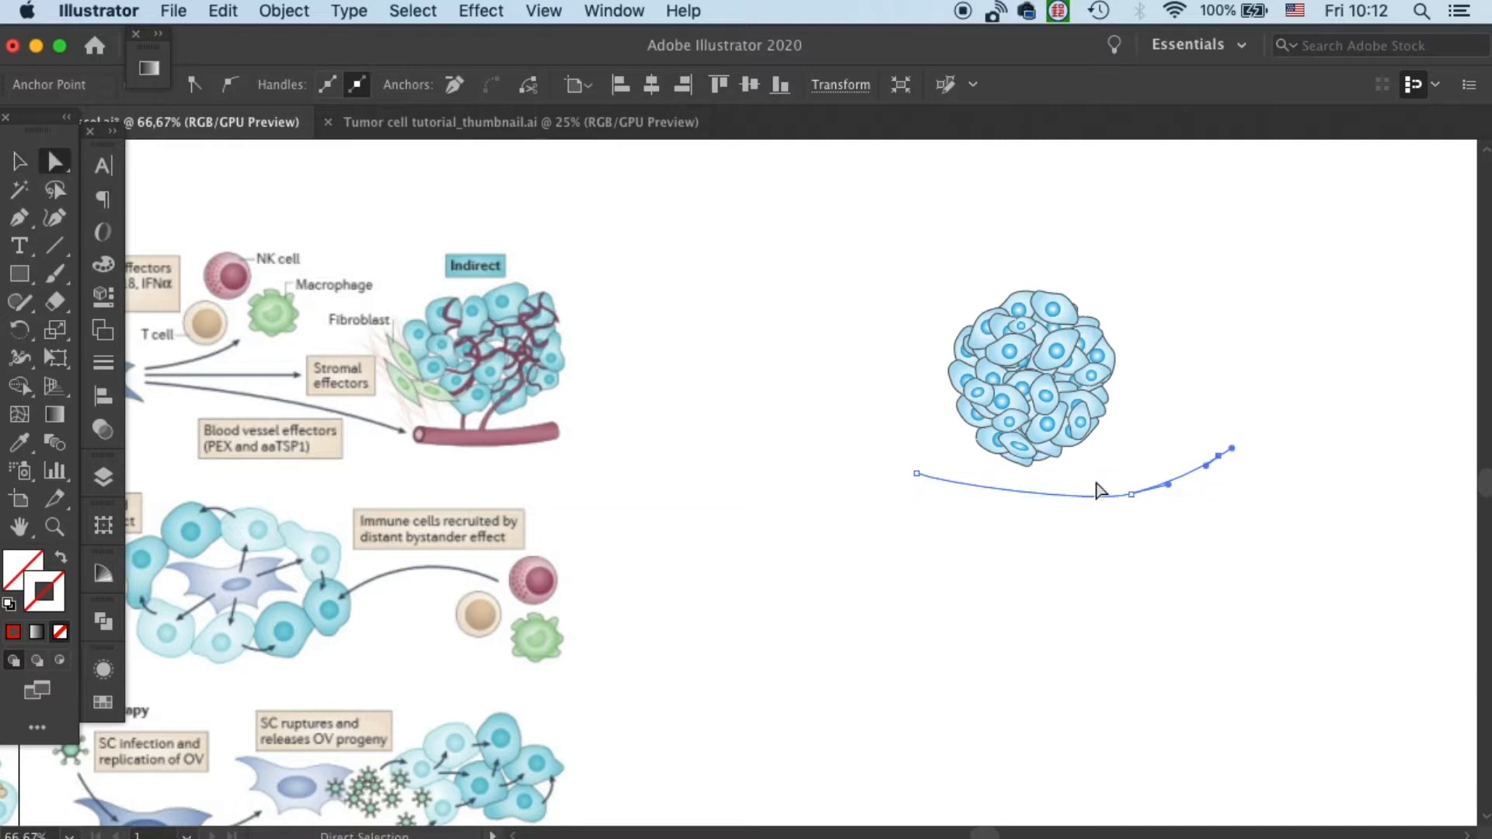
{"action": "left_click", "coordinate": [1092, 522]}
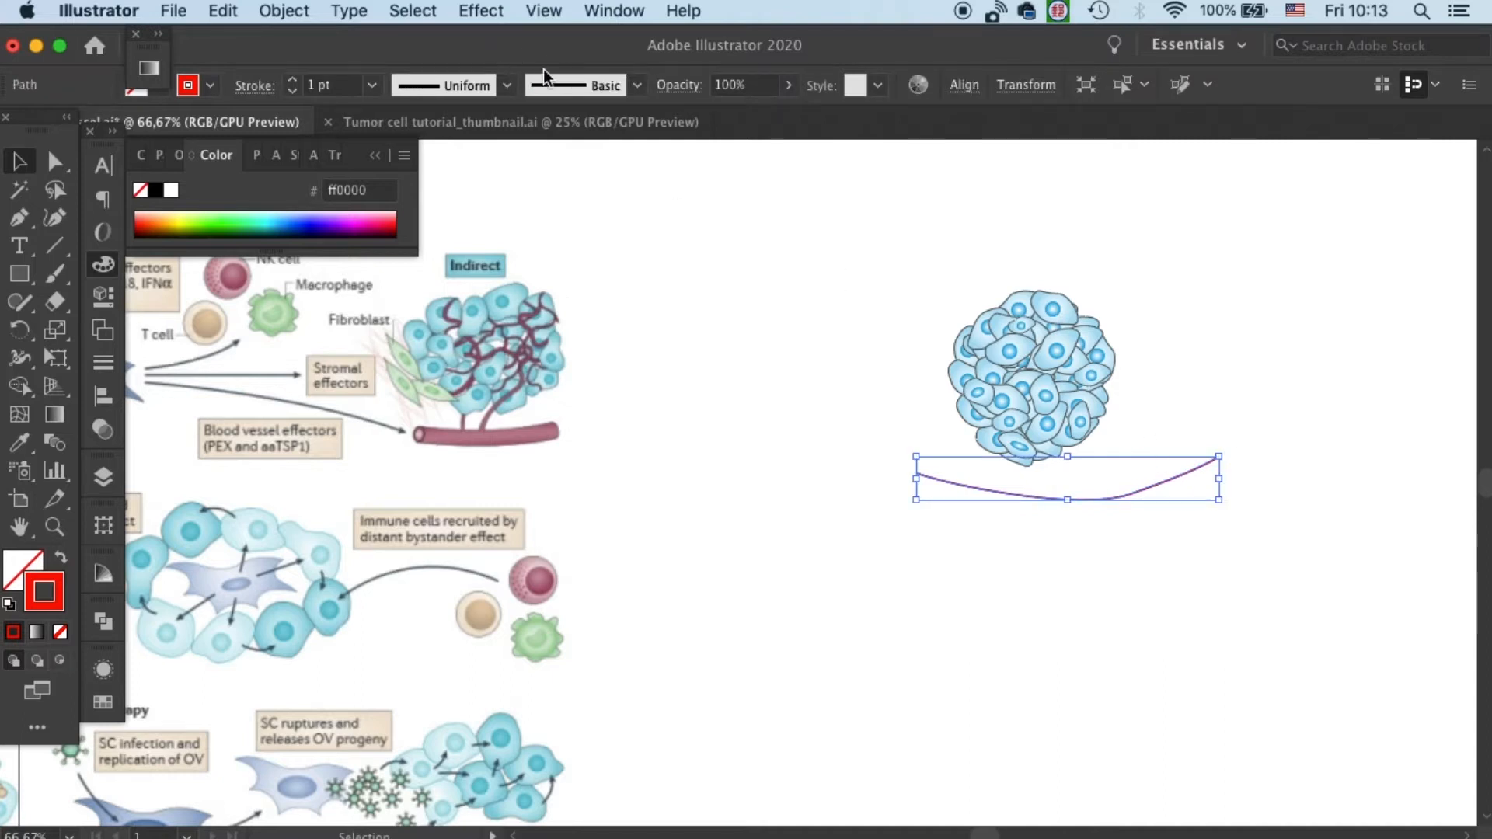
{"action": "left_click", "coordinate": [370, 84]}
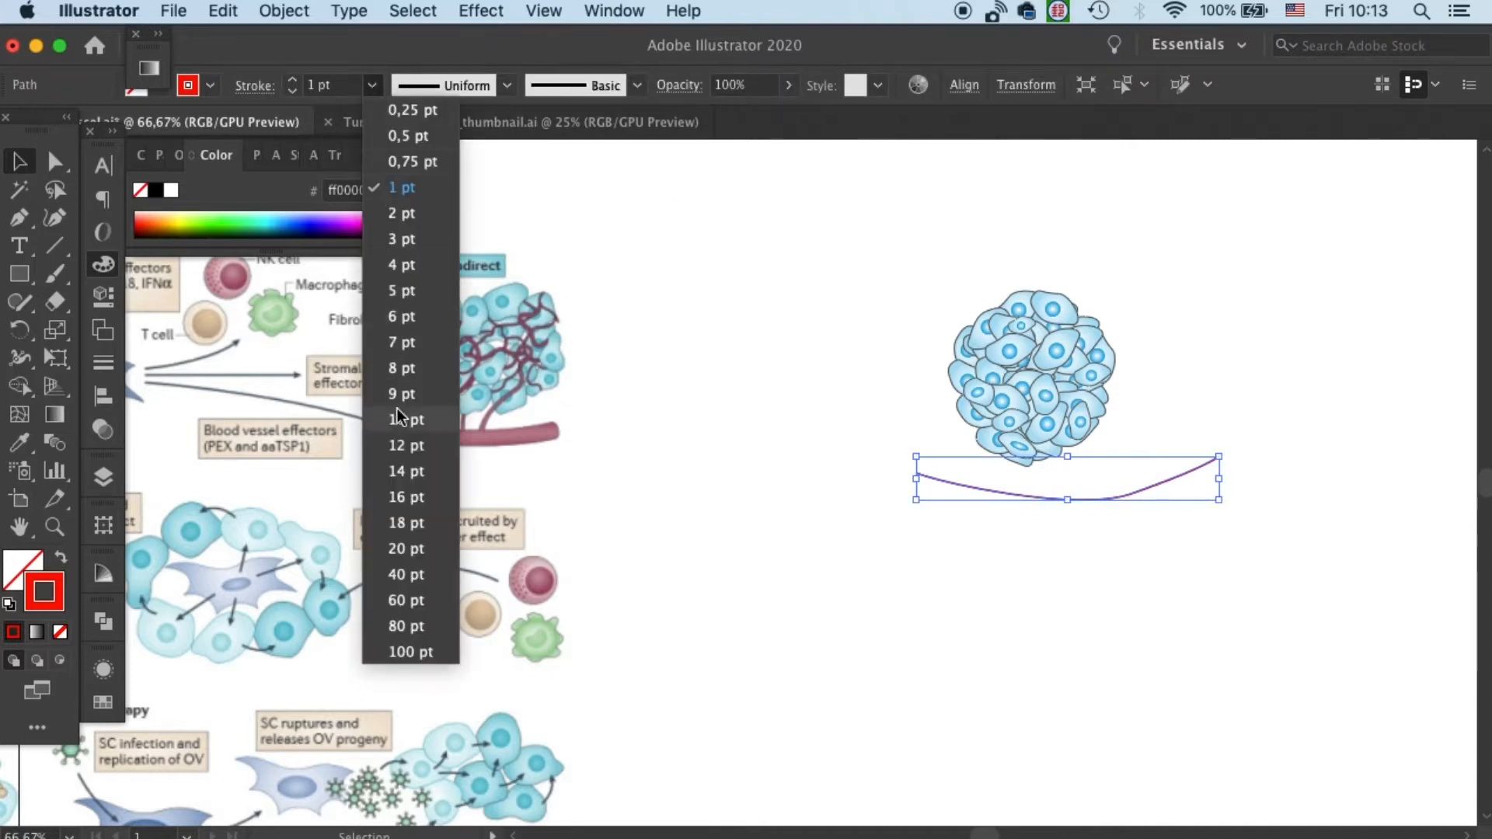
{"action": "left_click", "coordinate": [406, 574]}
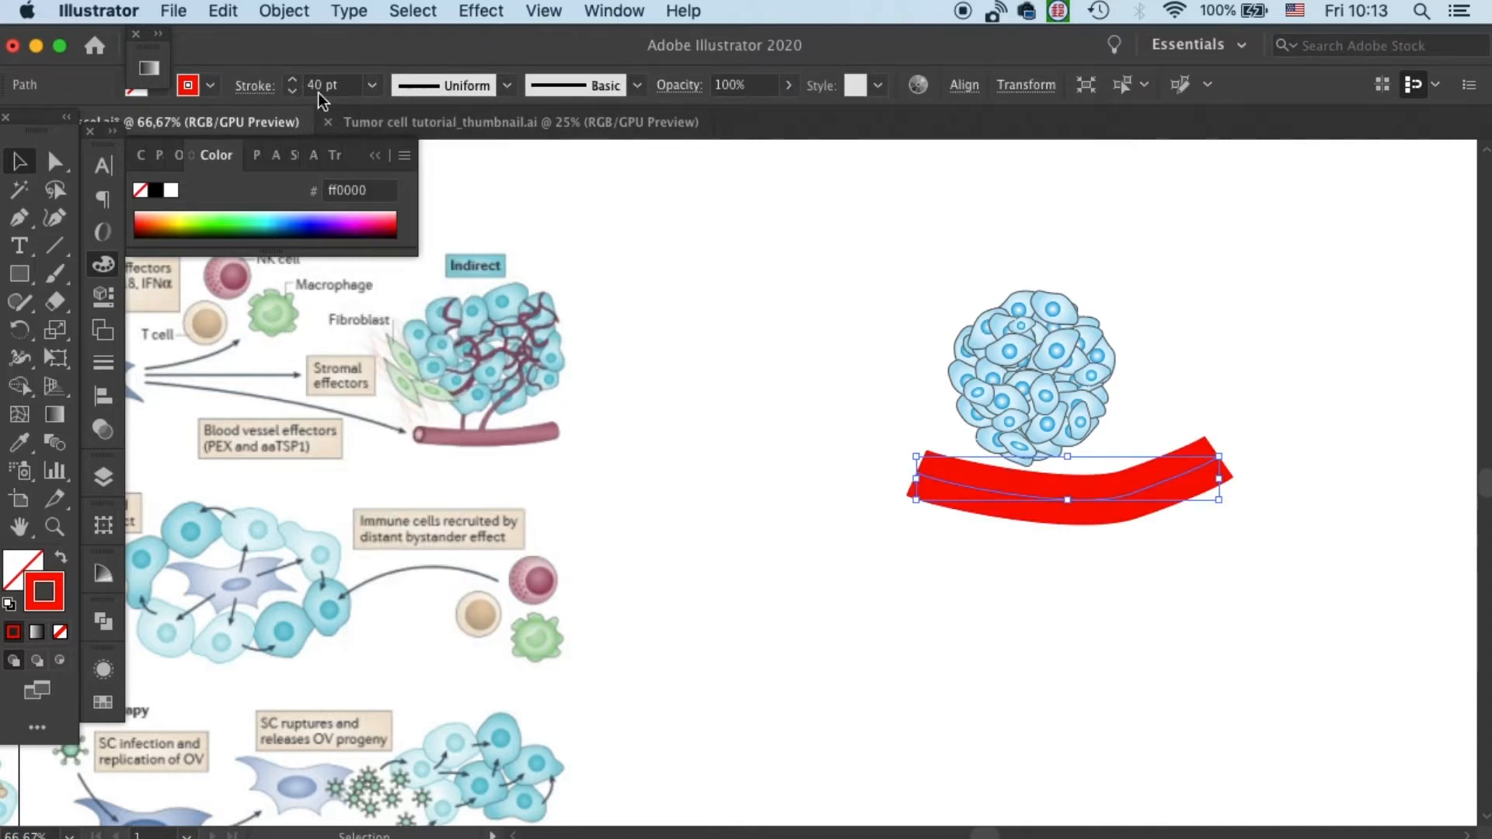
{"action": "left_click", "coordinate": [293, 90]}
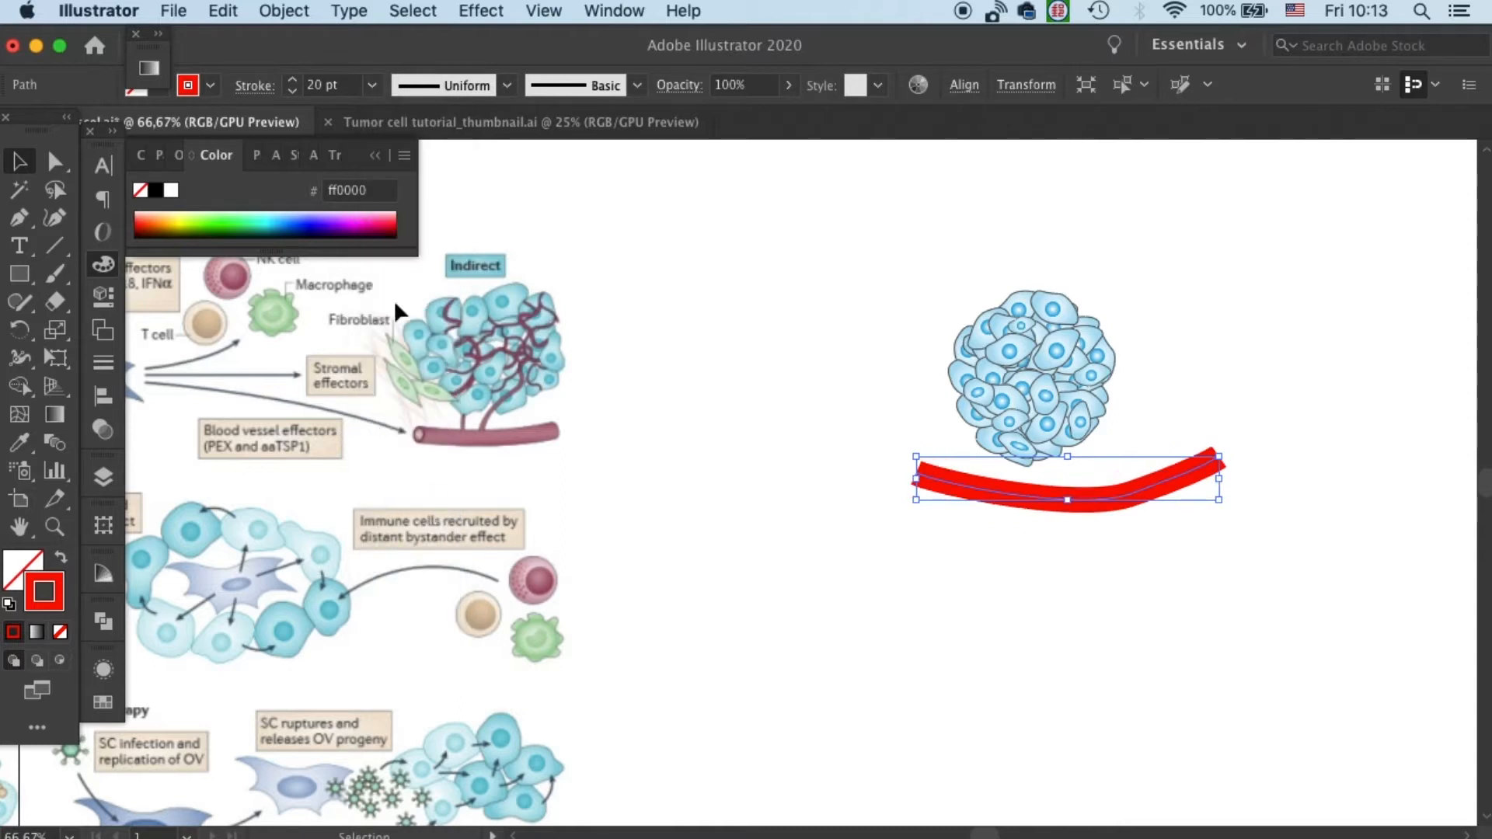
{"action": "mouse_move", "coordinate": [370, 59]}
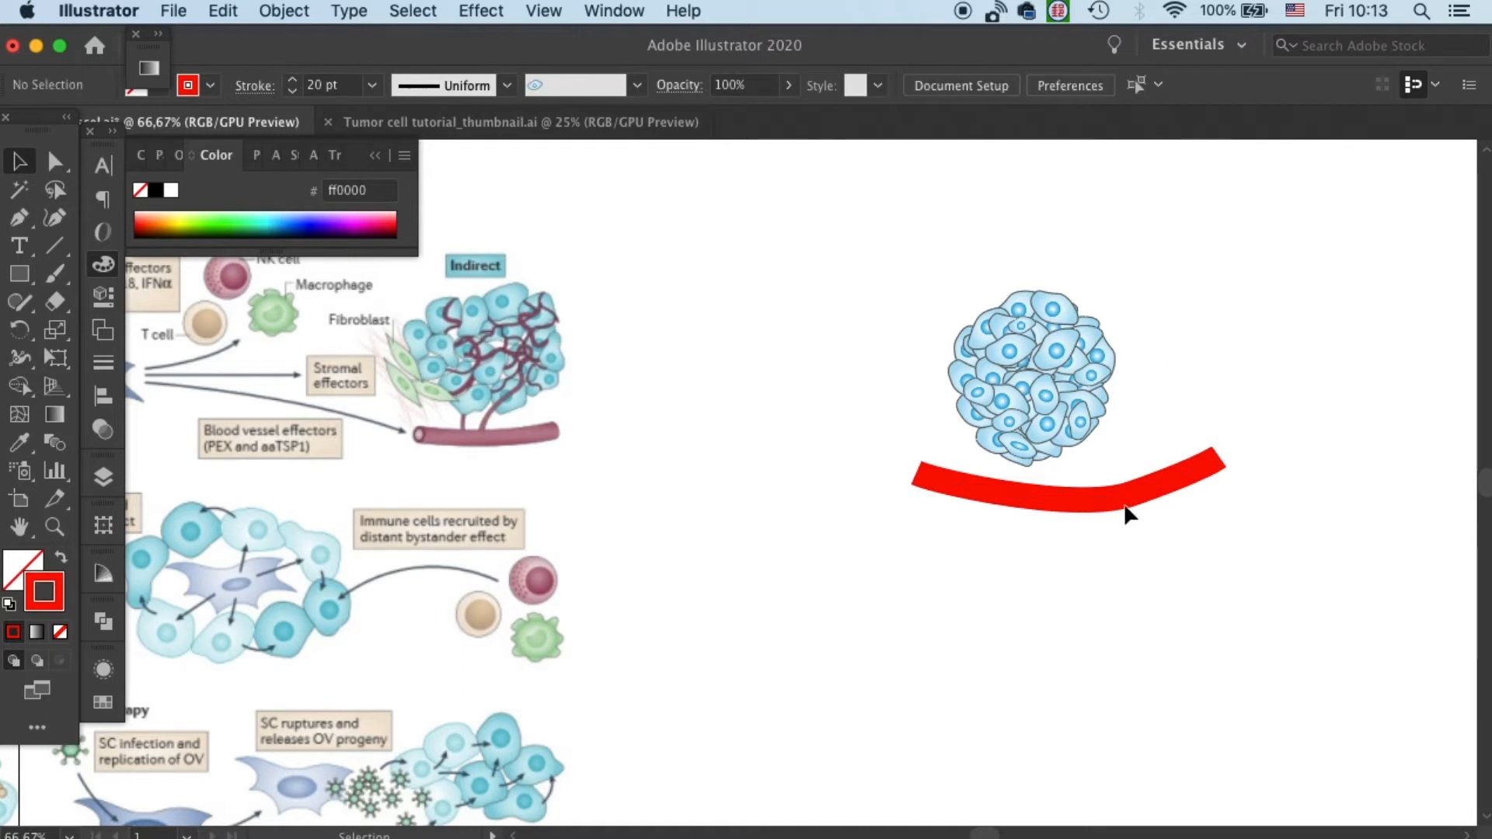
- Reposition the red curve, then adjust its middle and left anchor points into a smoother arc
{"action": "left_click", "coordinate": [1131, 503]}
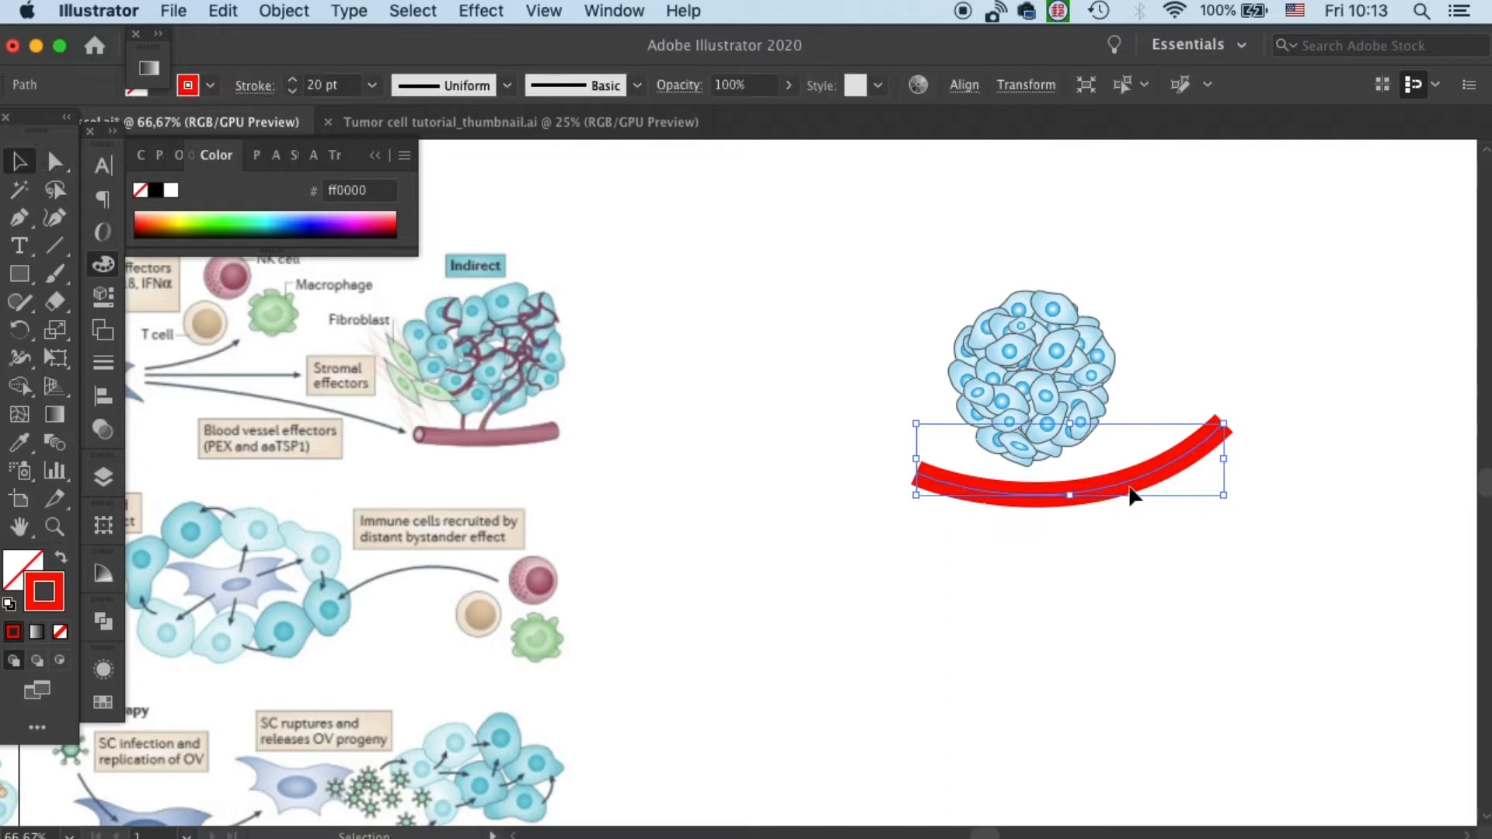
{"action": "mouse_move", "coordinate": [1104, 503]}
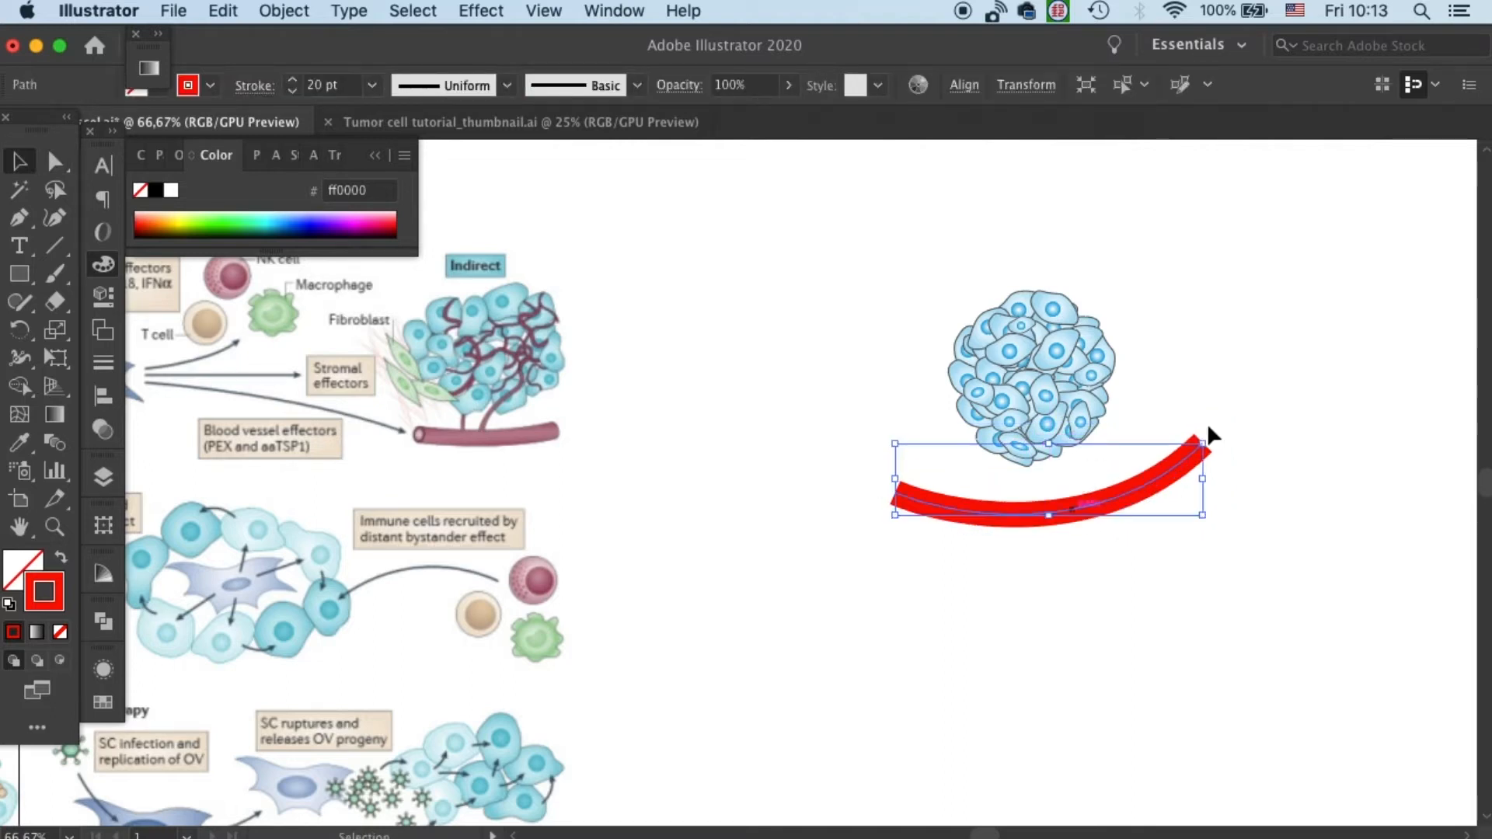
{"action": "left_click", "coordinate": [1152, 495]}
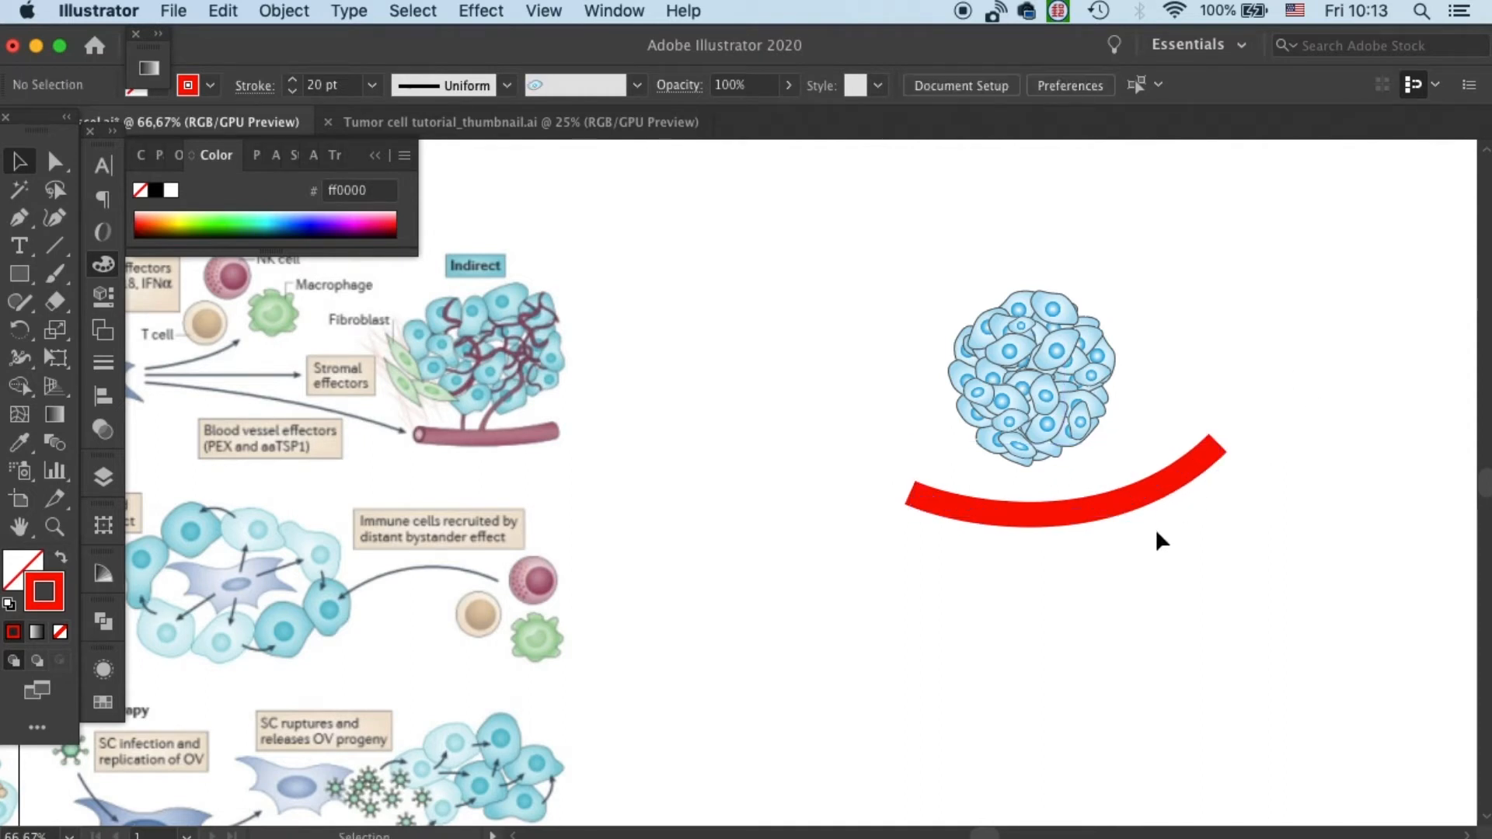
{"action": "mouse_move", "coordinate": [961, 487]}
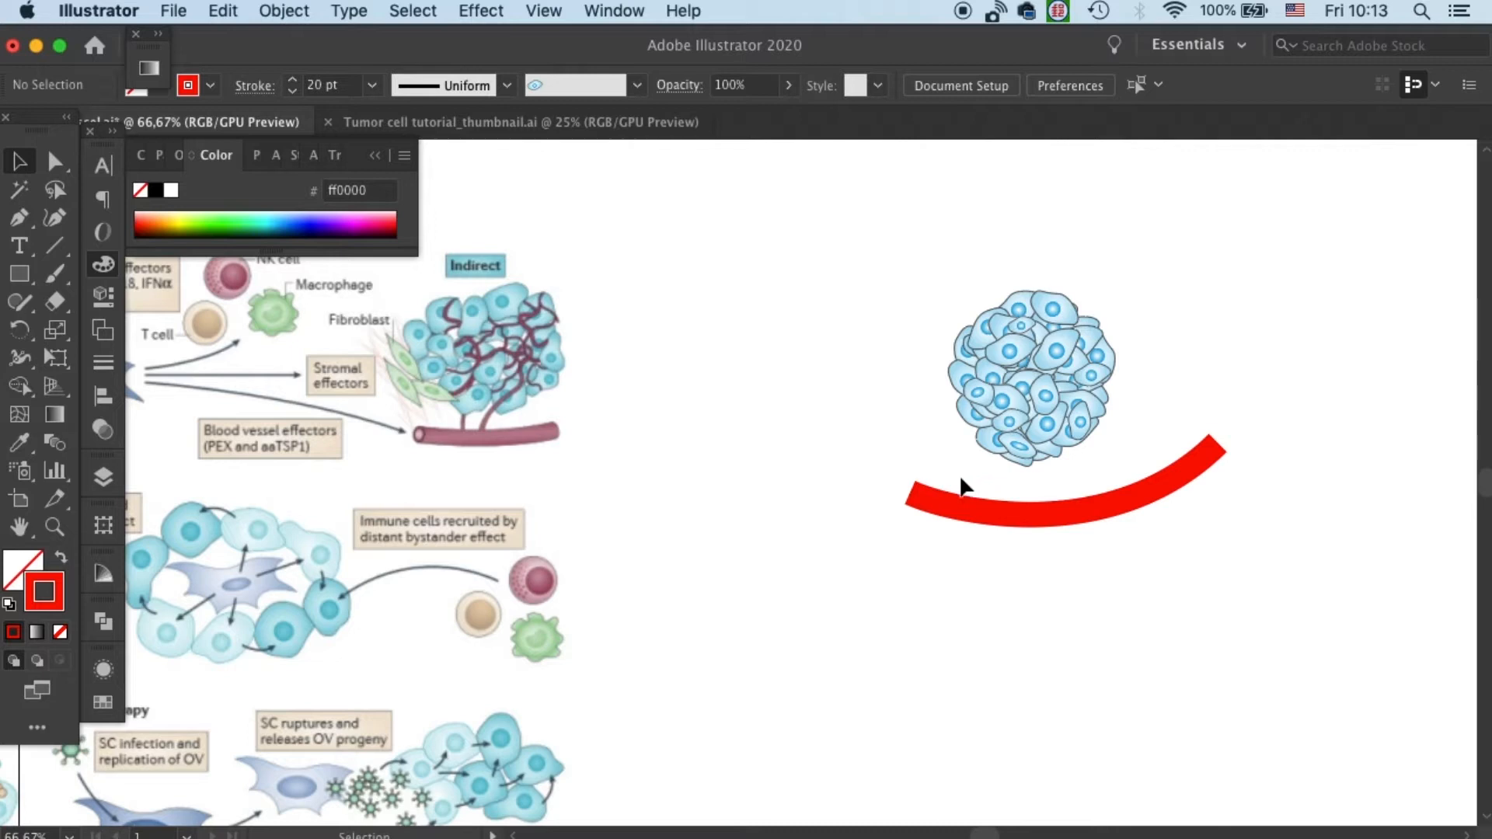
{"action": "left_click", "coordinate": [931, 491]}
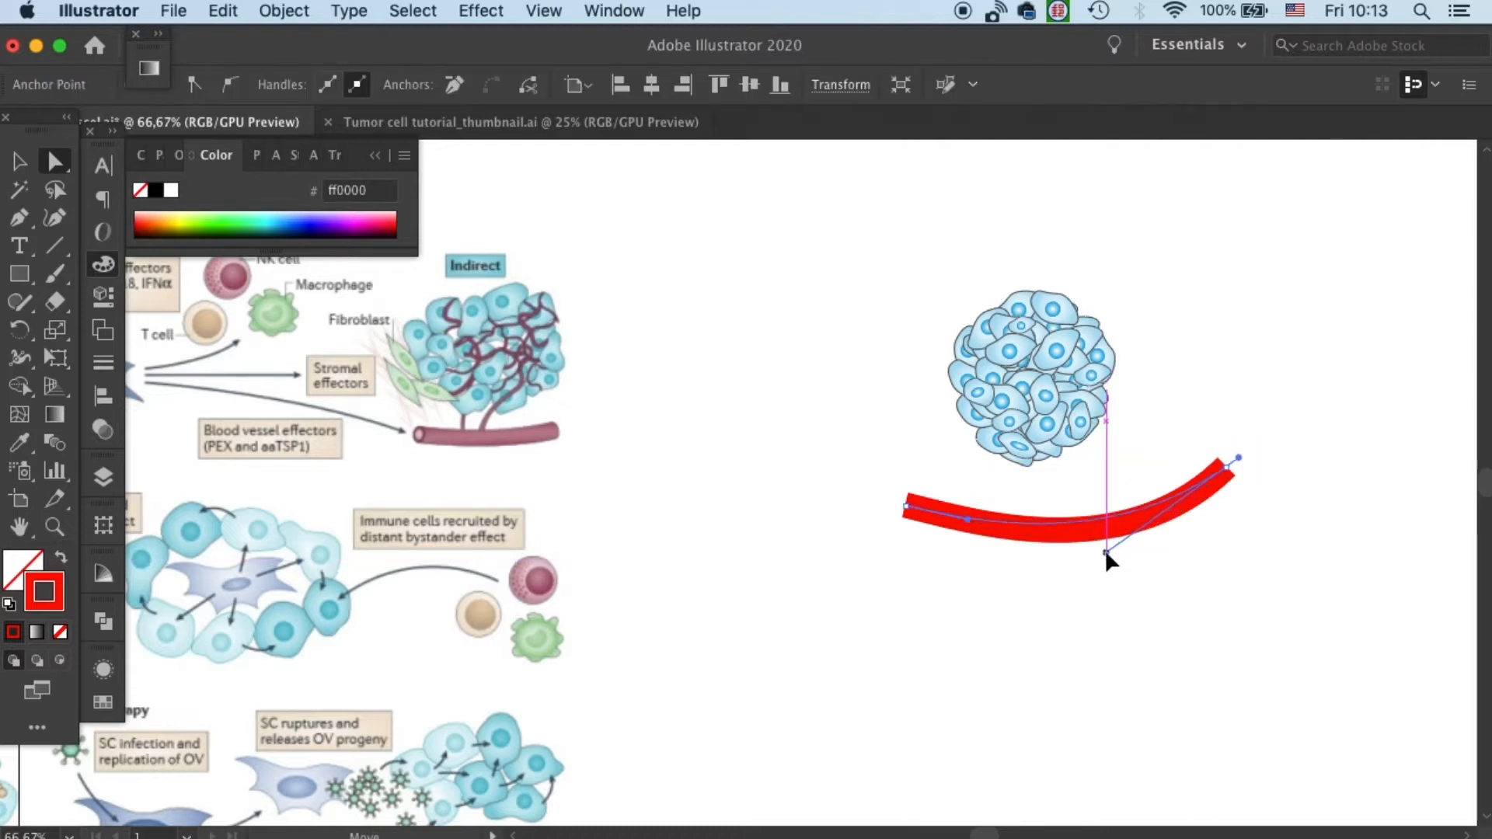
{"action": "left_click", "coordinate": [18, 161]}
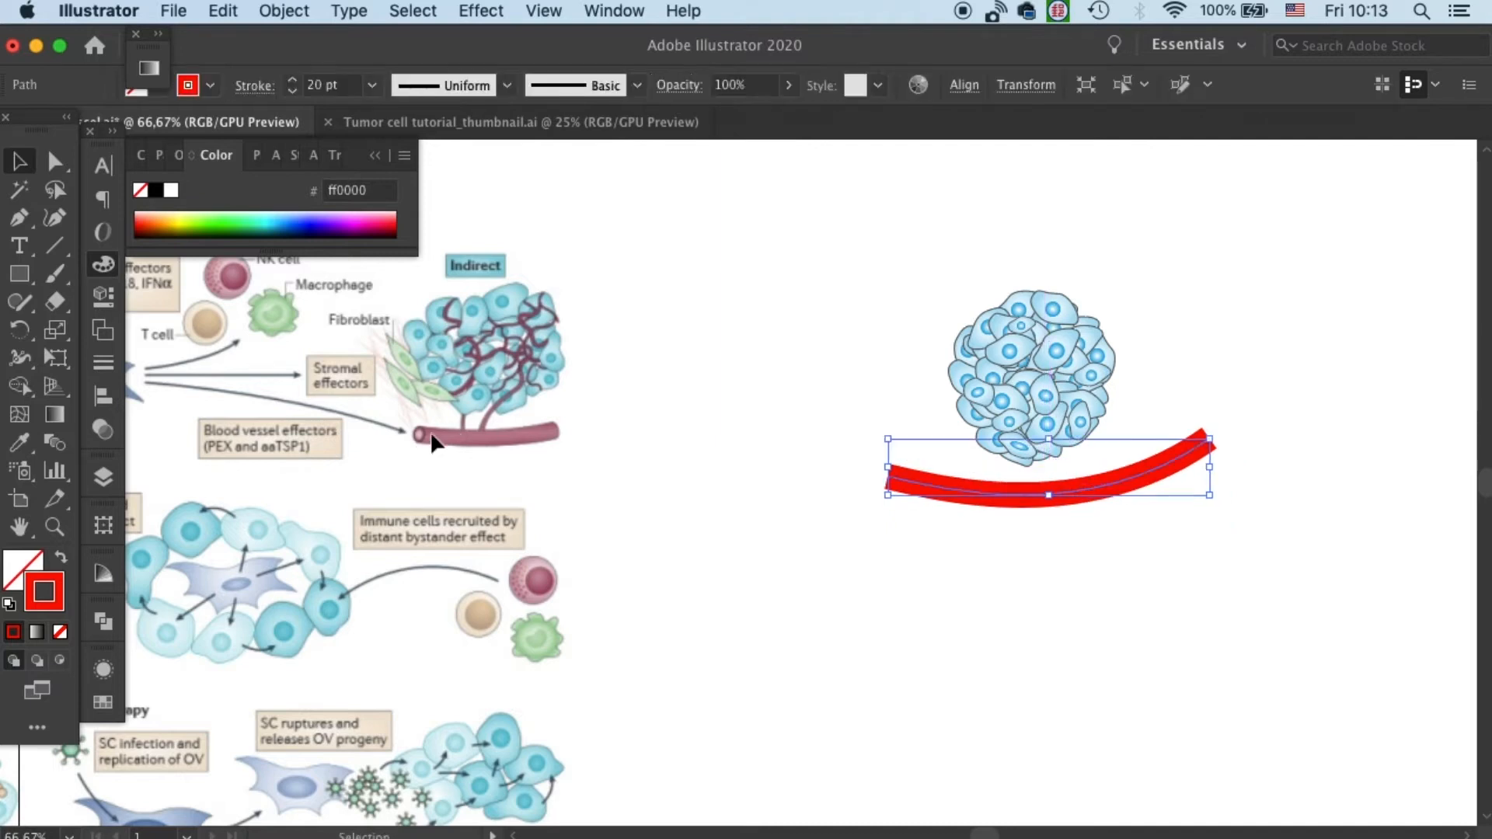
{"action": "left_click", "coordinate": [911, 508]}
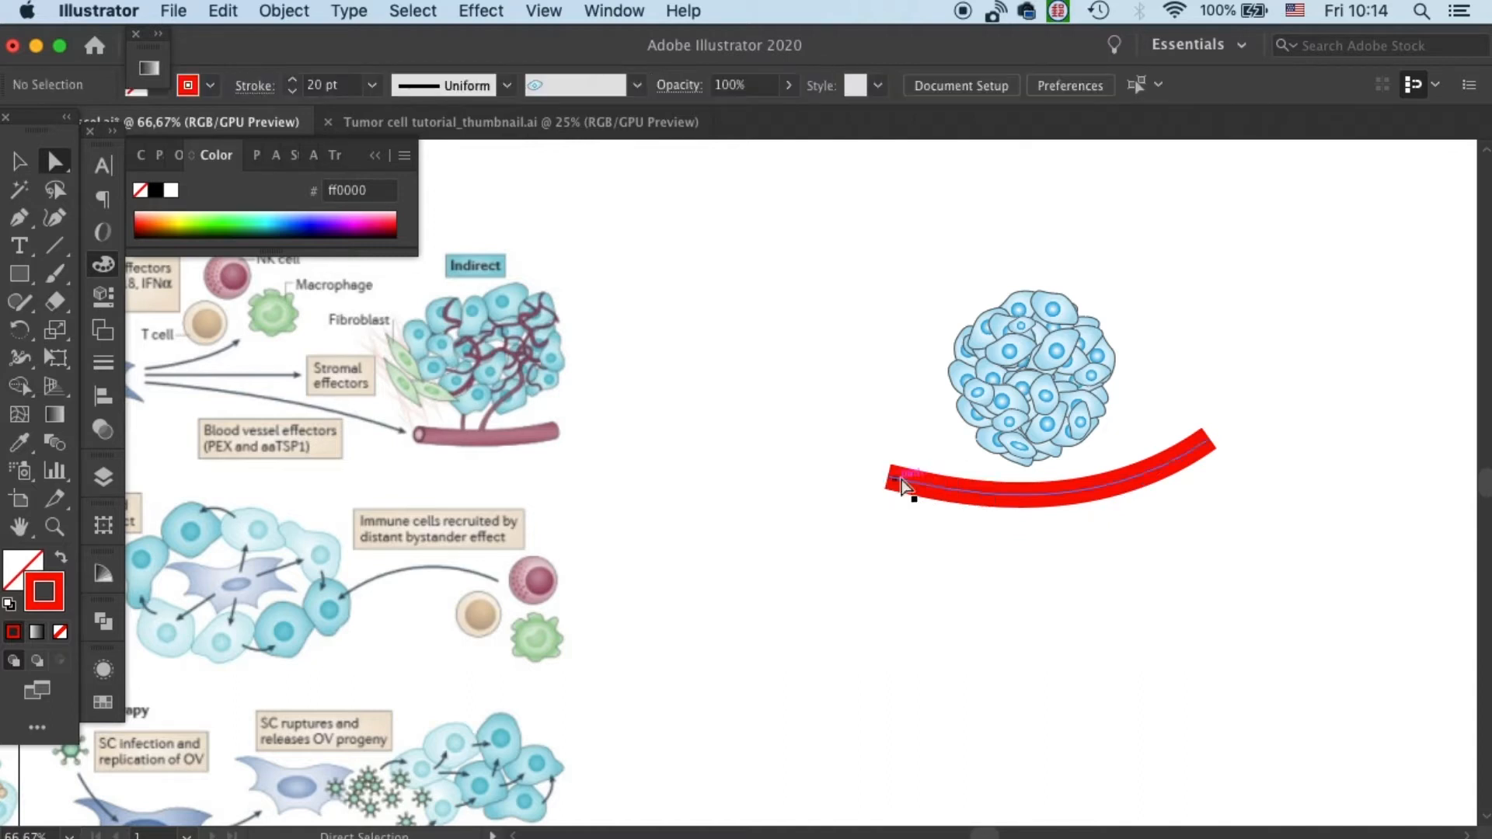
{"action": "left_click", "coordinate": [894, 480]}
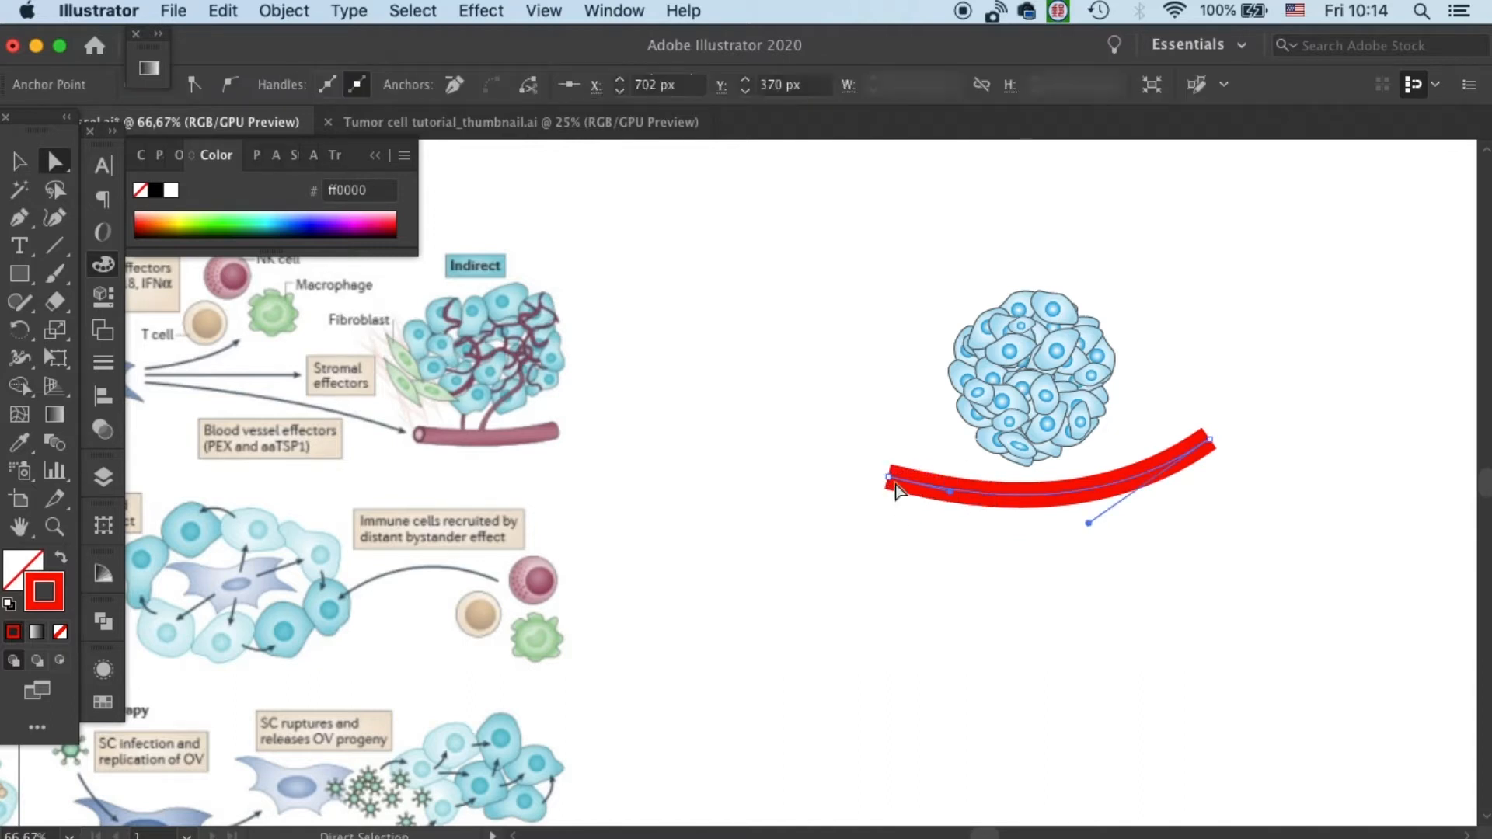
{"action": "left_click", "coordinate": [1089, 509]}
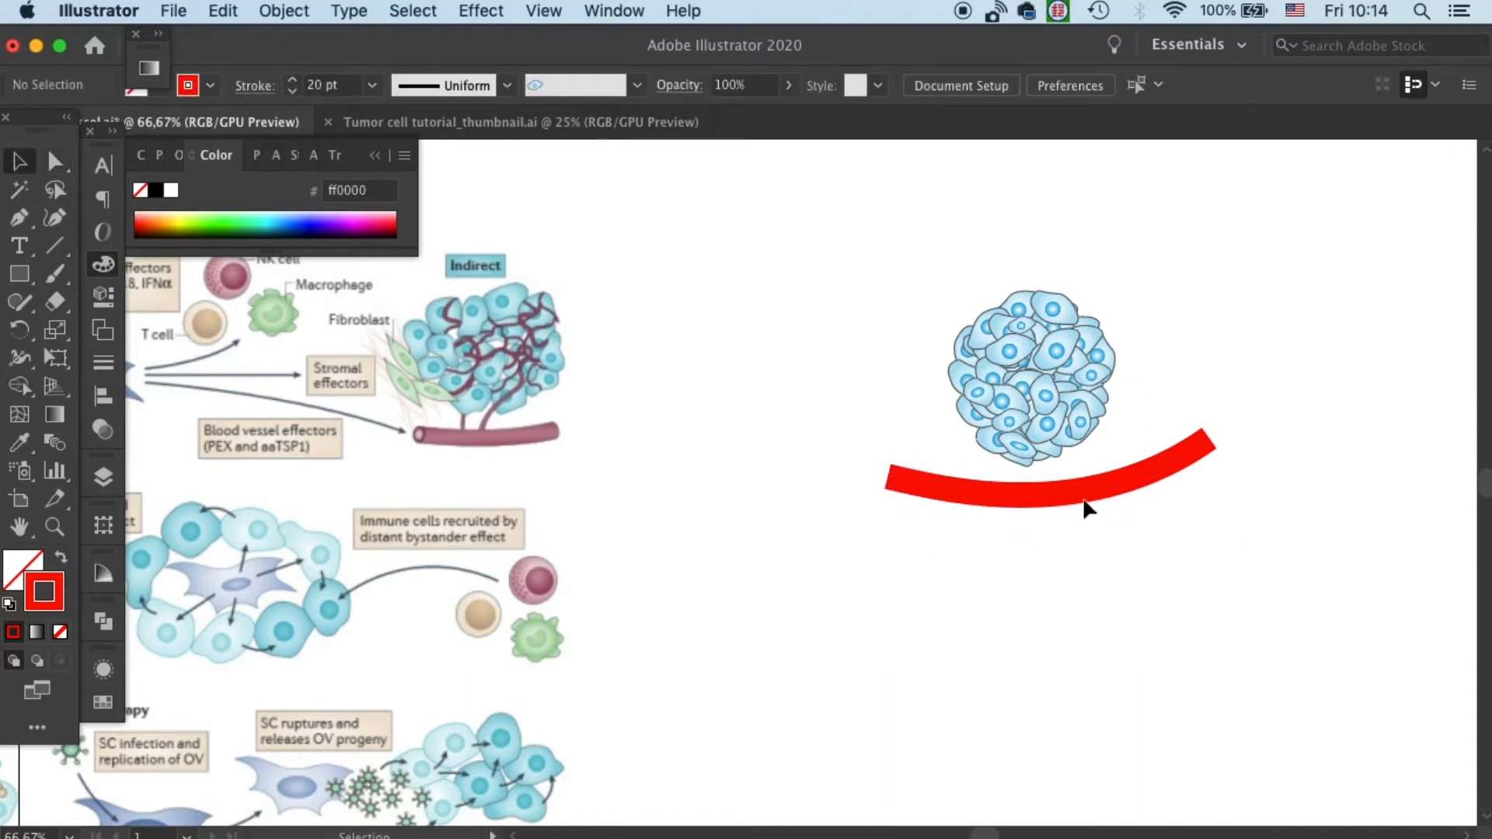
{"action": "left_click", "coordinate": [1046, 481]}
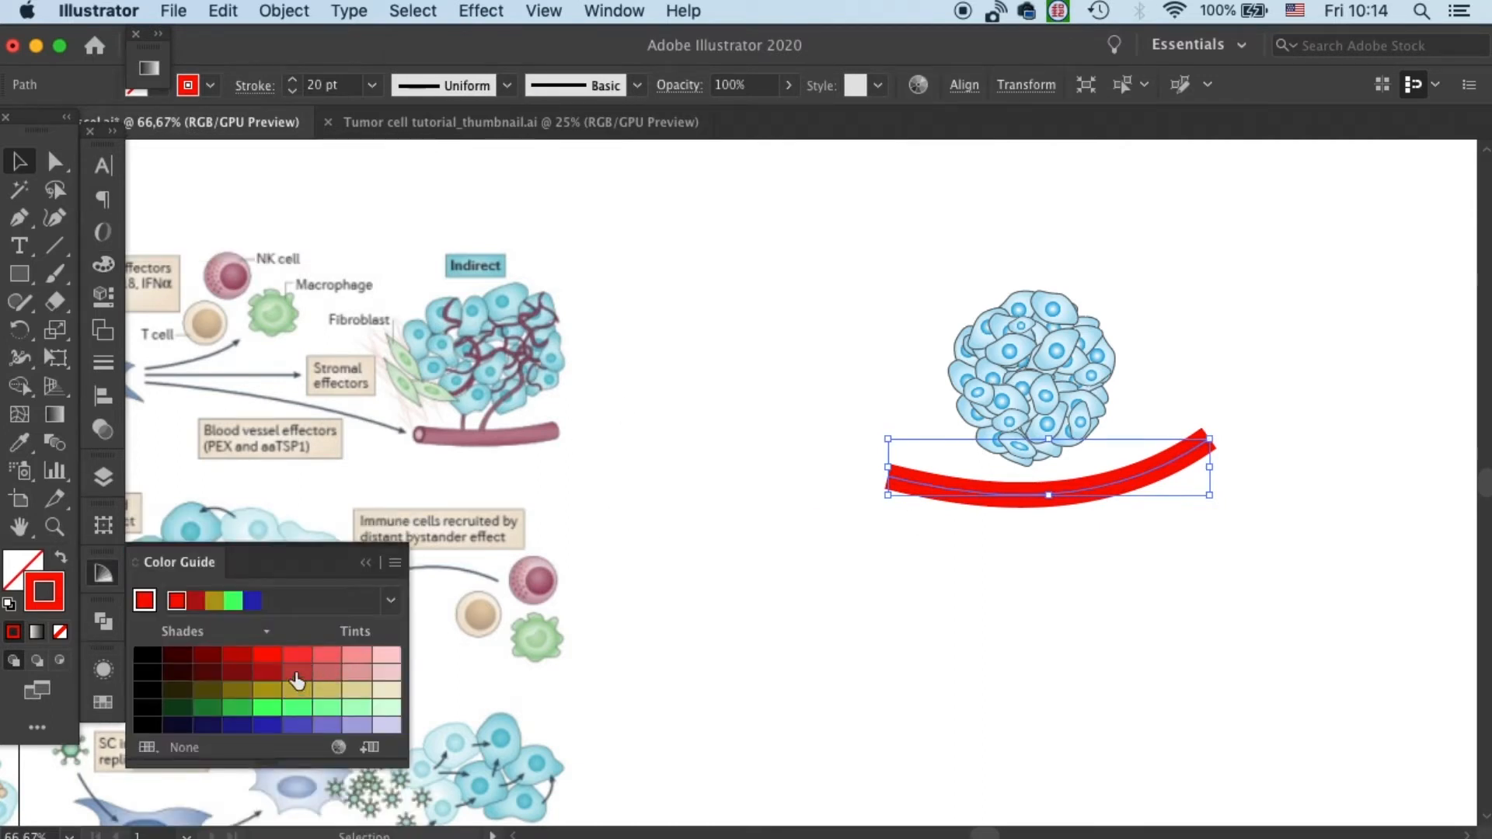
- Apply a darker, muted red swatch from the Color Guide to the curve's stroke
{"action": "left_click", "coordinate": [296, 671]}
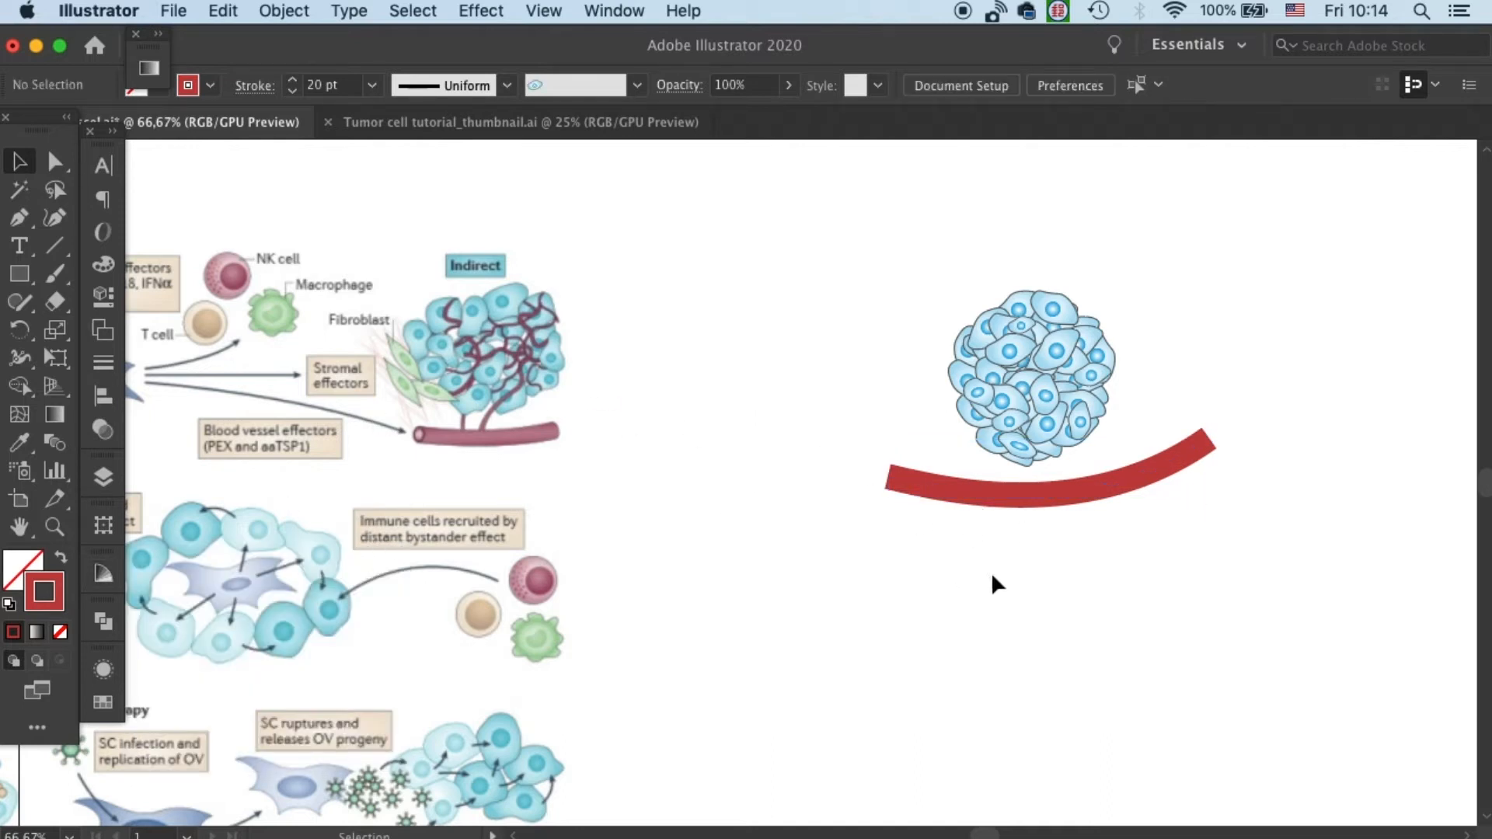
{"action": "mouse_move", "coordinate": [861, 431]}
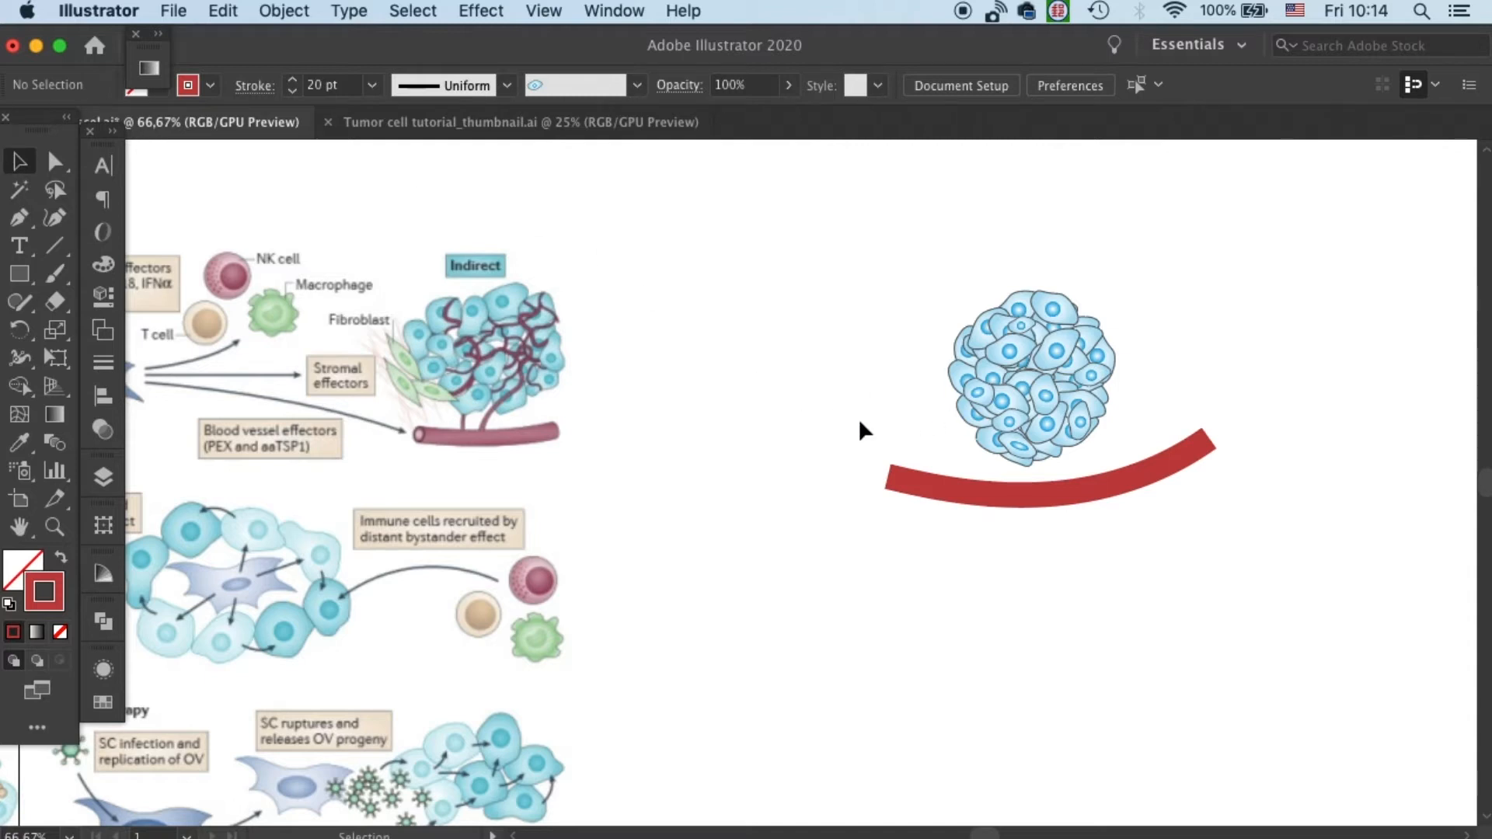
{"action": "mouse_move", "coordinate": [121, 182]}
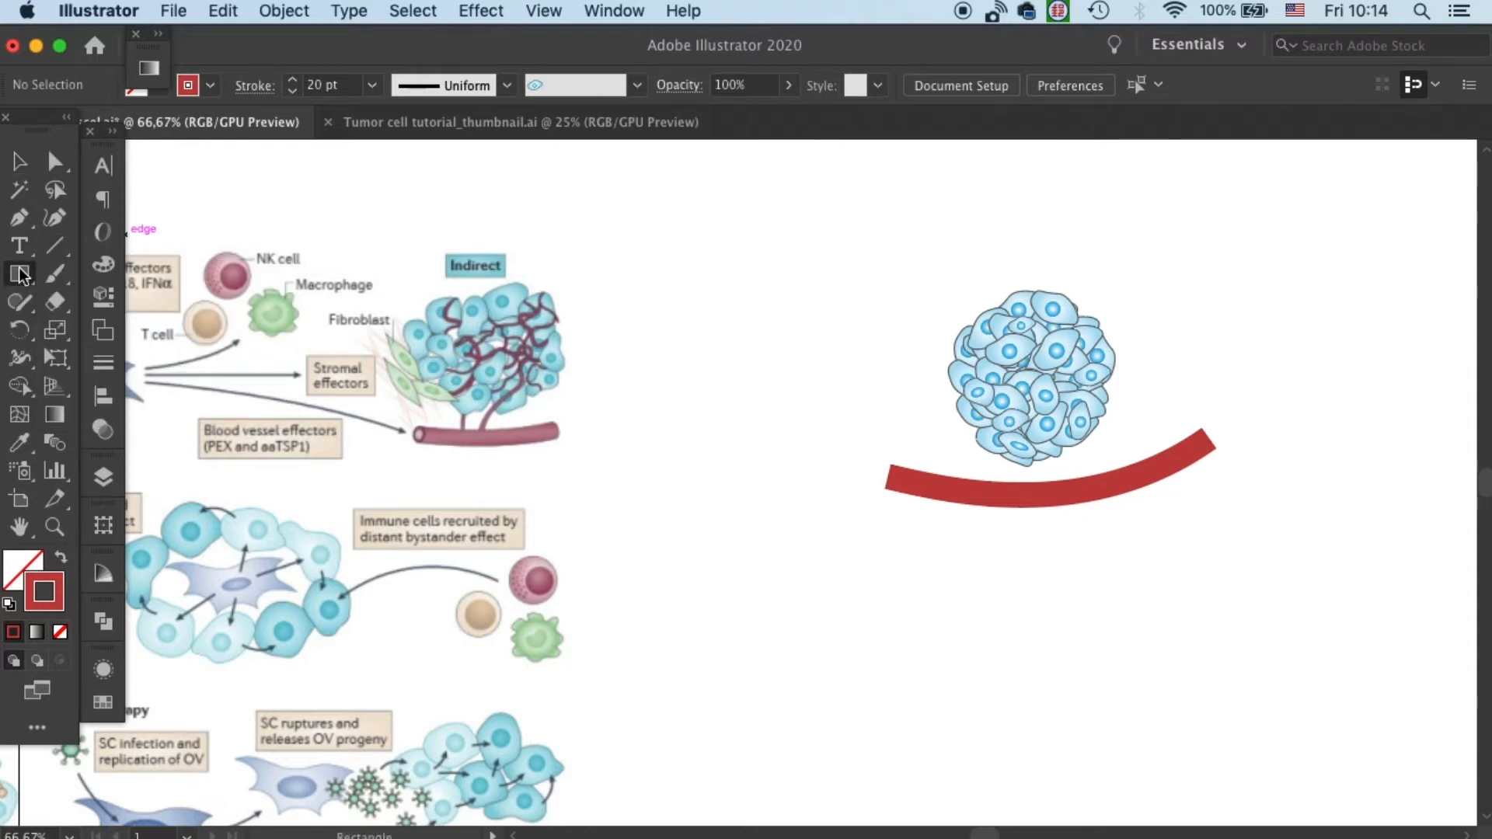
- Draw an ellipse and fill it with a lighter red tint from the Color Guide
{"action": "left_click", "coordinate": [18, 273]}
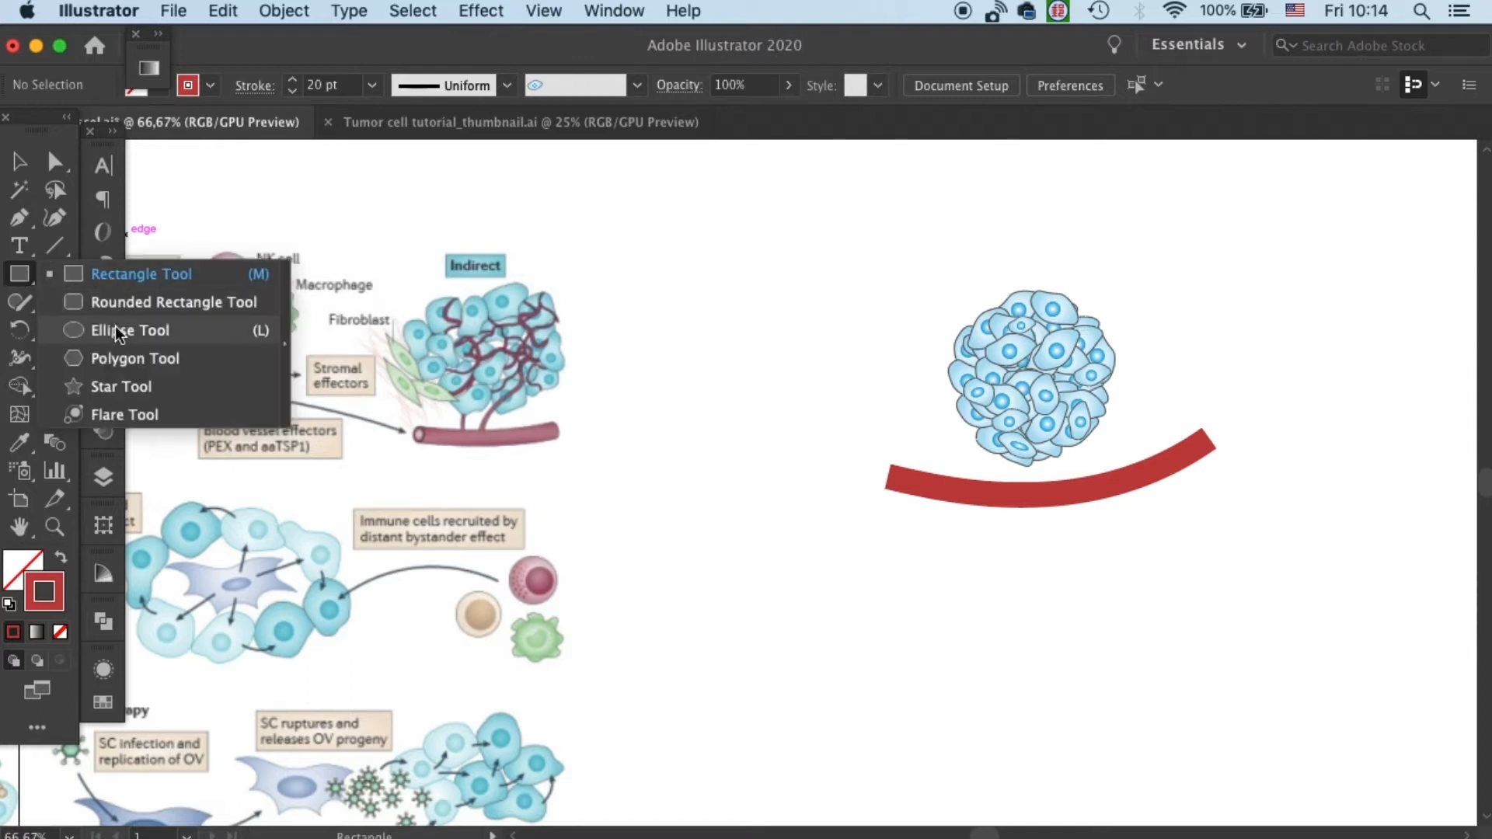
{"action": "left_click", "coordinate": [130, 331]}
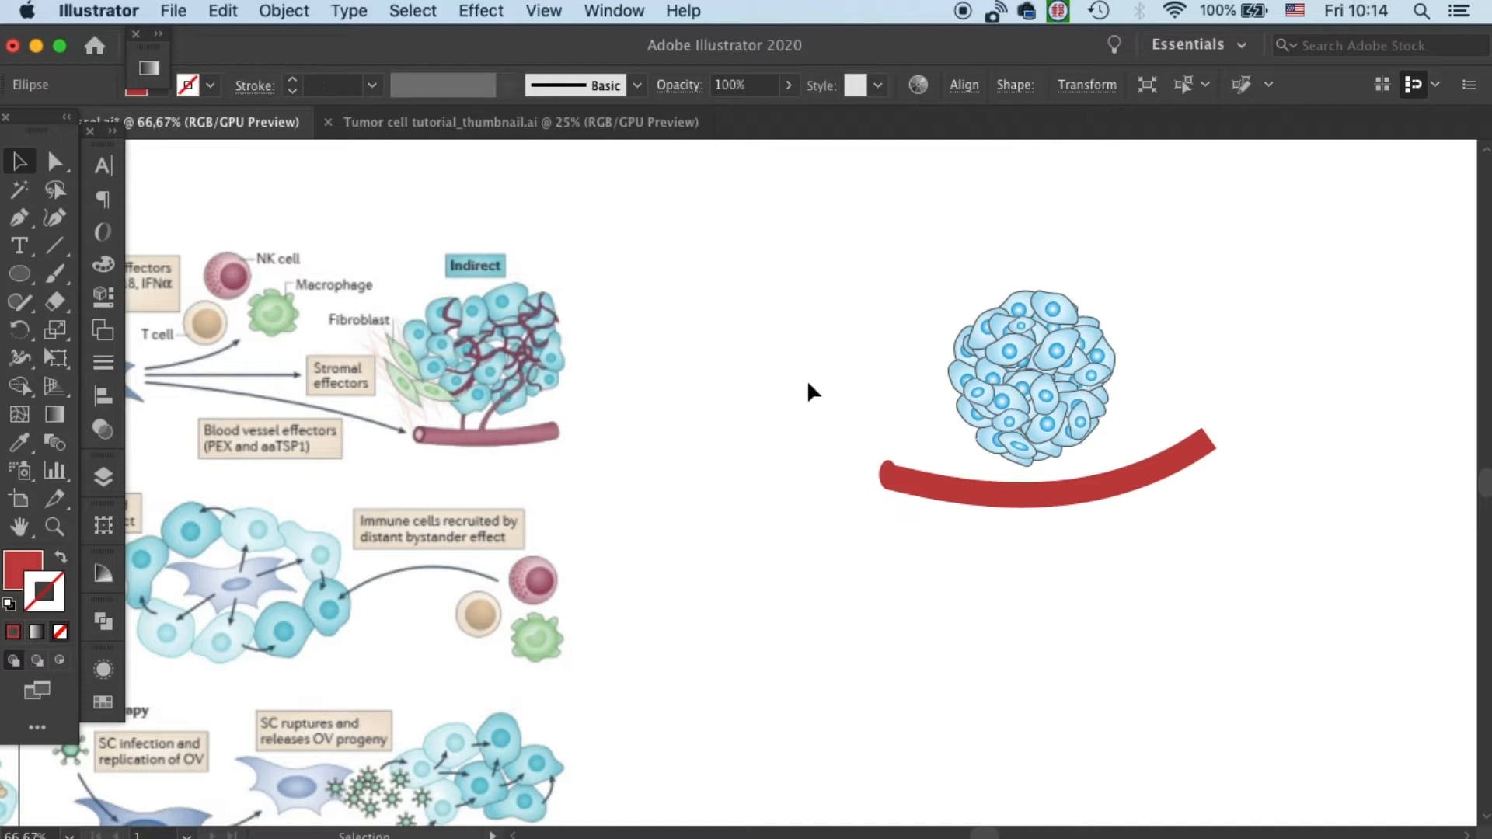
{"action": "left_click", "coordinate": [918, 473]}
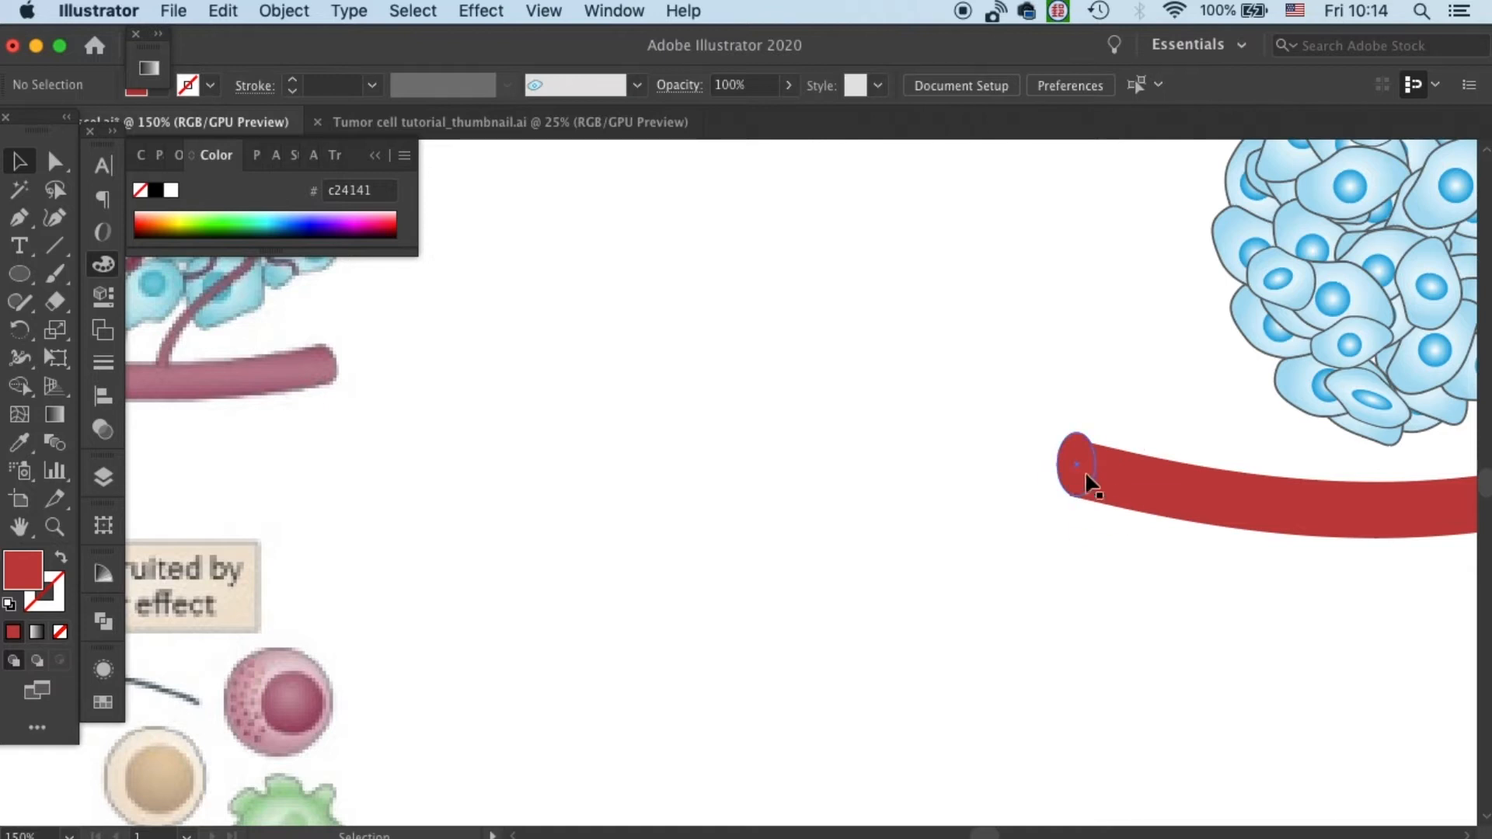
{"action": "left_click", "coordinate": [1075, 467]}
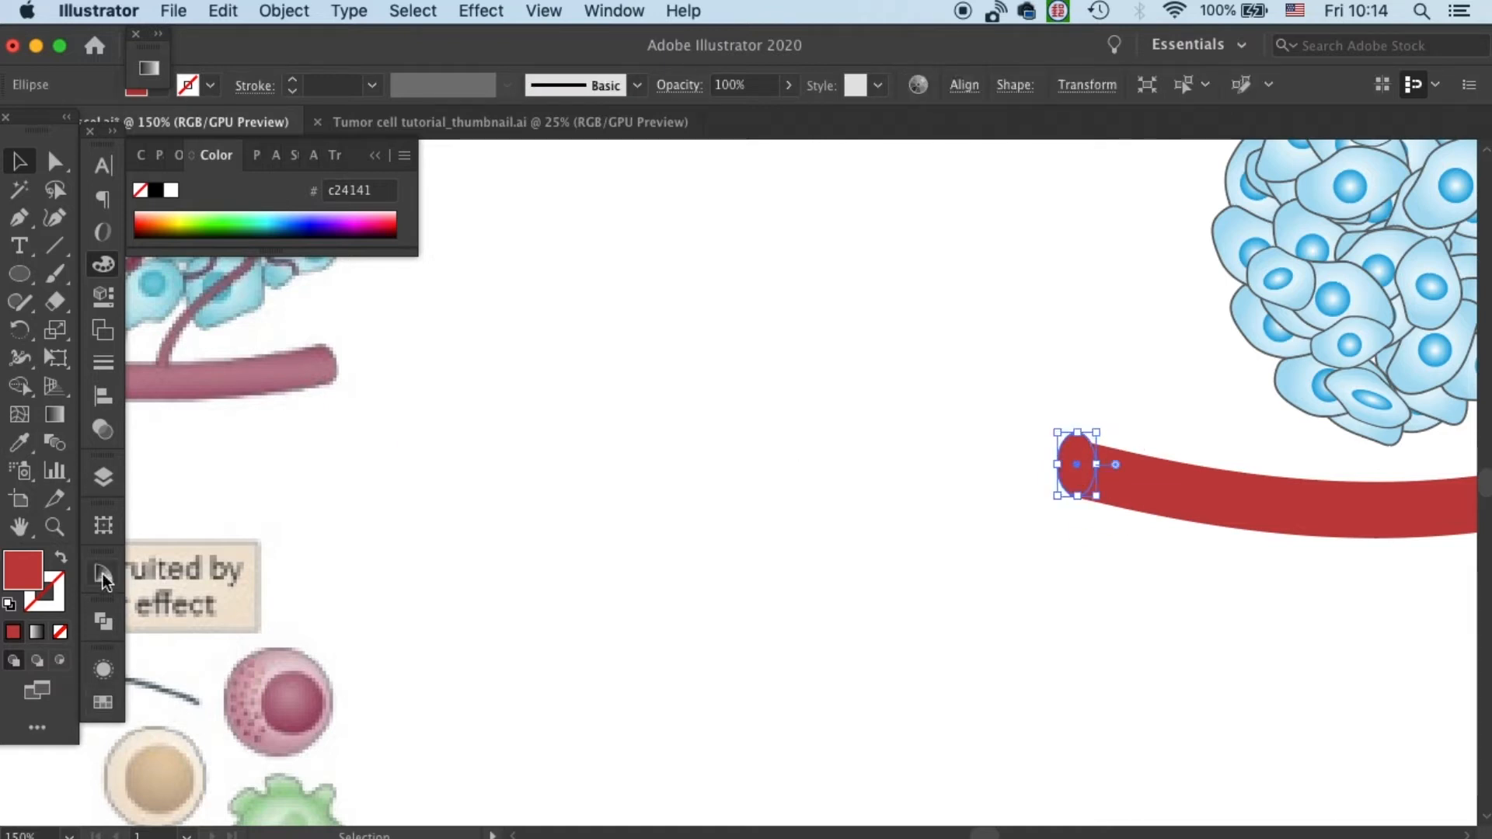
{"action": "left_click", "coordinate": [102, 573]}
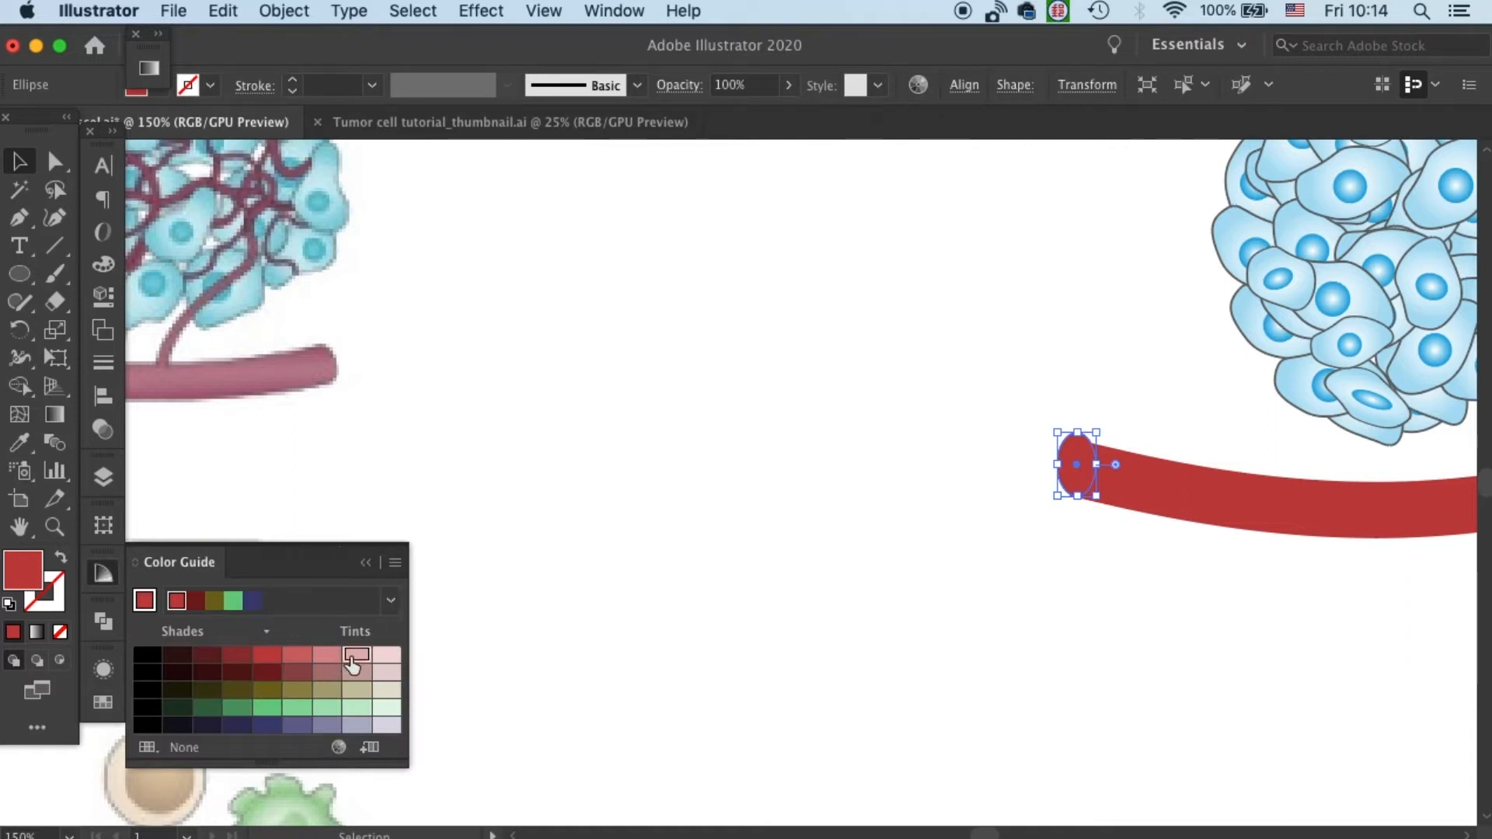
{"action": "left_click", "coordinate": [327, 654]}
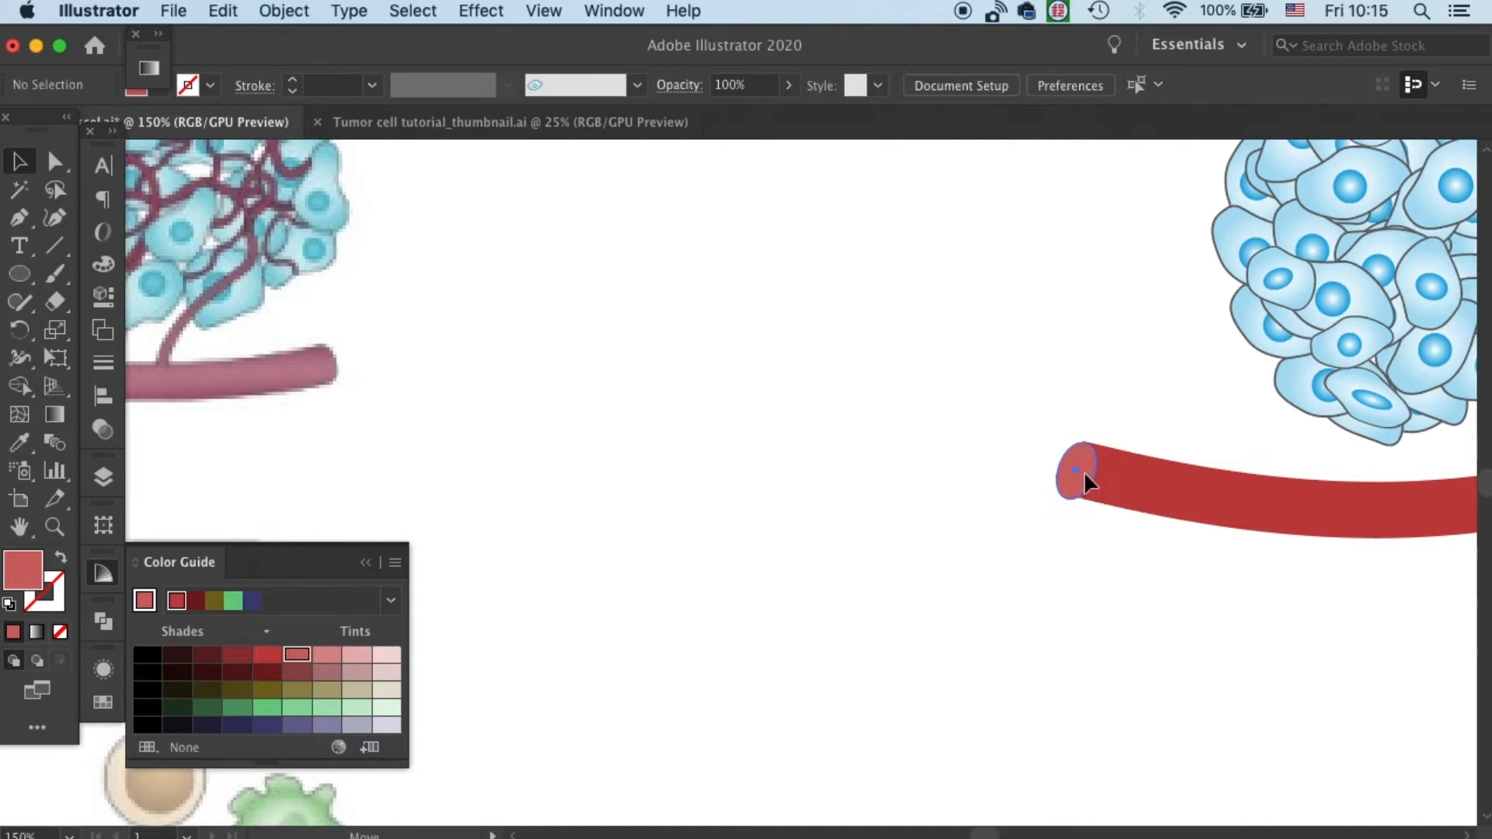
- Rotate and move the lighter ellipse onto the tube's left end as a cap
{"action": "left_click", "coordinate": [1080, 480]}
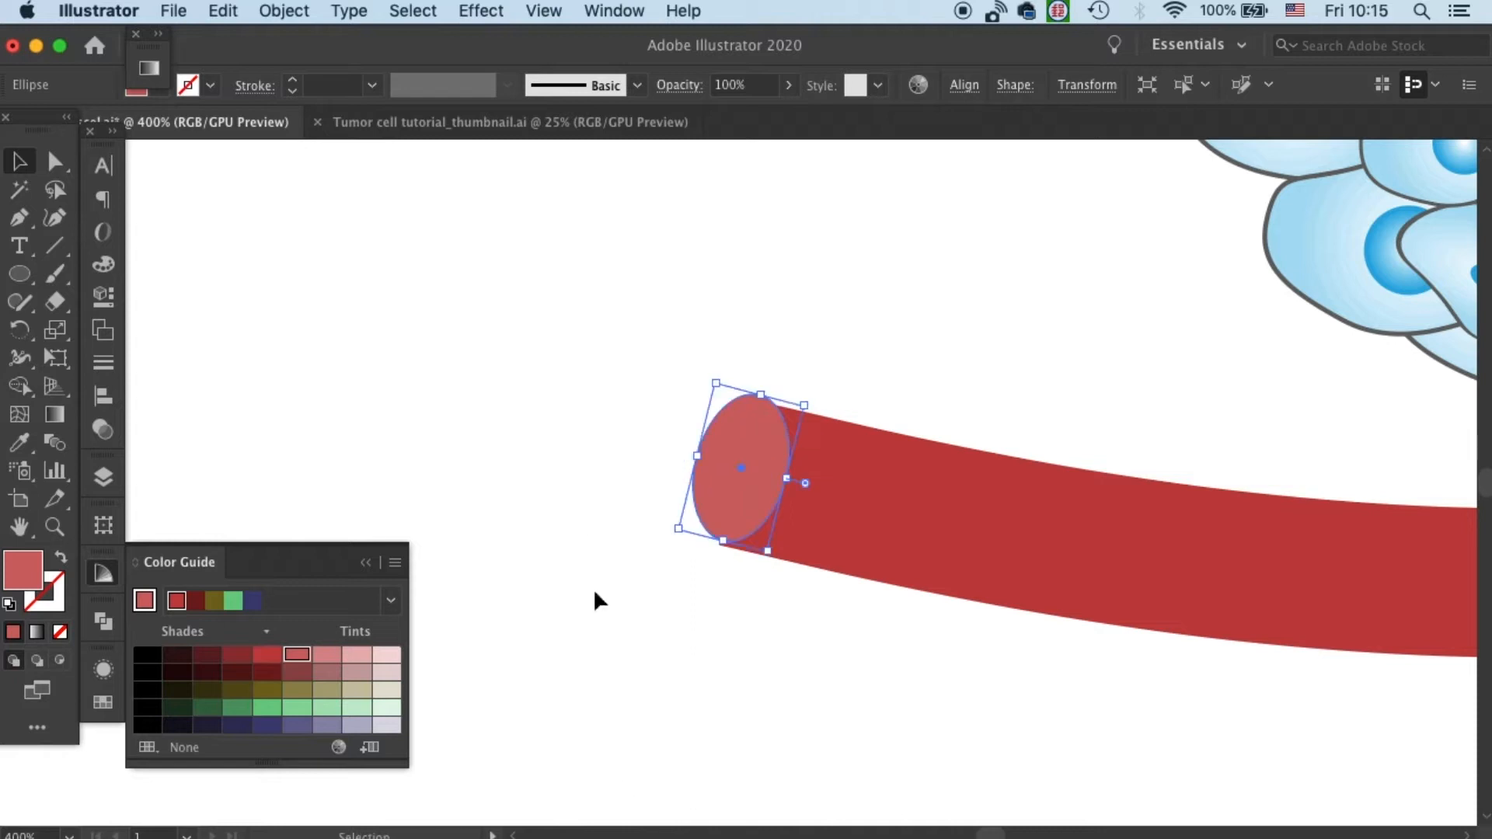
{"action": "left_click", "coordinate": [542, 10]}
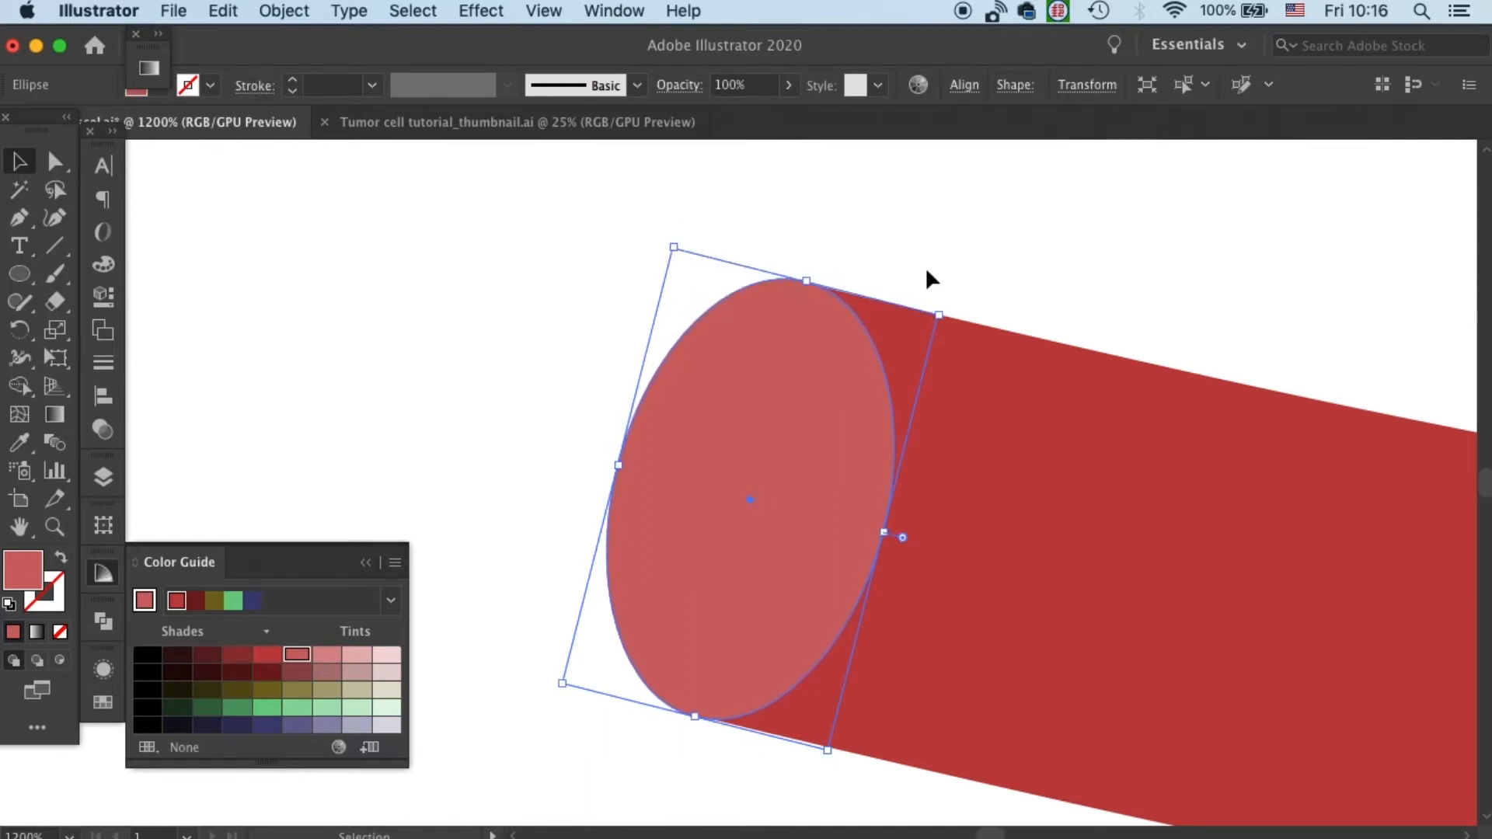
{"action": "mouse_move", "coordinate": [835, 759]}
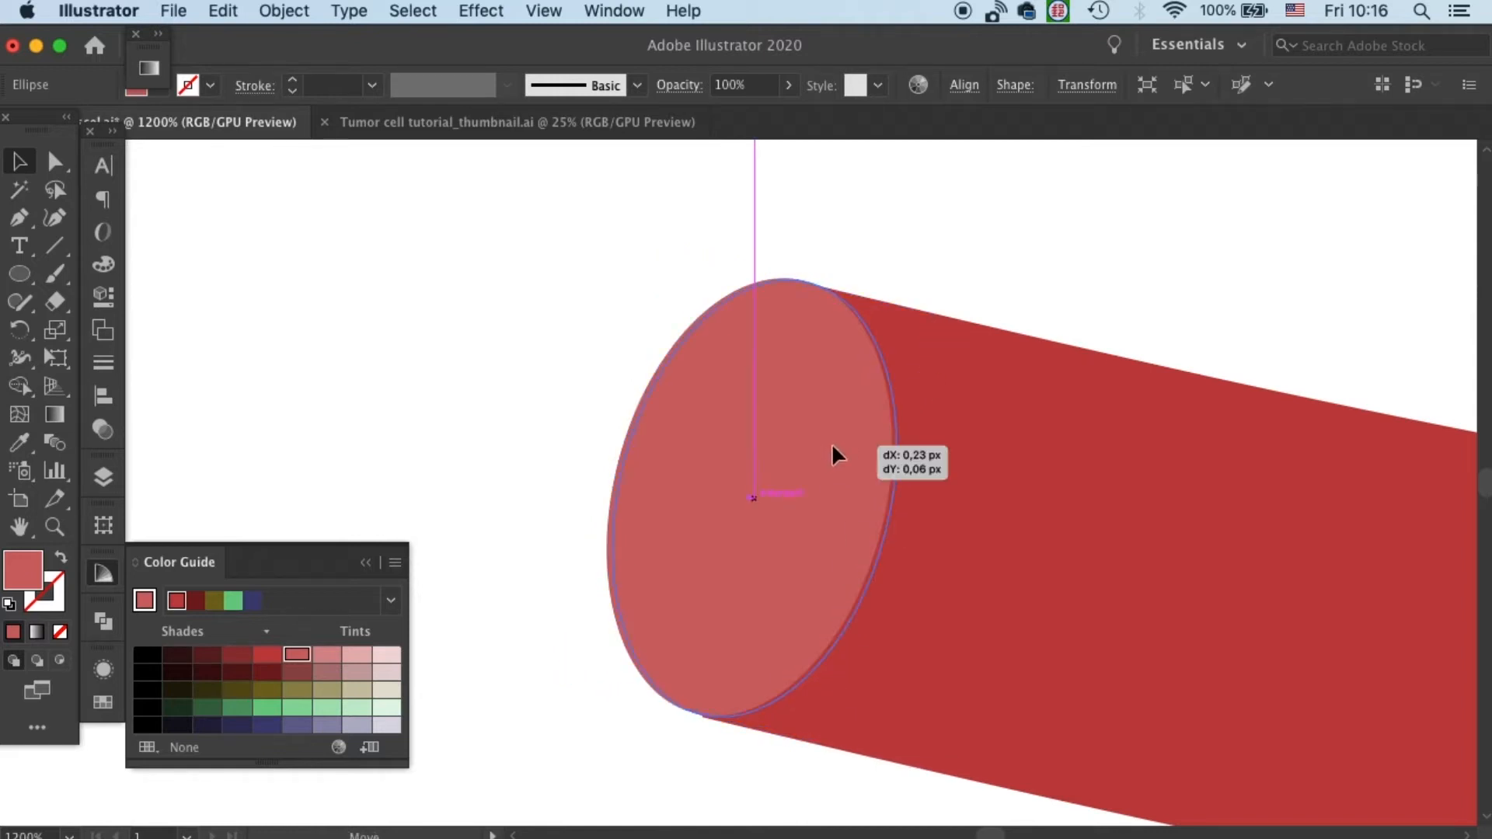
{"action": "left_click", "coordinate": [1016, 304]}
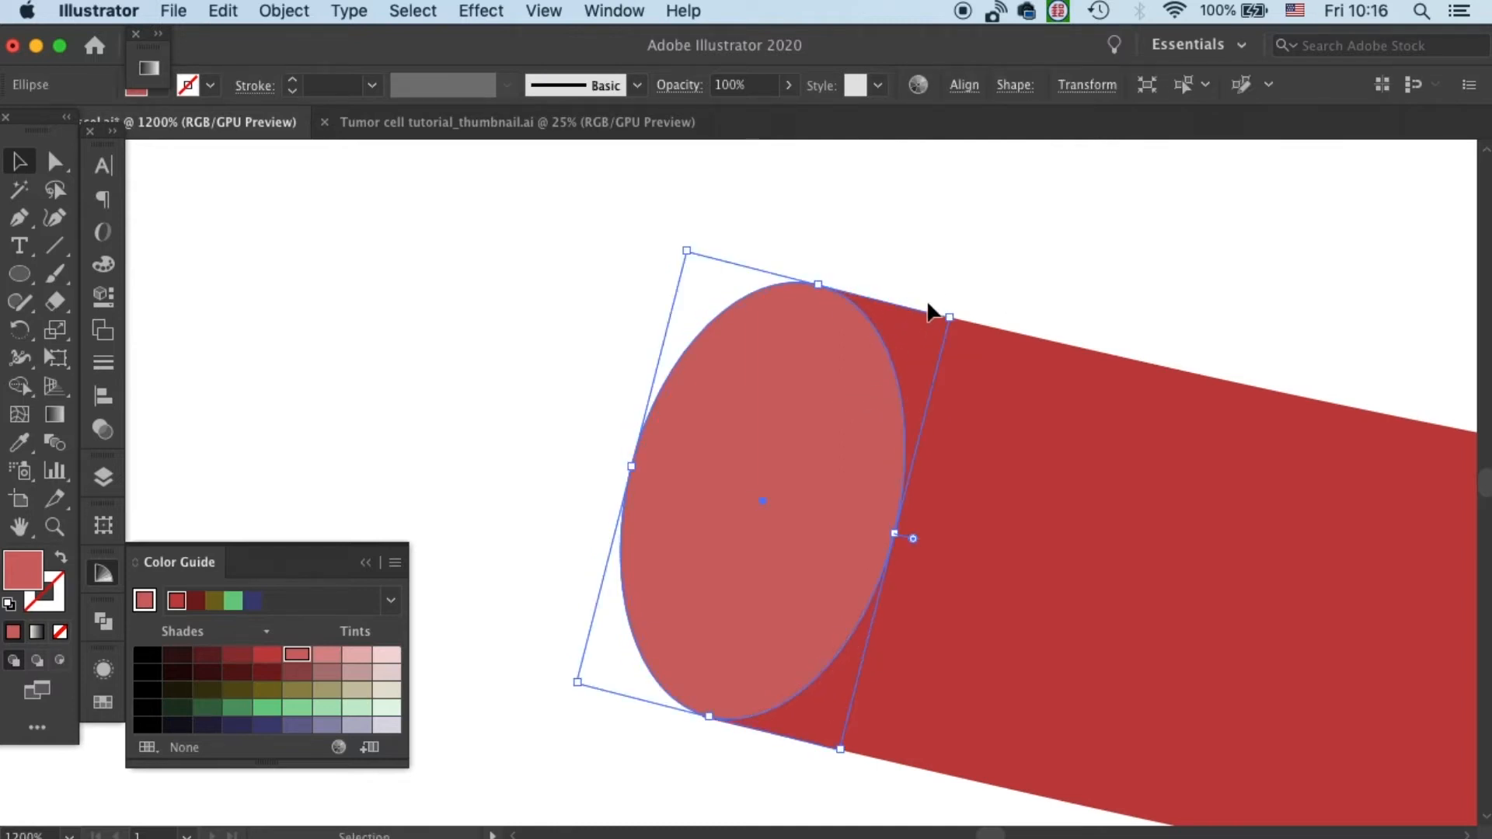
{"action": "left_click", "coordinate": [1045, 309]}
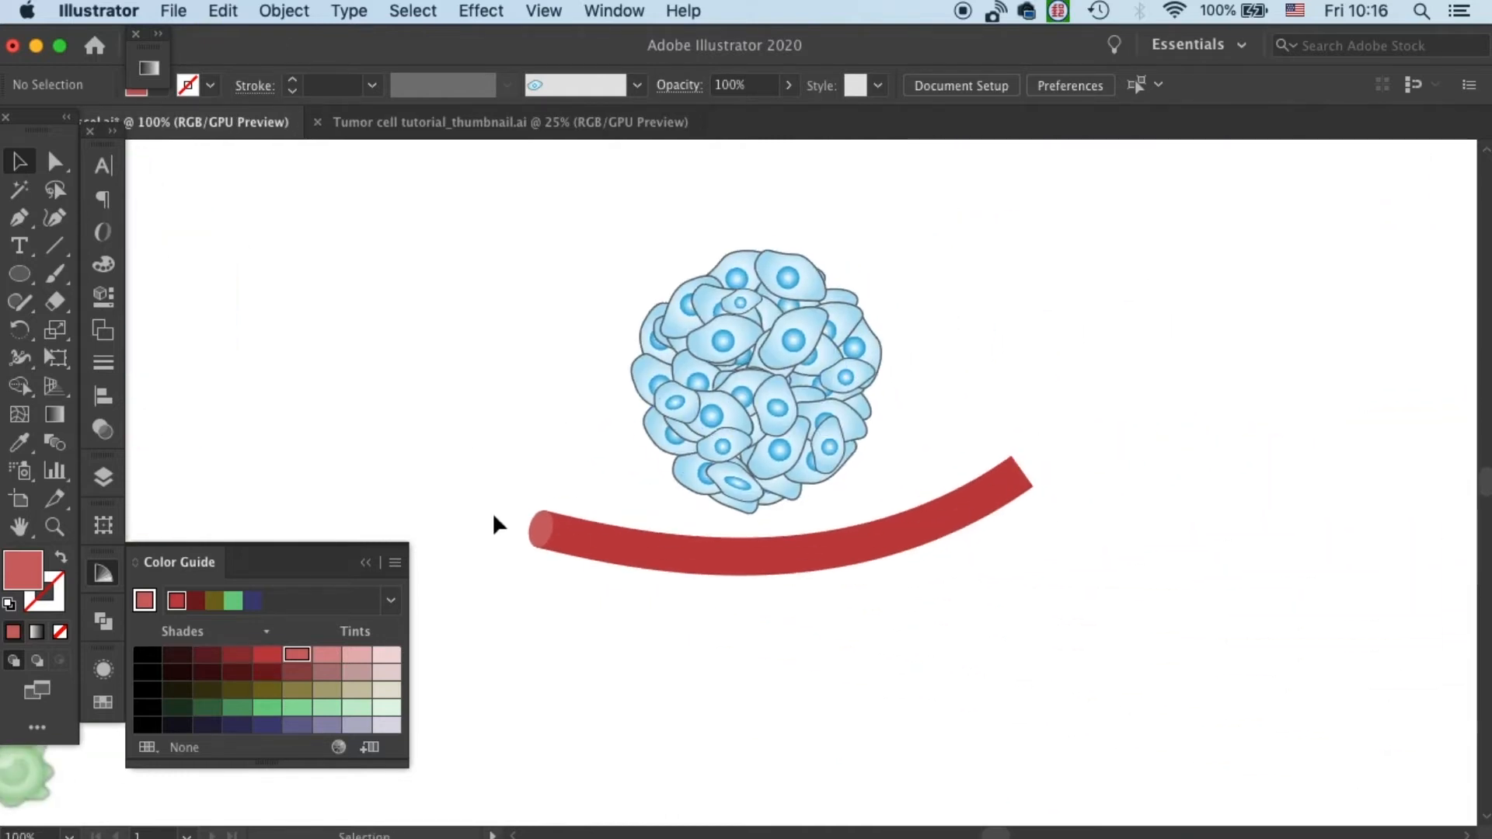
- Zoom to the tube's right end and recolor its ellipse cap darker red
{"action": "left_click", "coordinate": [542, 528]}
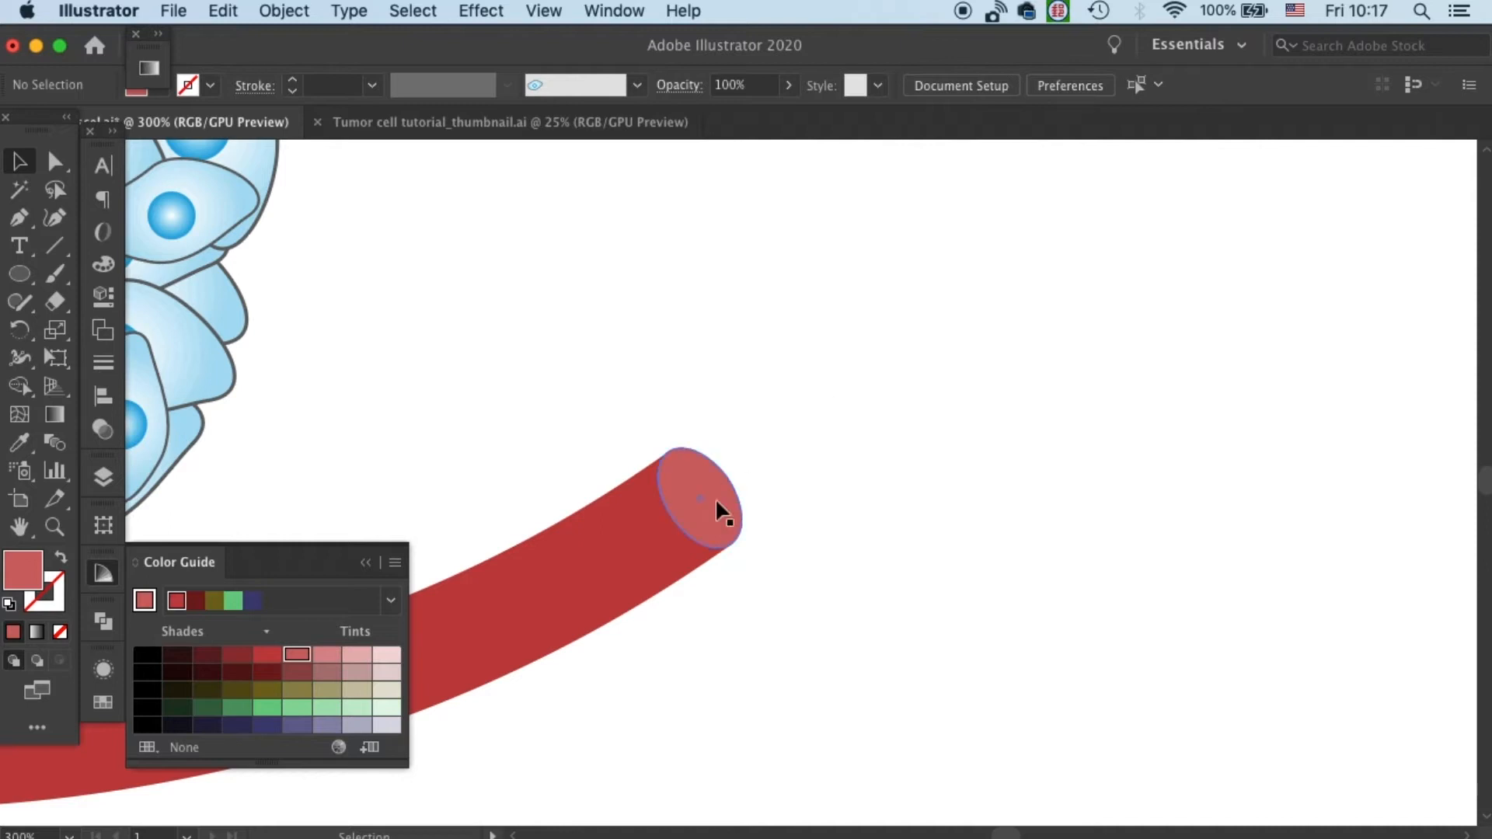
{"action": "left_click", "coordinate": [695, 499]}
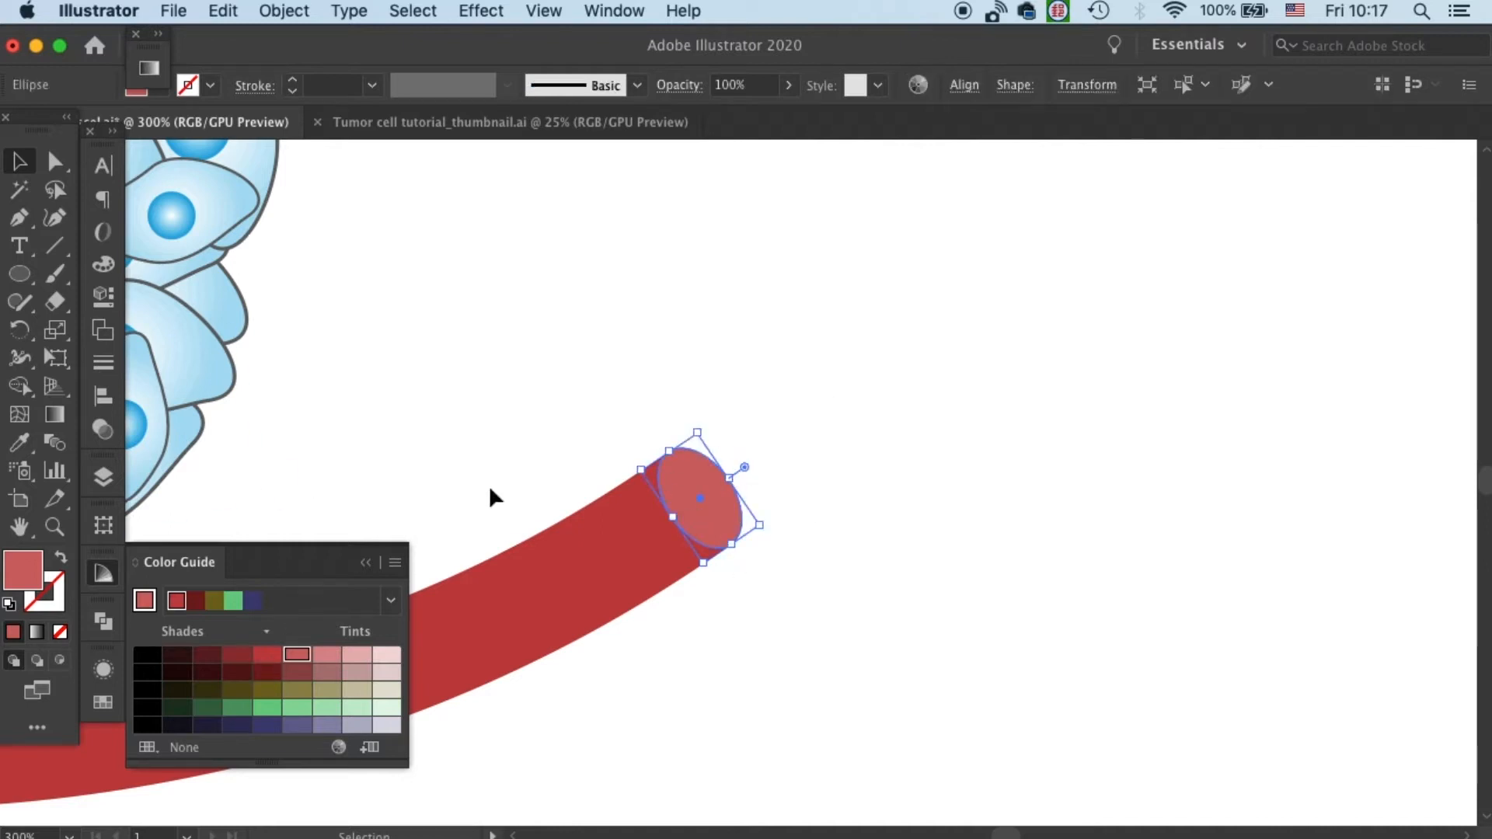
{"action": "mouse_move", "coordinate": [268, 657]}
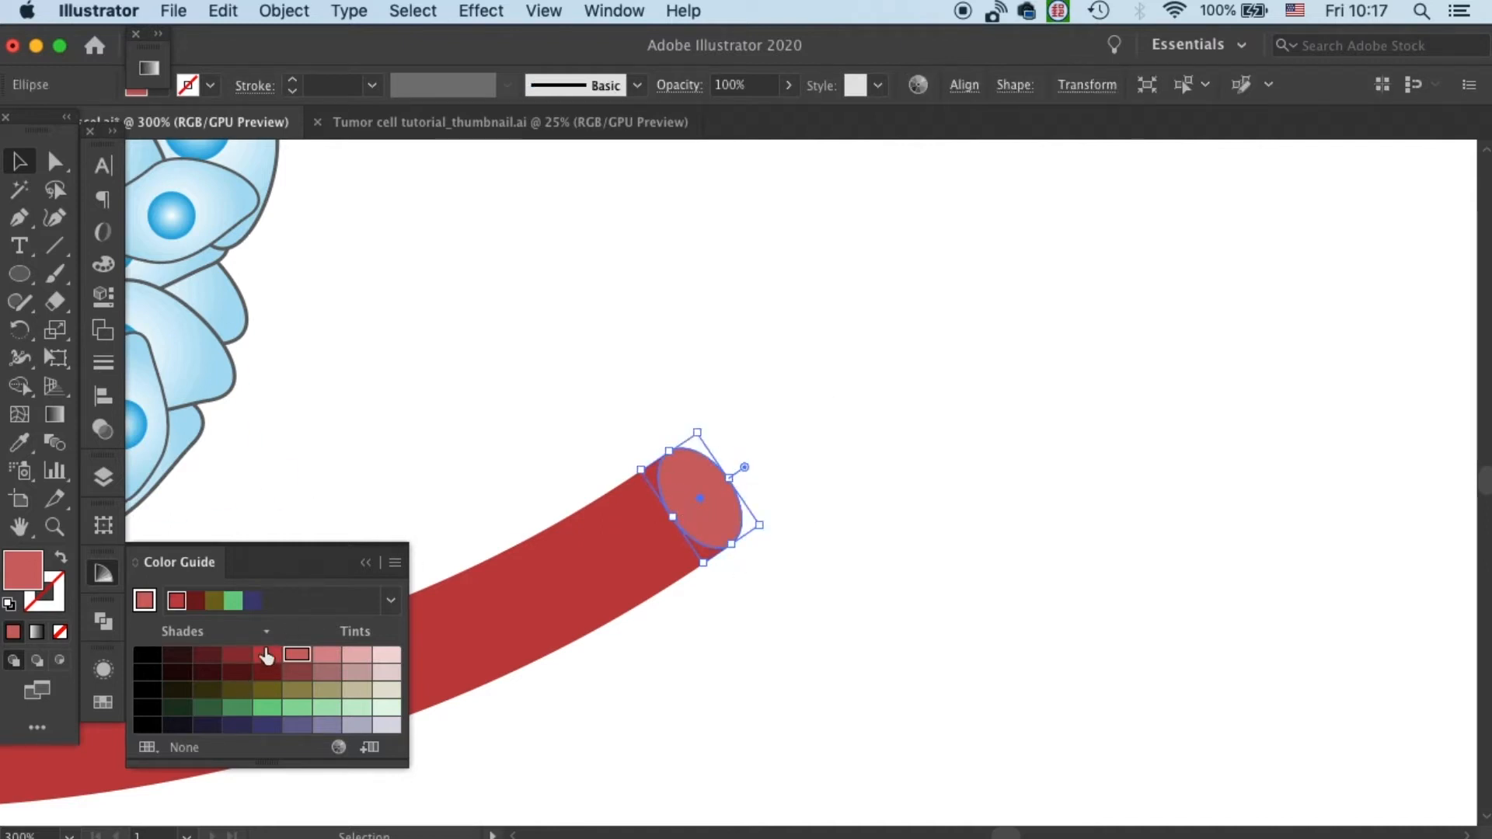
{"action": "left_click", "coordinate": [267, 654]}
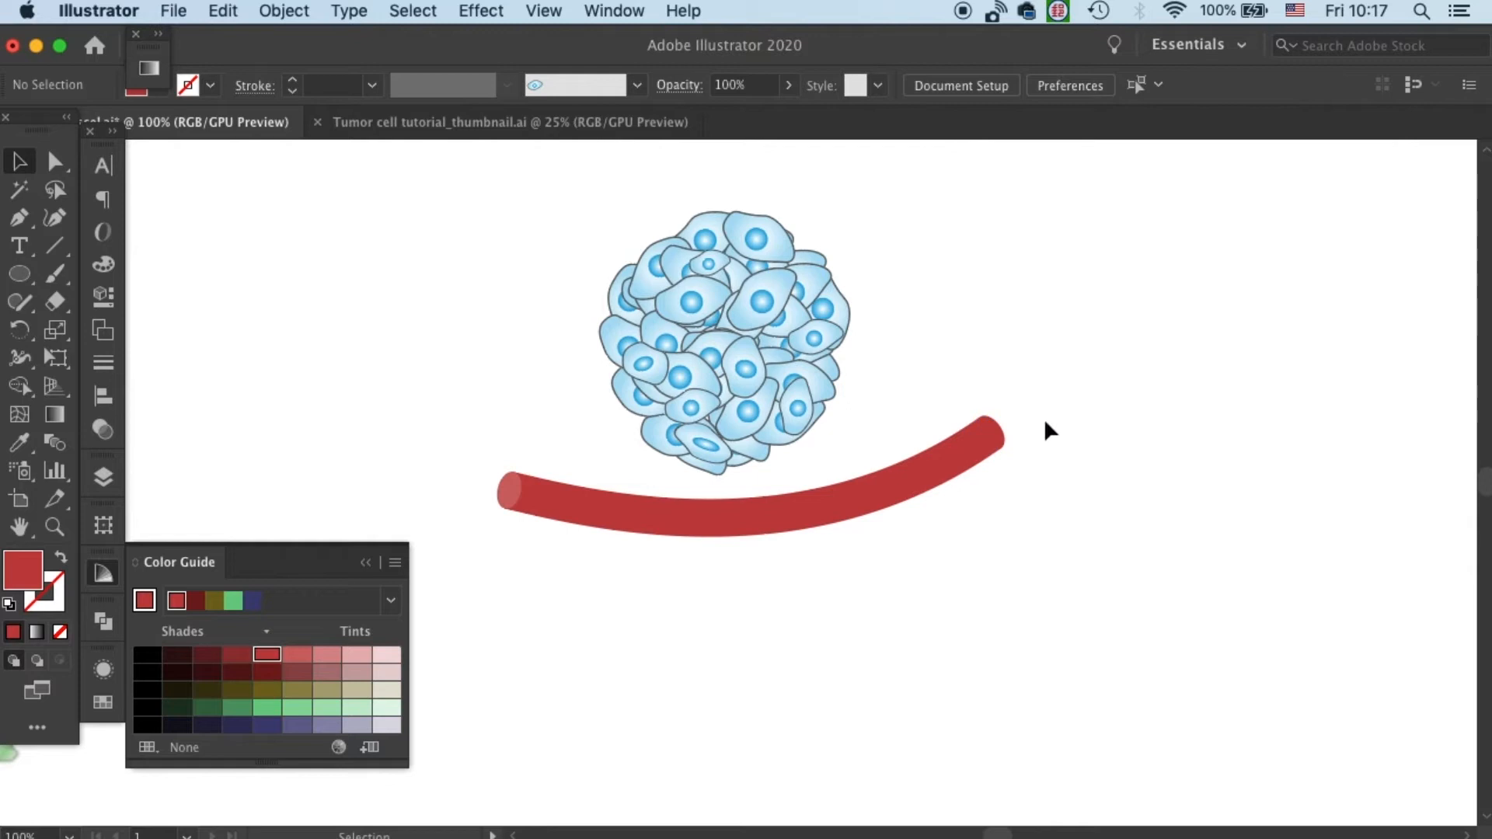
{"action": "mouse_move", "coordinate": [557, 542]}
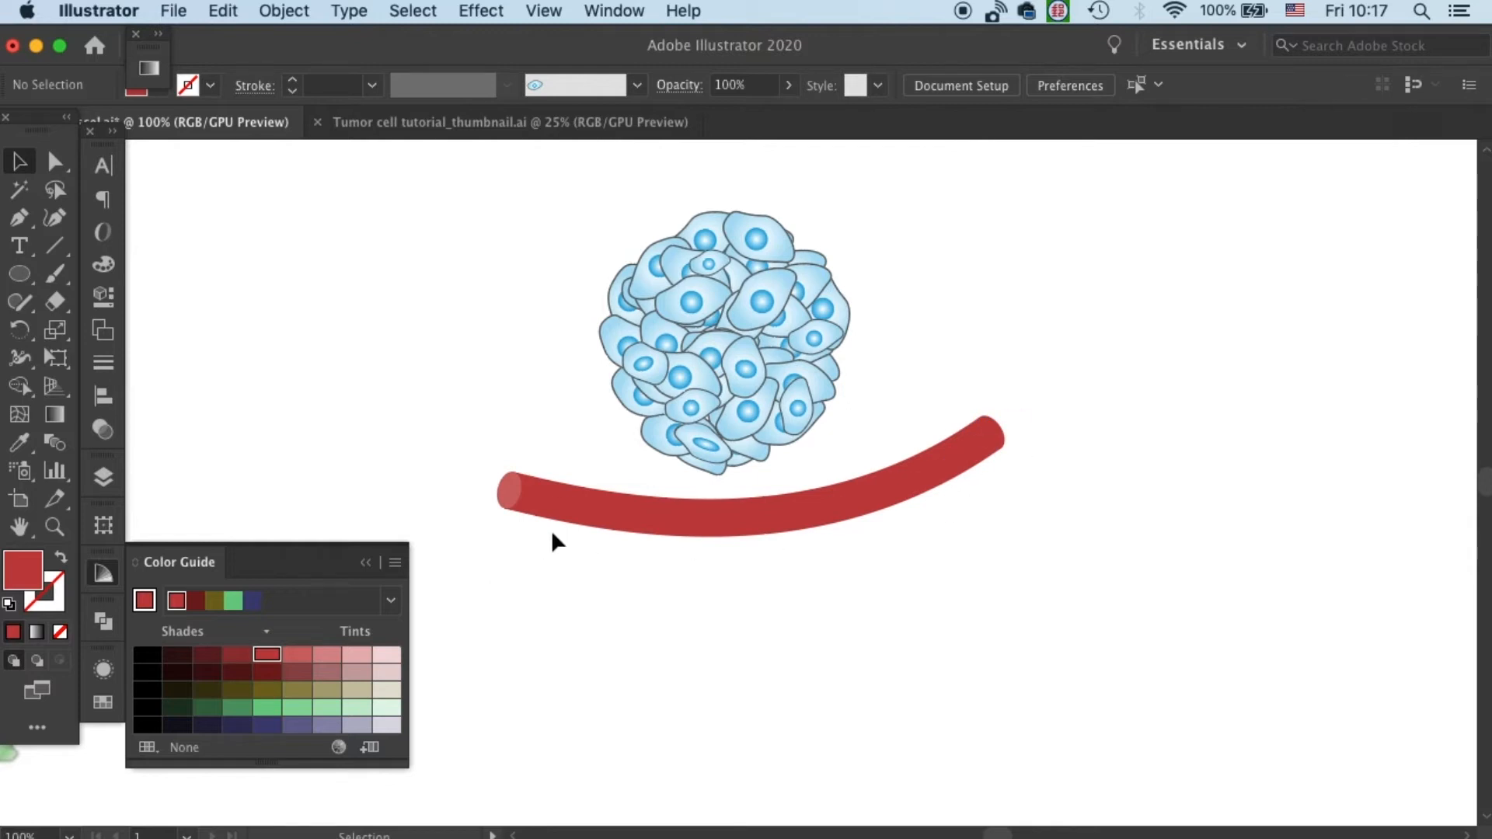
{"action": "mouse_move", "coordinate": [686, 310]}
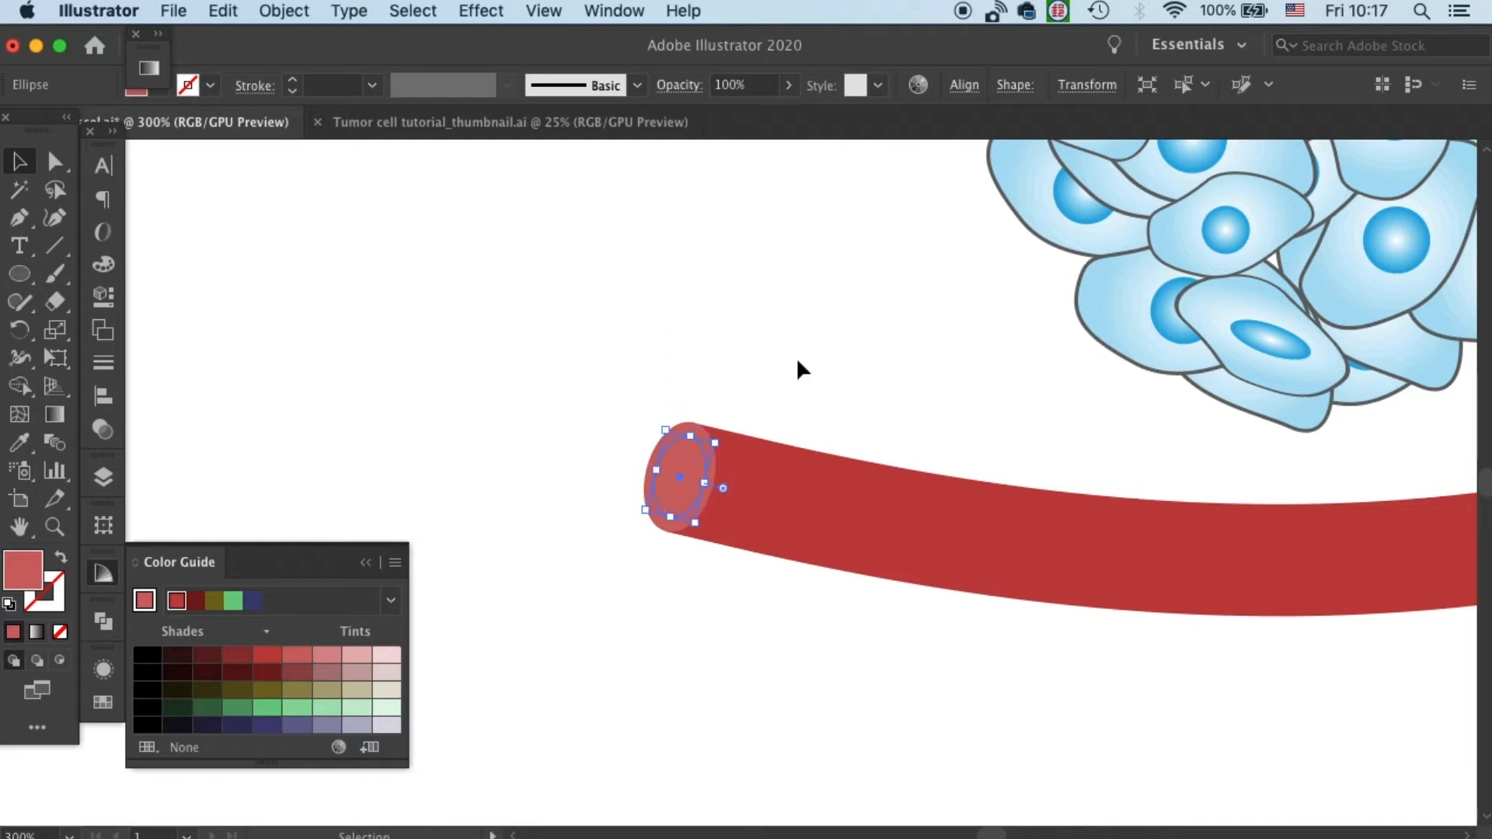
{"action": "mouse_move", "coordinate": [245, 669]}
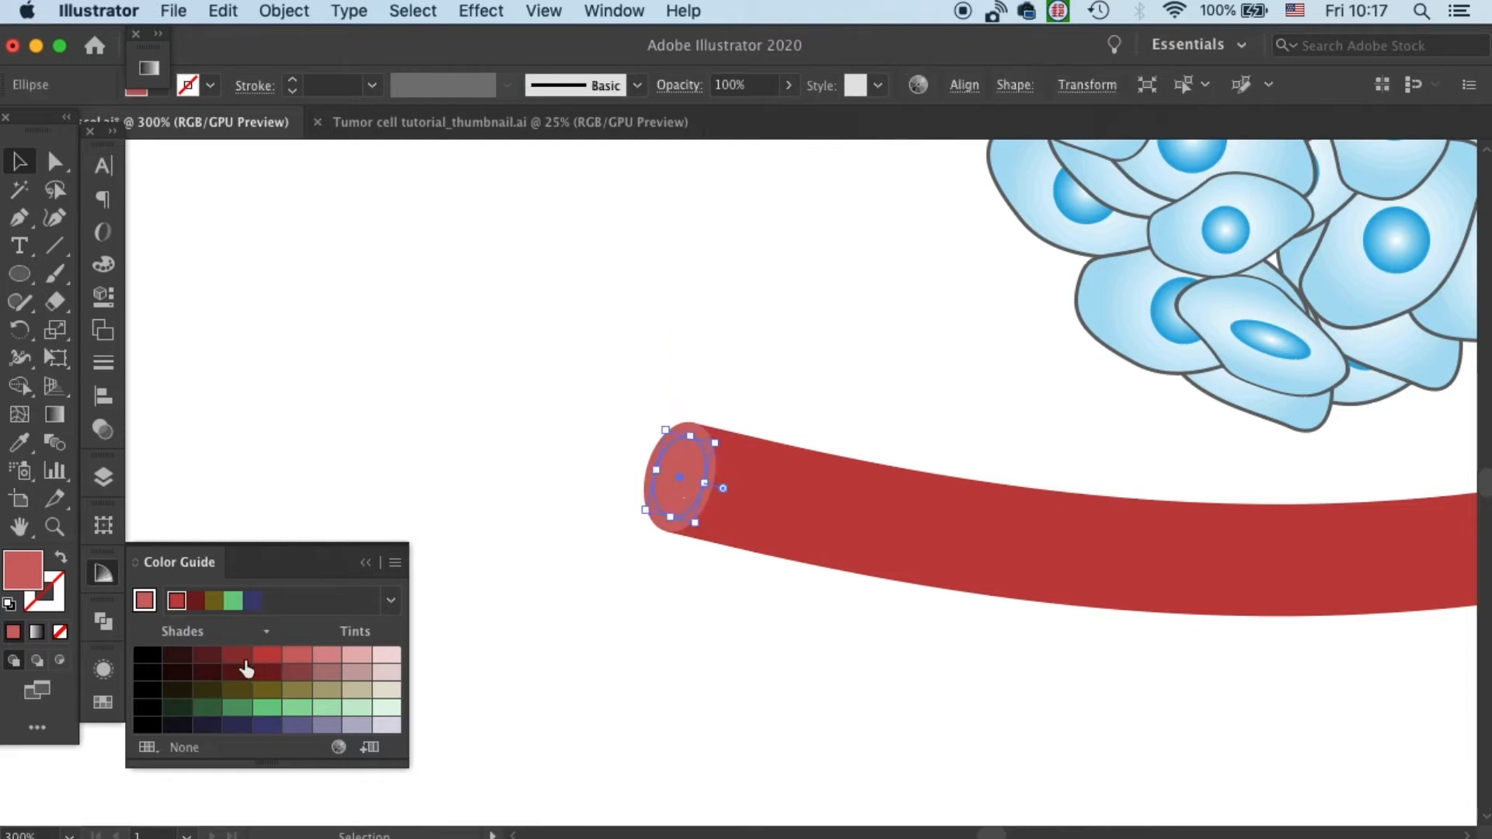
- Darken the left end cap's fill through successive shades to dark maroon
{"action": "left_click", "coordinate": [237, 654]}
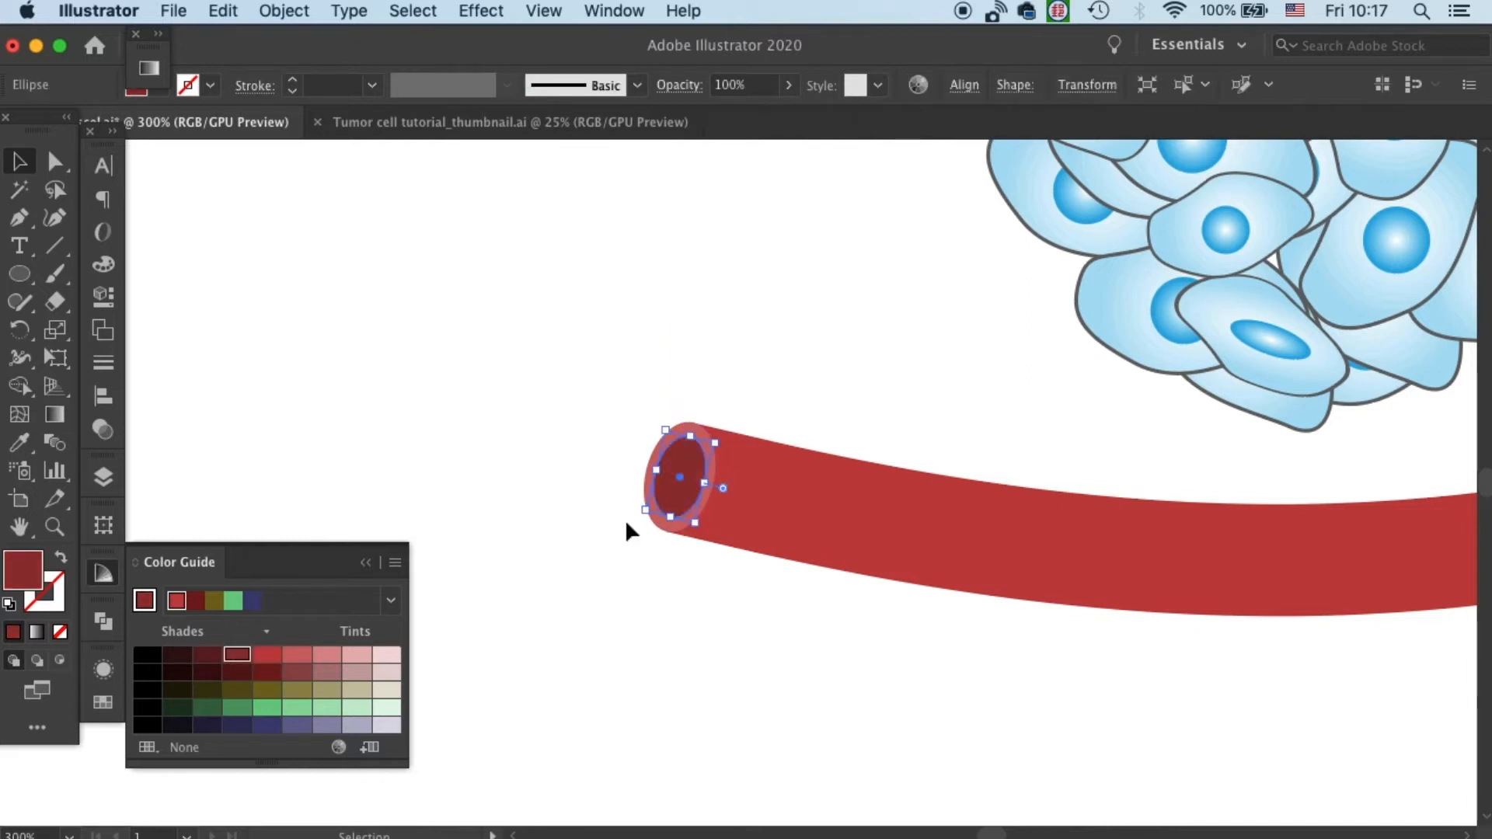
{"action": "left_click", "coordinate": [207, 654]}
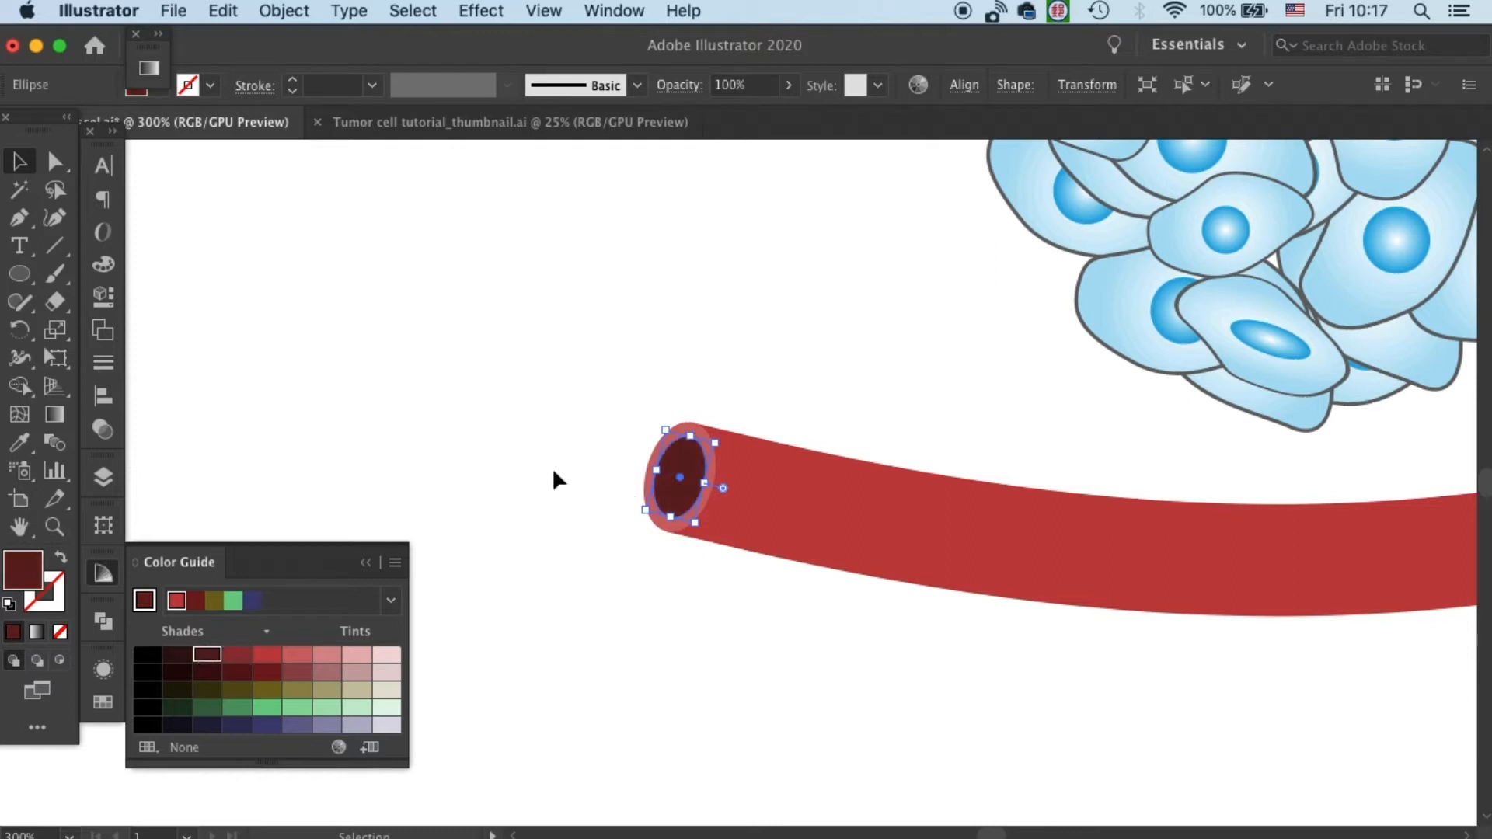
{"action": "left_click", "coordinate": [828, 336]}
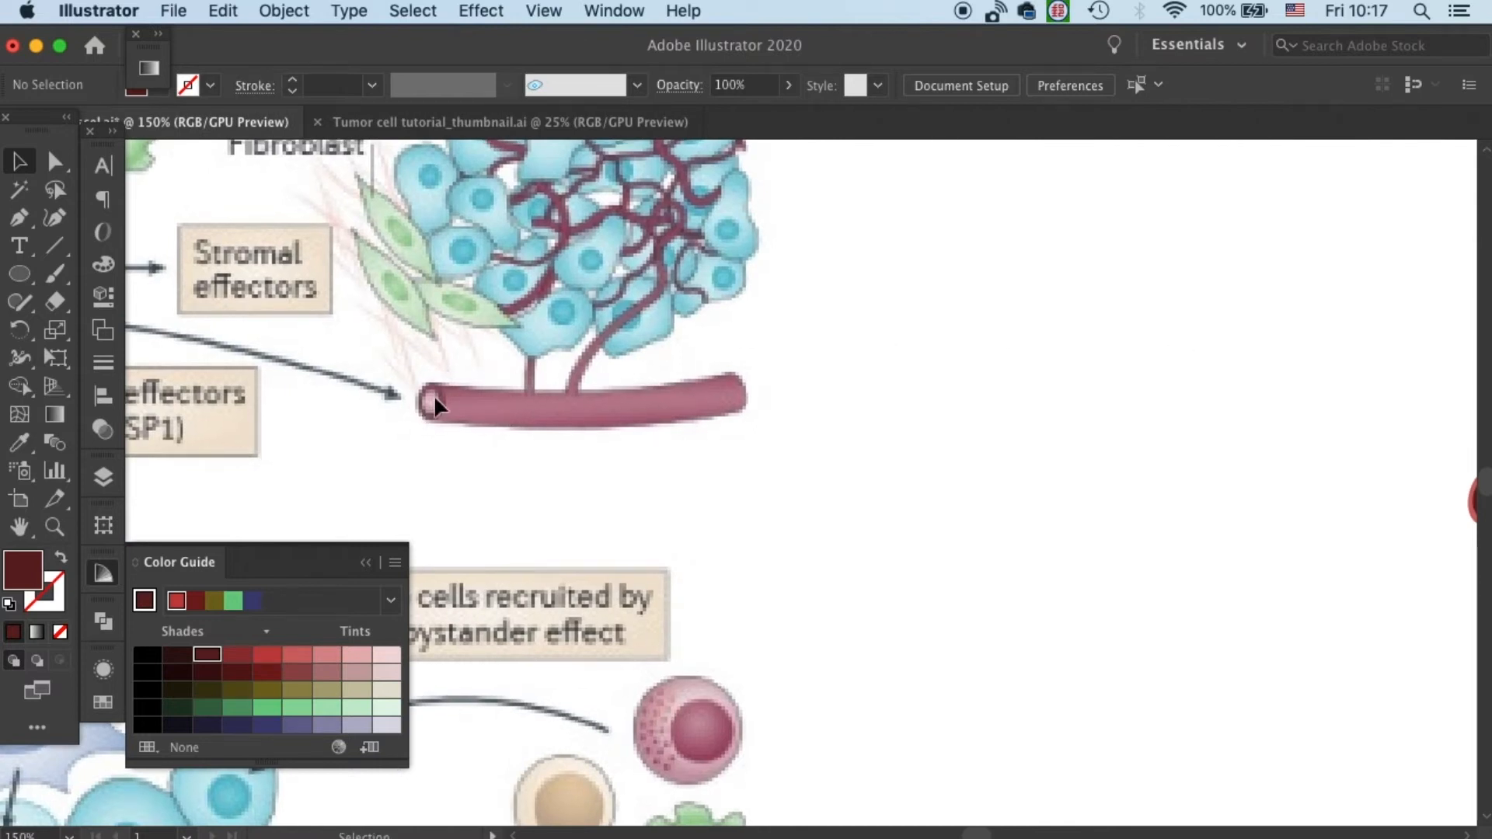
{"action": "mouse_move", "coordinate": [1107, 308]}
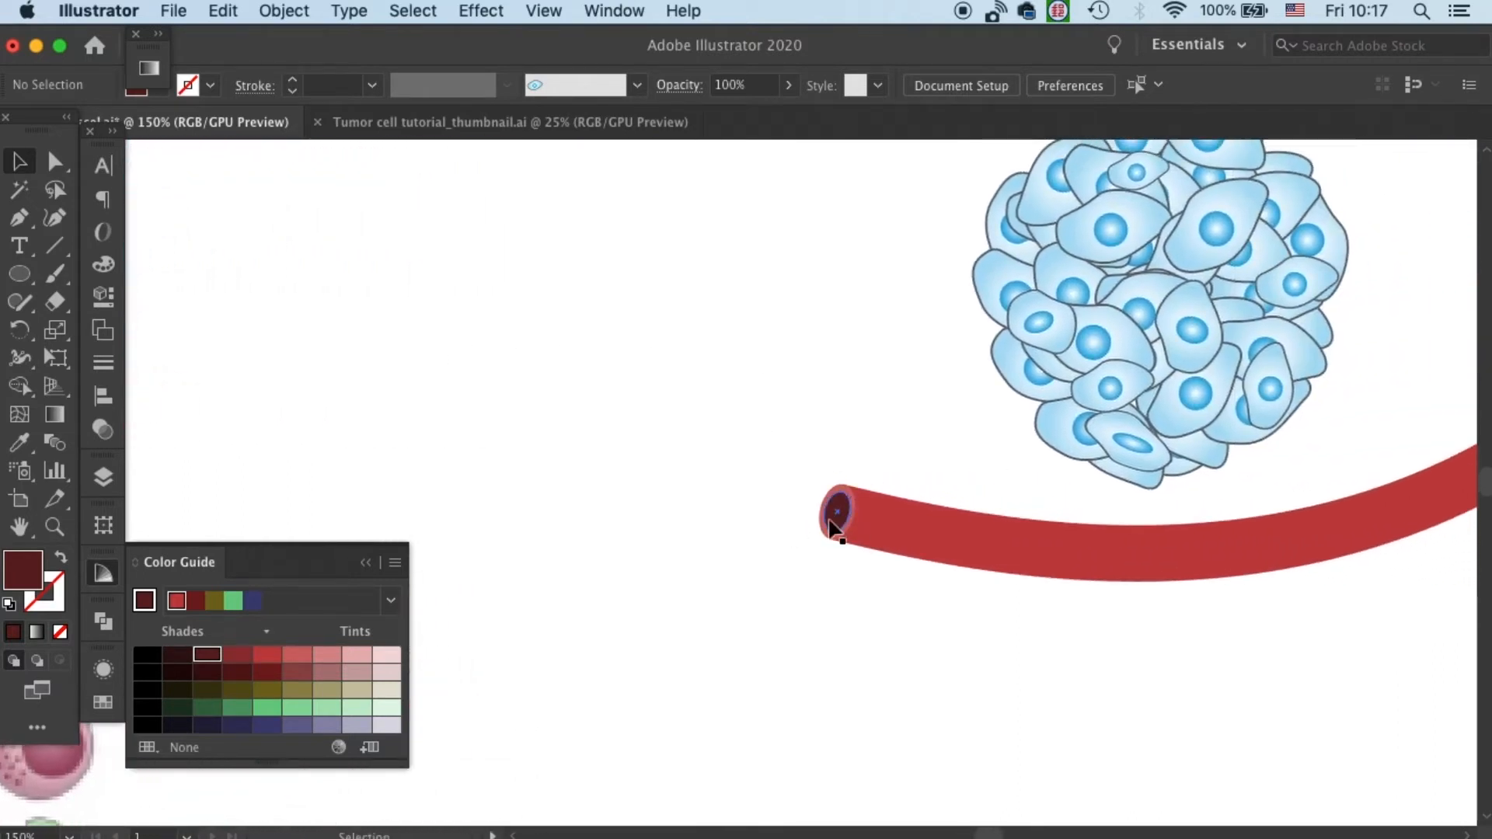
{"action": "left_click", "coordinate": [835, 517]}
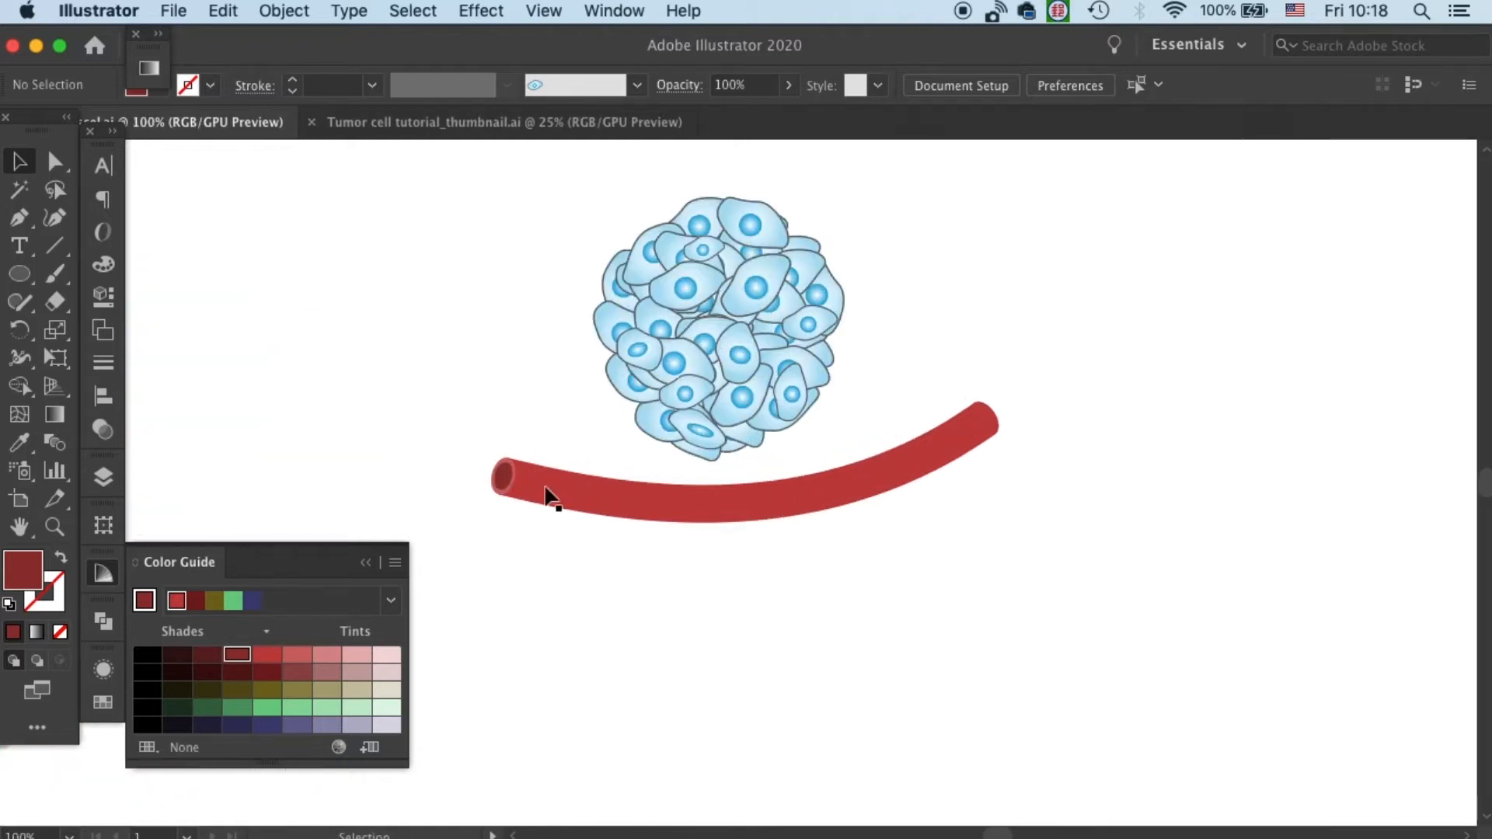
- Select the tube's centre path and set its stroke to pale pink
{"action": "left_click", "coordinate": [890, 480]}
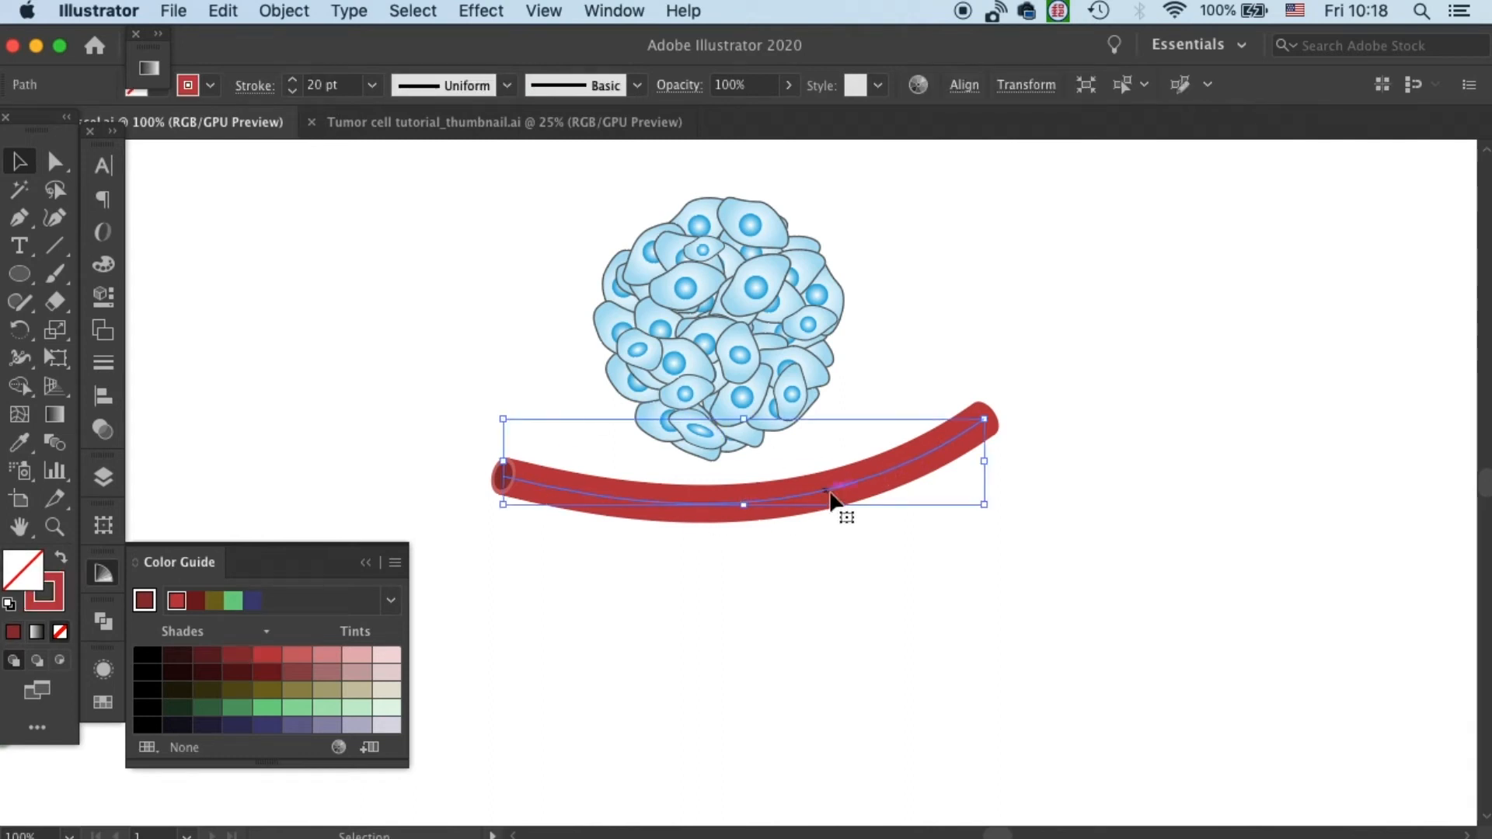
{"action": "left_click", "coordinate": [714, 514]}
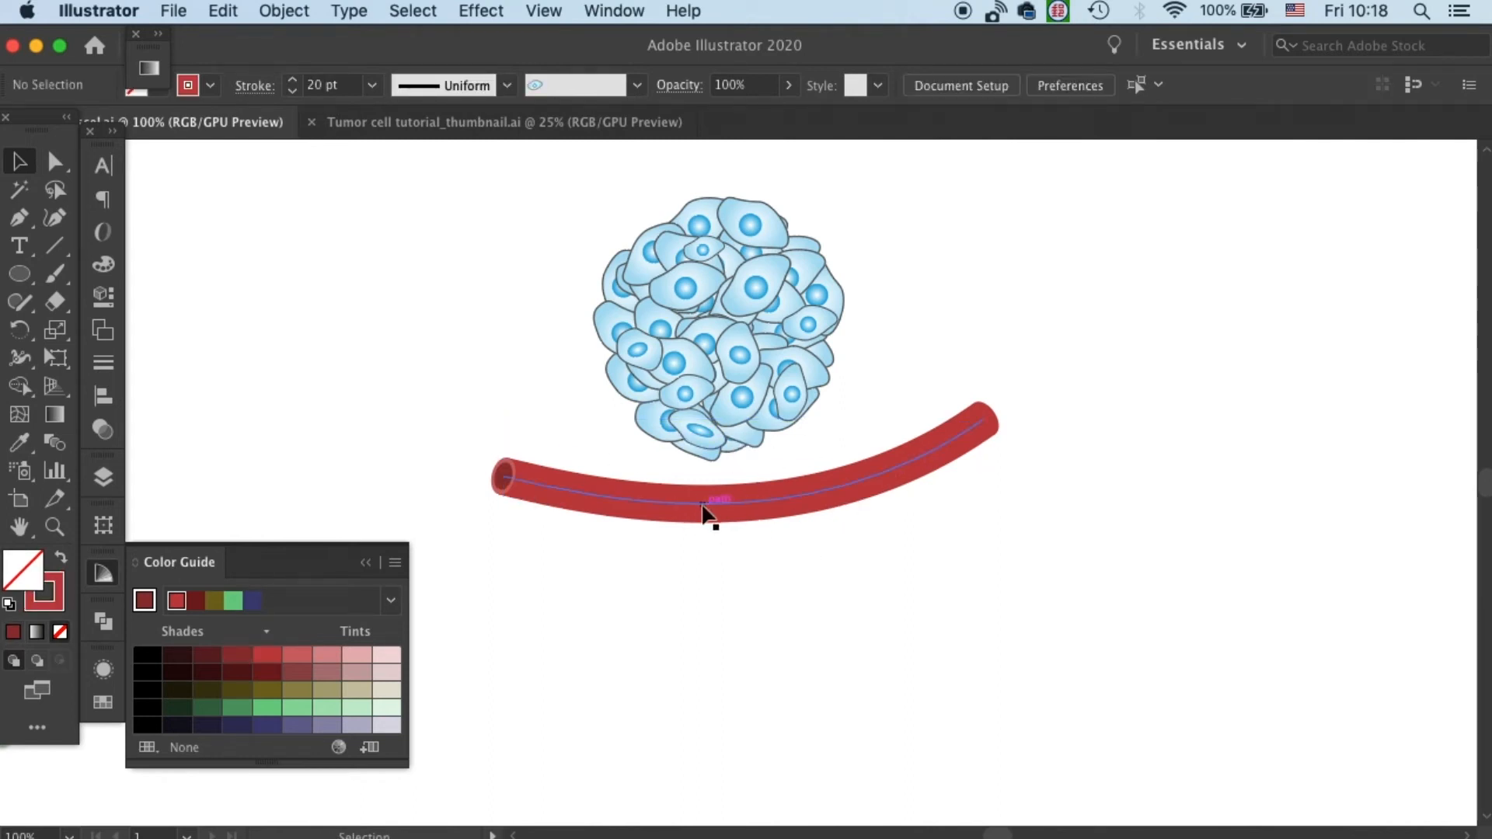
{"action": "left_click", "coordinate": [715, 507]}
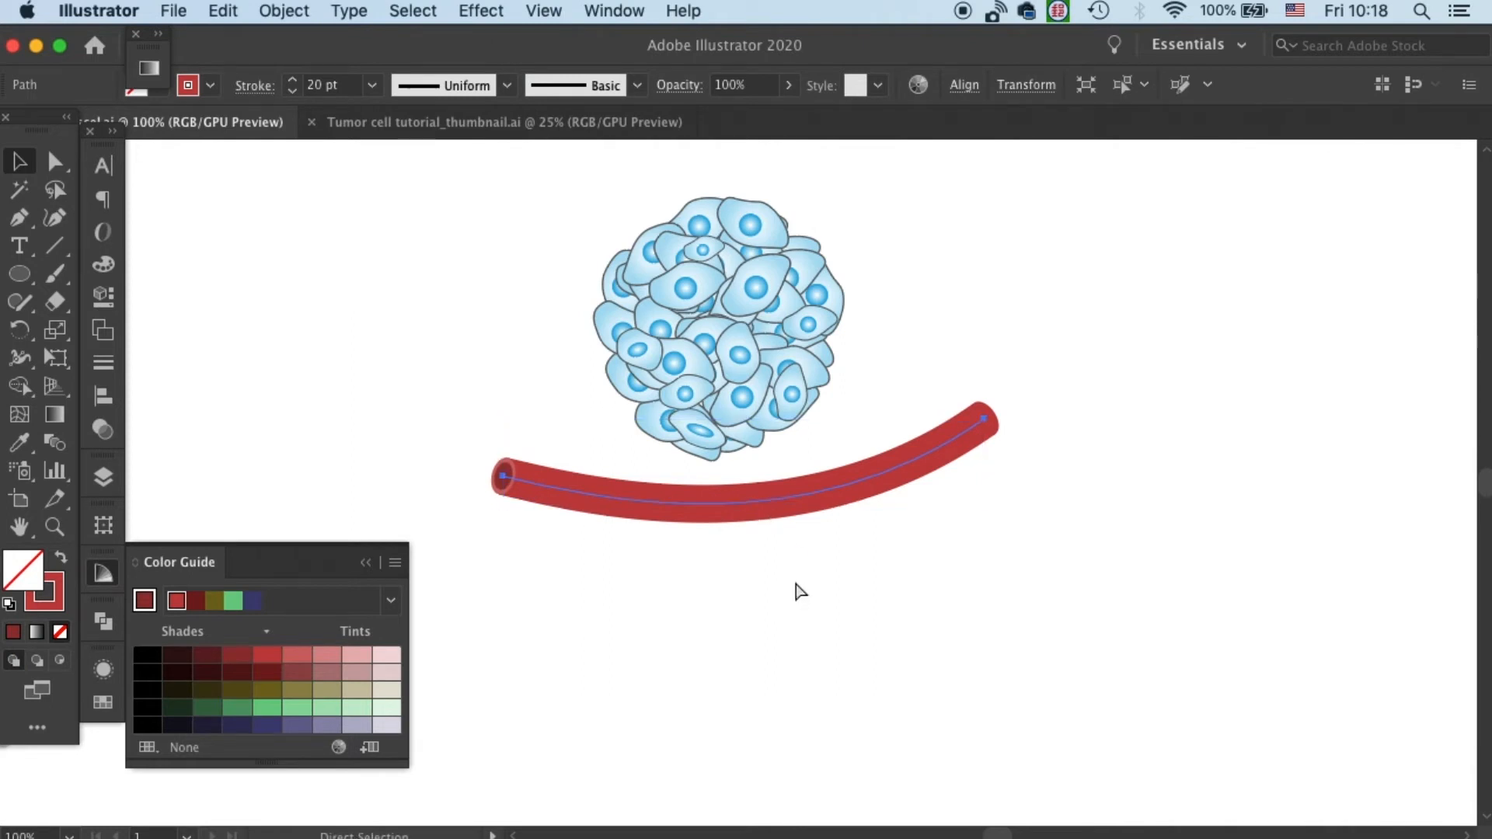
{"action": "left_click", "coordinate": [704, 492]}
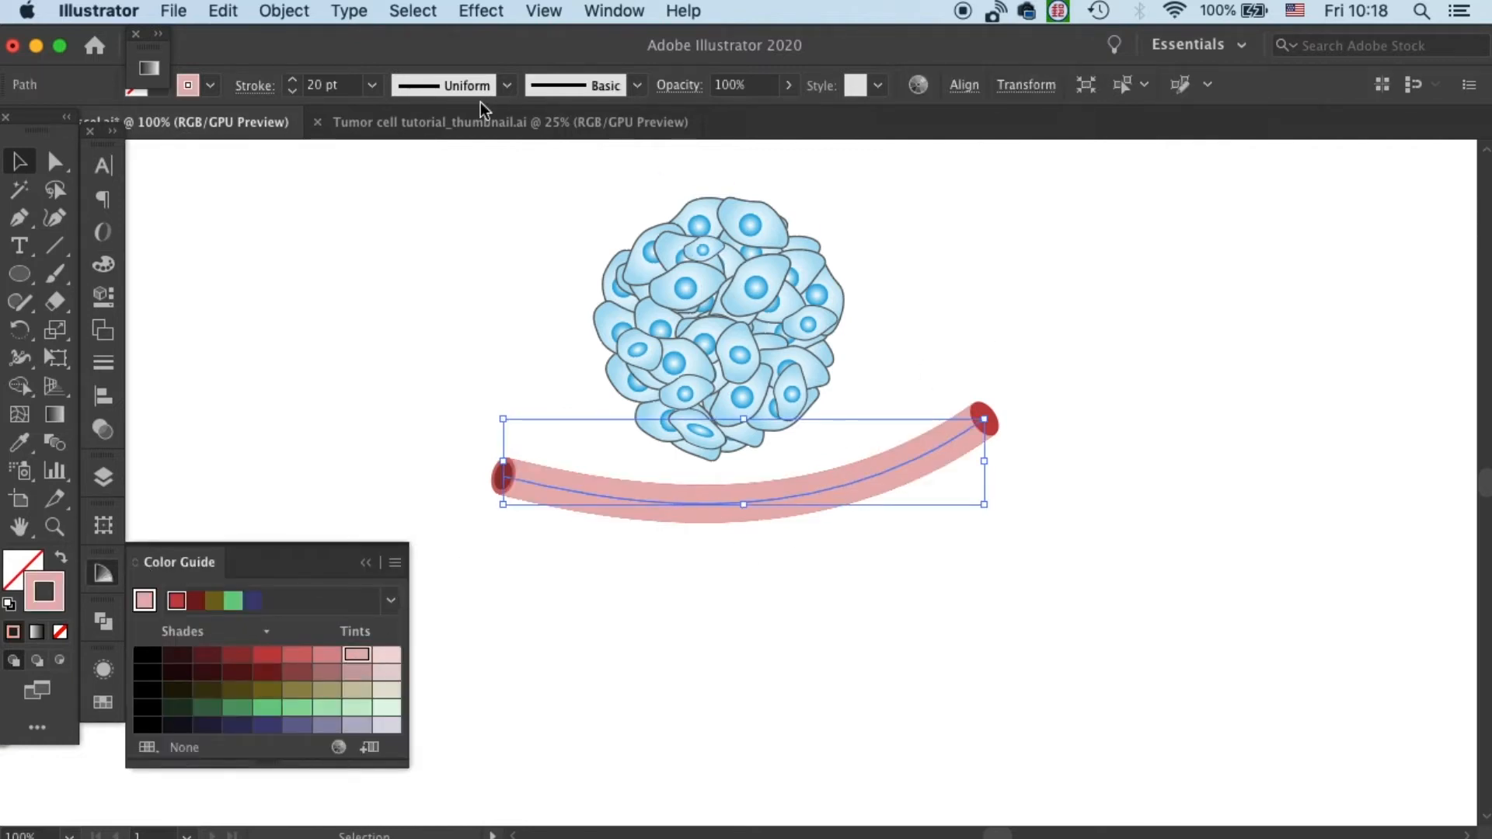
- Thin the pink highlight stroke to 10 pt, then to 5 pt
{"action": "left_click", "coordinate": [369, 84]}
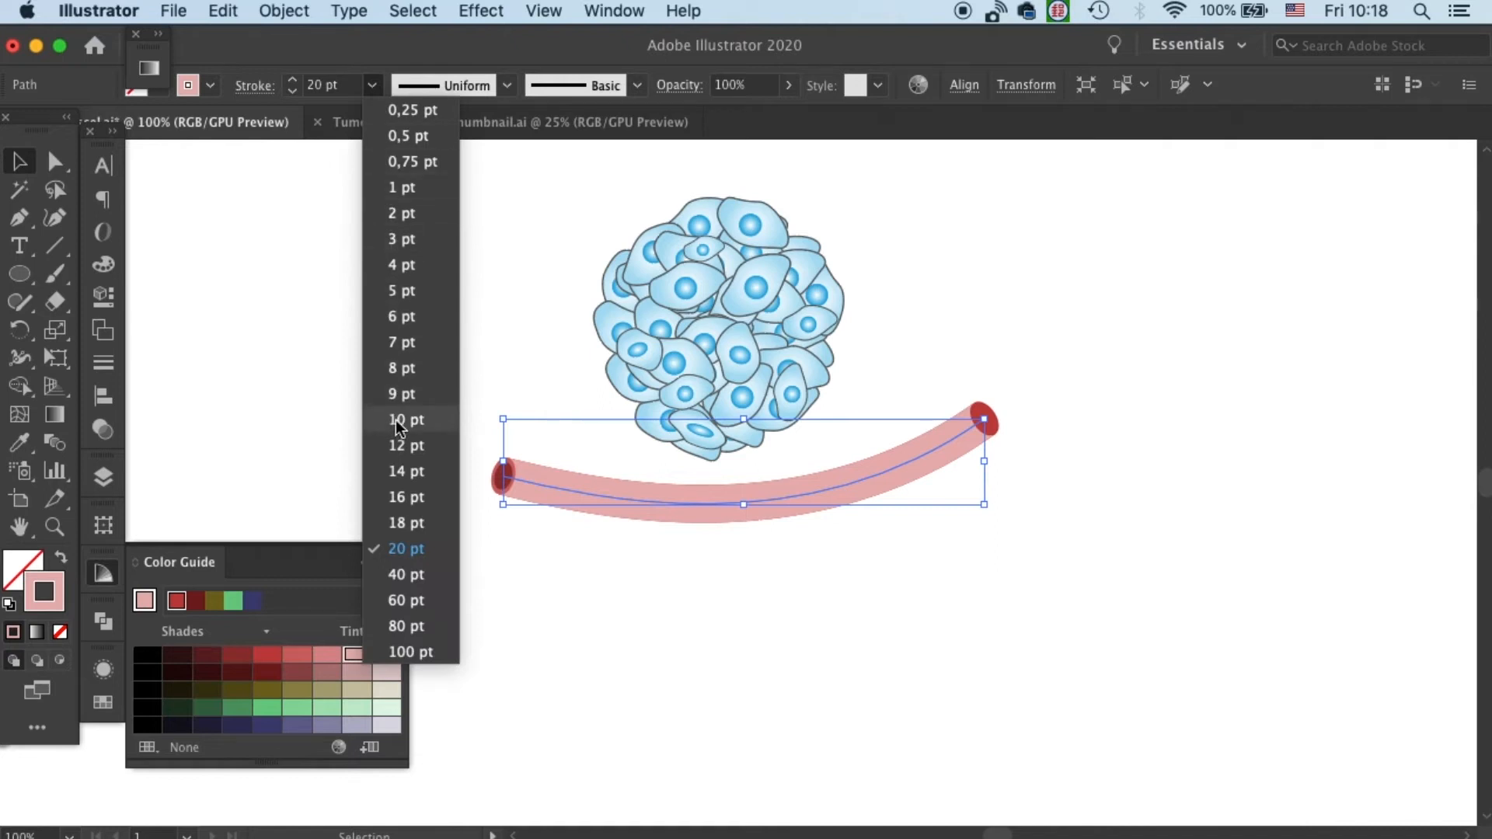
{"action": "left_click", "coordinate": [401, 419]}
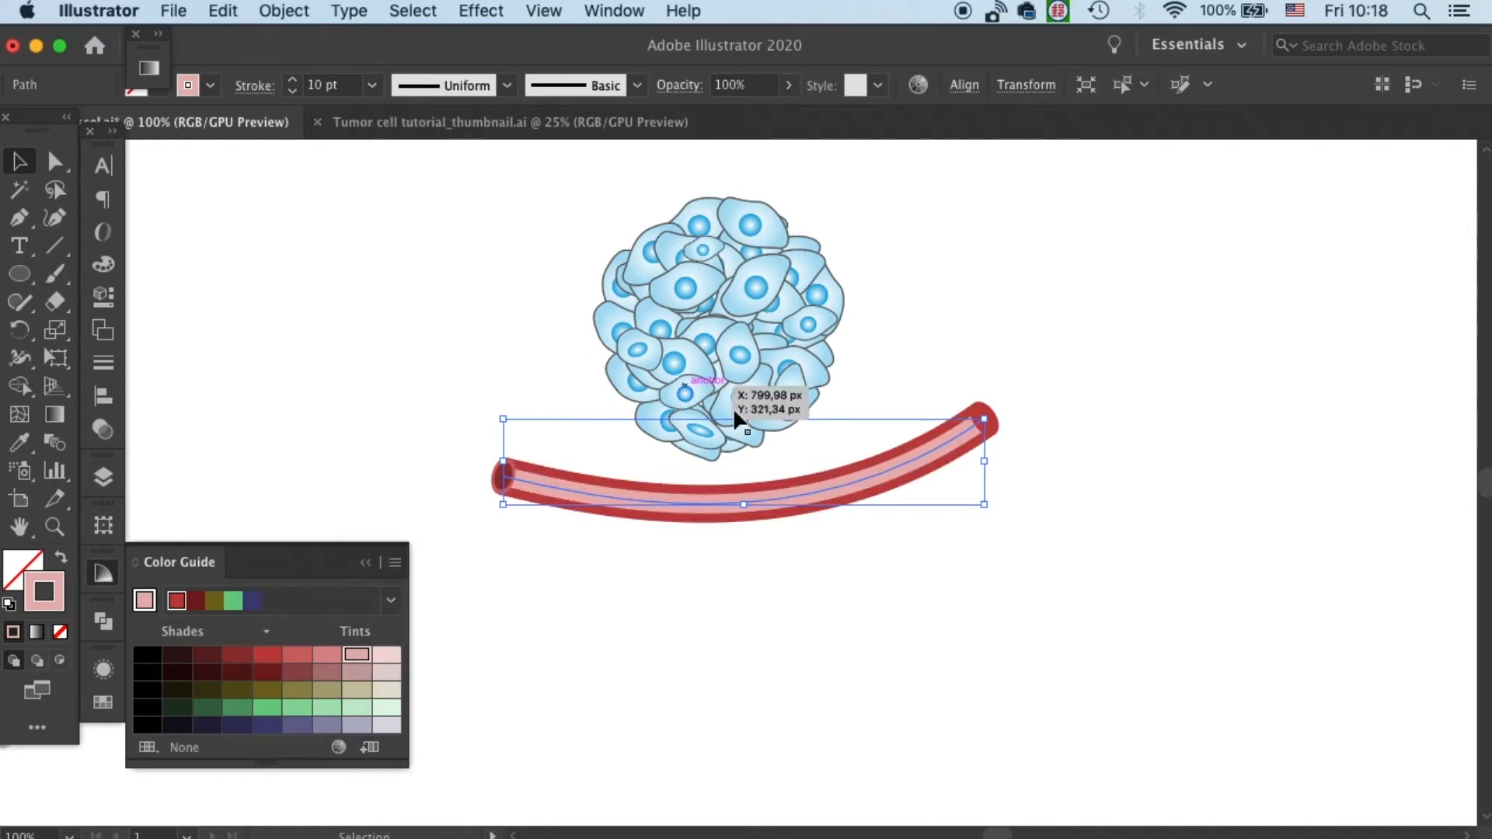
{"action": "left_click", "coordinate": [372, 85]}
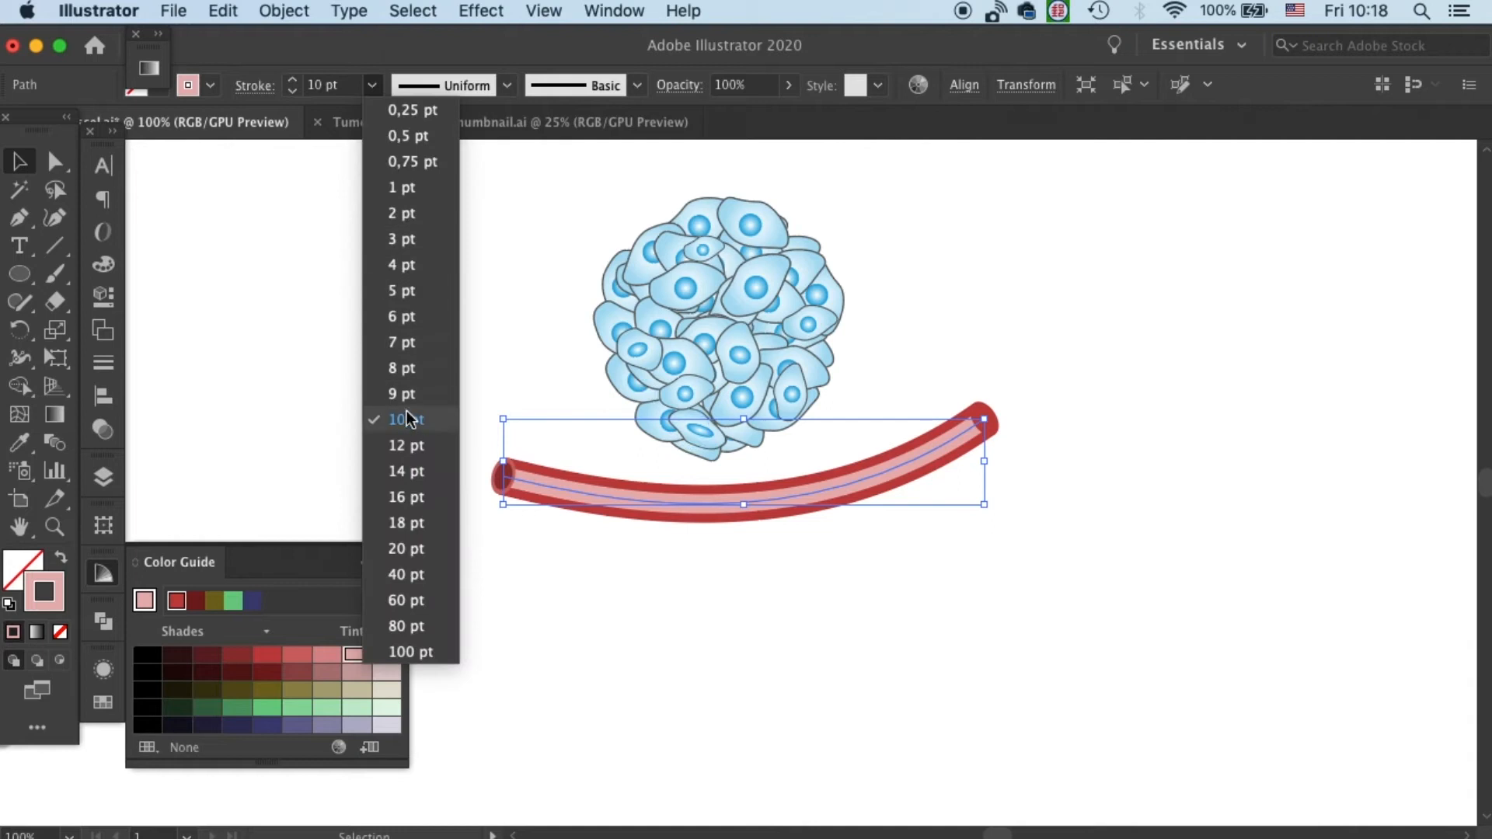
{"action": "left_click", "coordinate": [401, 290]}
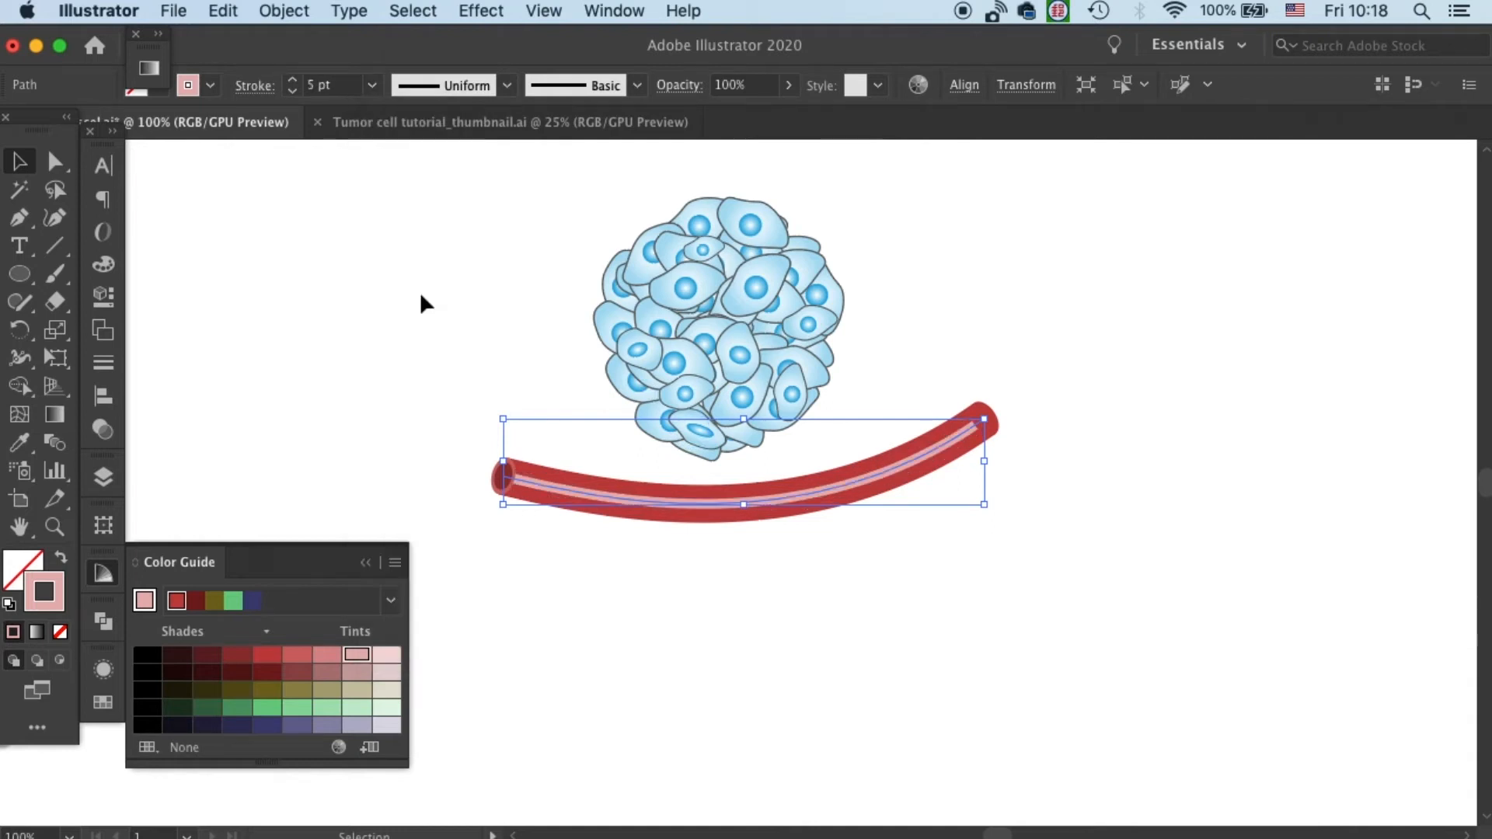
{"action": "left_click", "coordinate": [995, 517]}
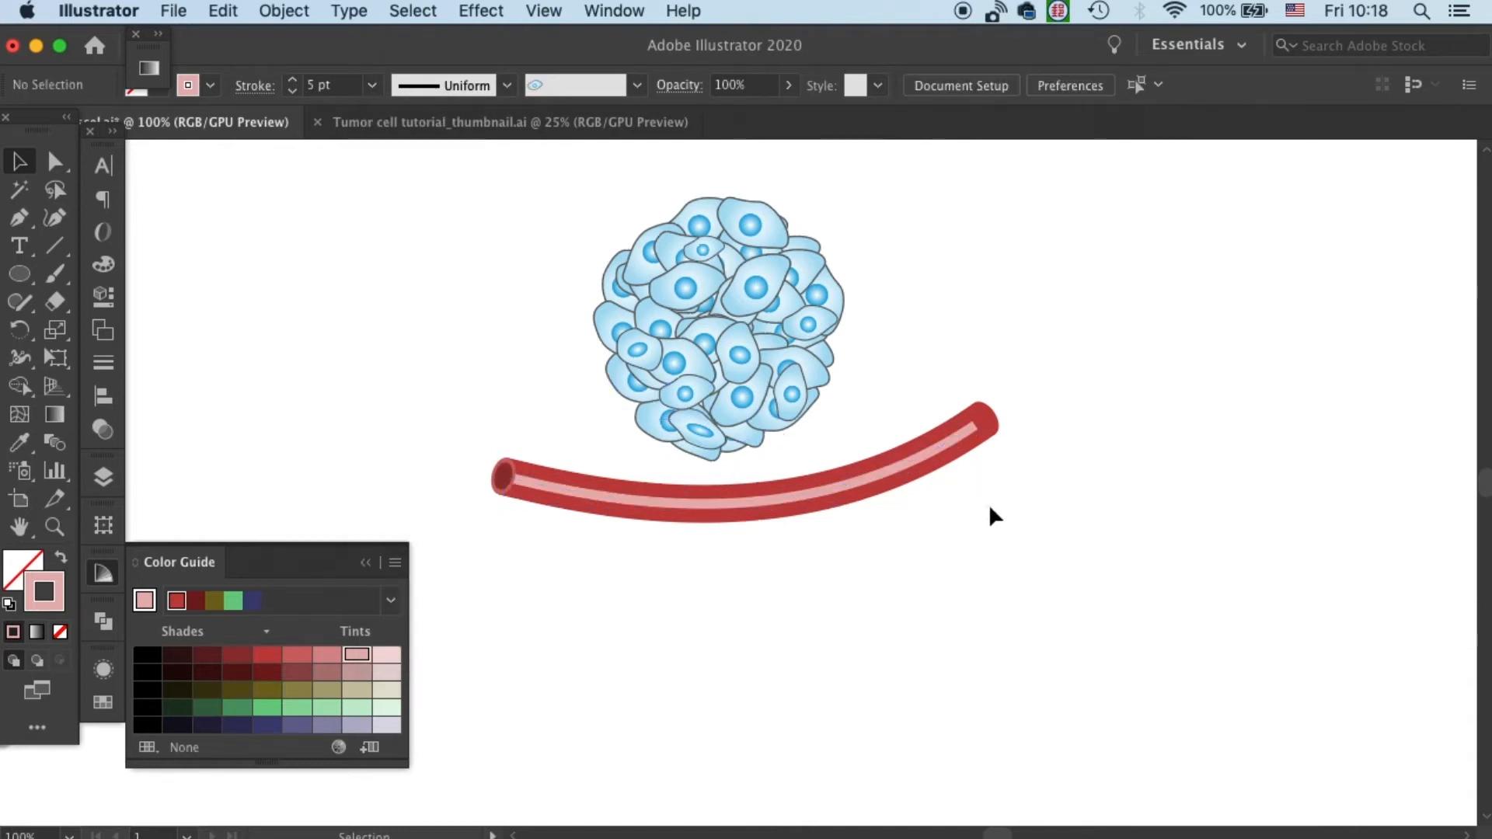
{"action": "mouse_move", "coordinate": [961, 453]}
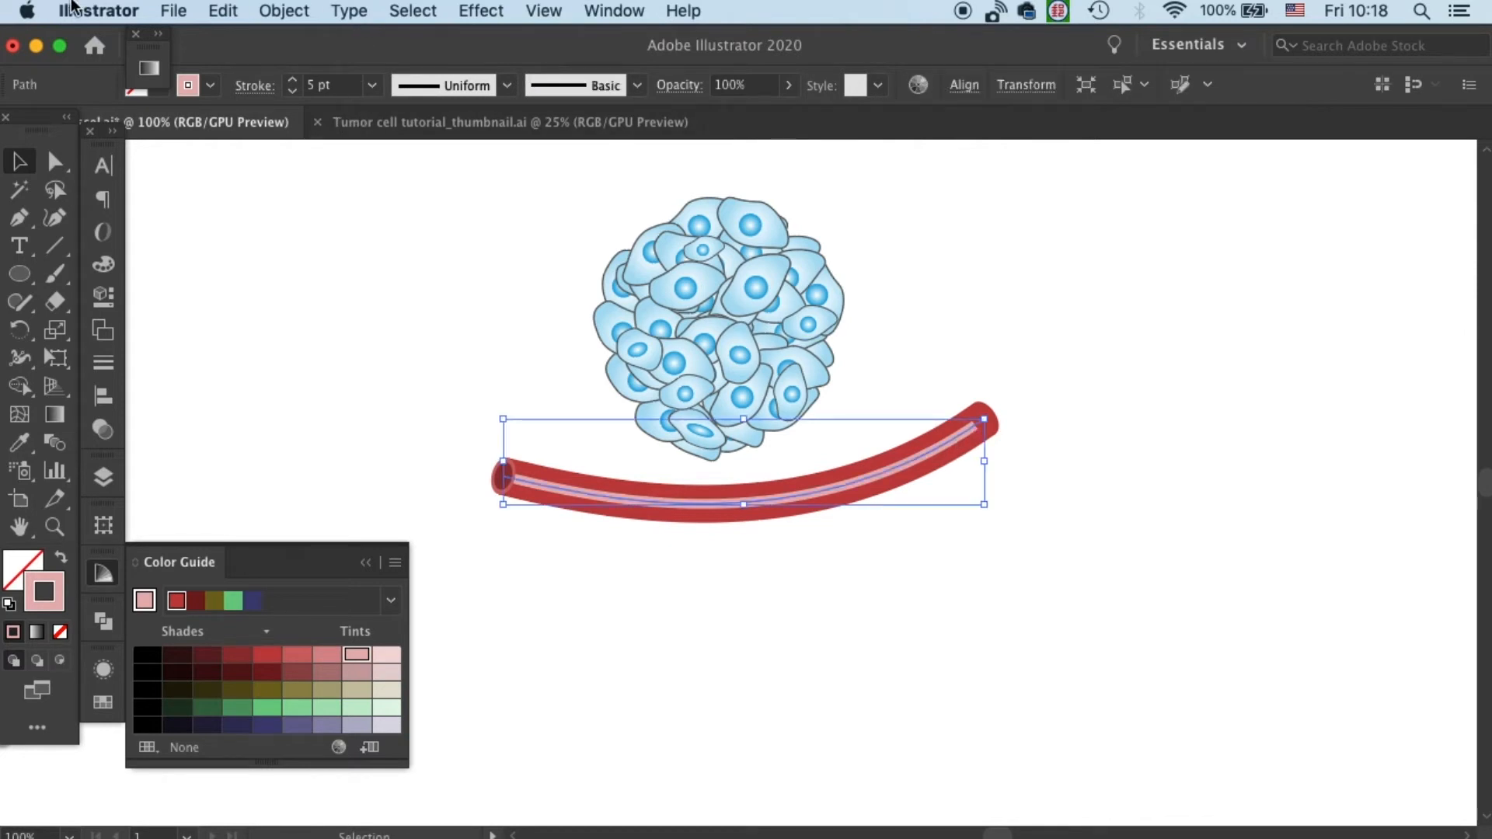
- Apply a Gaussian Blur with about 2.7 px radius to the pink highlight stroke
{"action": "left_click", "coordinate": [284, 10]}
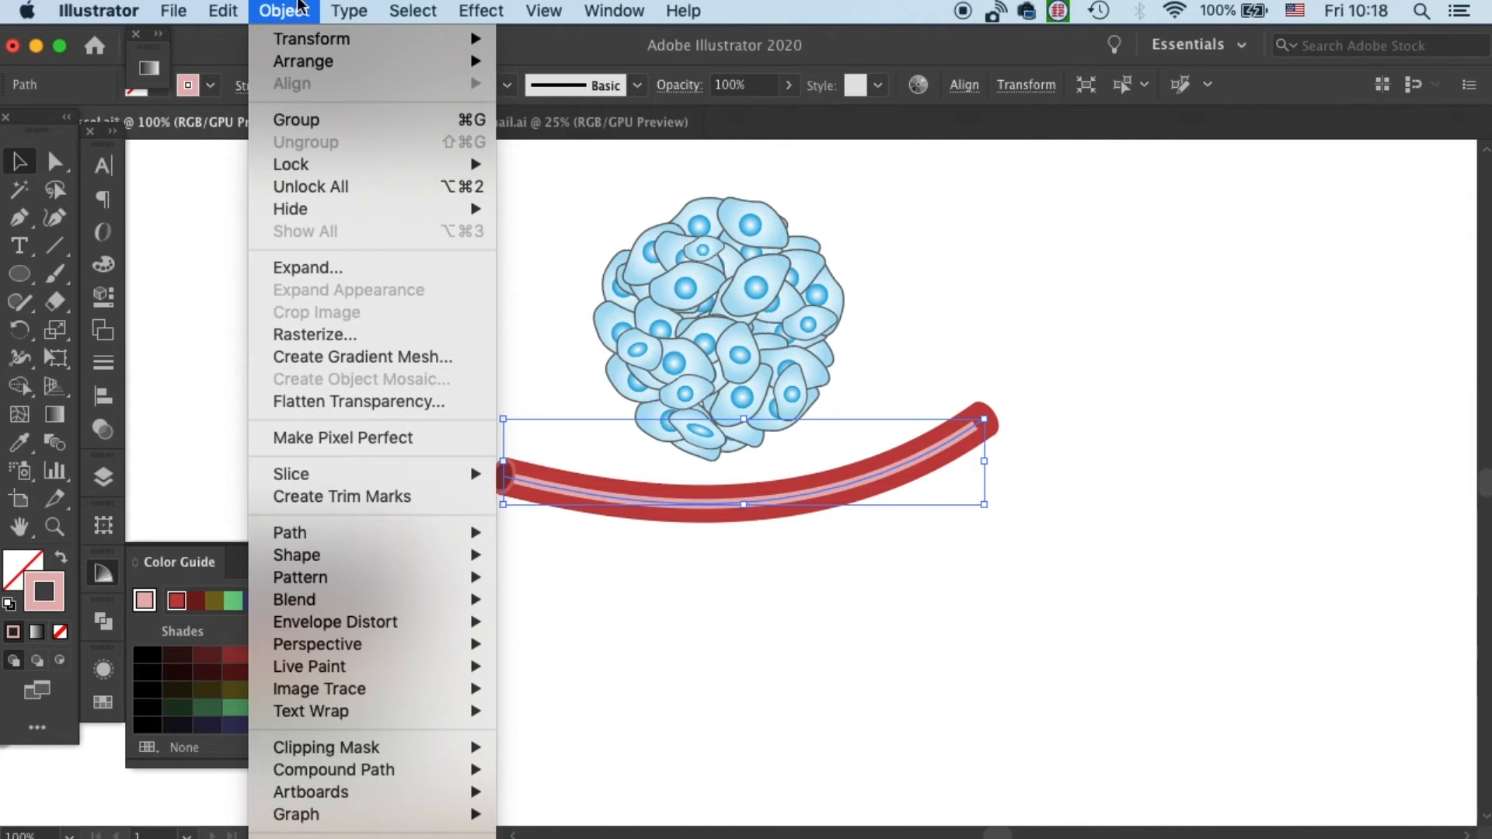
{"action": "left_click", "coordinate": [480, 10]}
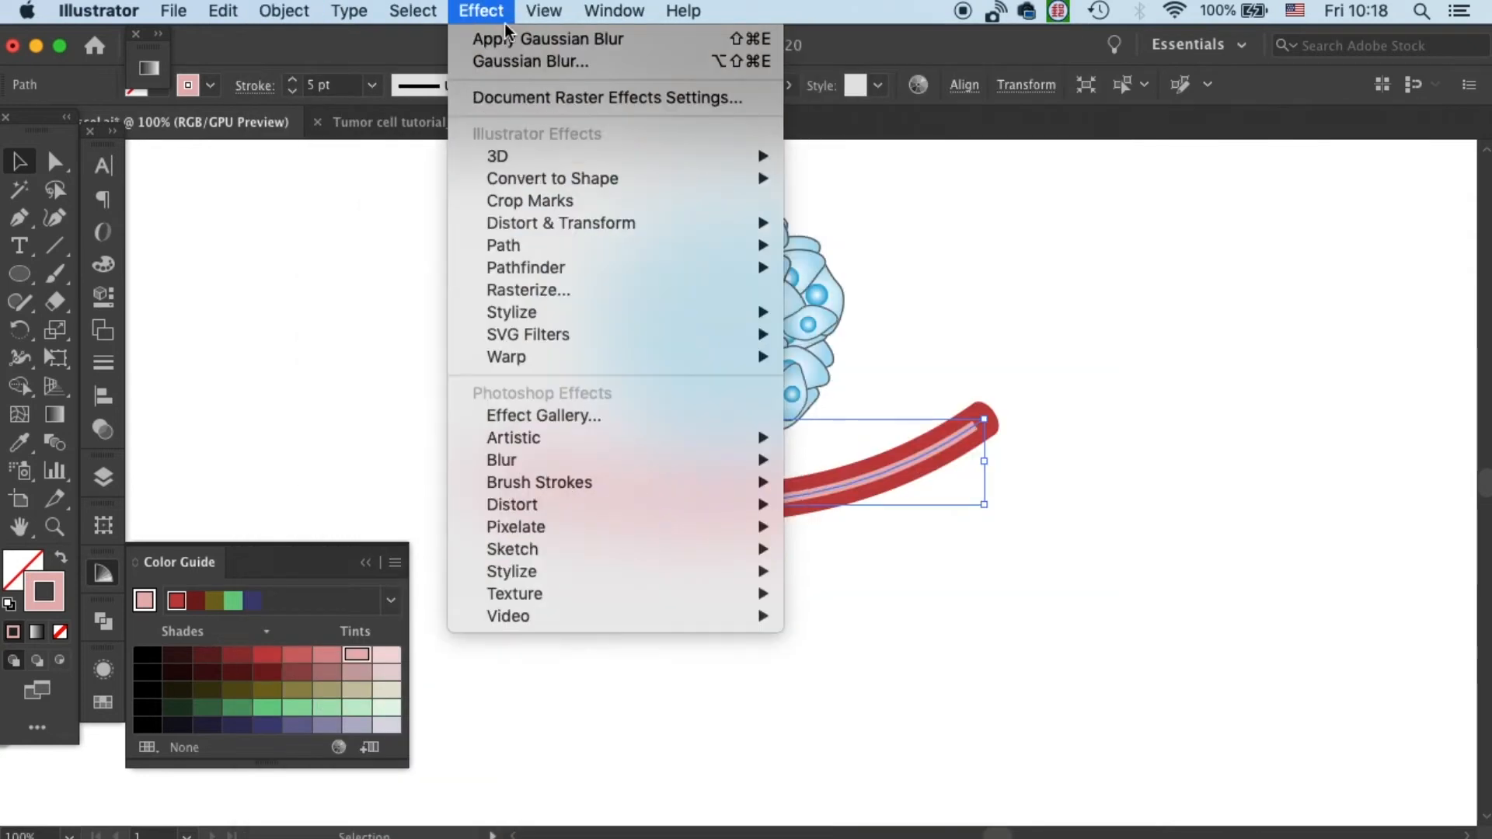
{"action": "mouse_move", "coordinate": [501, 460]}
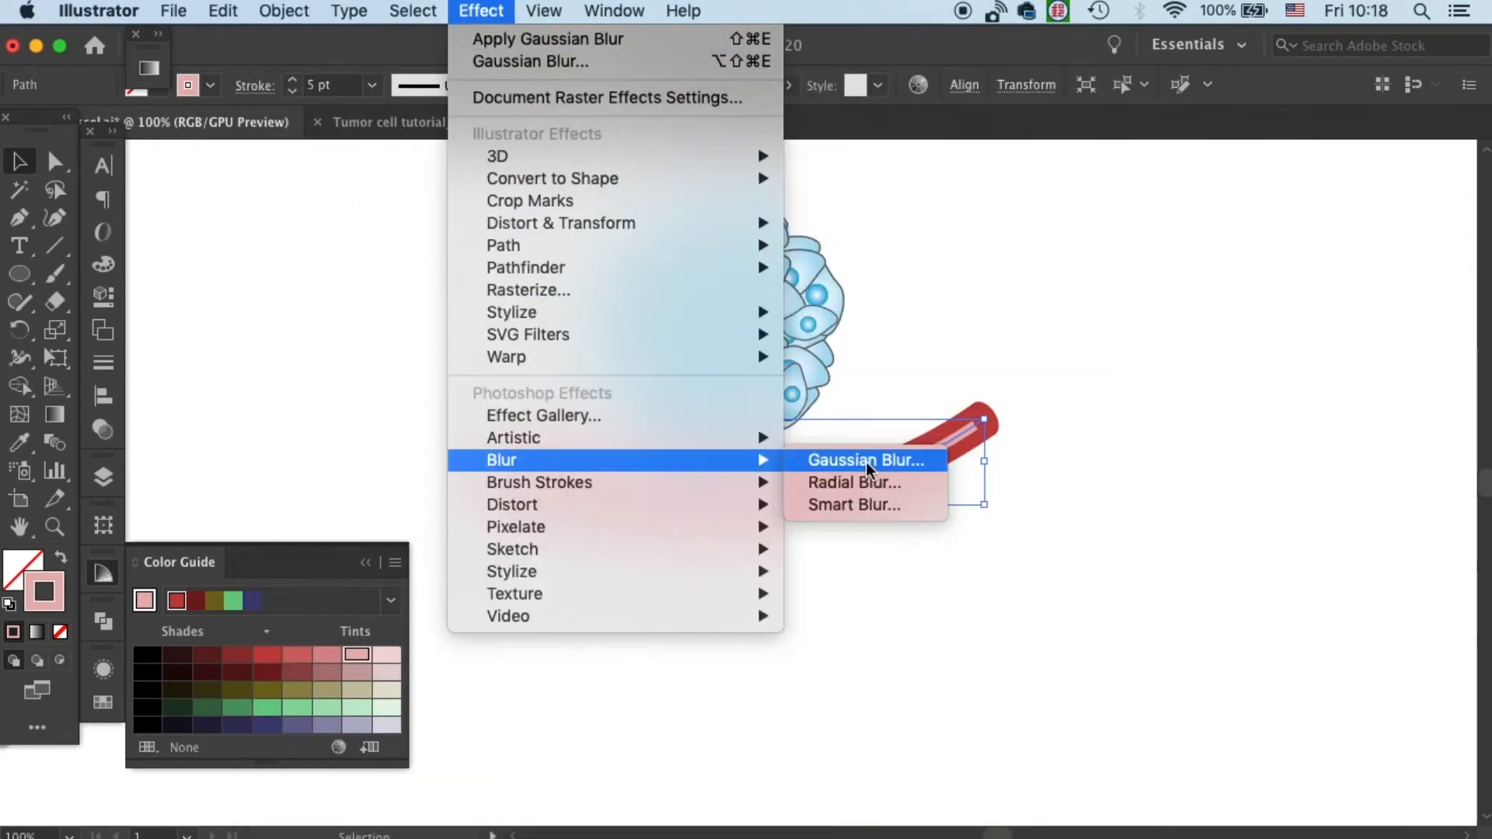
{"action": "left_click", "coordinate": [865, 460]}
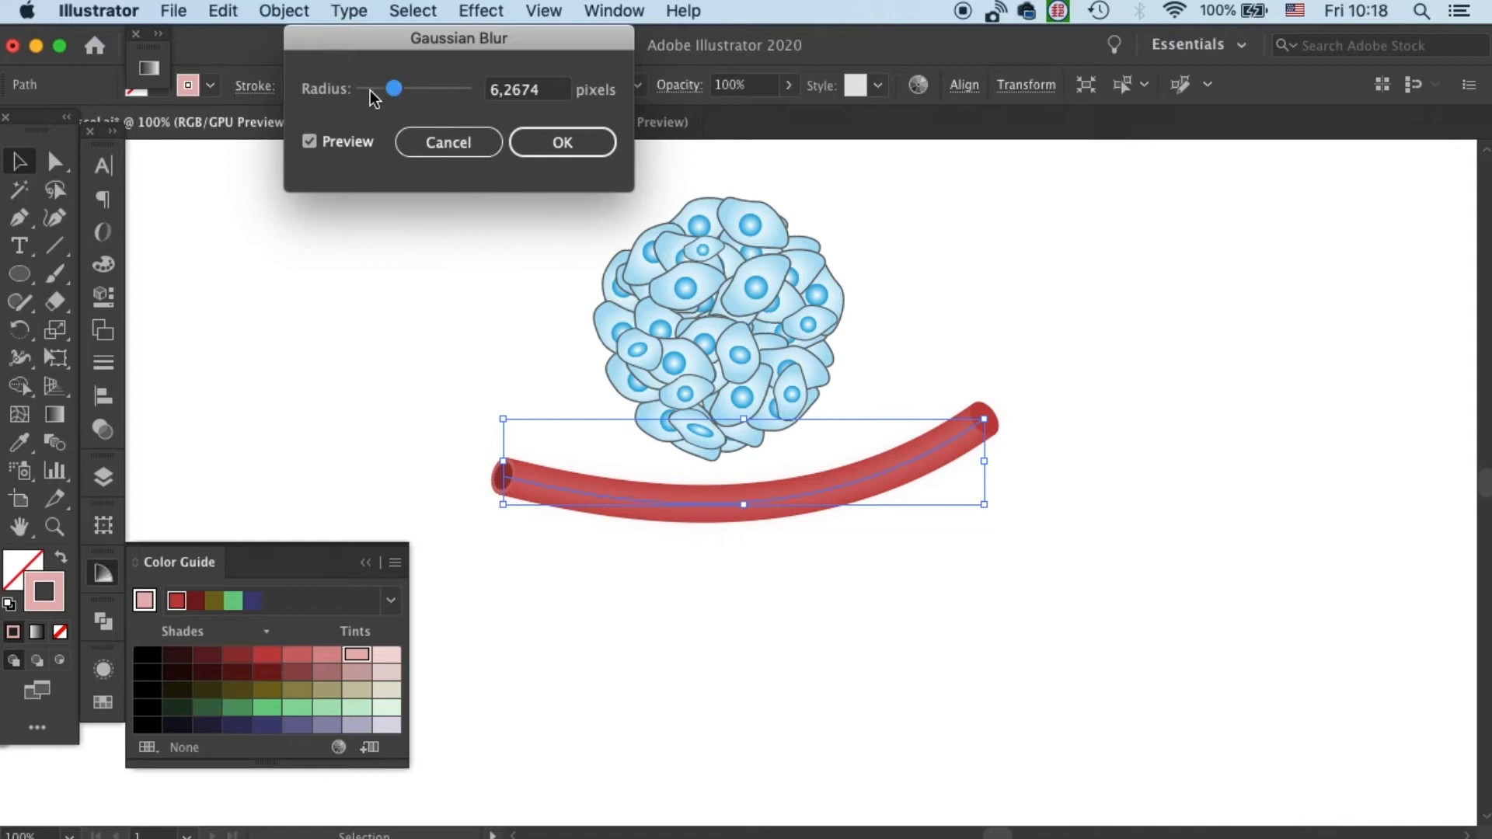
{"action": "left_click_drag", "start_coordinate": [395, 88], "coordinate": [373, 89]}
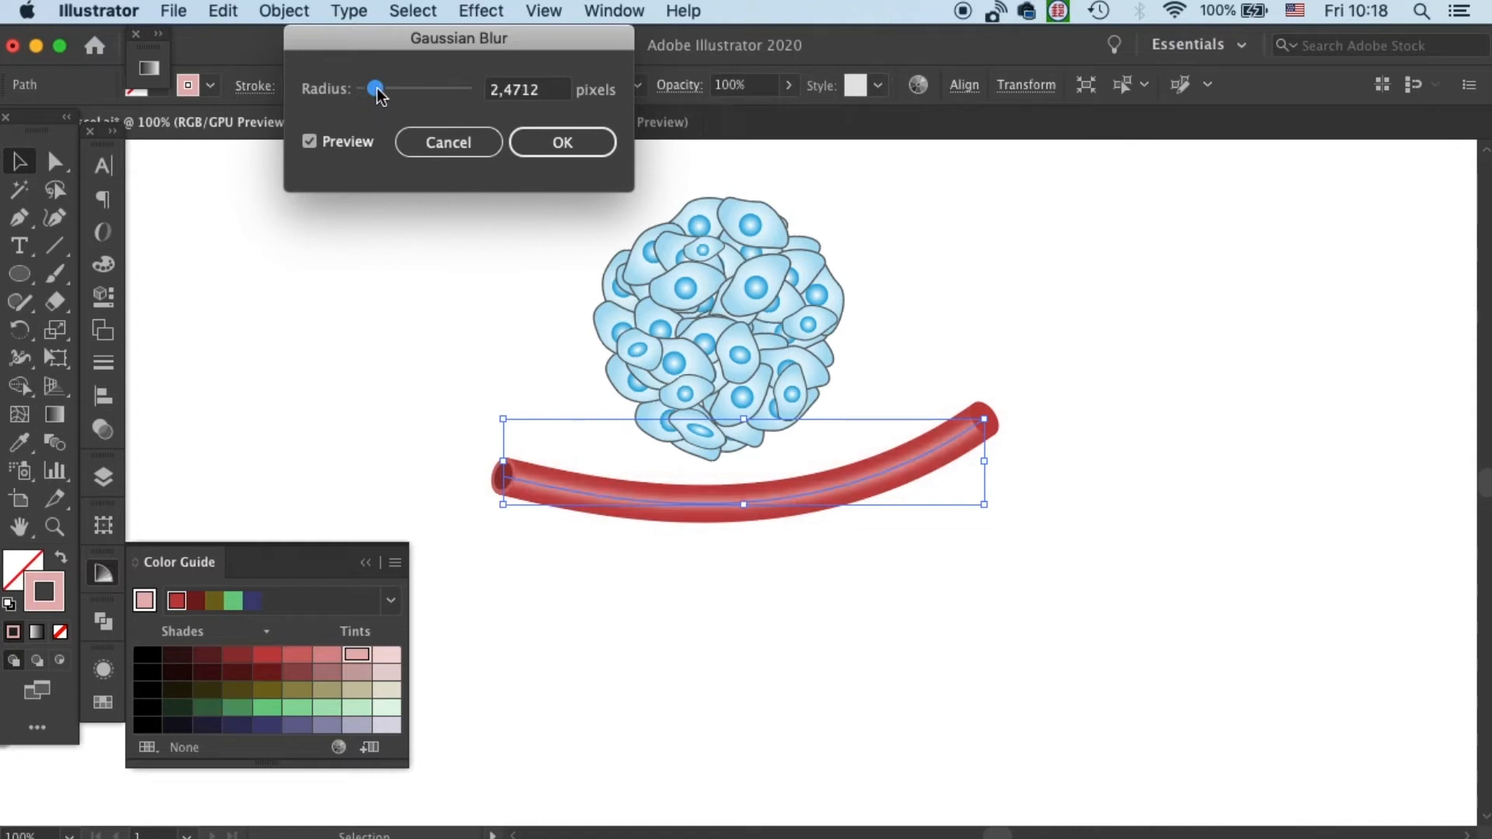
{"action": "left_click_drag", "start_coordinate": [374, 88], "coordinate": [372, 88]}
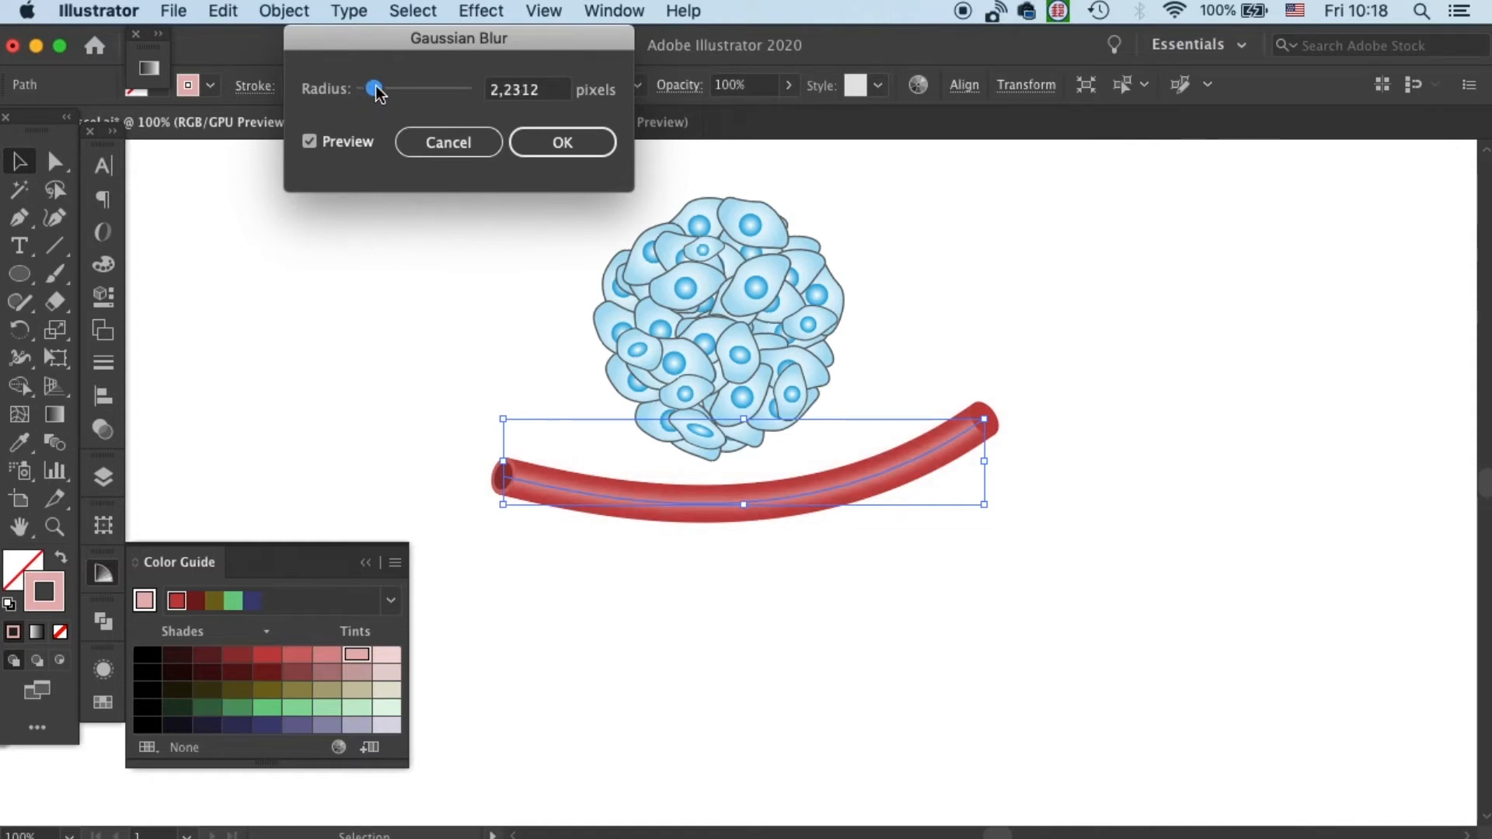
{"action": "left_click_drag", "start_coordinate": [373, 88], "coordinate": [377, 88]}
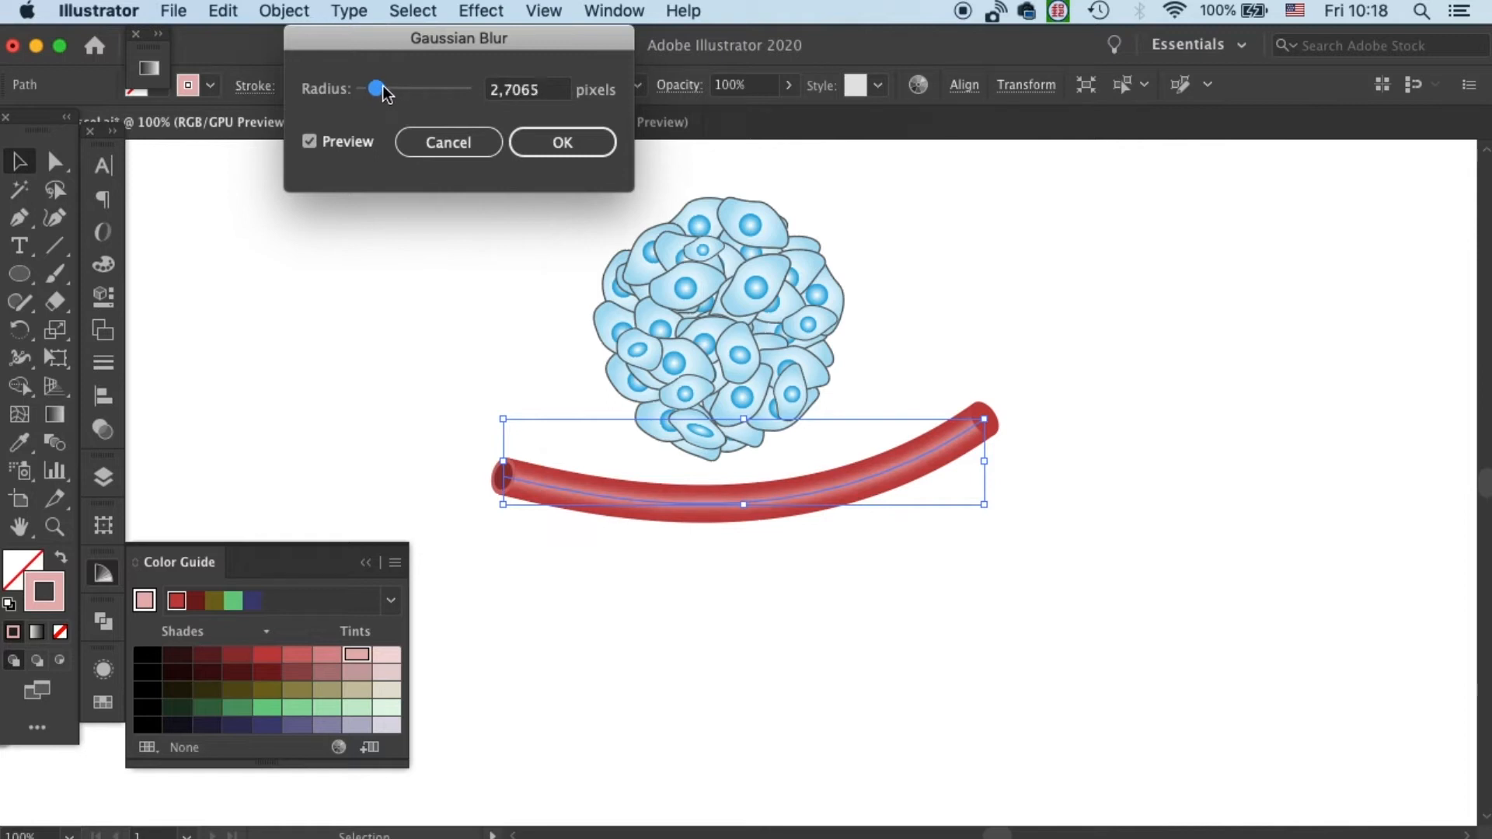
{"action": "mouse_move", "coordinate": [814, 300]}
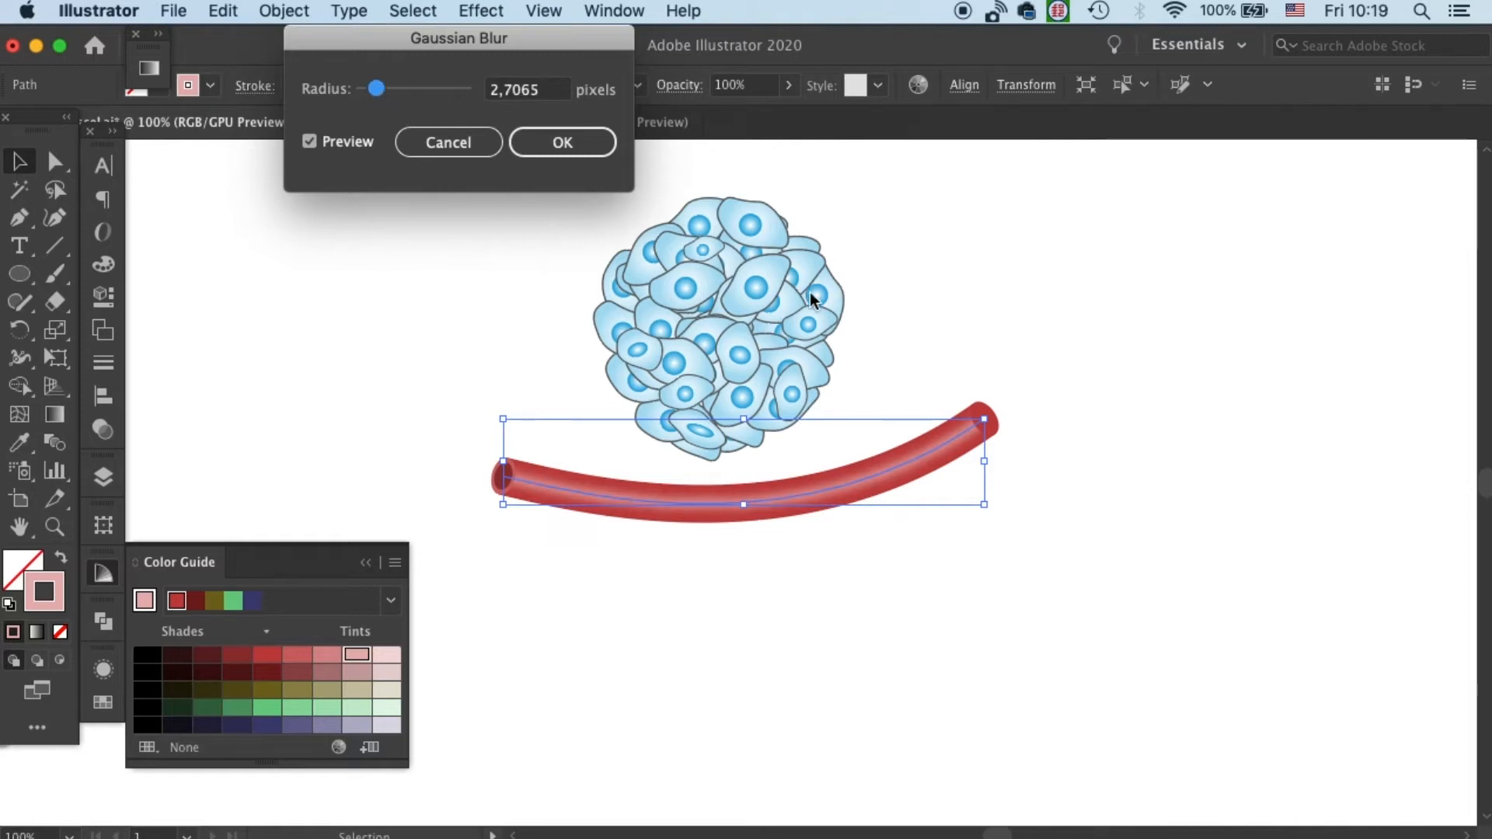
{"action": "left_click", "coordinate": [560, 142]}
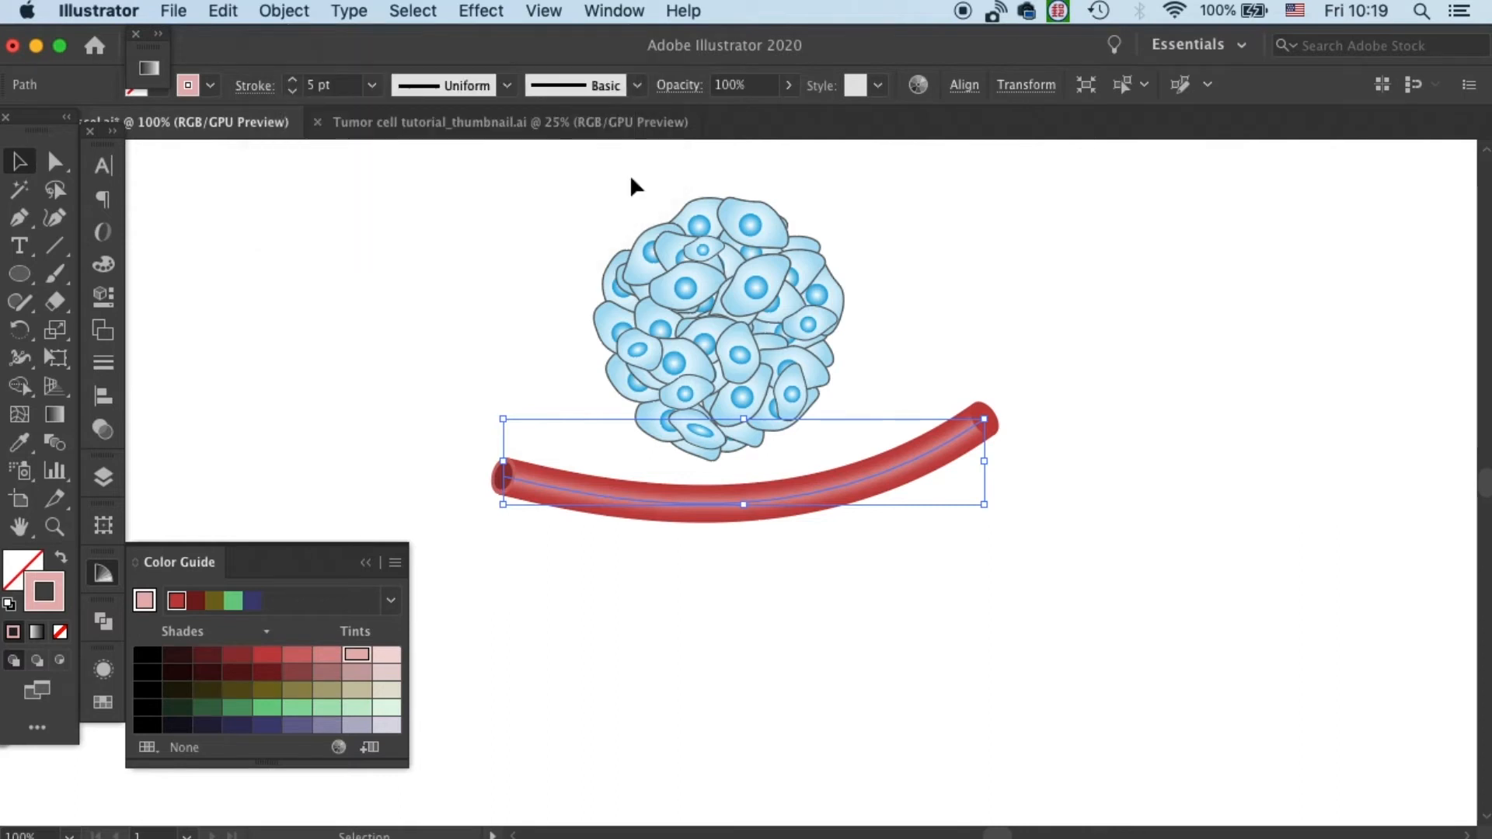
{"action": "left_click", "coordinate": [1180, 423]}
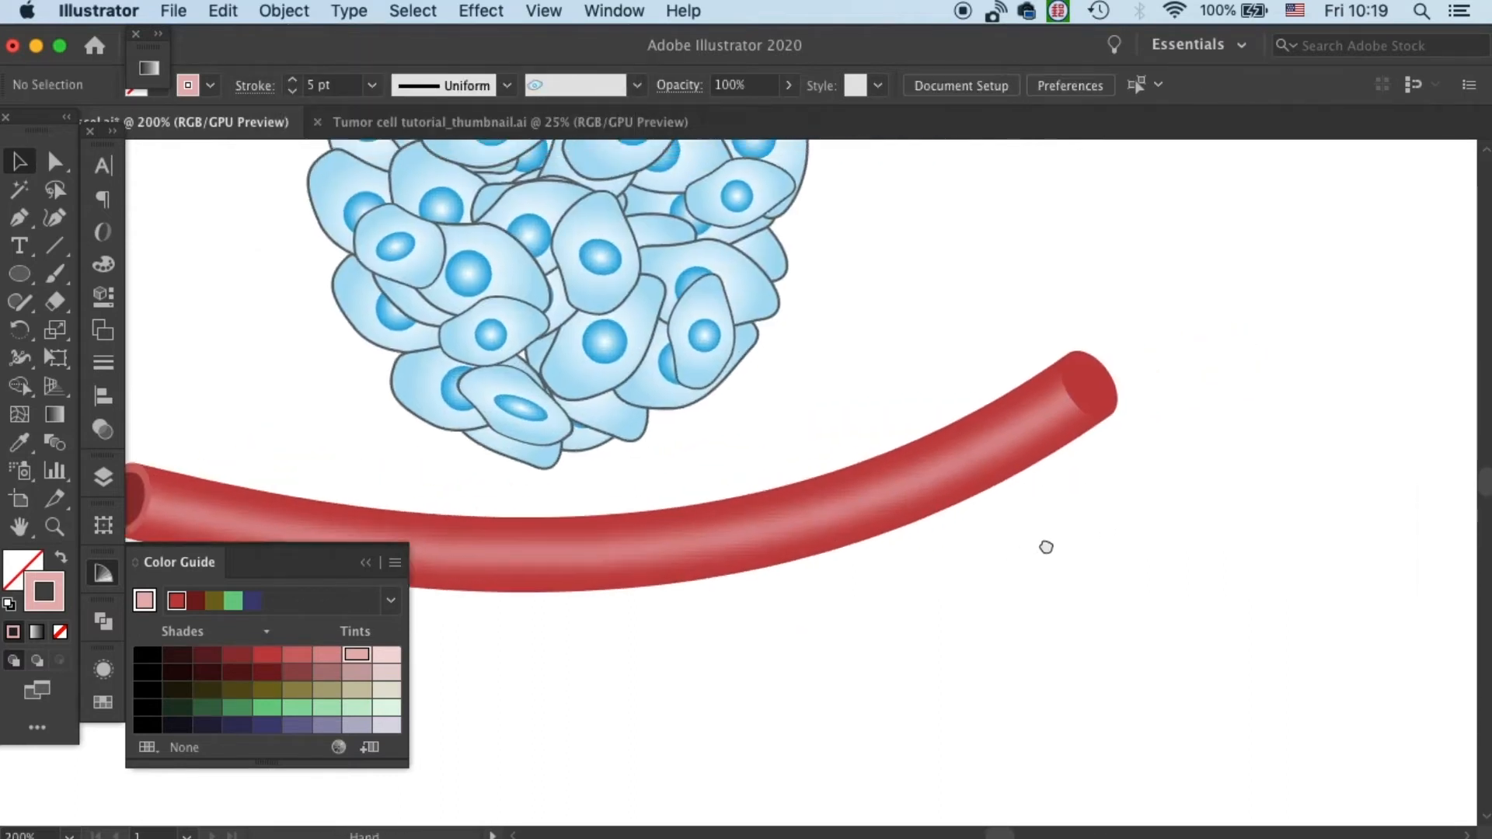
- Cut the highlight line with the Scissors tool near the raised vessel end and adjust the cut endpoint
{"action": "left_click", "coordinate": [1042, 391]}
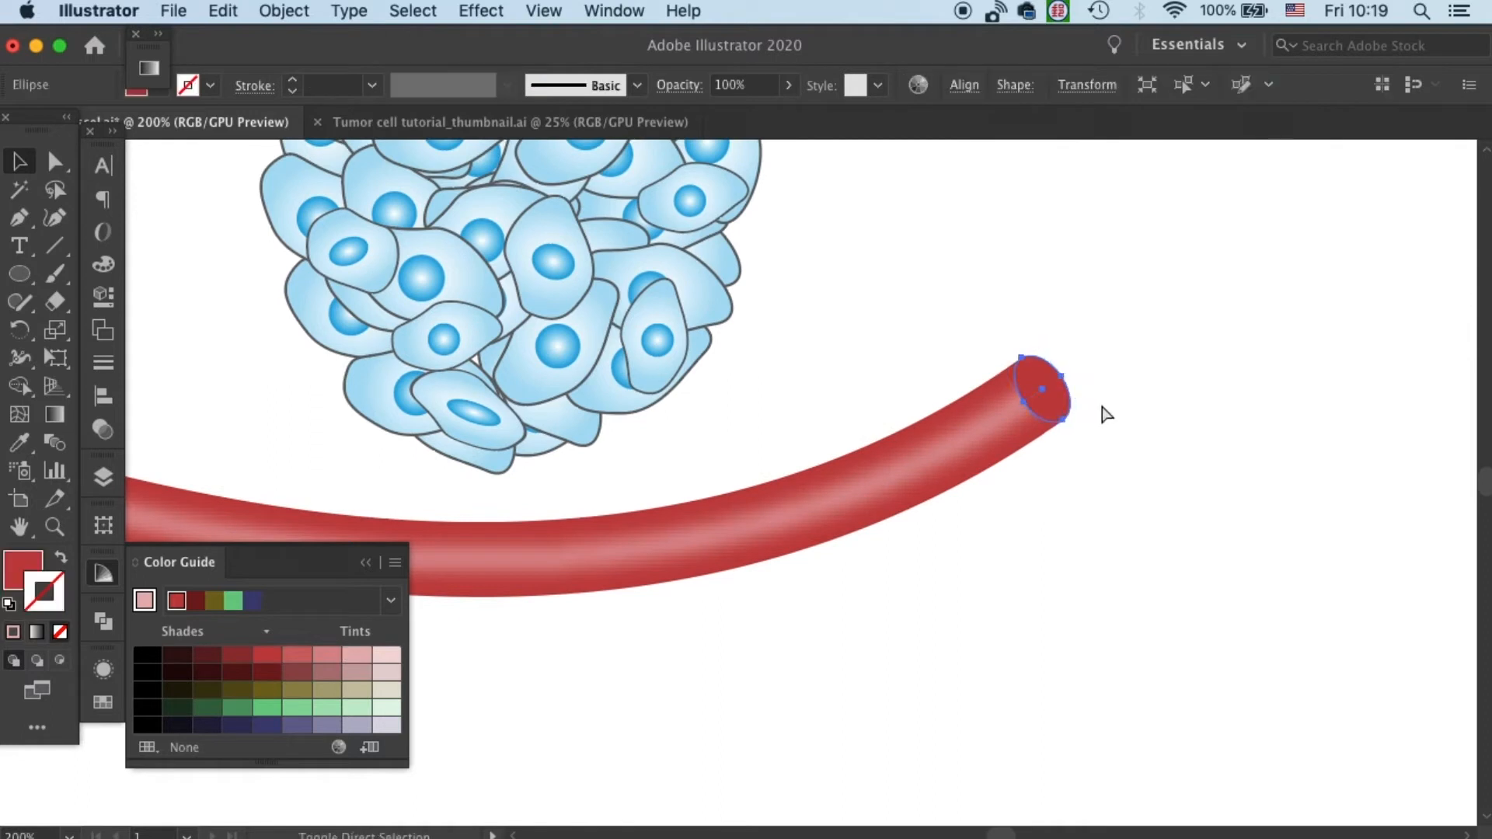
{"action": "left_click", "coordinate": [1221, 378]}
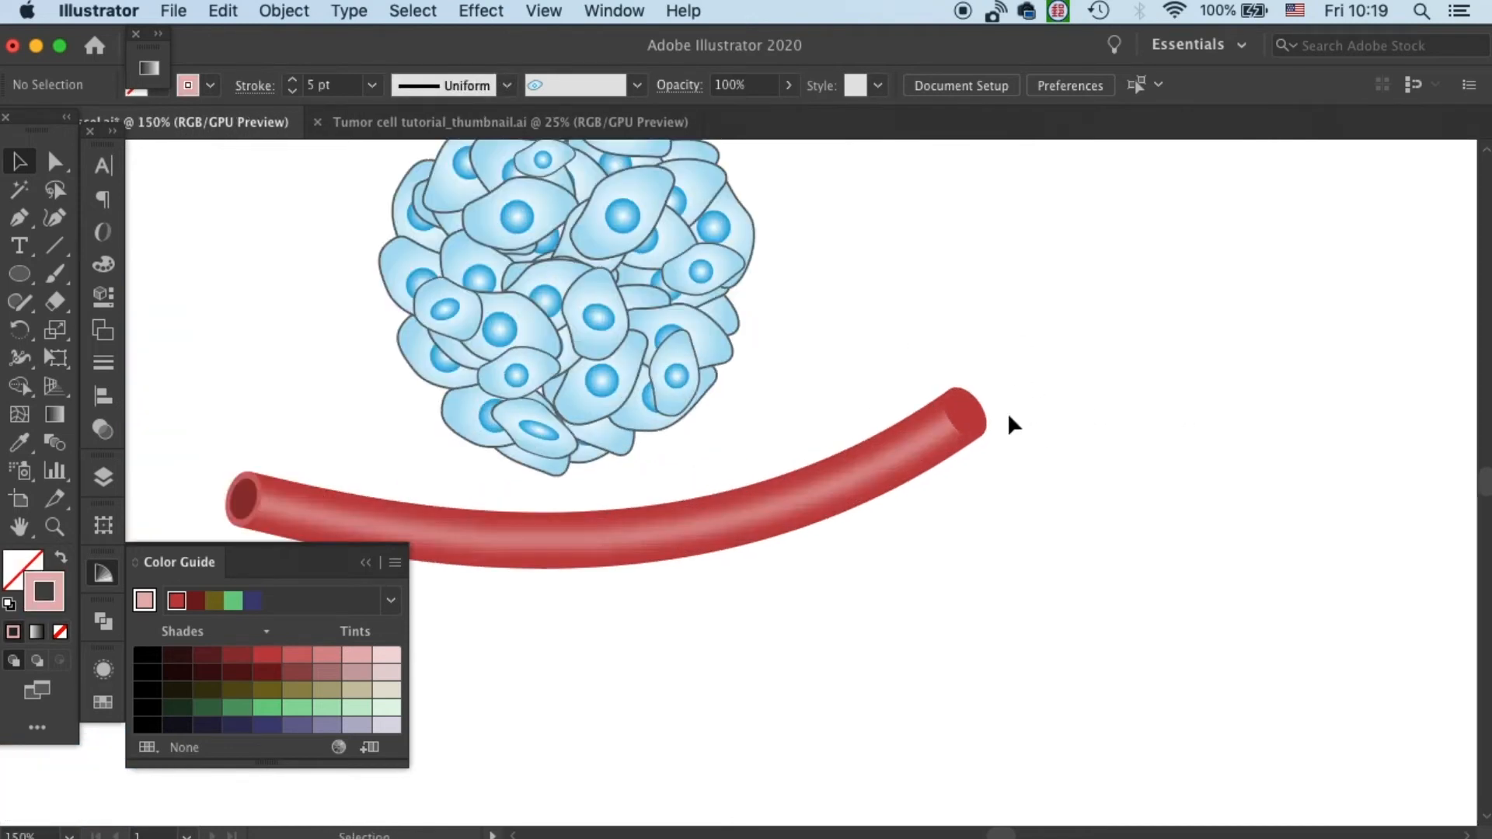
{"action": "left_click", "coordinate": [961, 411]}
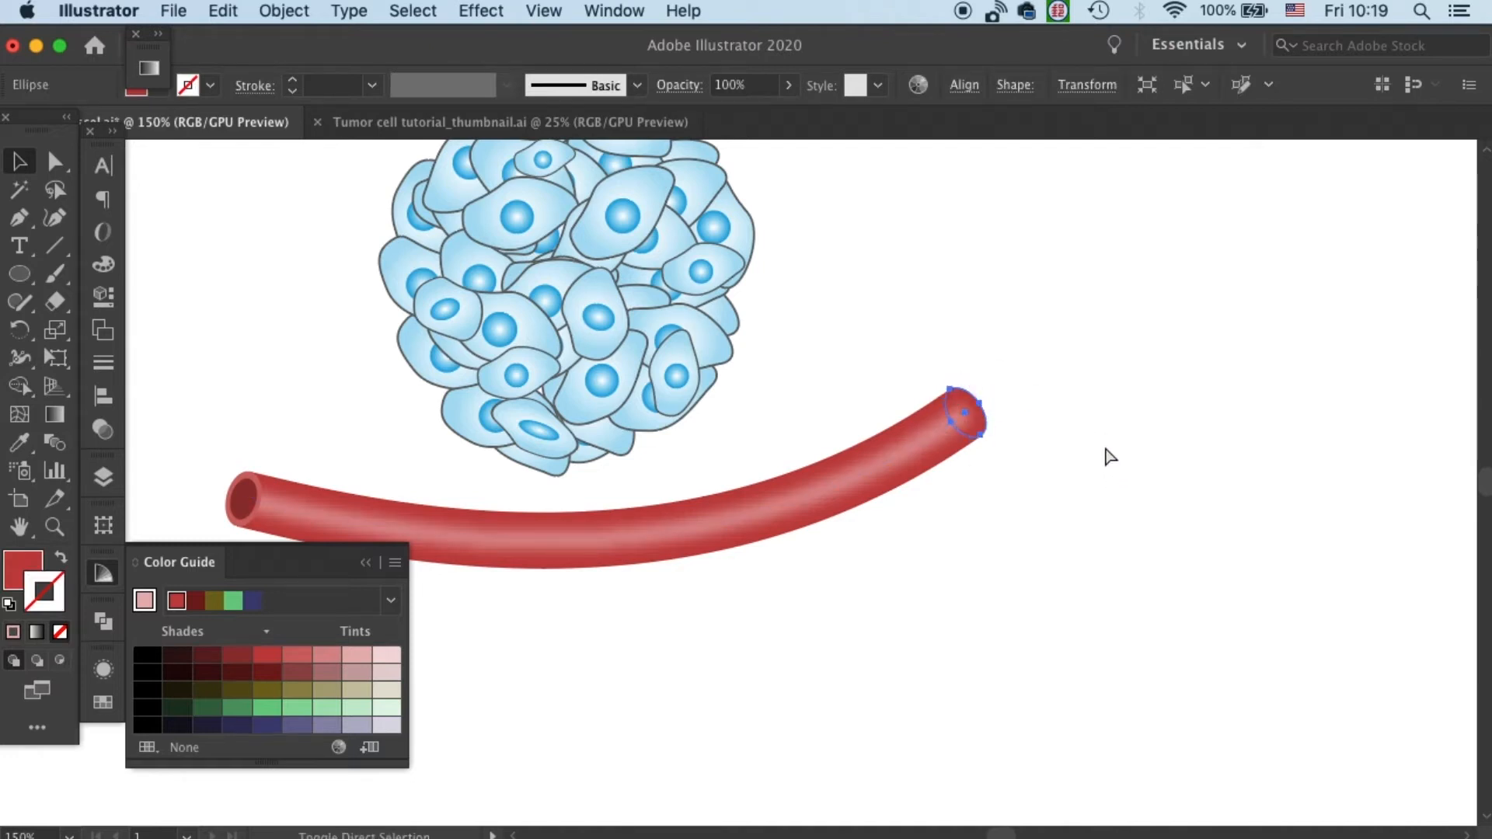
{"action": "left_click", "coordinate": [1103, 378]}
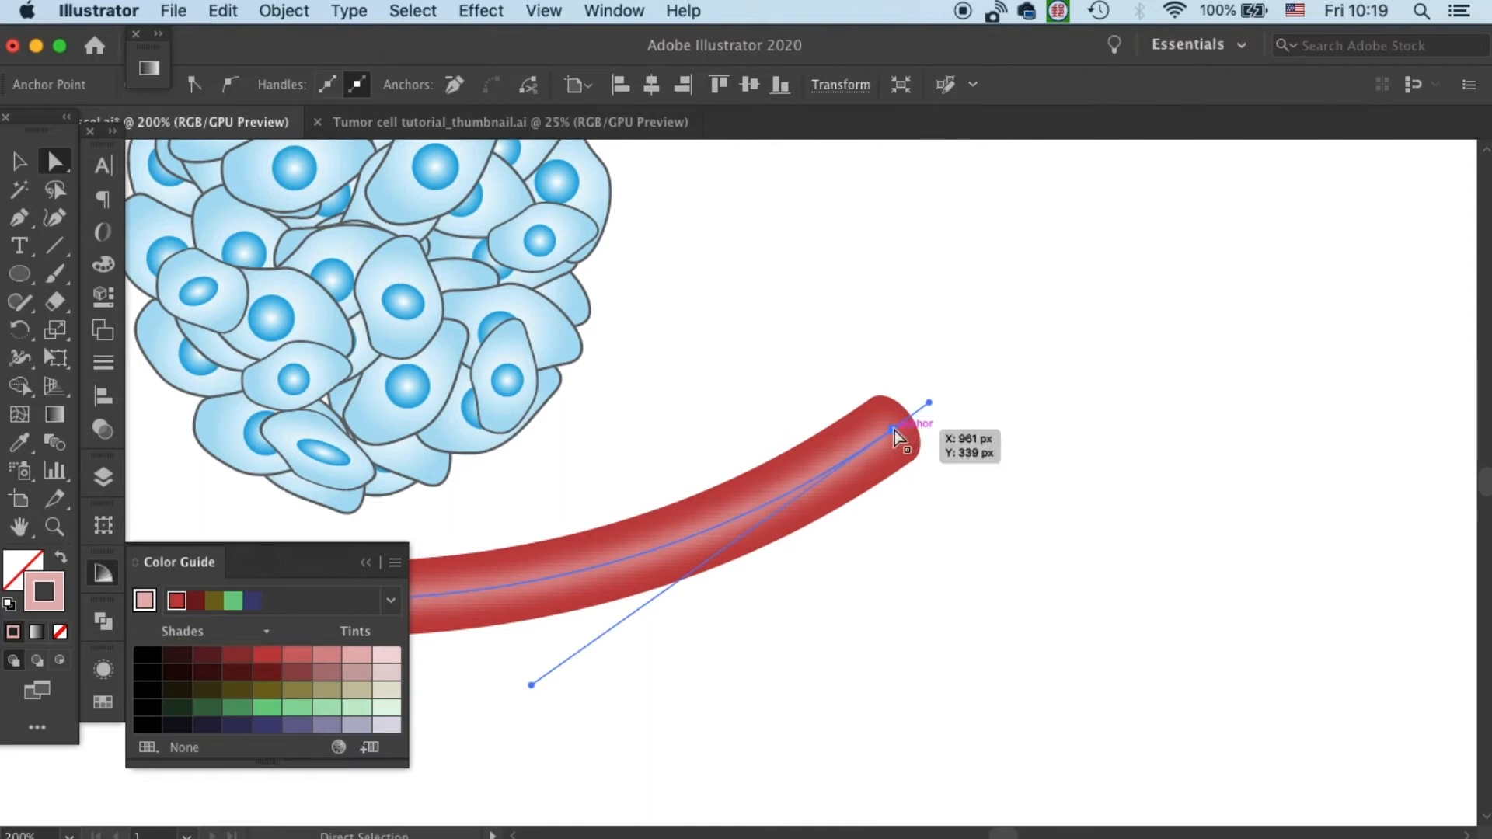
{"action": "mouse_move", "coordinate": [5, 214]}
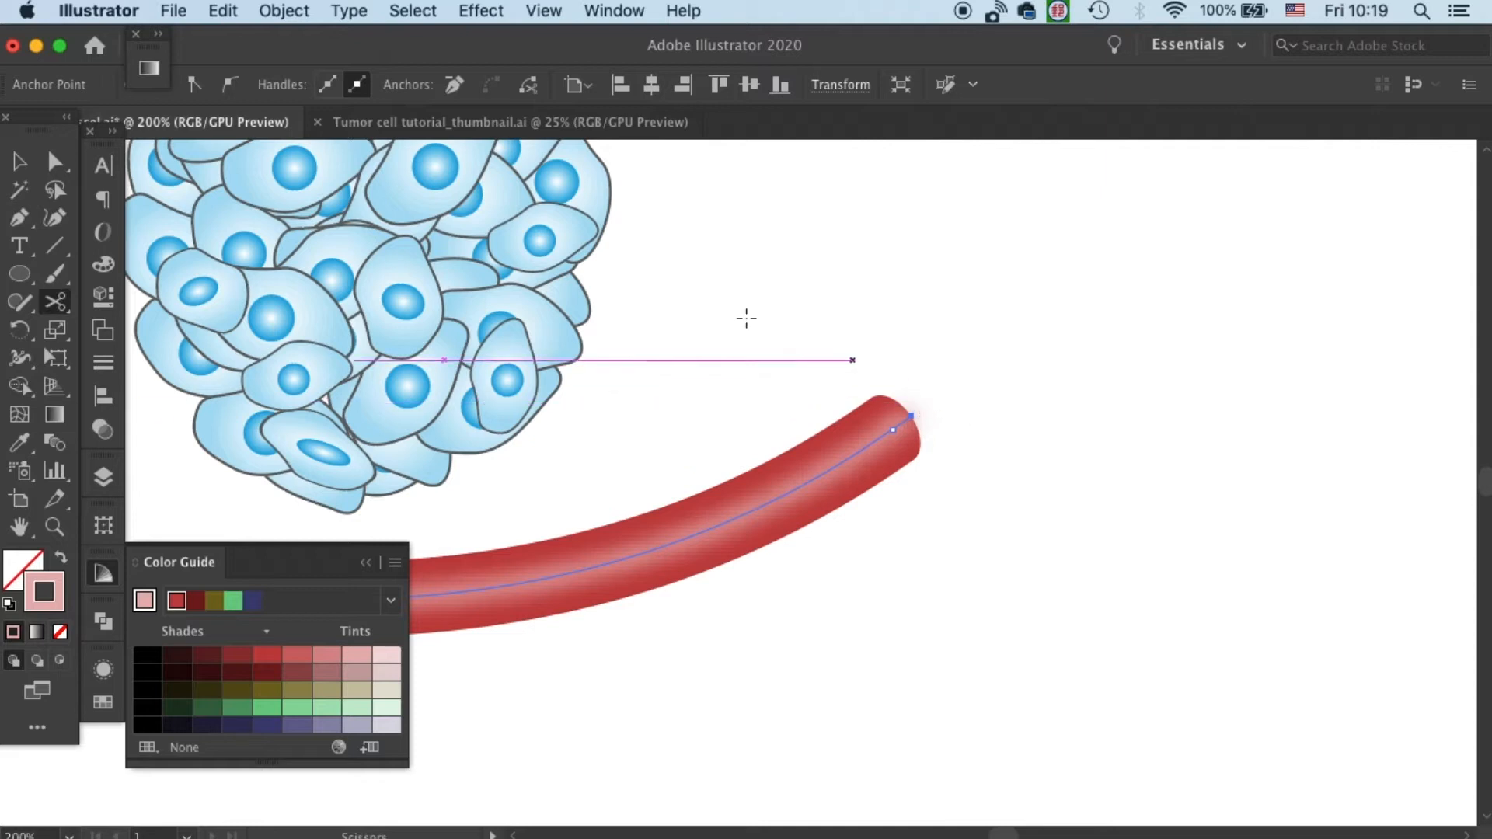
{"action": "left_click", "coordinate": [886, 457]}
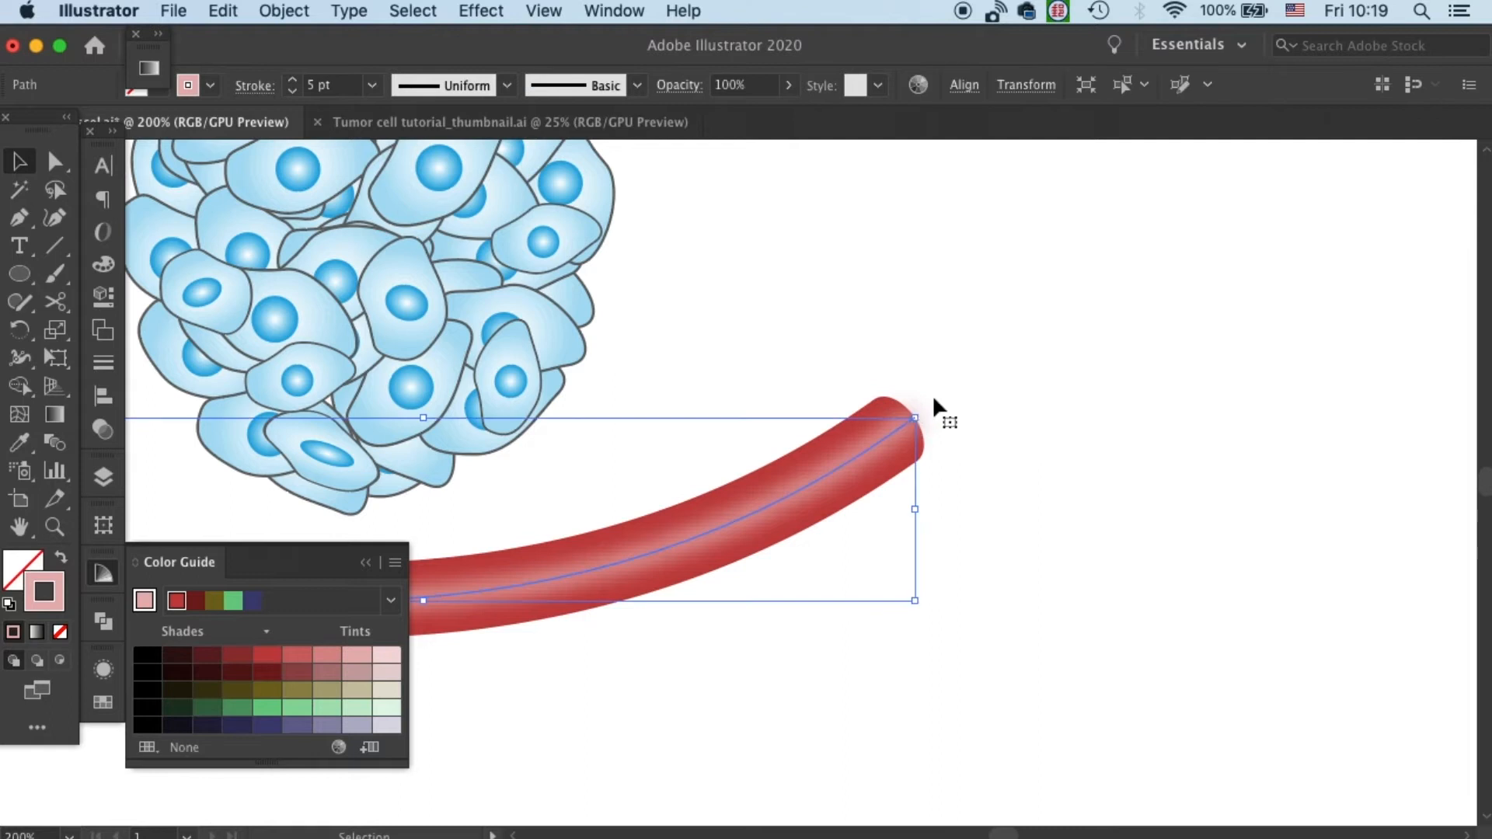
{"action": "left_click", "coordinate": [914, 419]}
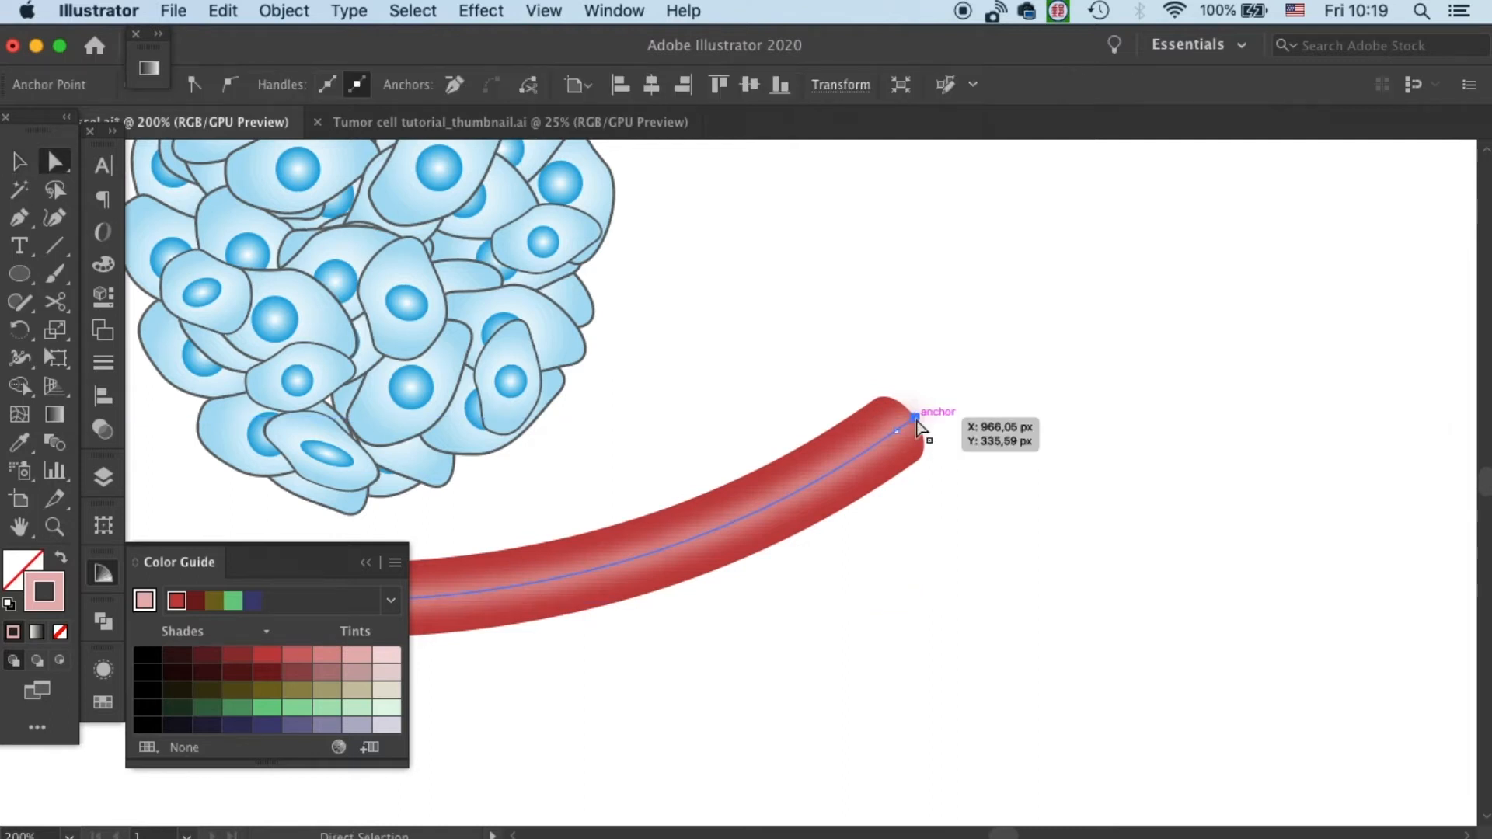
{"action": "mouse_move", "coordinate": [955, 408]}
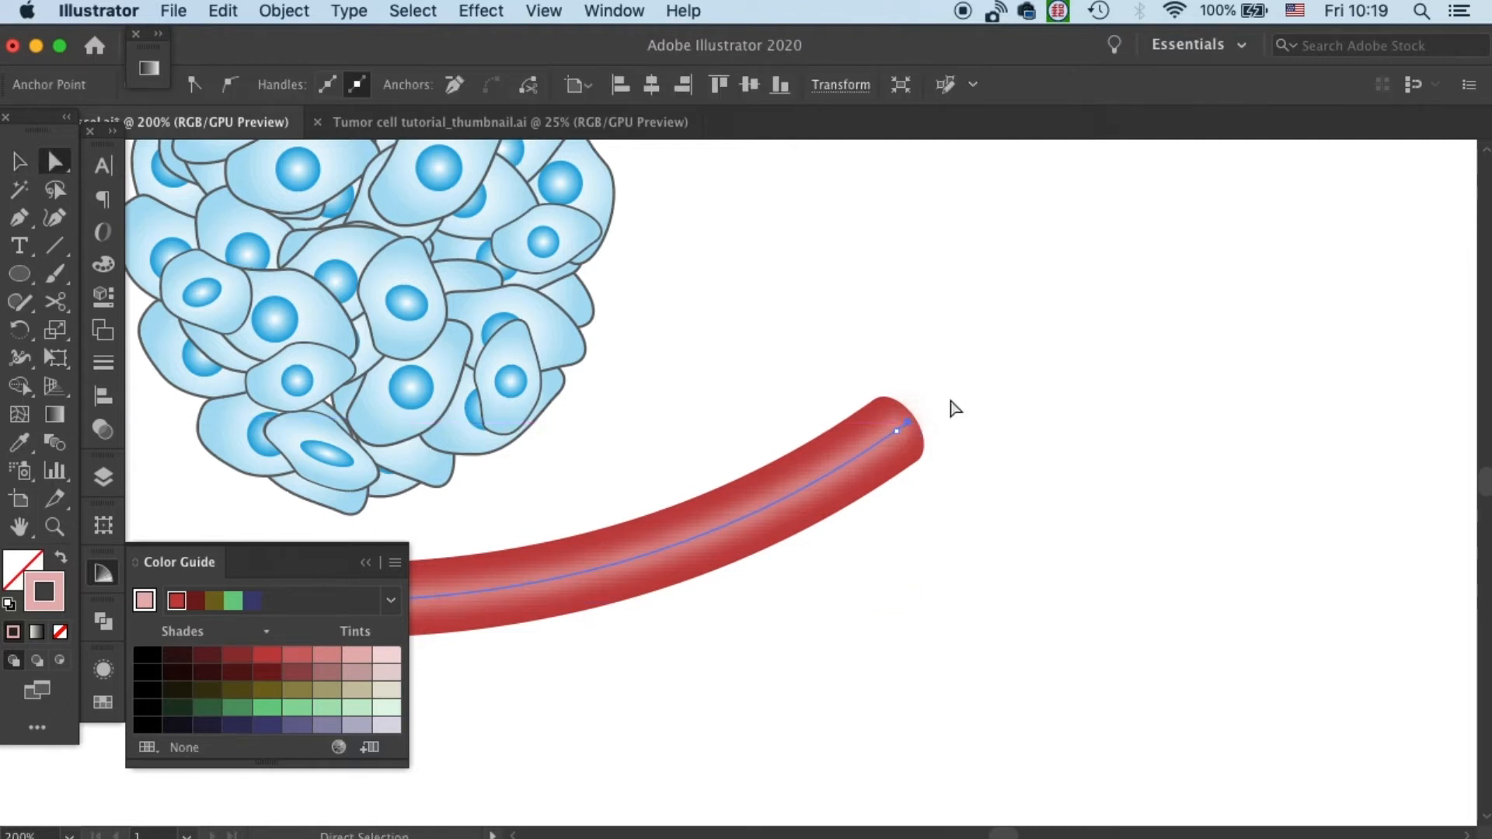
{"action": "left_click", "coordinate": [1112, 383]}
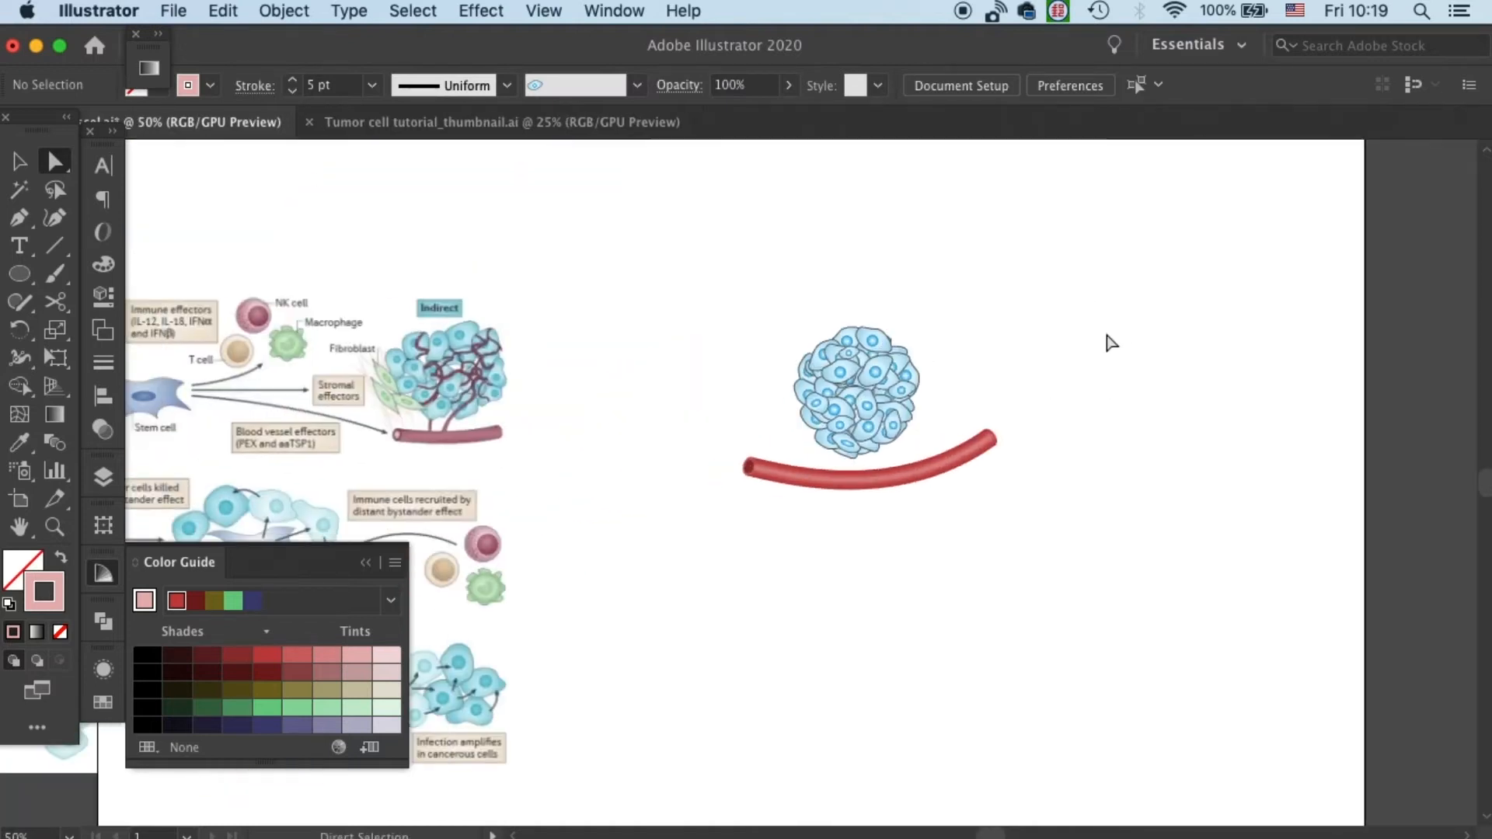
{"action": "mouse_move", "coordinate": [1073, 503]}
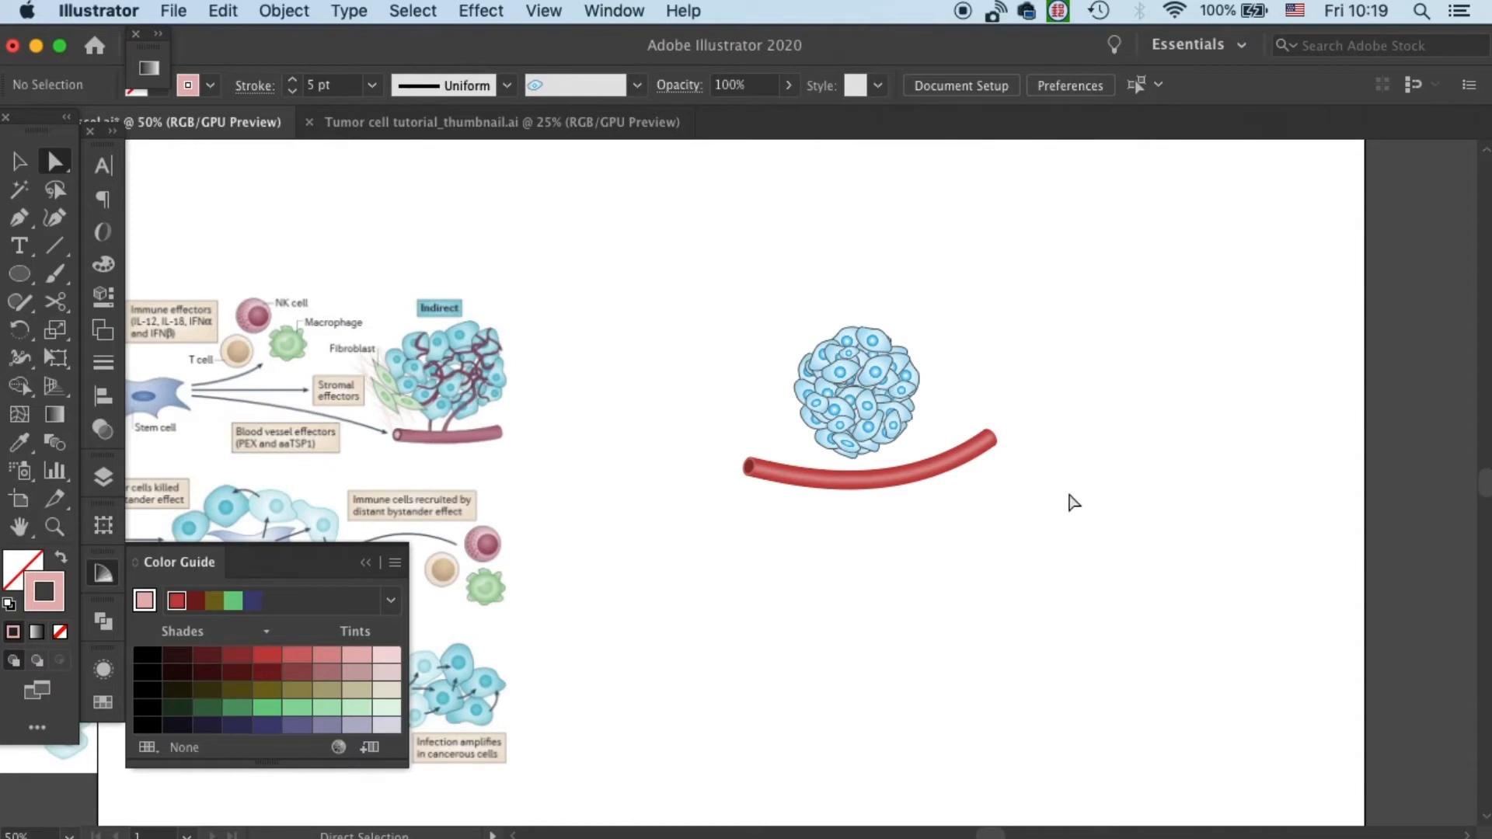
{"action": "mouse_move", "coordinate": [466, 435]}
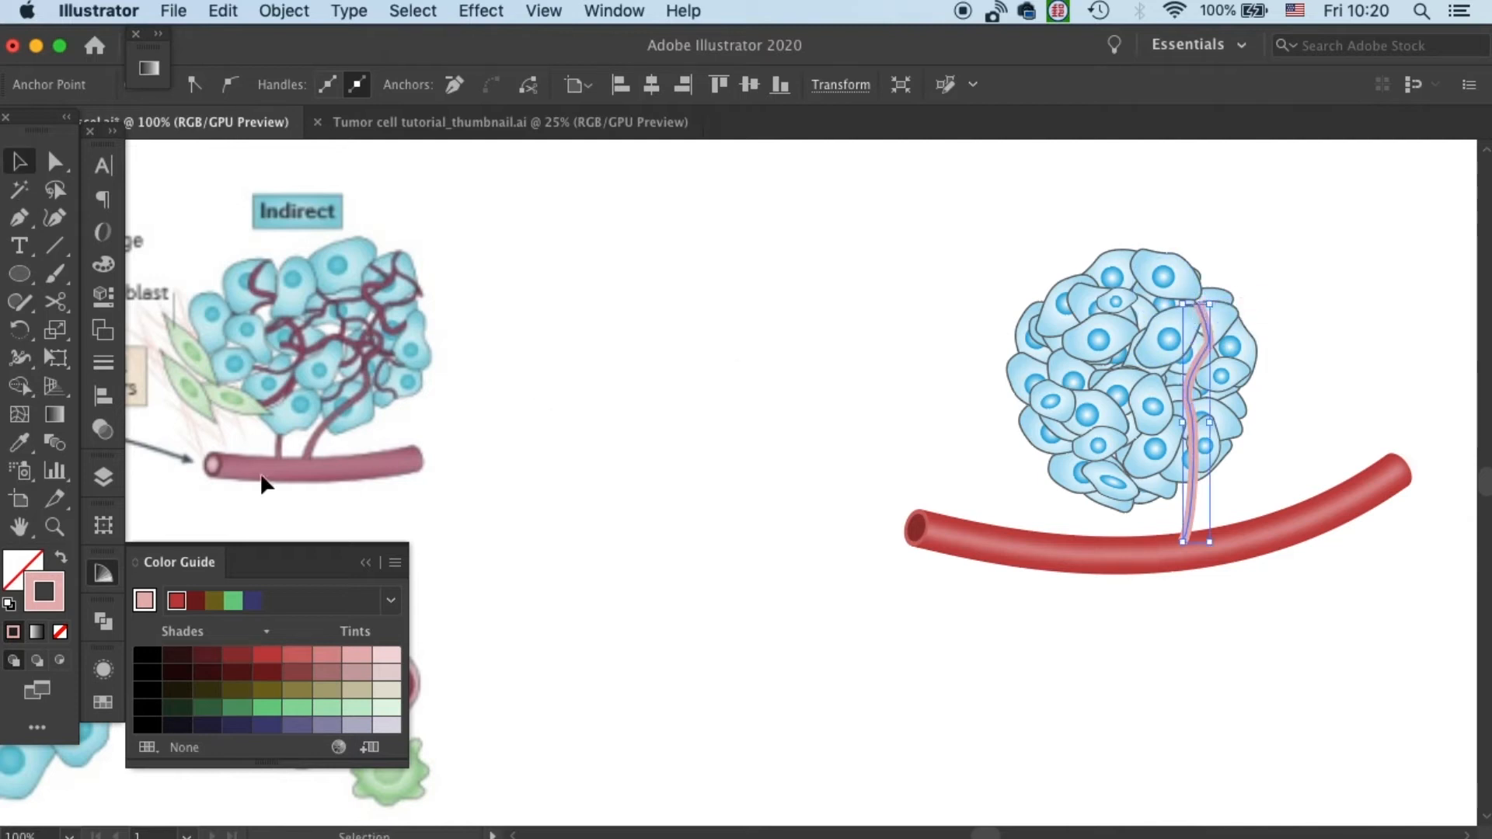
- Draw dark red capillary paths through the cluster and select them all
{"action": "left_click", "coordinate": [266, 654]}
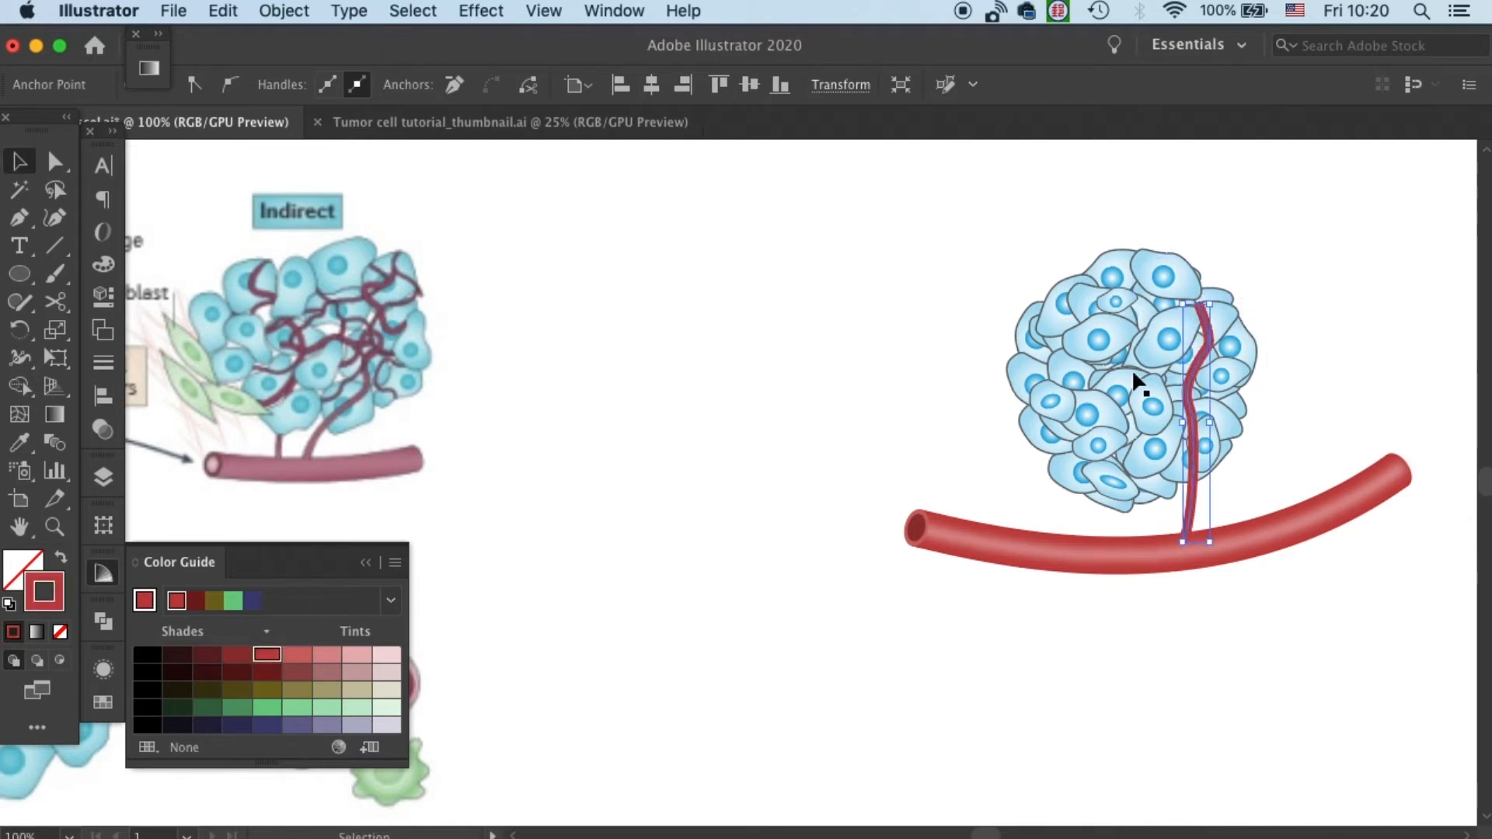
{"action": "left_click", "coordinate": [1319, 458]}
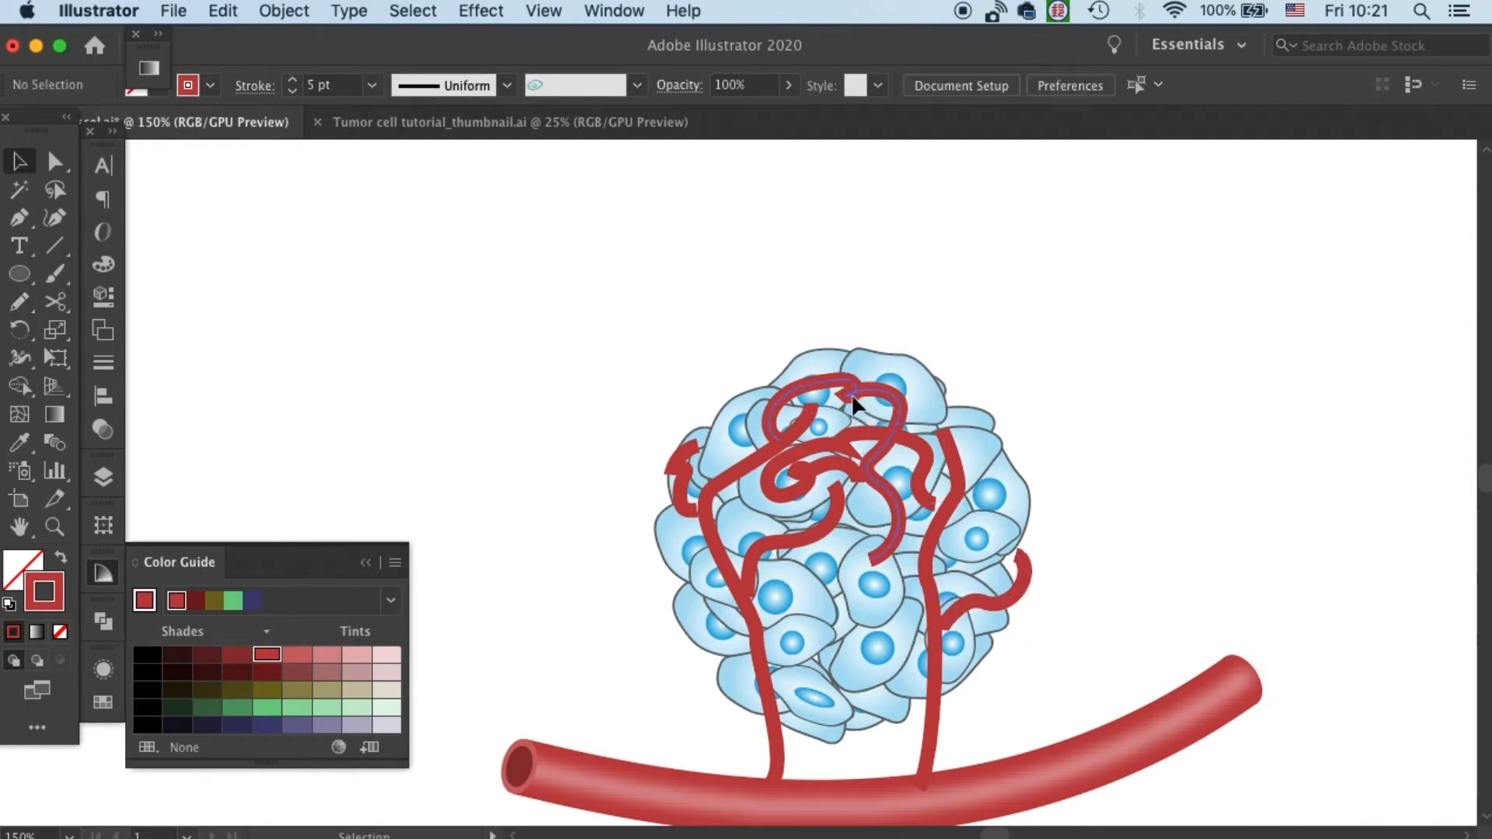
{"action": "left_click", "coordinate": [847, 419]}
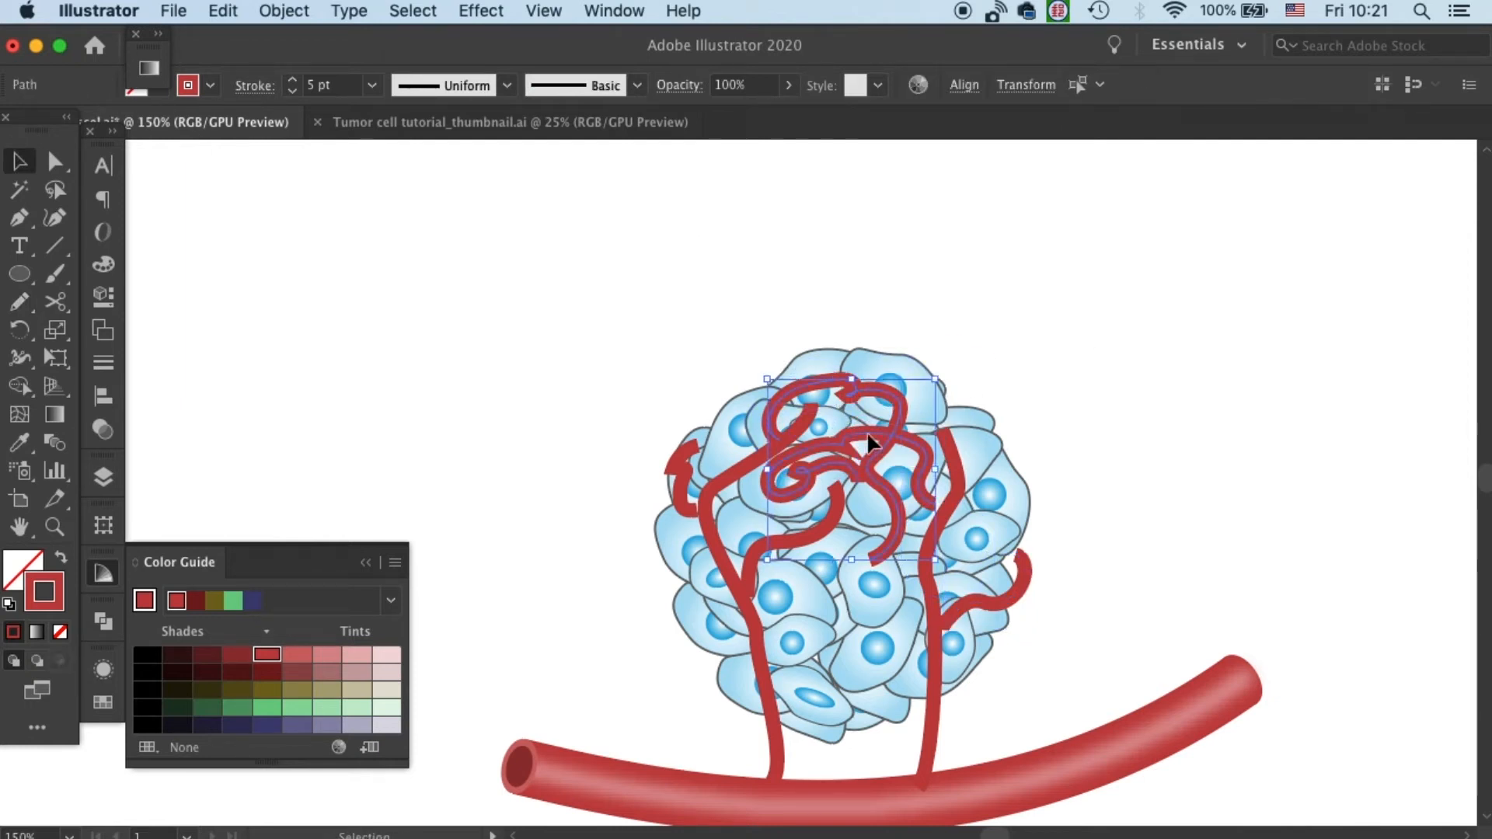
{"action": "left_click", "coordinate": [932, 561]}
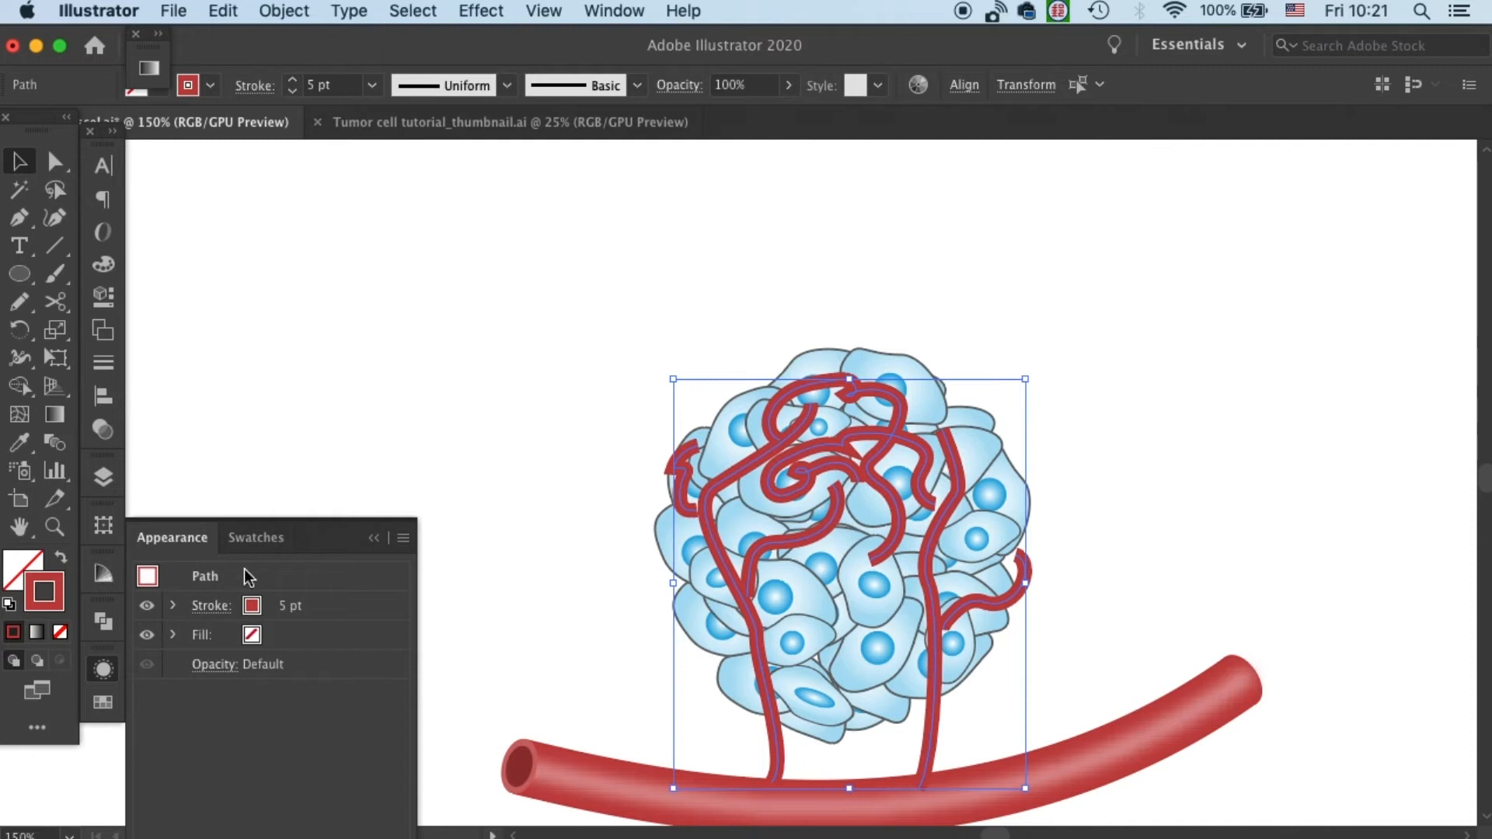
- Give the dark red capillary strokes round joins and round caps
{"action": "left_click", "coordinate": [211, 606]}
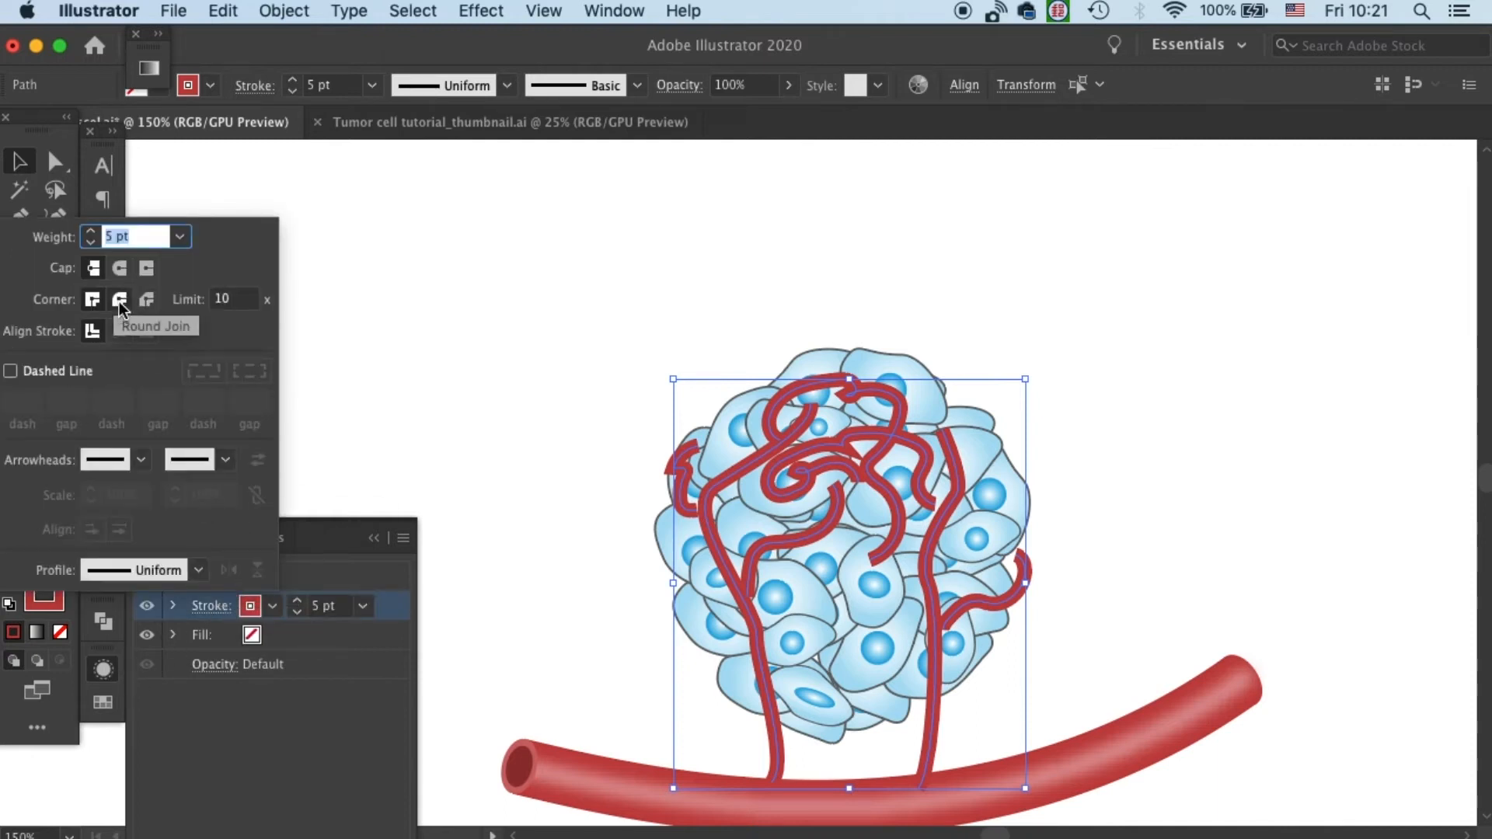
{"action": "left_click", "coordinate": [119, 268]}
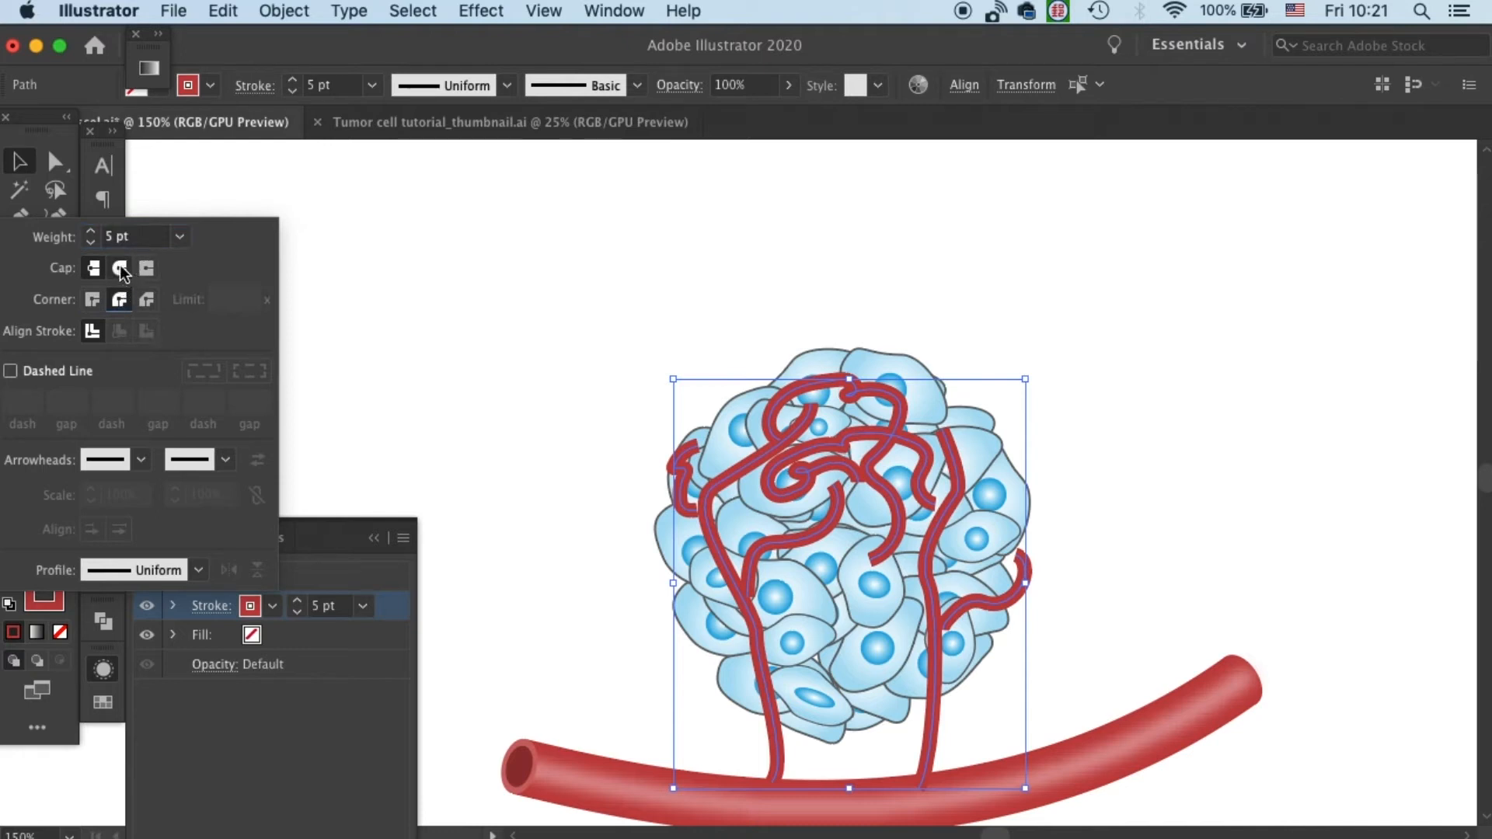
{"action": "left_click", "coordinate": [119, 267]}
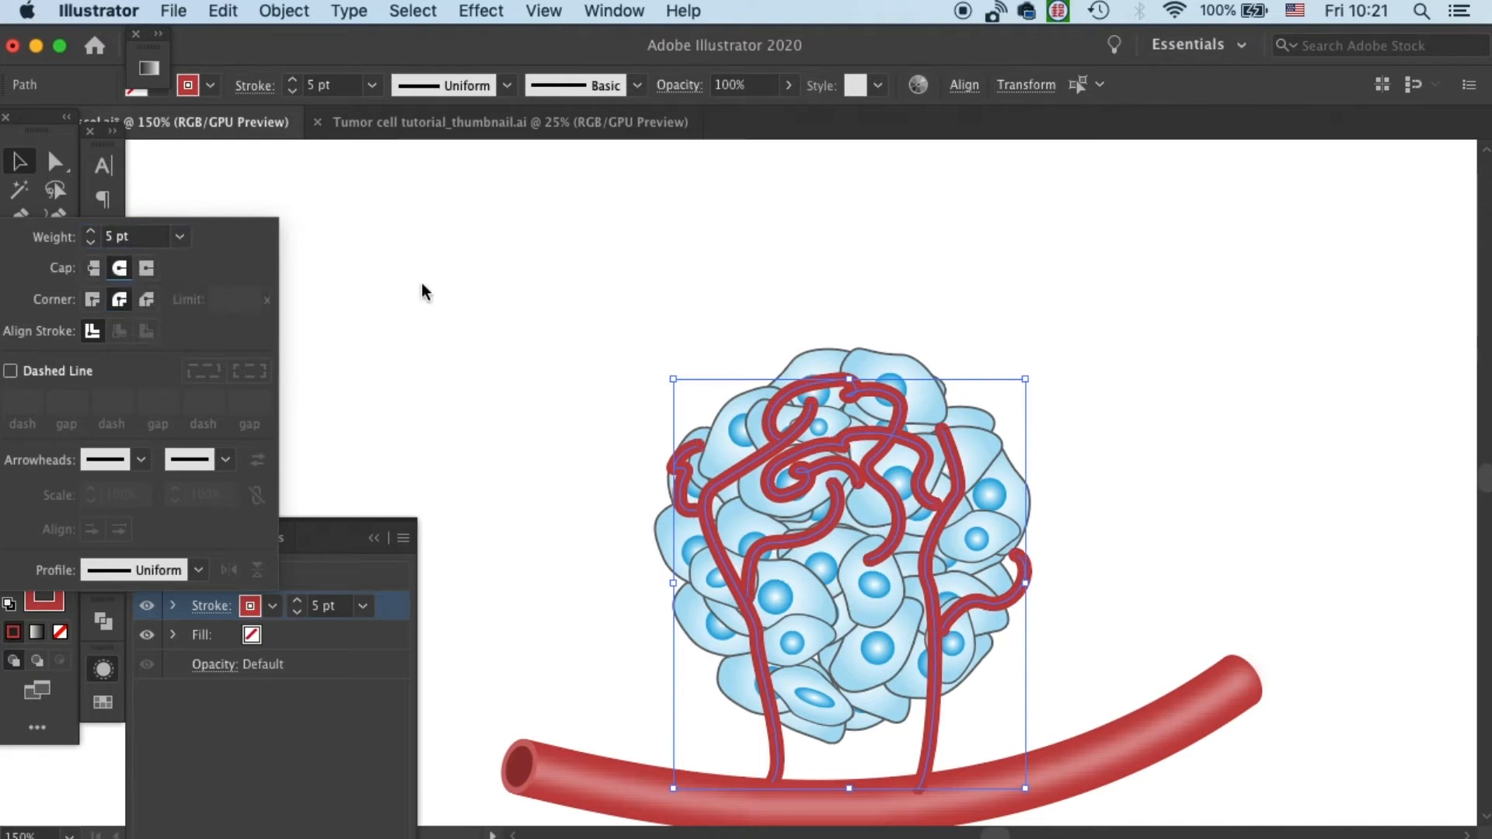
{"action": "mouse_move", "coordinate": [942, 270]}
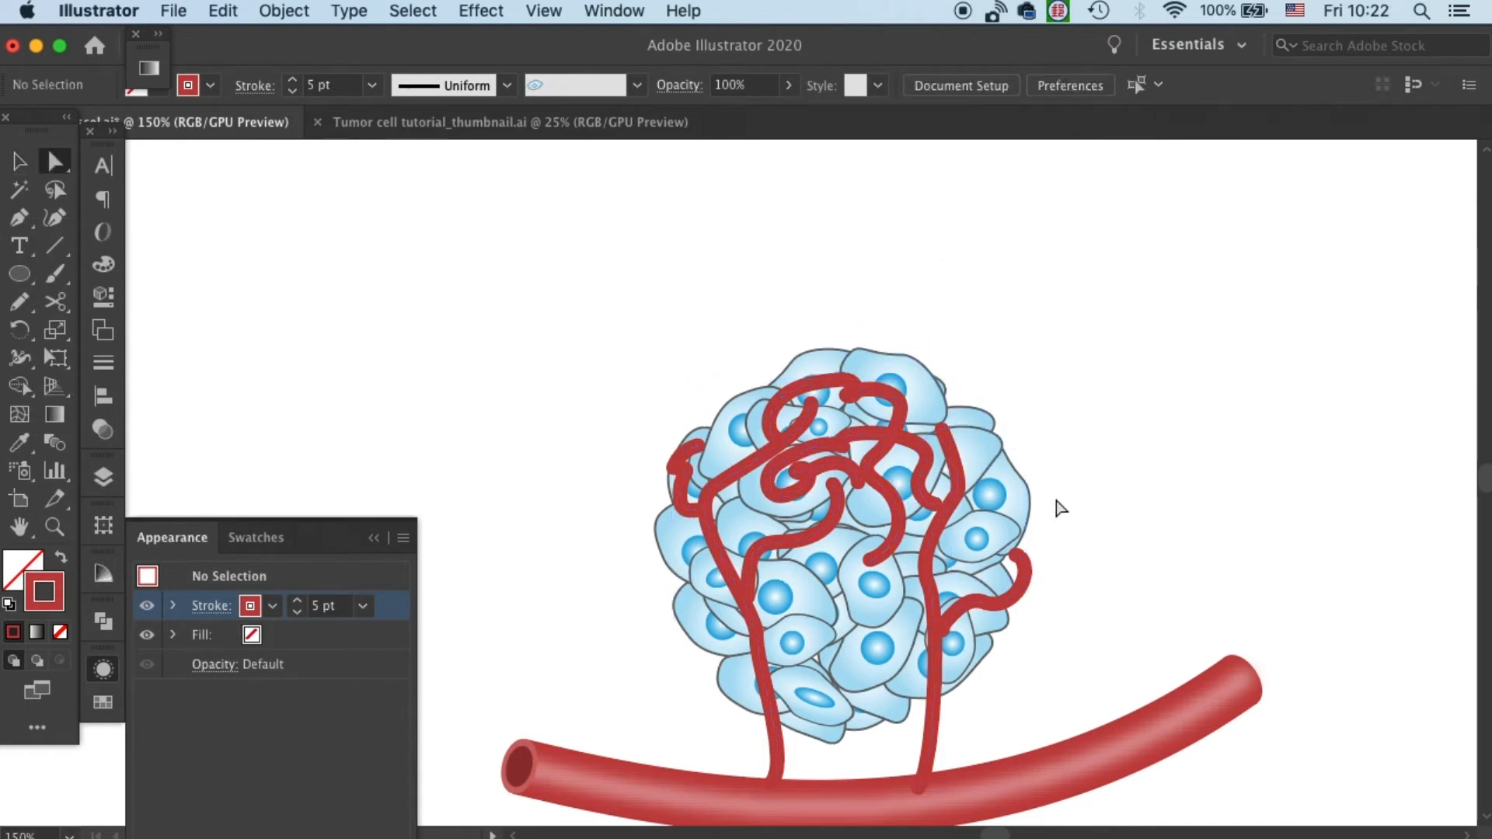
- Bring a tumor cell near the cluster top in front of its capillary loop
{"action": "left_click", "coordinate": [880, 561]}
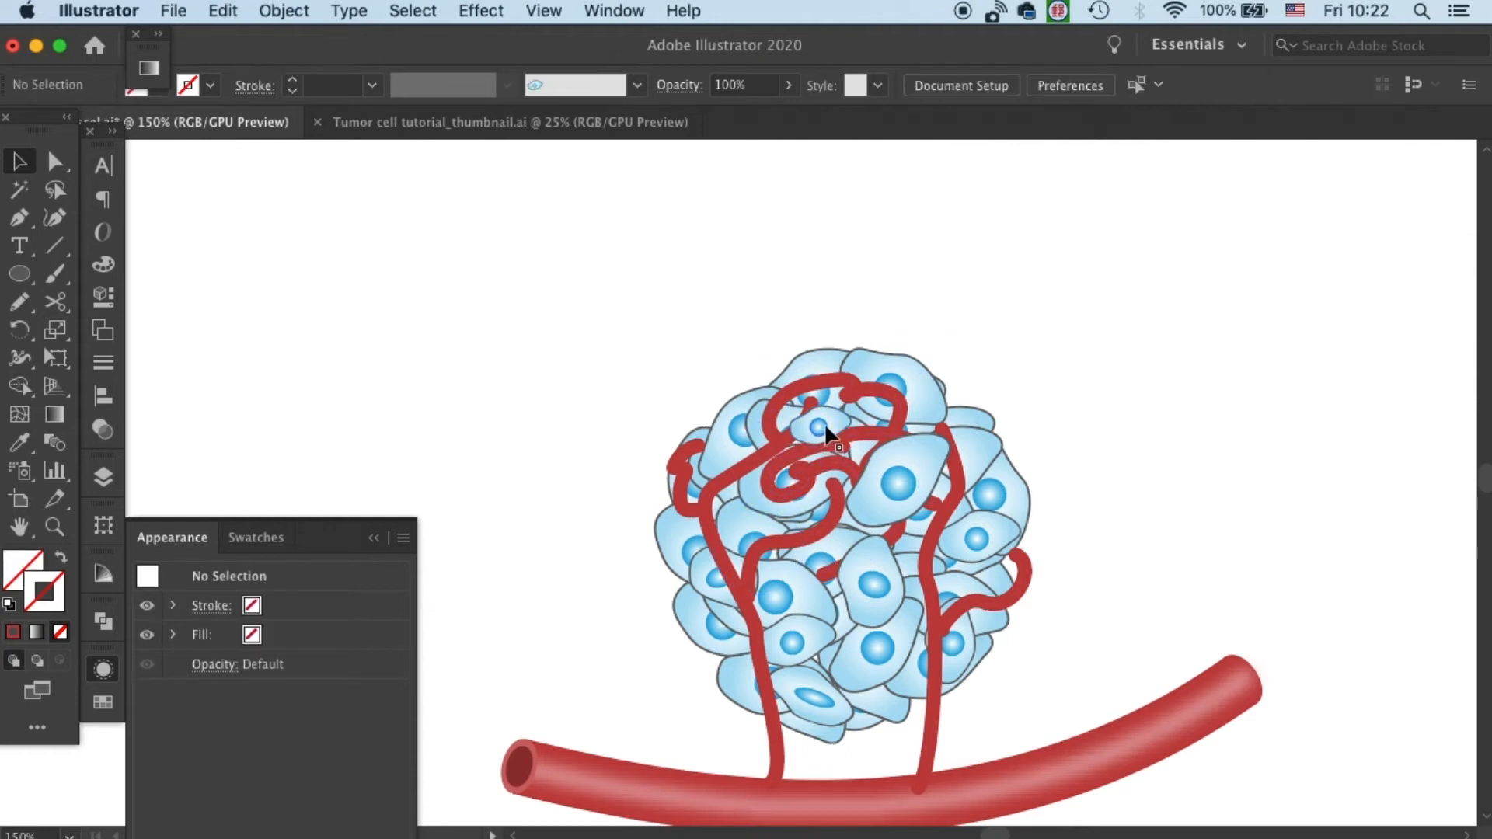
{"action": "left_click", "coordinate": [833, 424]}
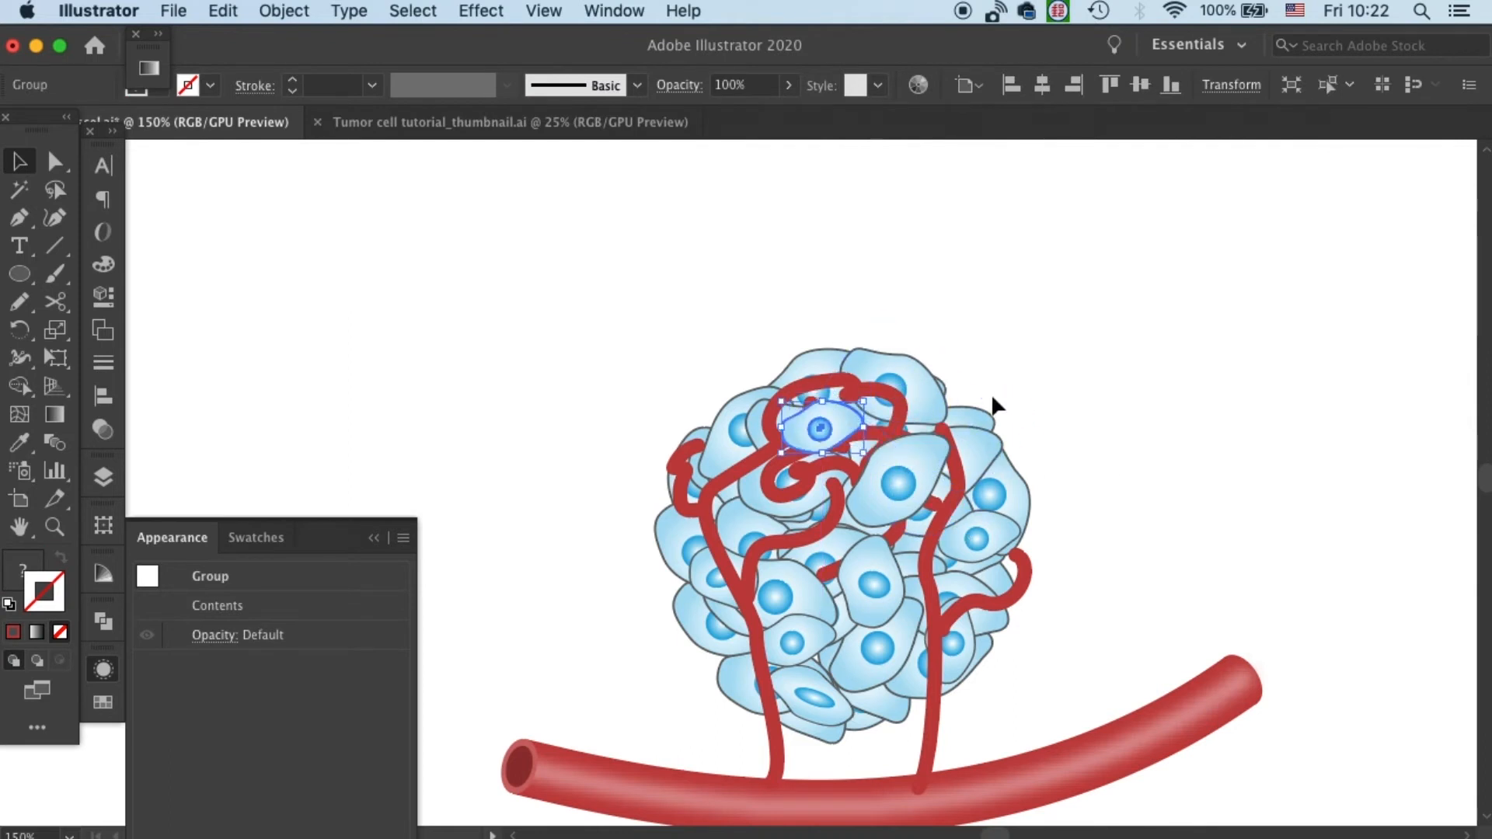
{"action": "left_click", "coordinate": [928, 399]}
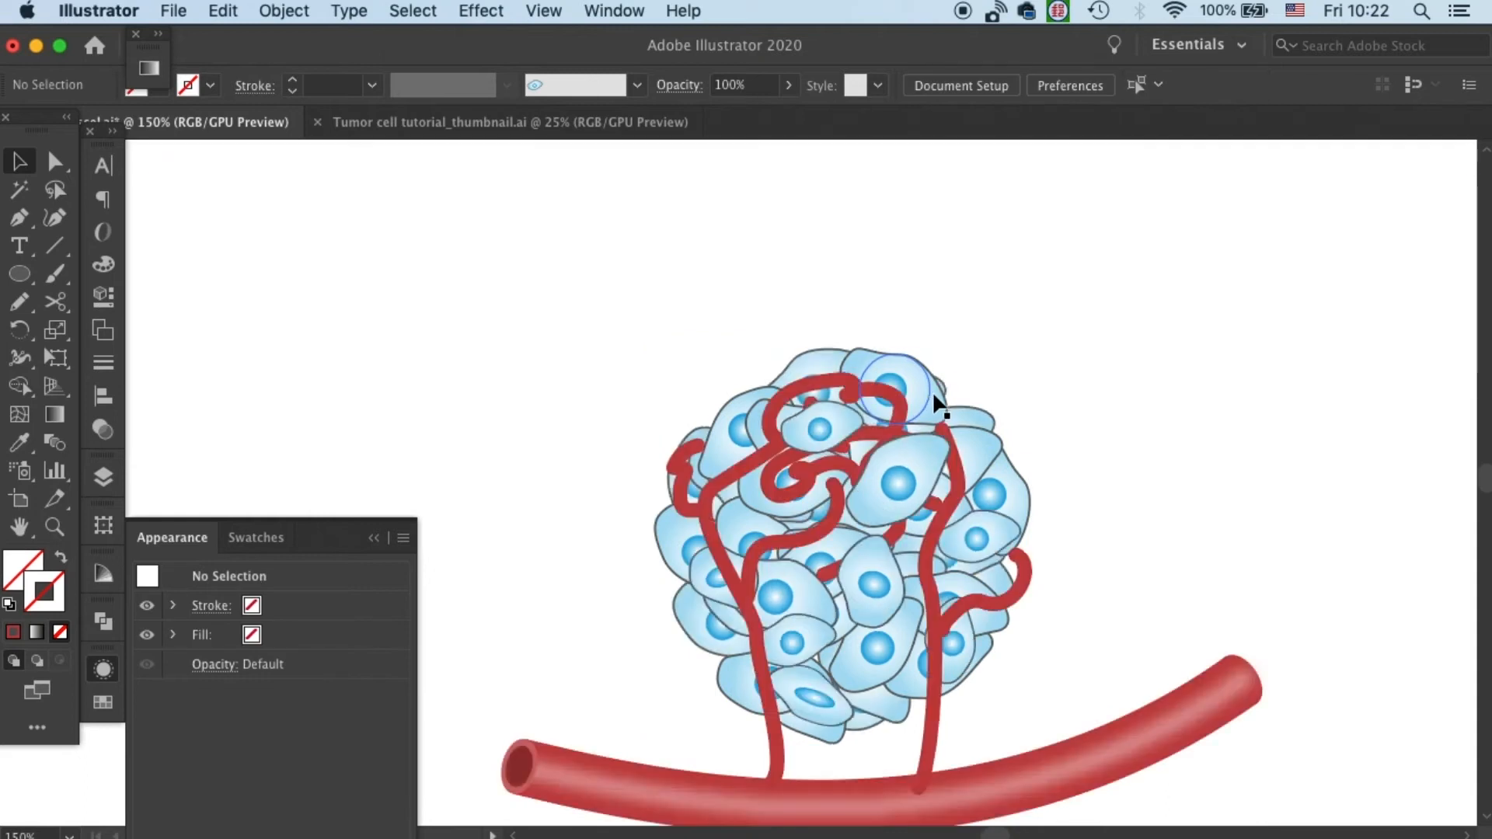
{"action": "right_click", "coordinate": [937, 394]}
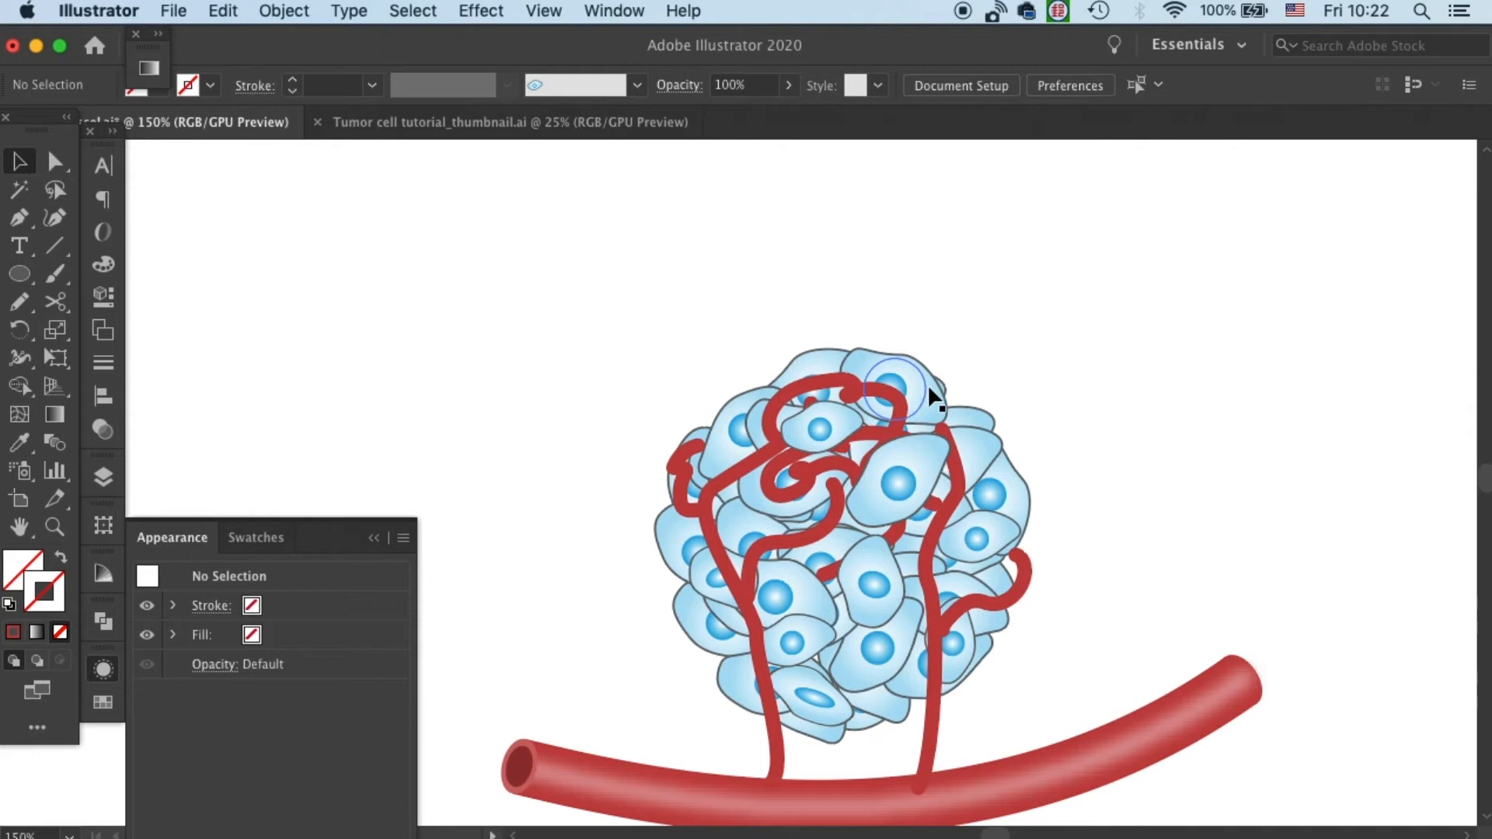
{"action": "left_click", "coordinate": [890, 390]}
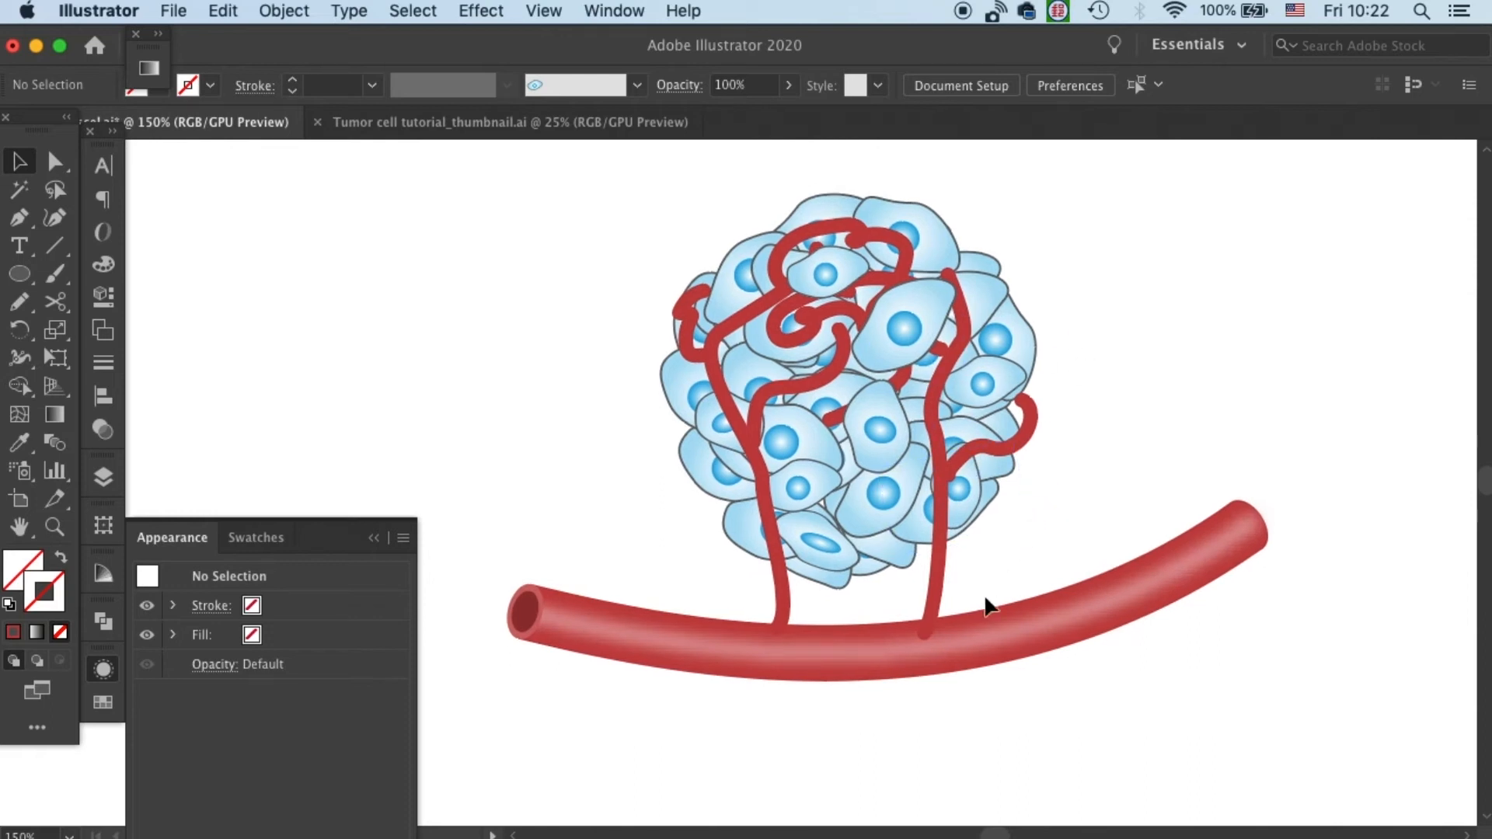
{"action": "left_click", "coordinate": [923, 649]}
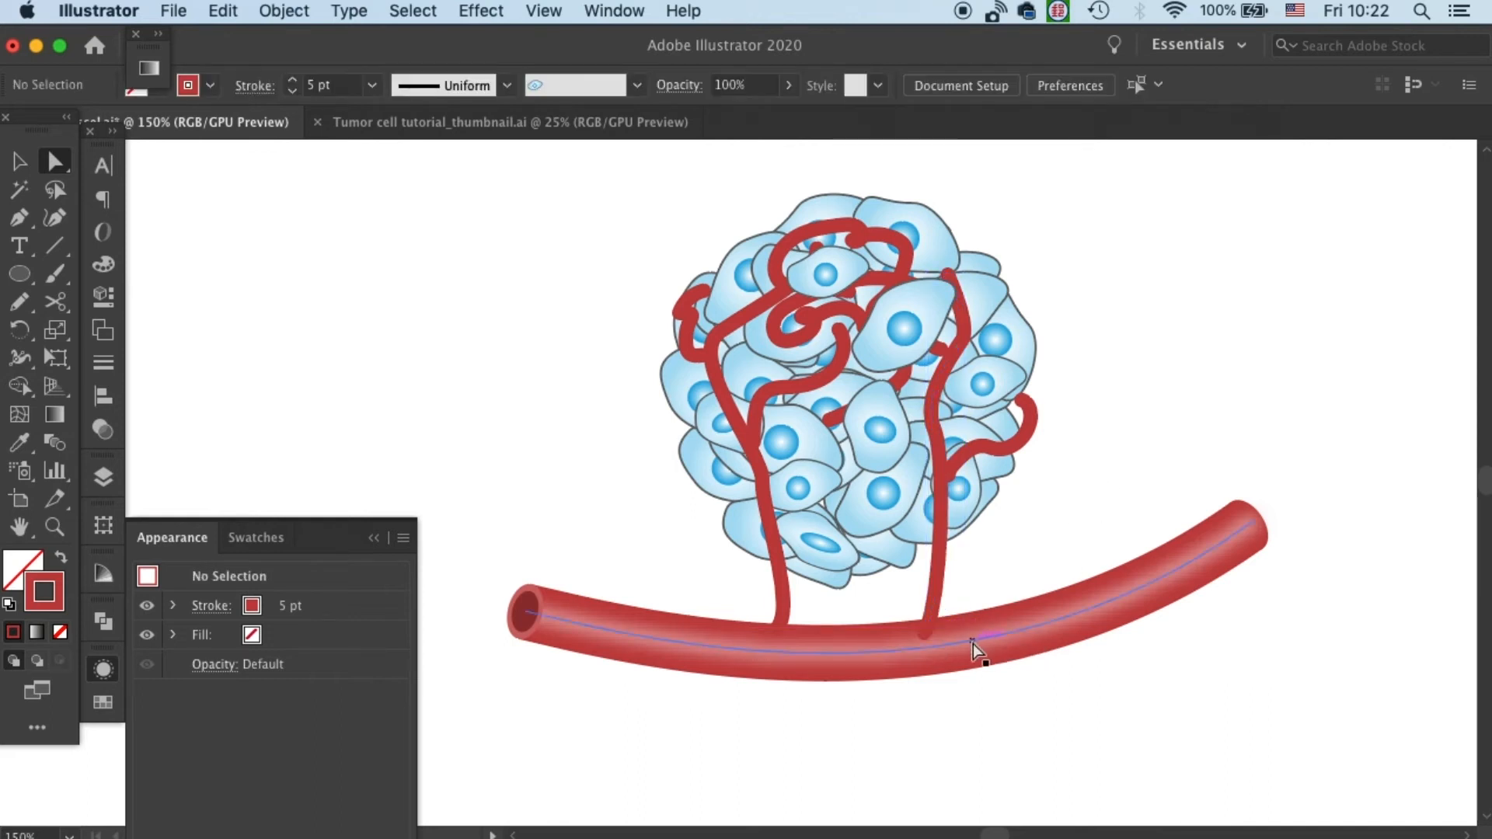
- Select the blurred highlight path, then zoom to the vessel's open end and select its ellipse
{"action": "left_click", "coordinate": [972, 652]}
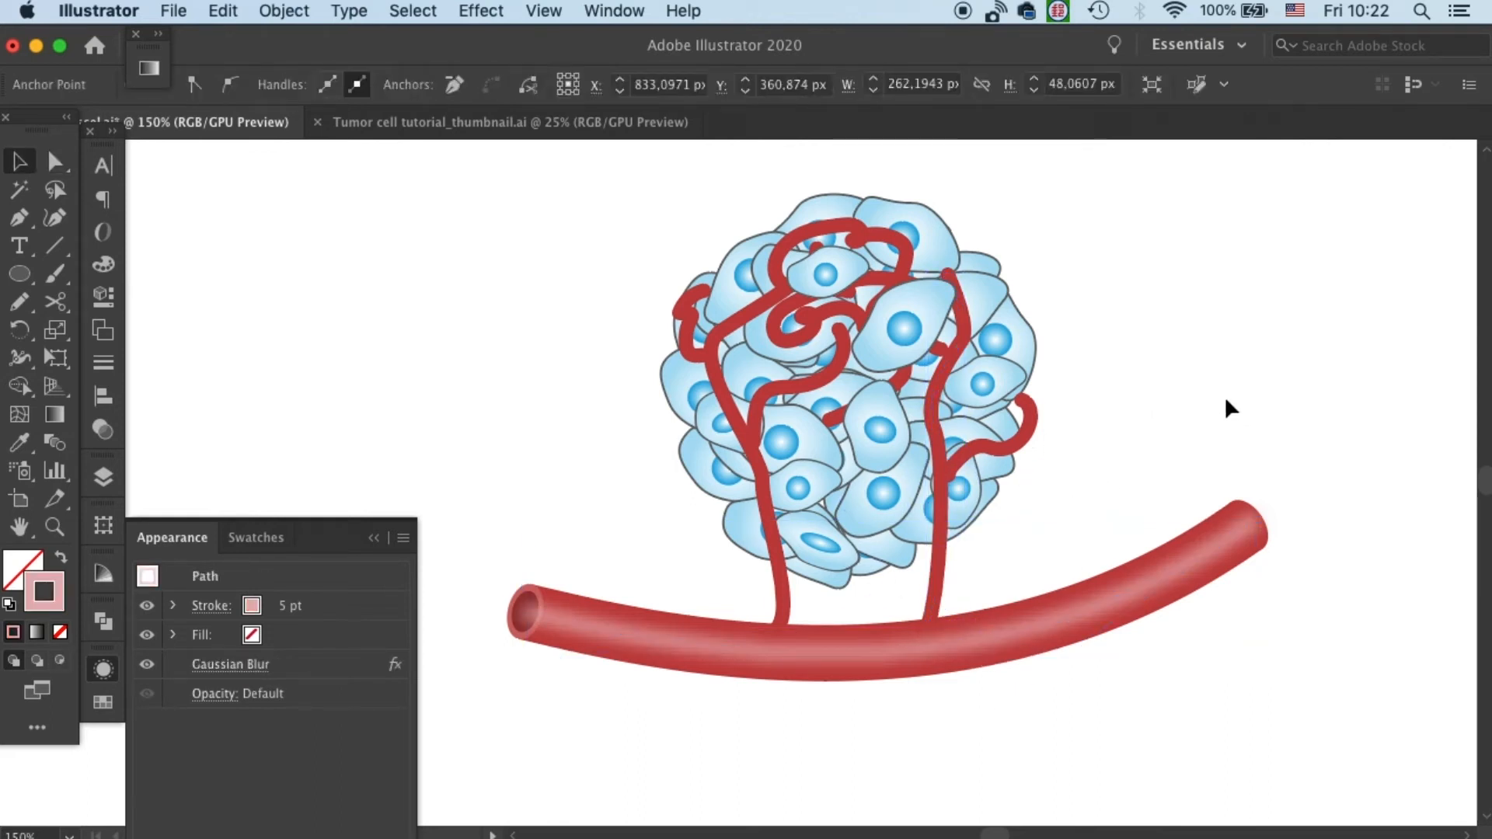
{"action": "left_click", "coordinate": [702, 580]}
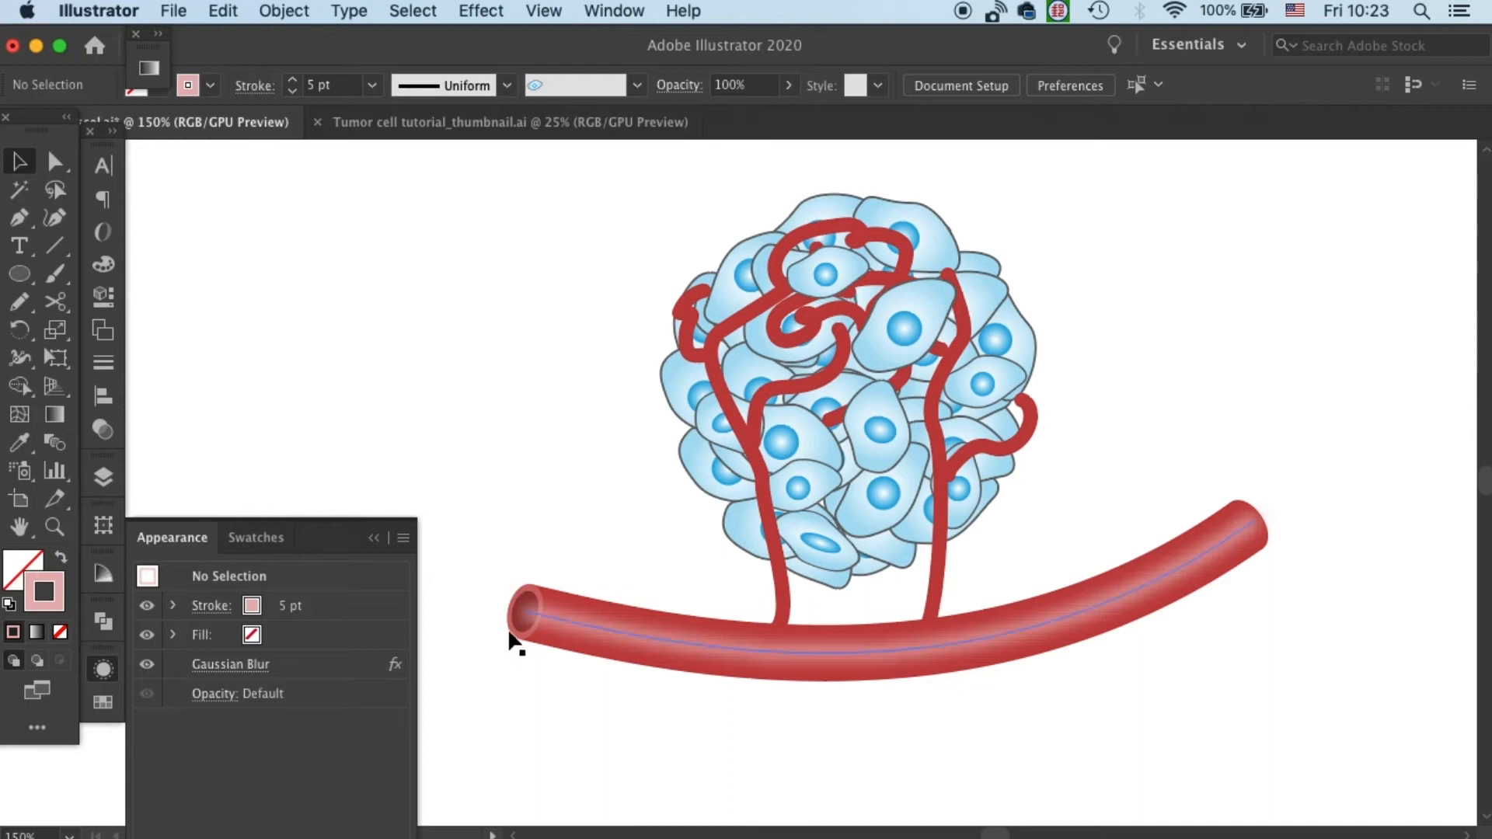
{"action": "left_click", "coordinate": [523, 617]}
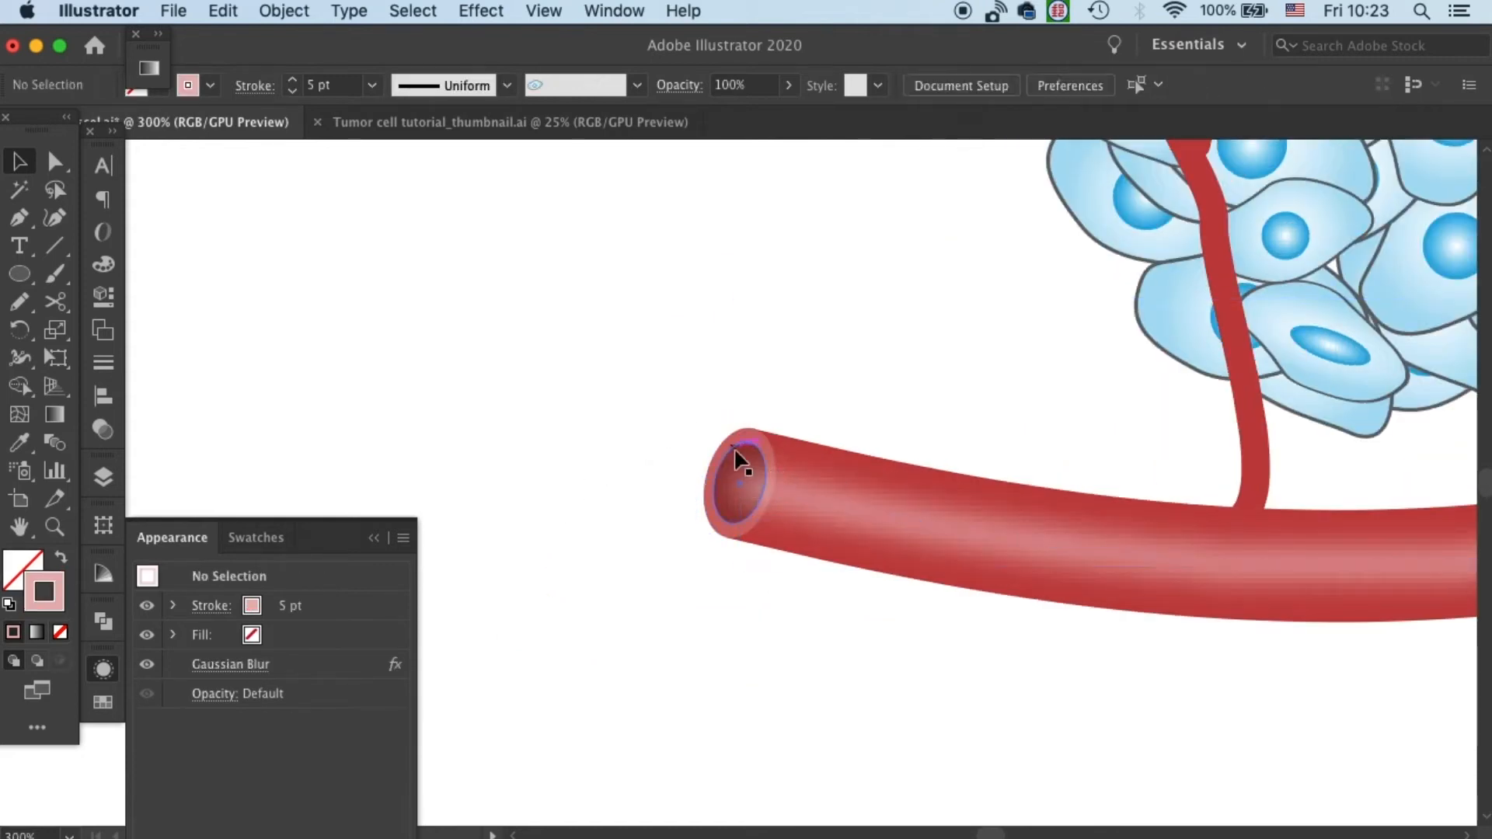
{"action": "left_click", "coordinate": [740, 480]}
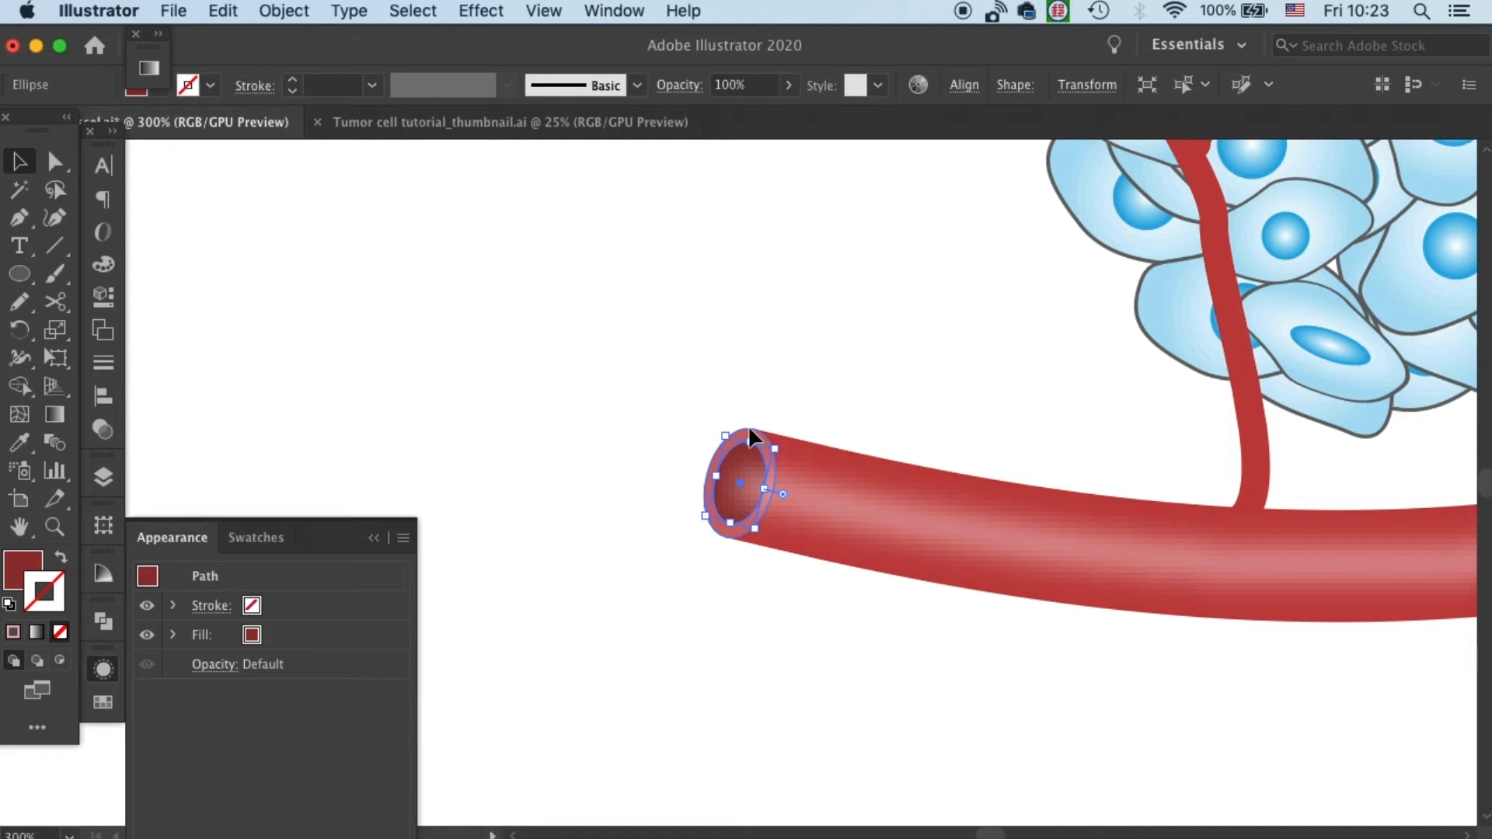
{"action": "left_click", "coordinate": [876, 340]}
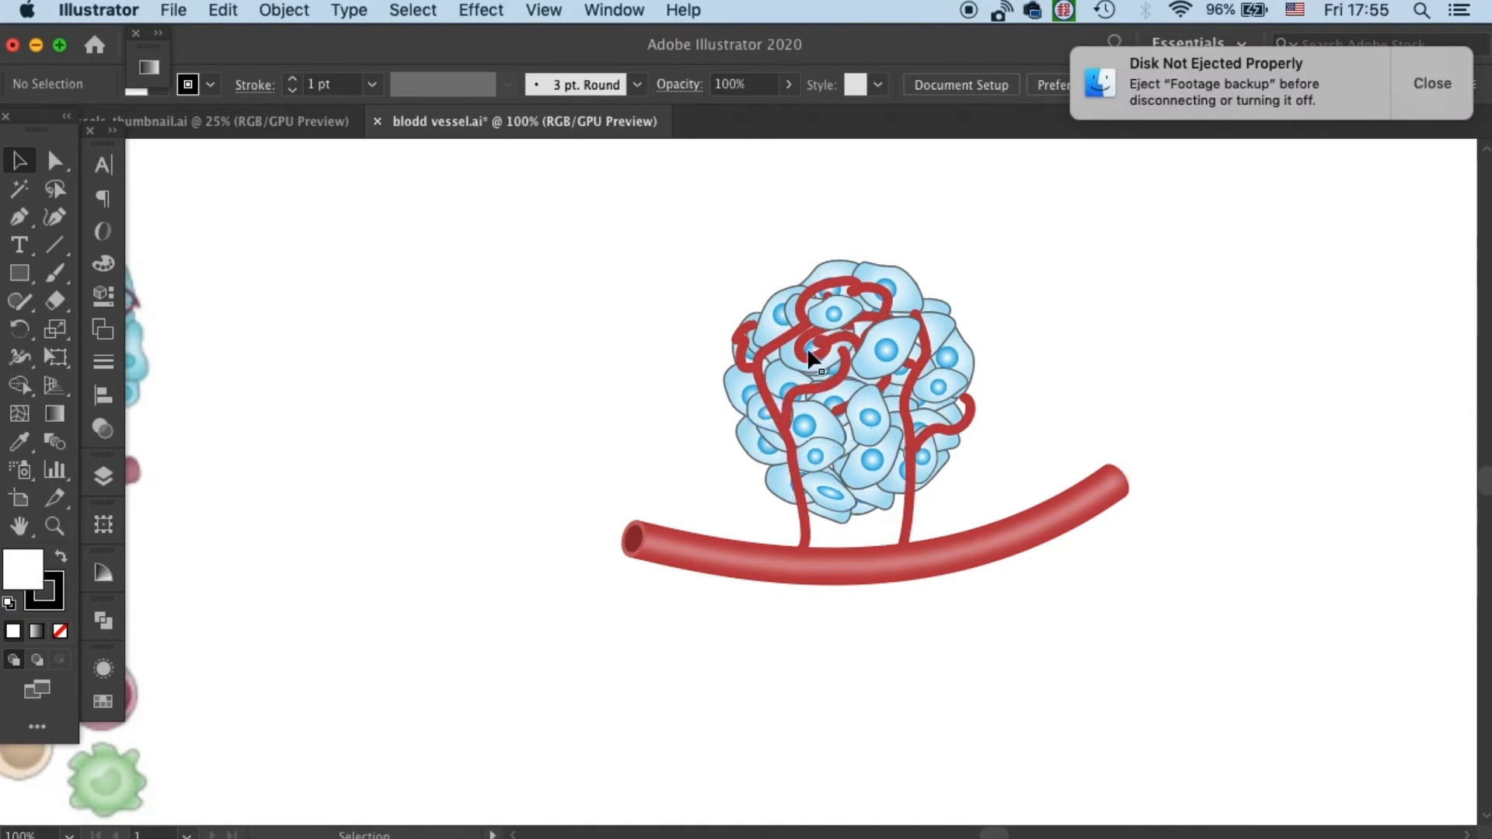
{"action": "mouse_move", "coordinate": [379, 297]}
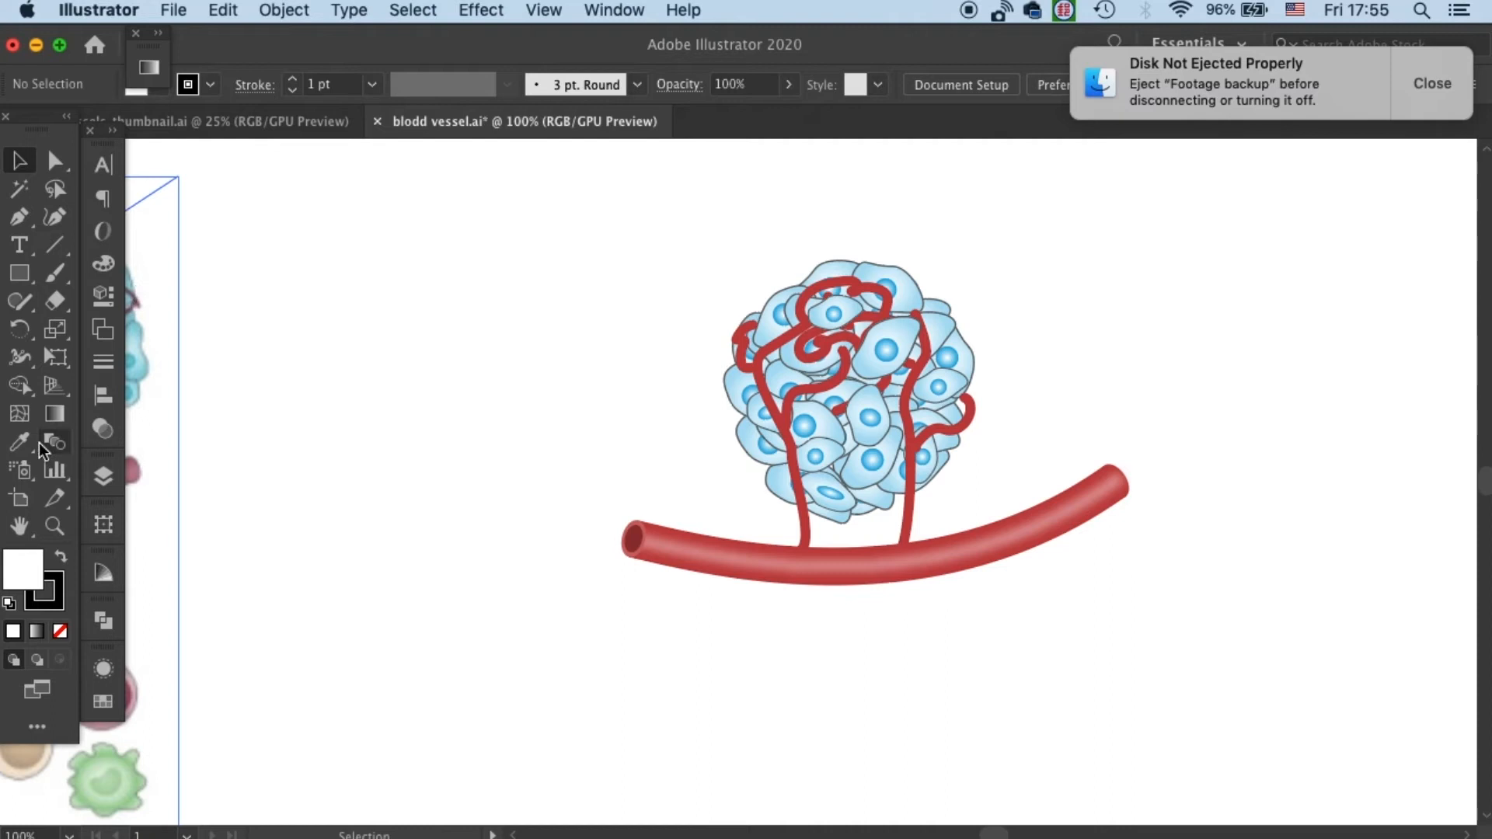
{"action": "mouse_move", "coordinate": [24, 399]}
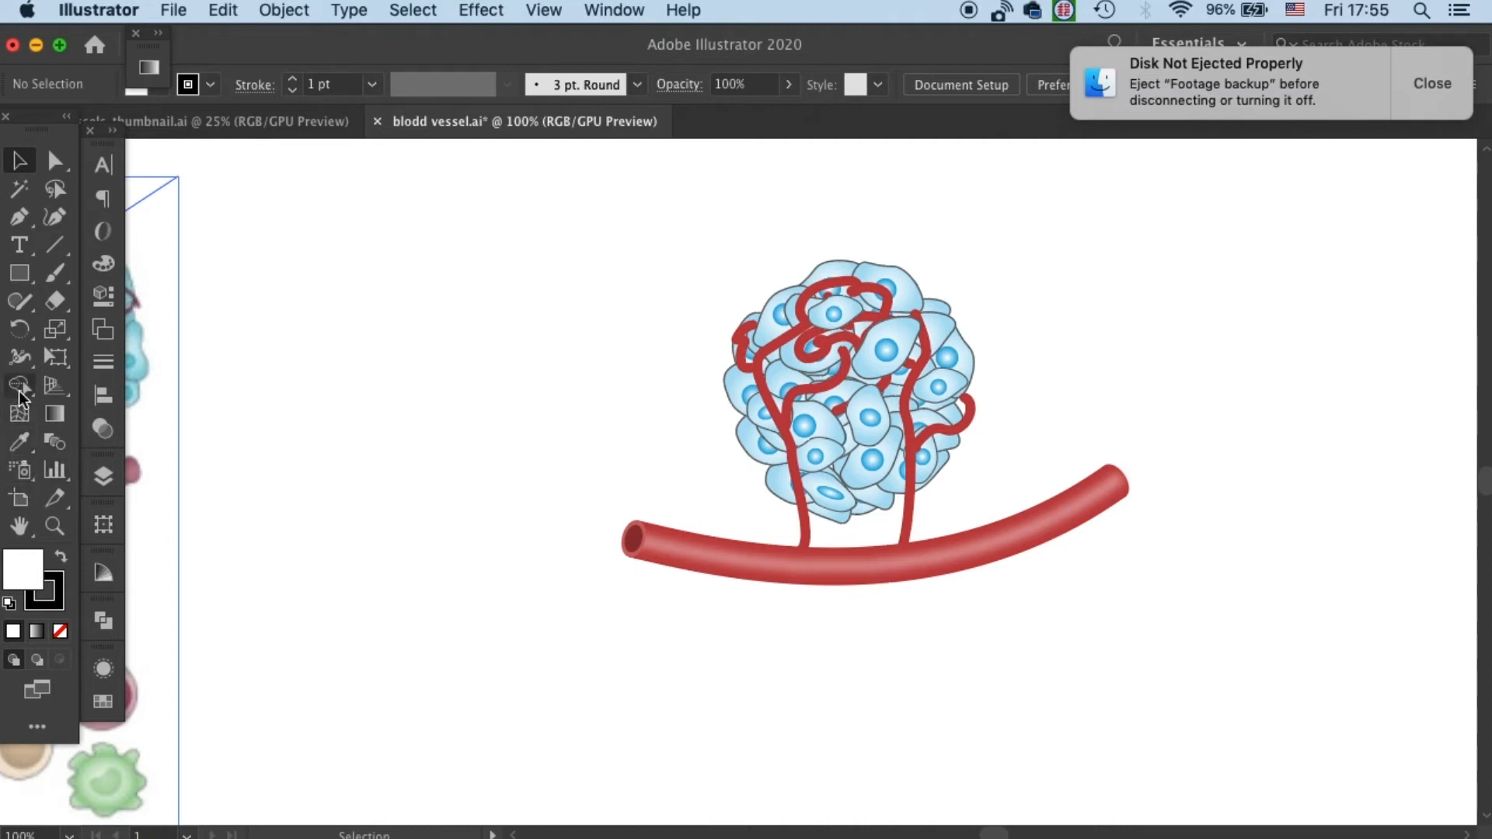
{"action": "mouse_move", "coordinate": [21, 360]}
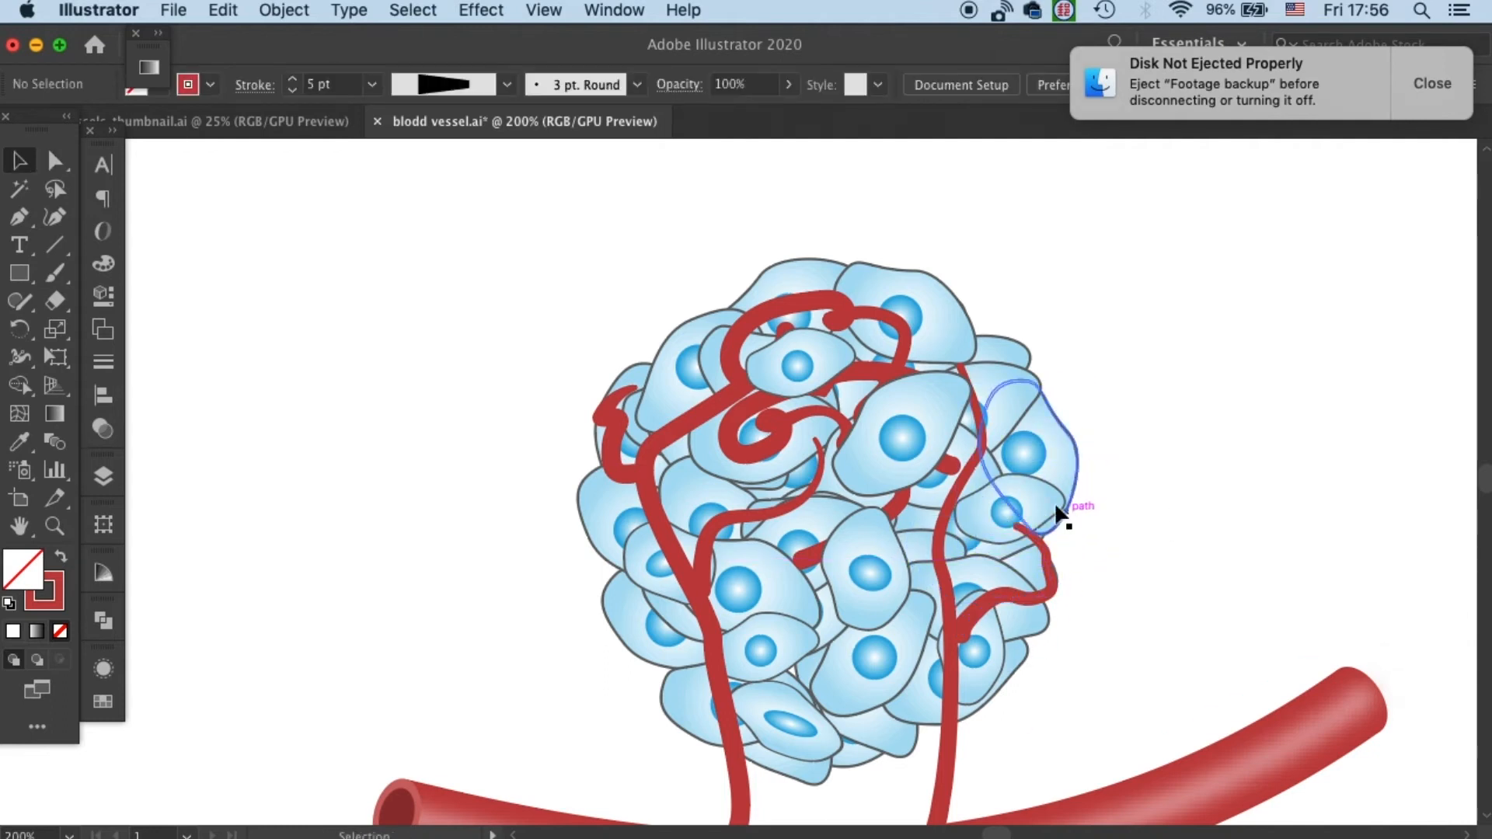
- Reshape the wavy right-side capillary branch so it curves down to the right vertical capillary
{"action": "left_click", "coordinate": [1004, 512]}
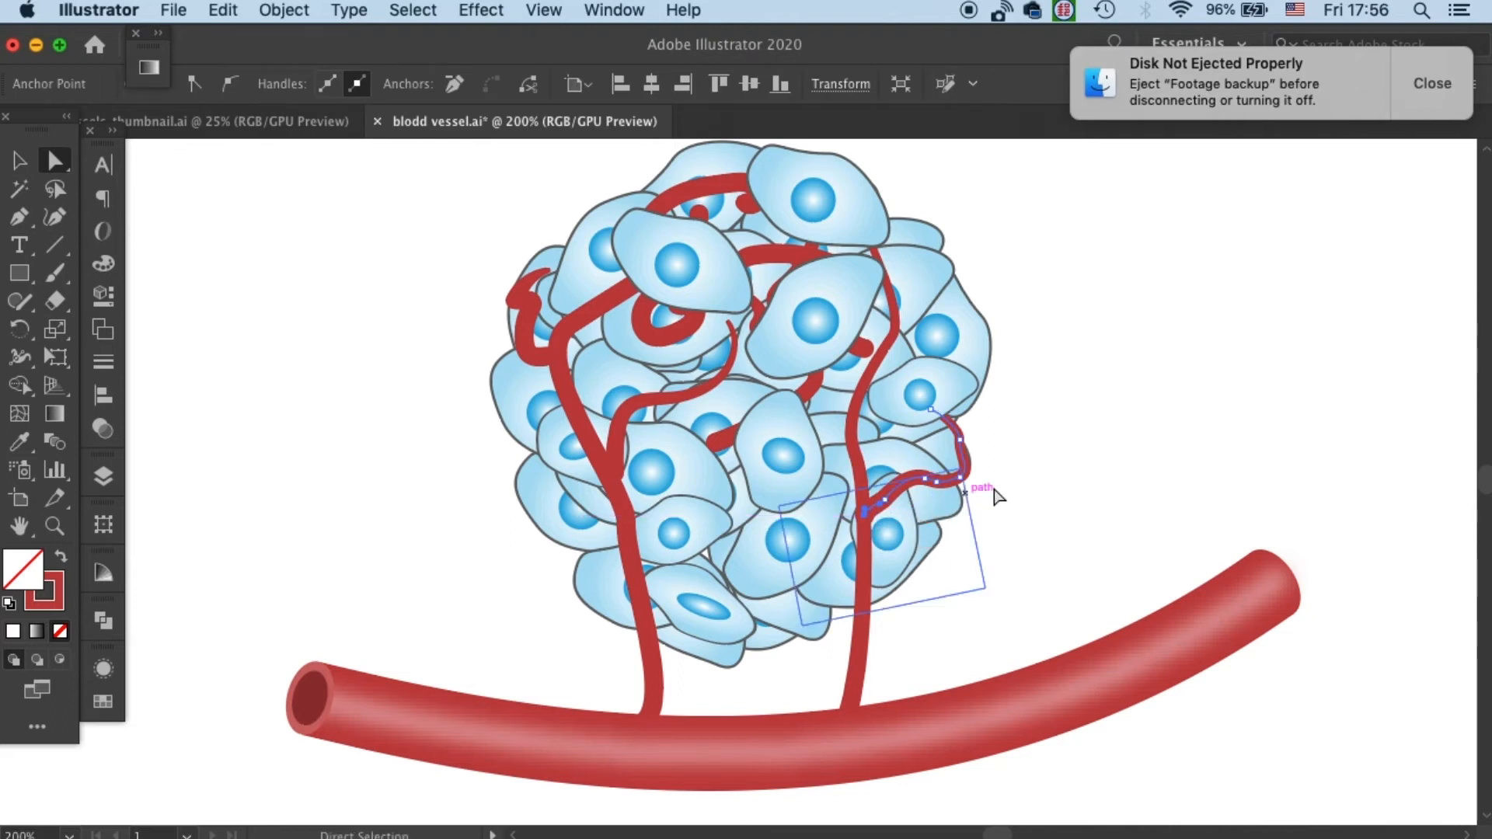
{"action": "left_click", "coordinate": [869, 509]}
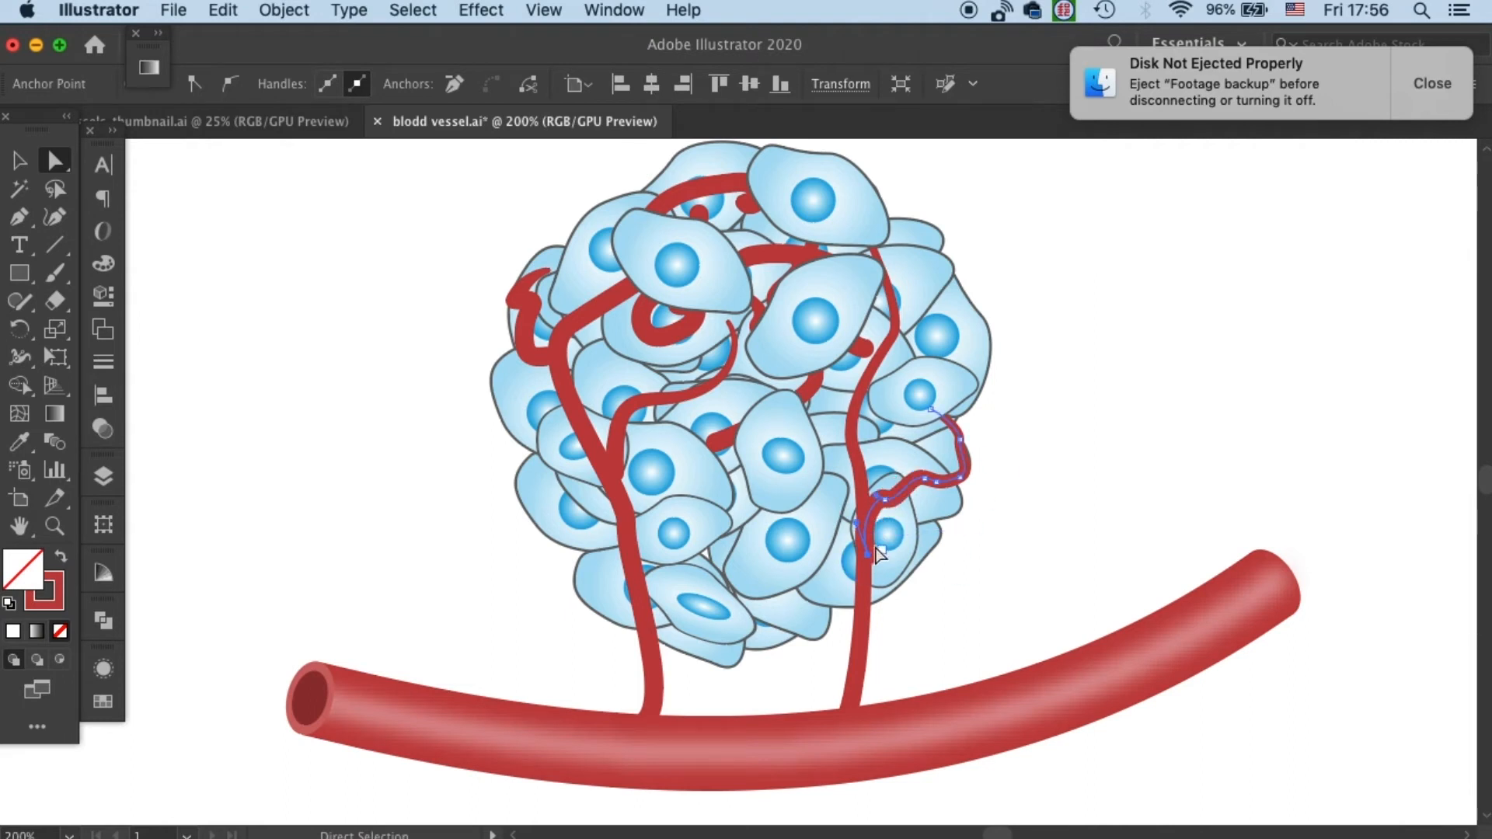
{"action": "left_click", "coordinate": [1059, 423]}
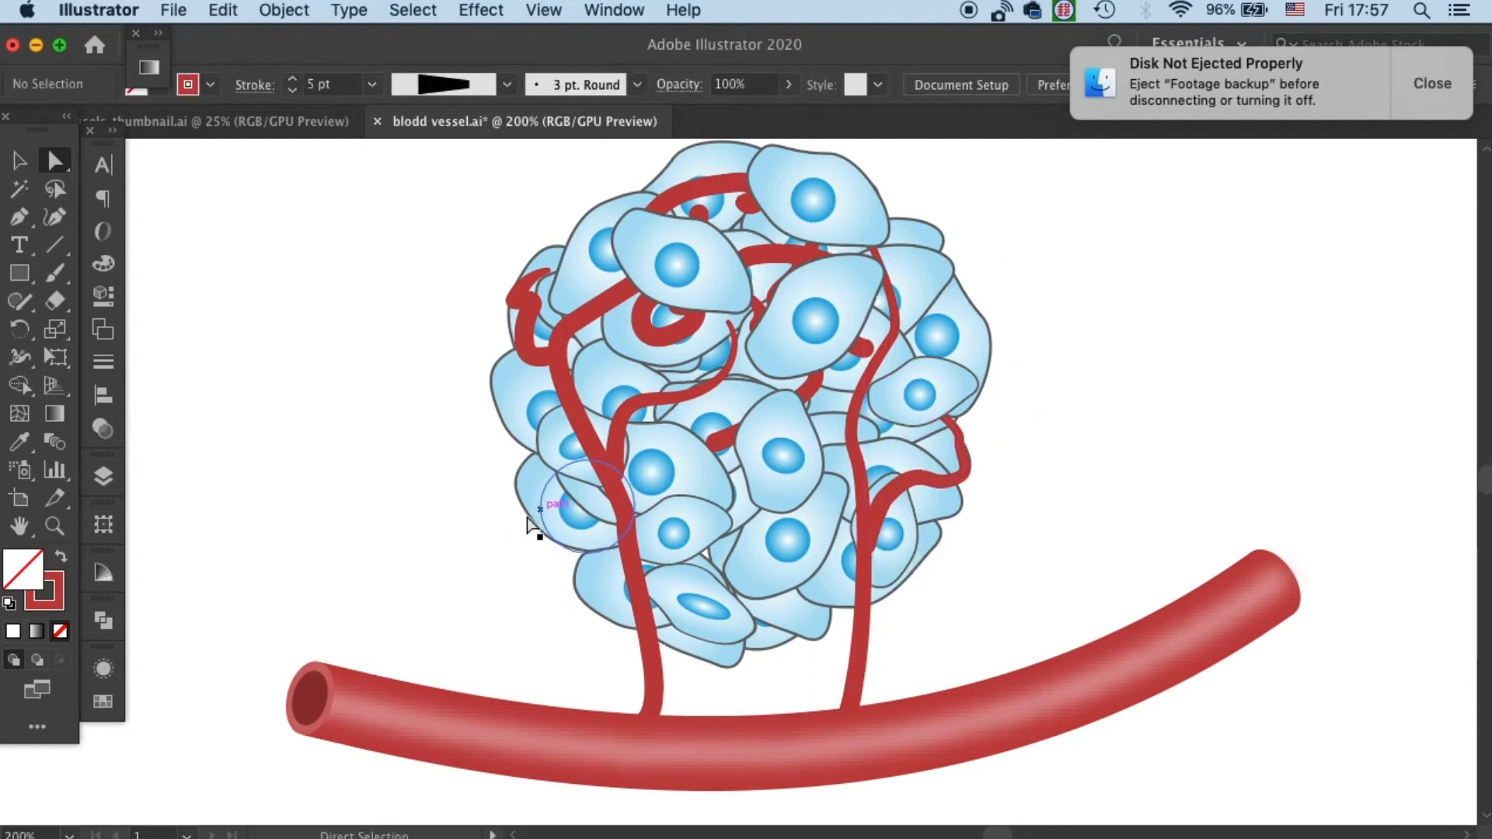
{"action": "mouse_move", "coordinate": [481, 552]}
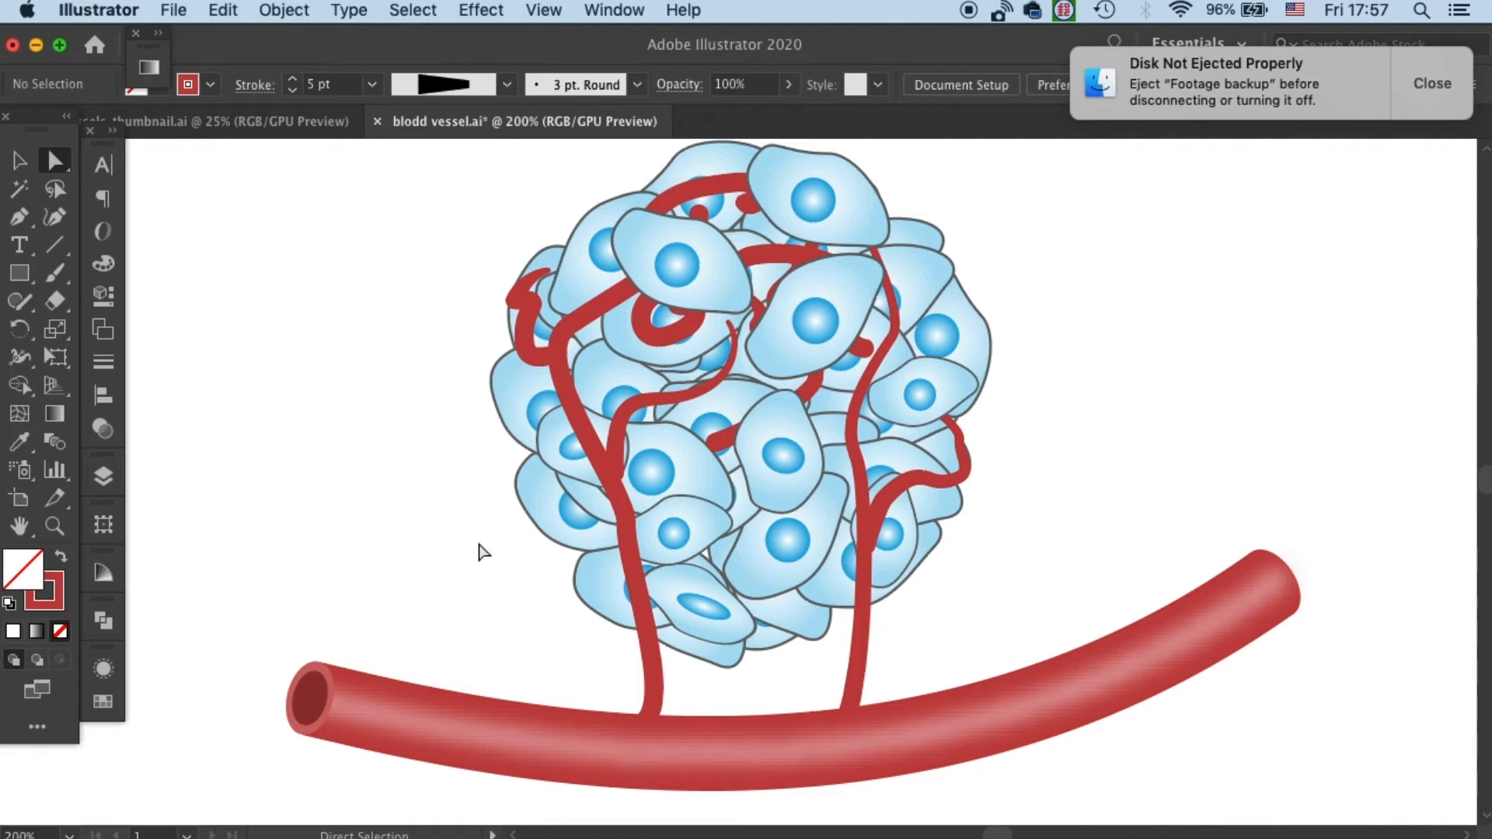
{"action": "mouse_move", "coordinate": [1222, 561]}
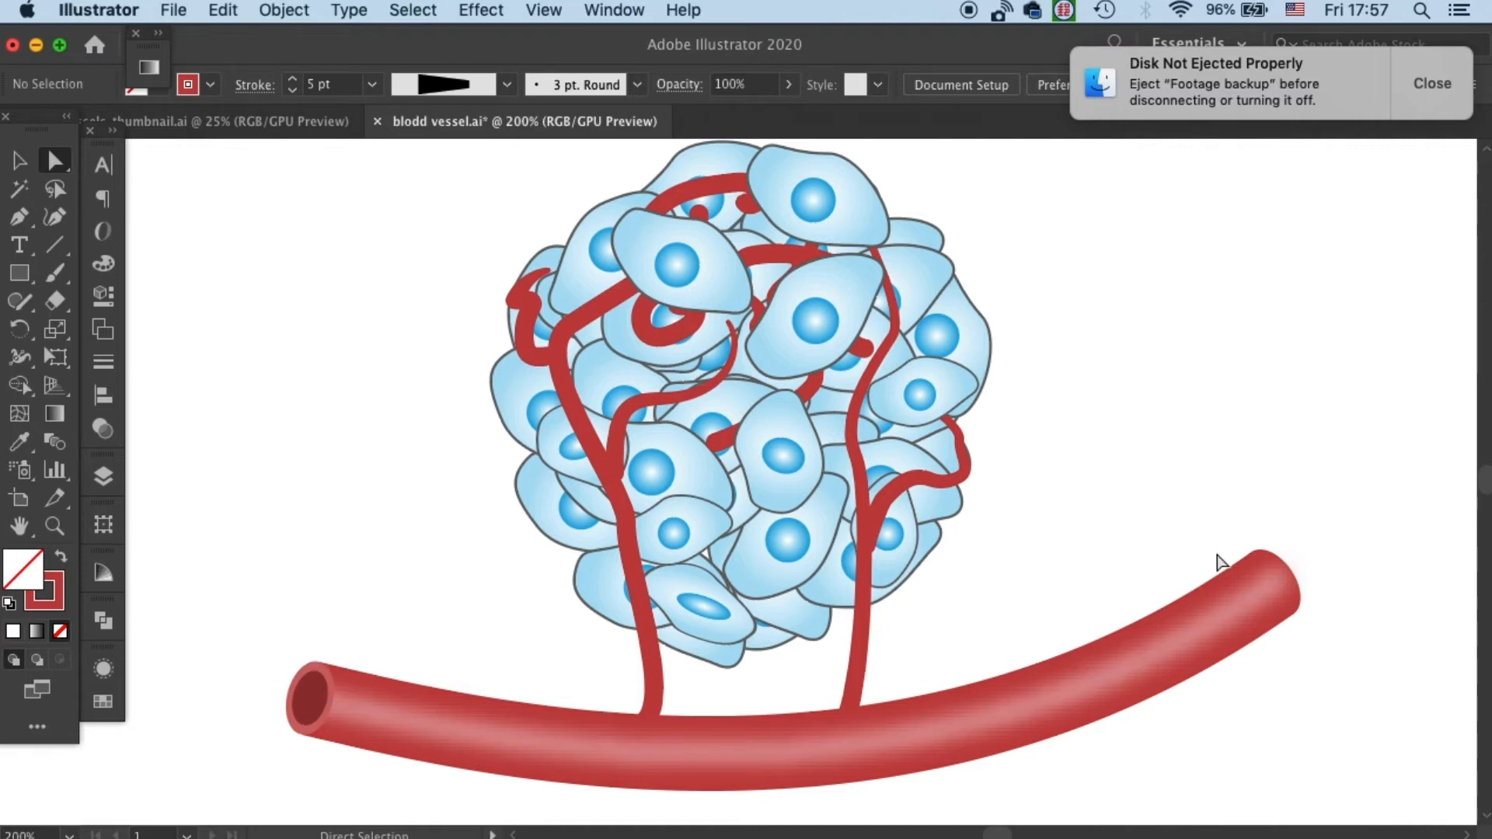
- Select the vessel's main red stroke and raise the blurred pink highlight above the cluster
{"action": "left_click", "coordinate": [789, 528]}
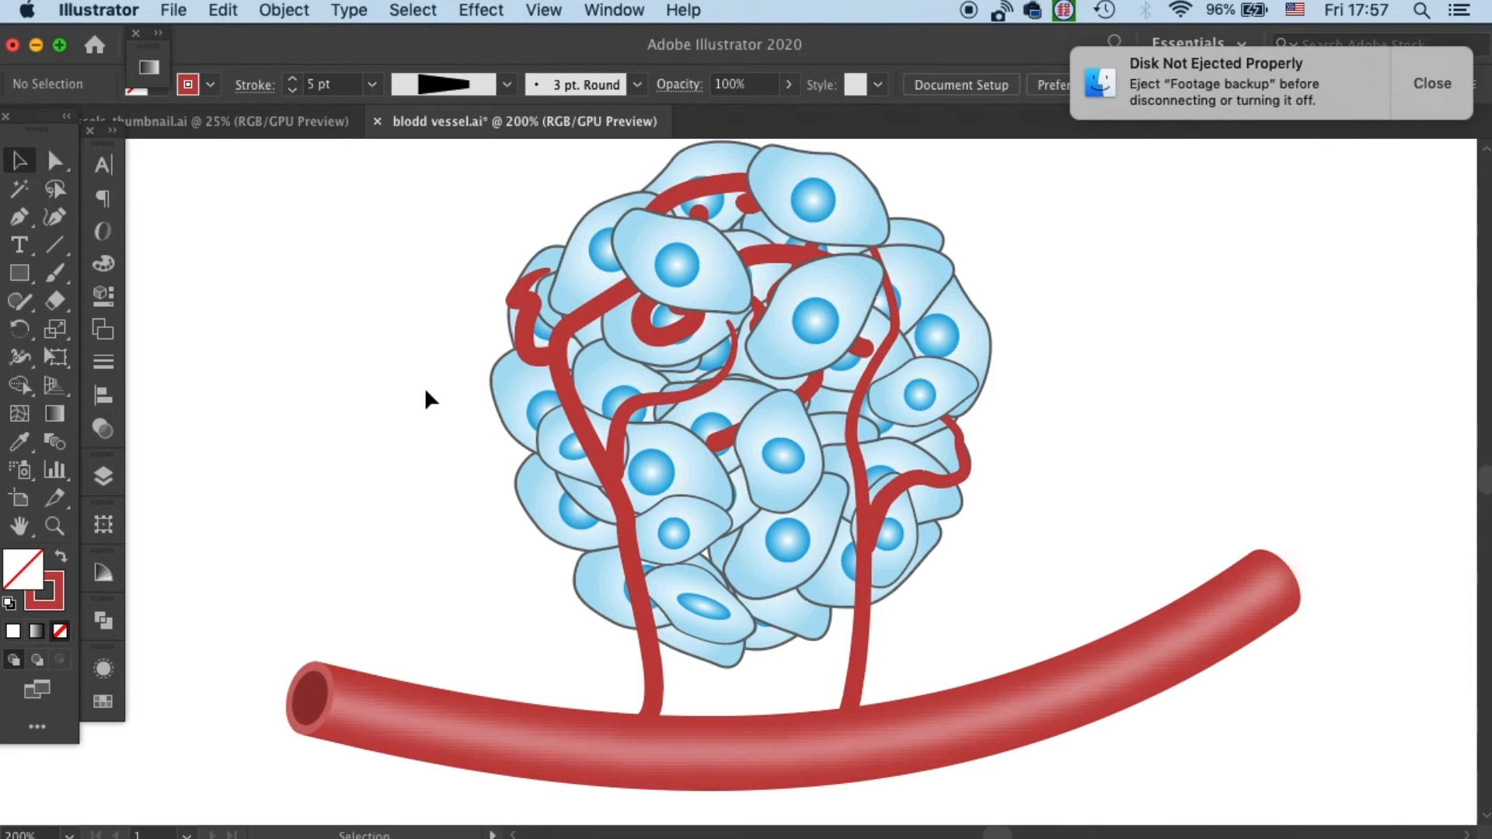
{"action": "mouse_move", "coordinate": [580, 390]}
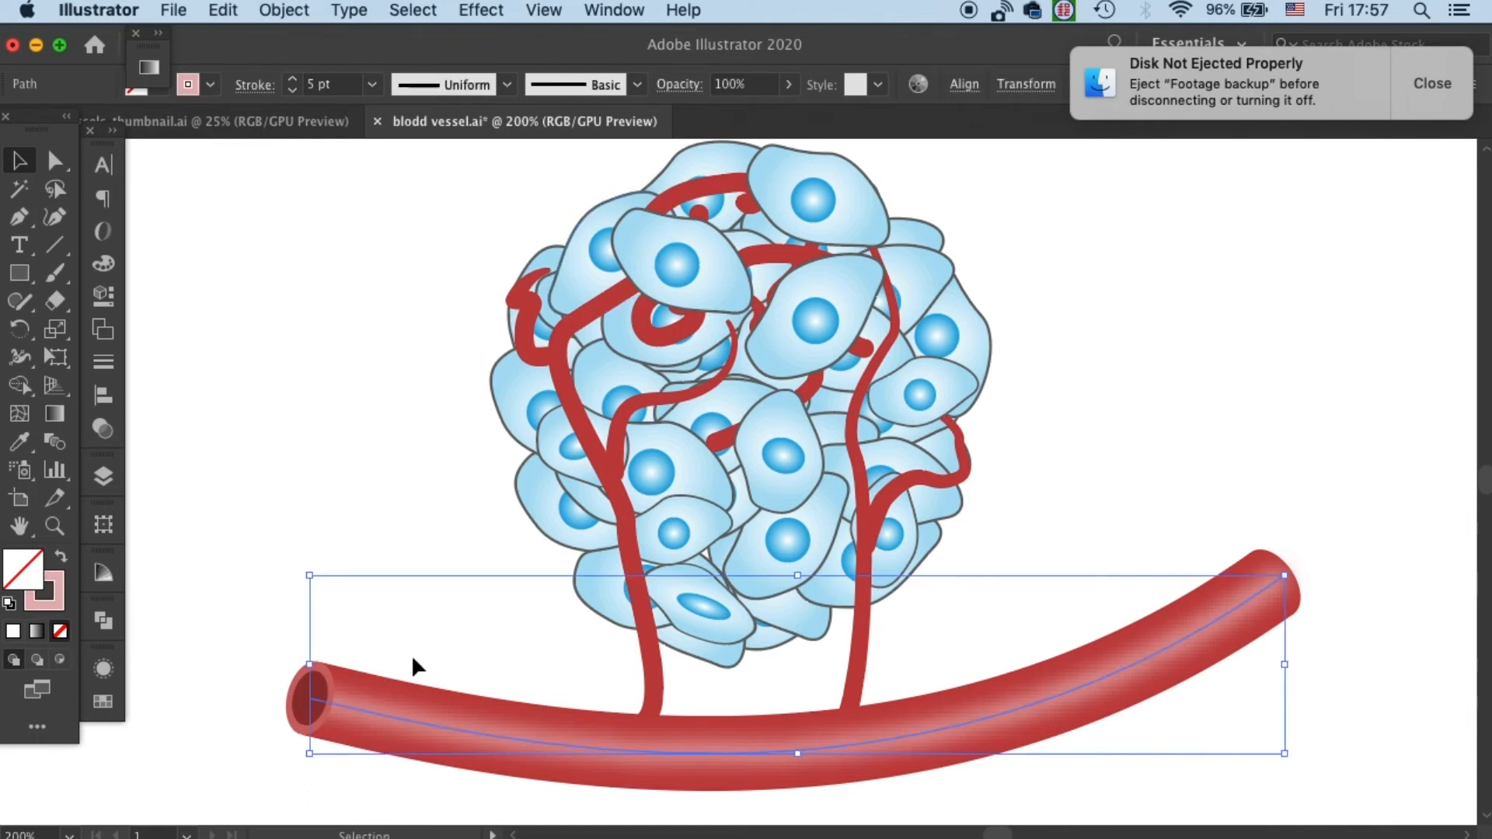
{"action": "left_click", "coordinate": [282, 11]}
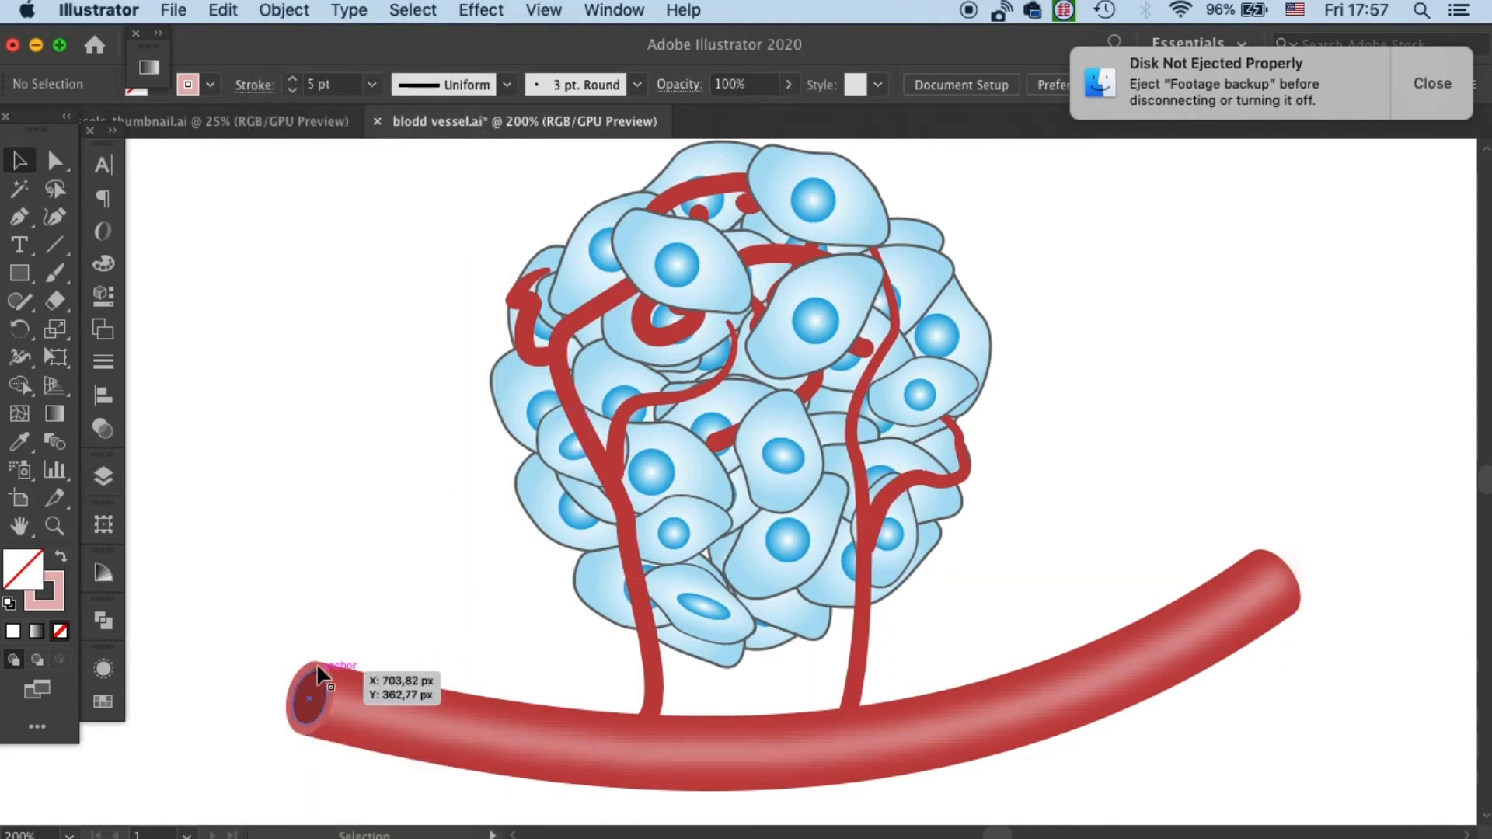
{"action": "mouse_move", "coordinate": [333, 680]}
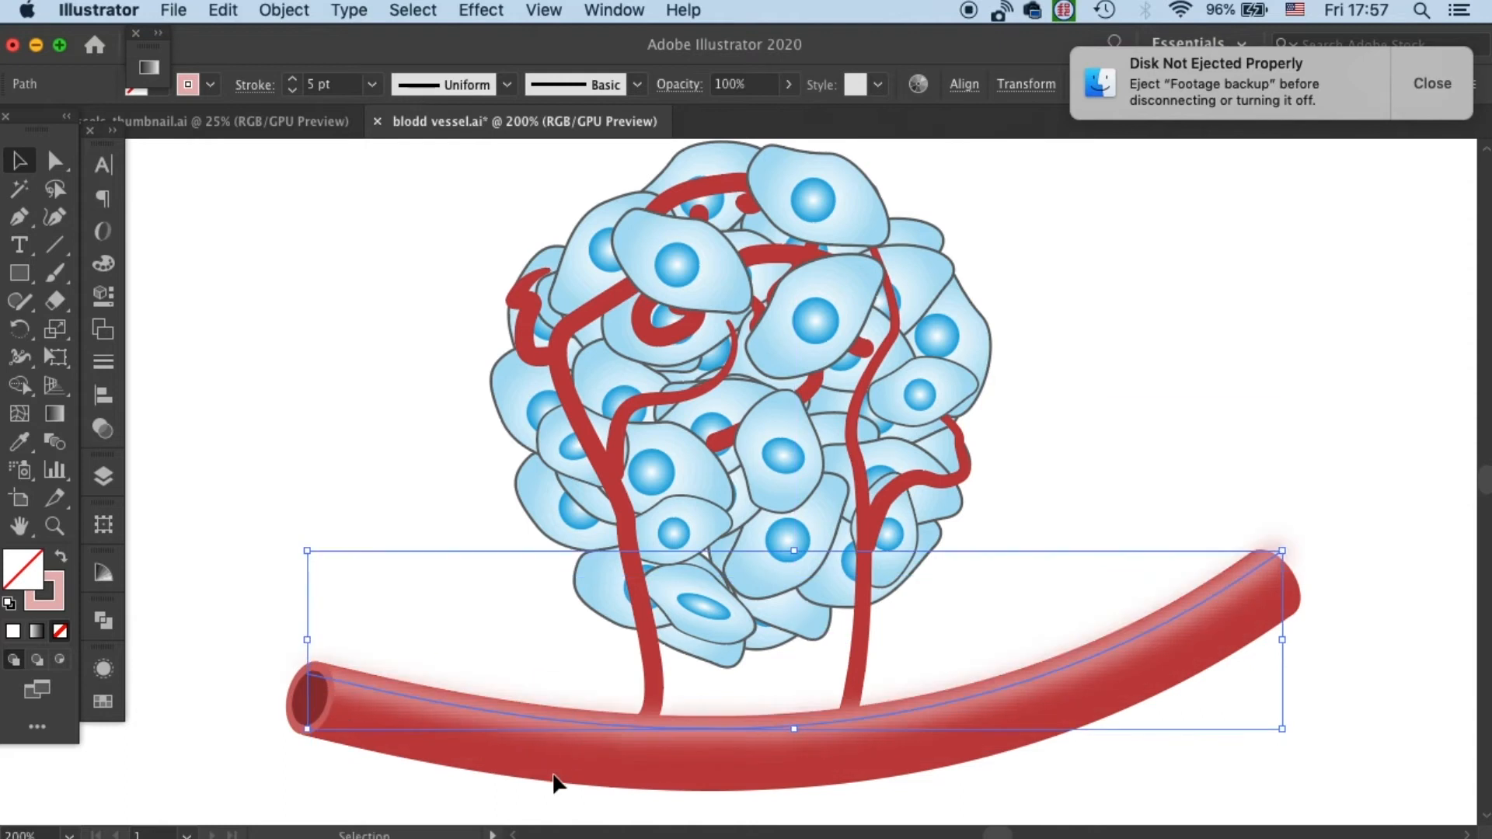
{"action": "left_click", "coordinate": [401, 589]}
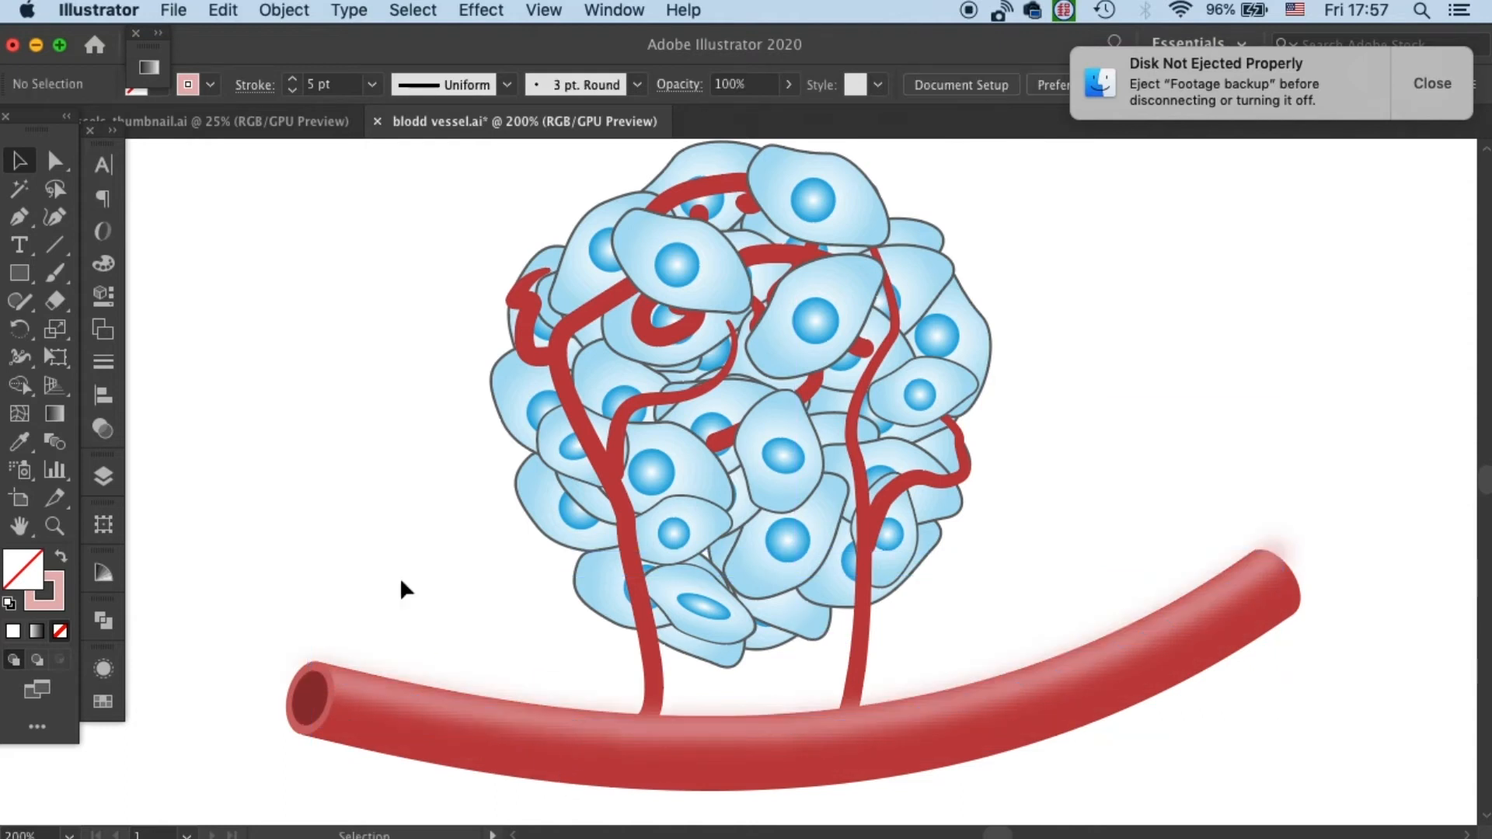
{"action": "left_click", "coordinate": [223, 10]}
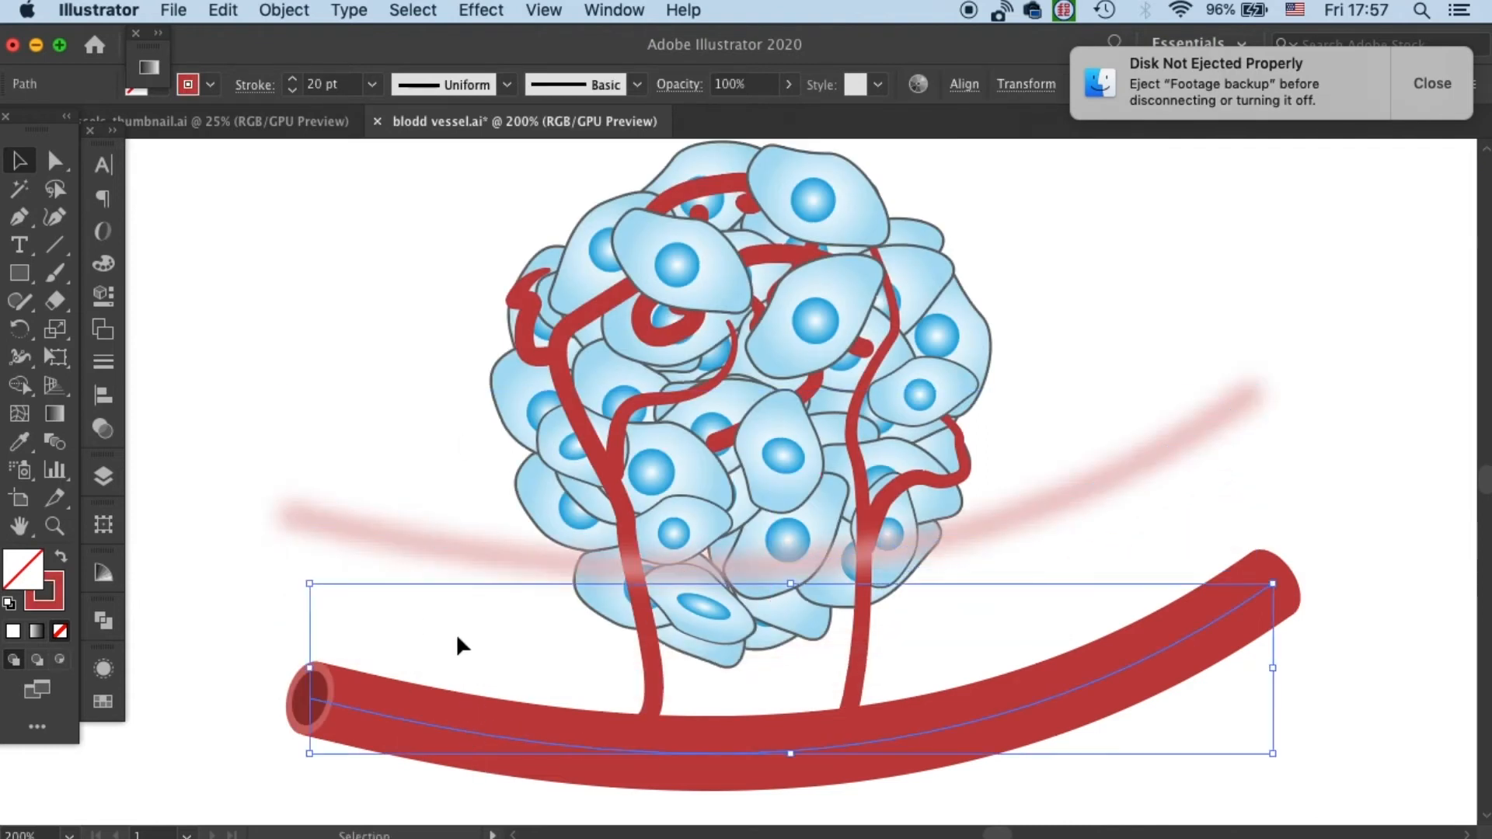
{"action": "mouse_move", "coordinate": [1147, 596]}
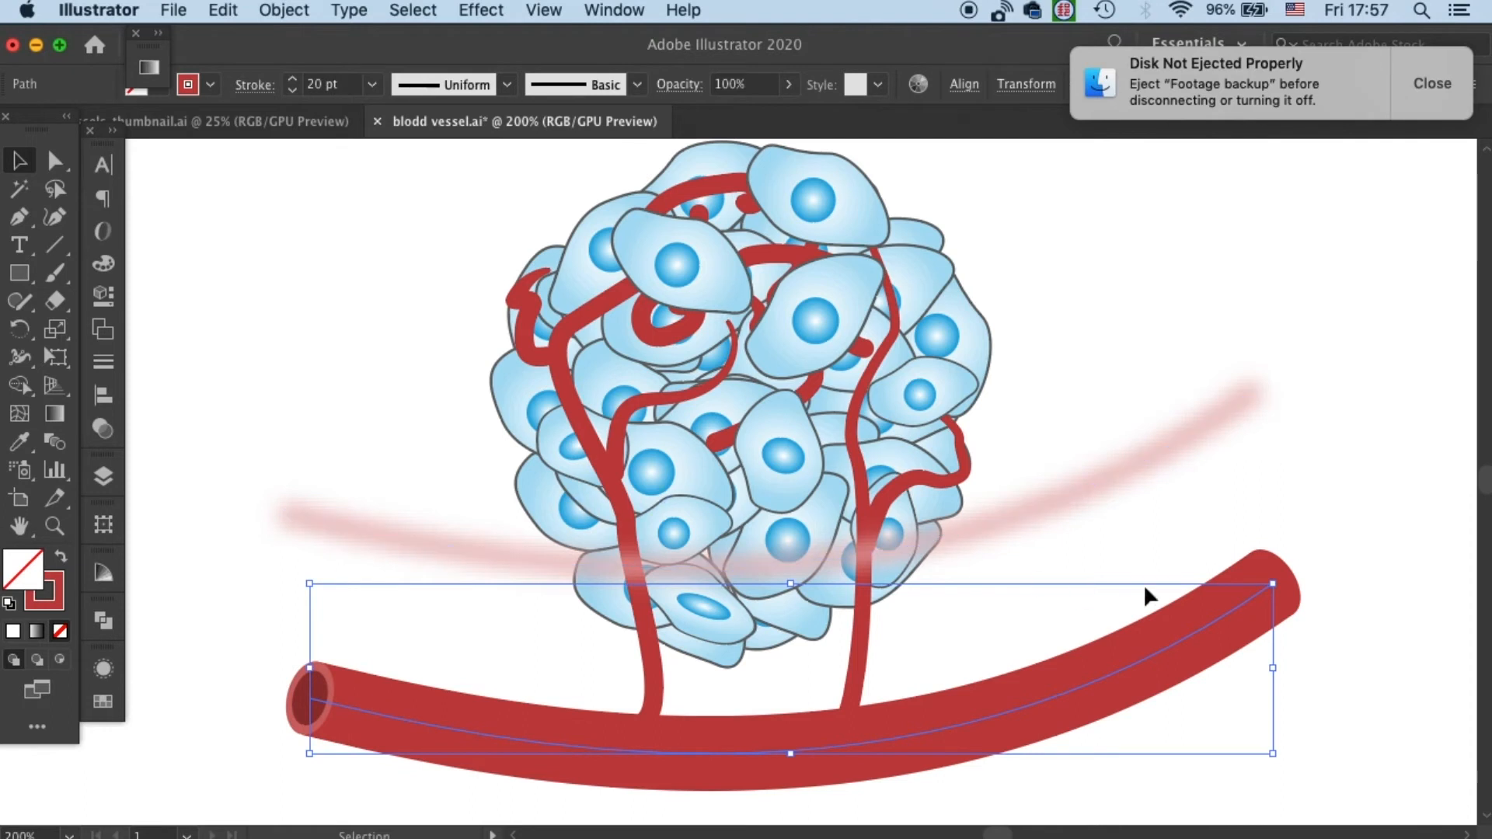
{"action": "mouse_move", "coordinate": [1238, 533]}
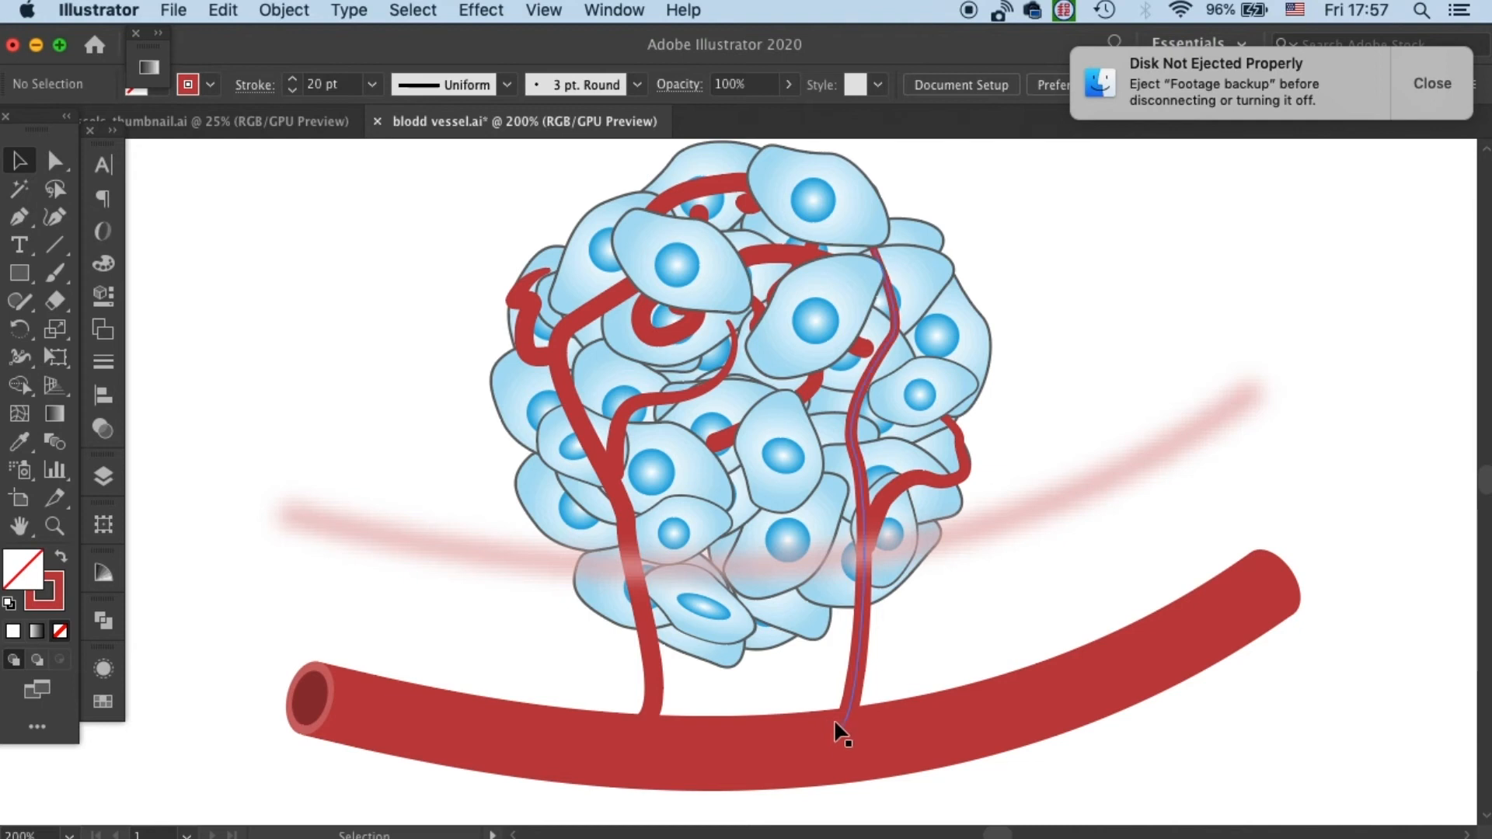
{"action": "left_click", "coordinate": [424, 741]}
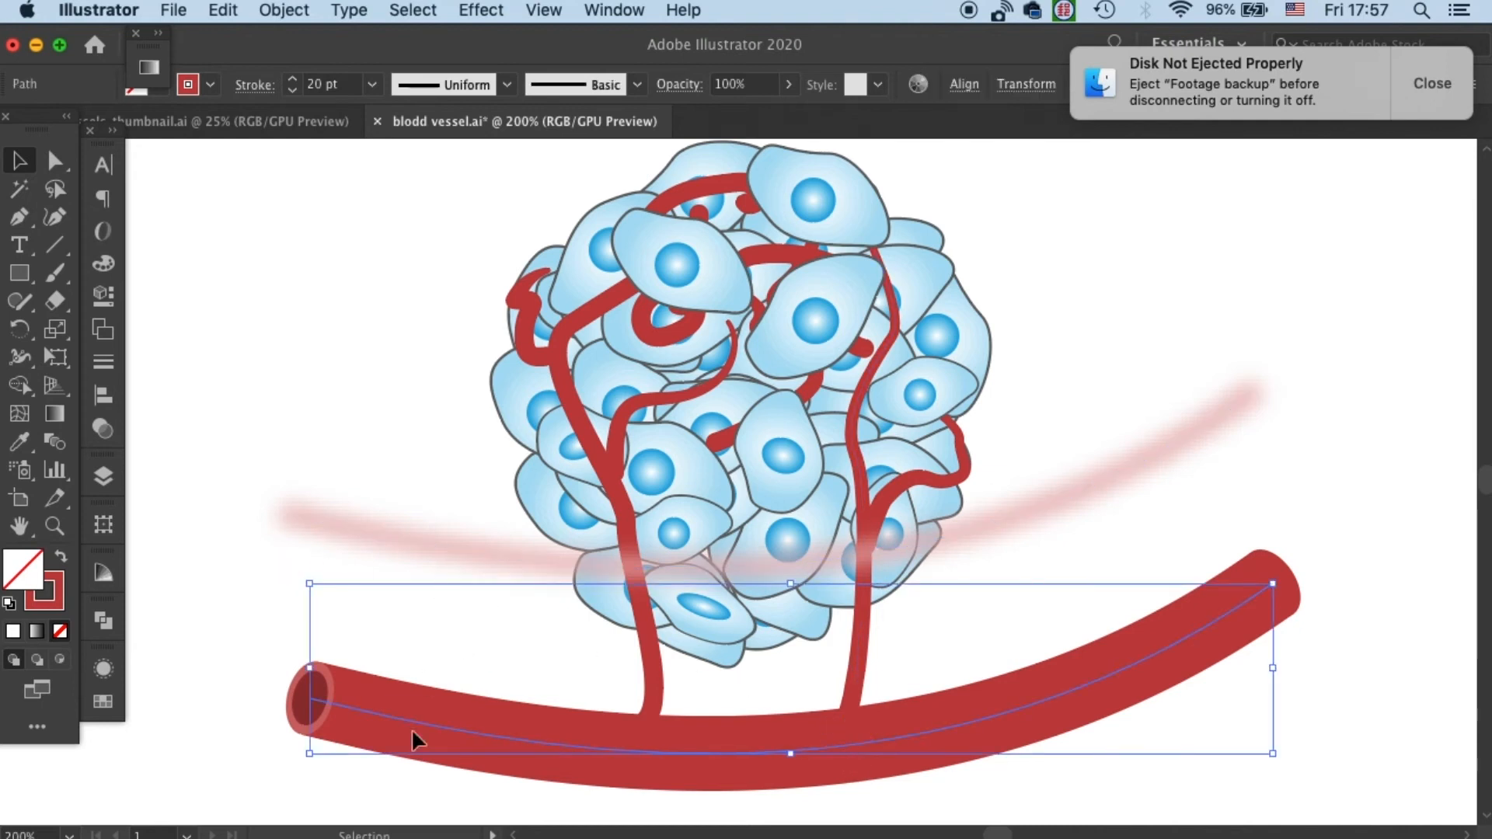
{"action": "mouse_move", "coordinate": [279, 135]}
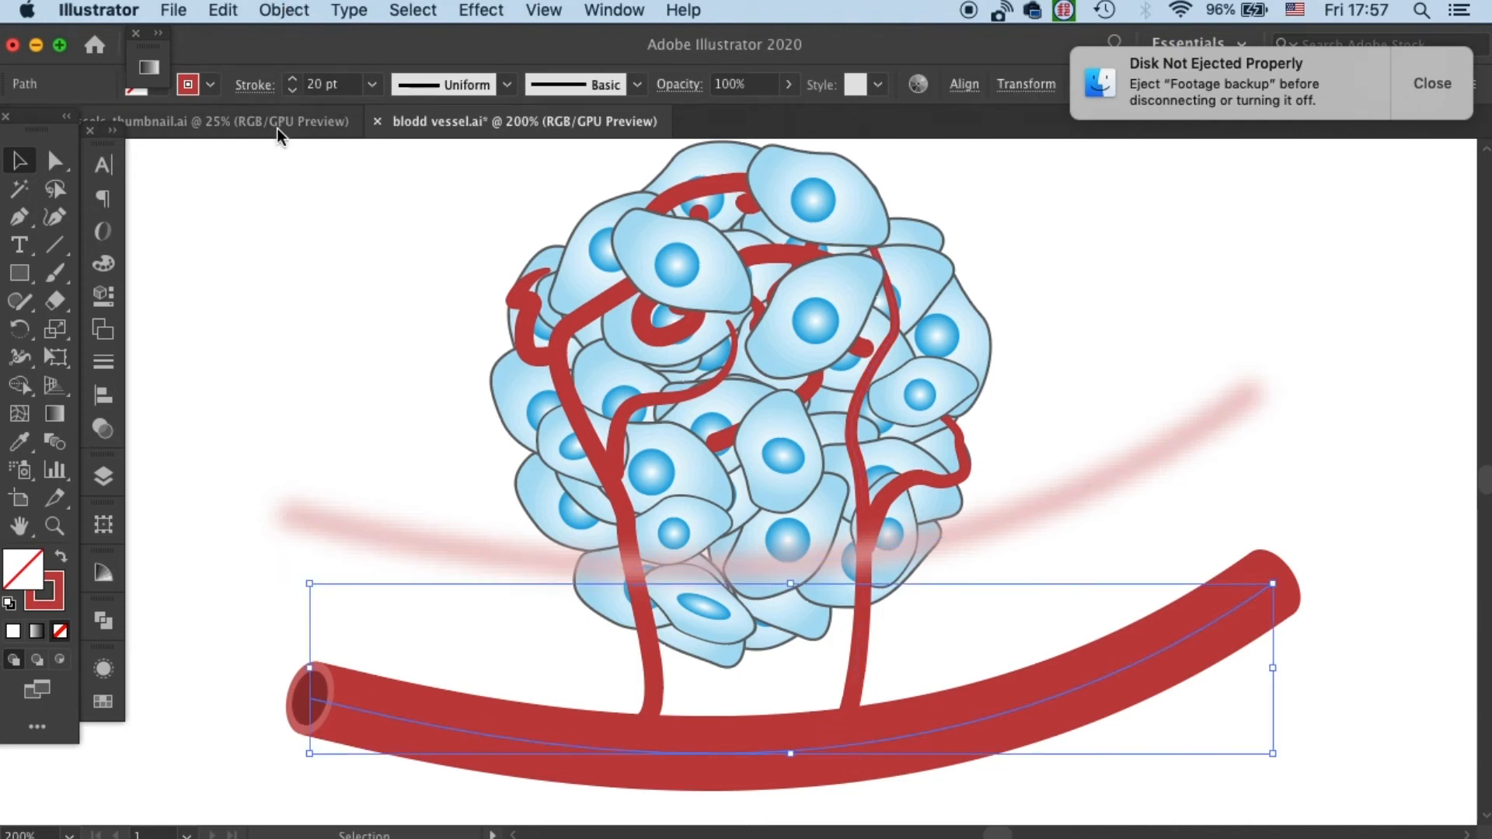
{"action": "left_click", "coordinate": [55, 160]}
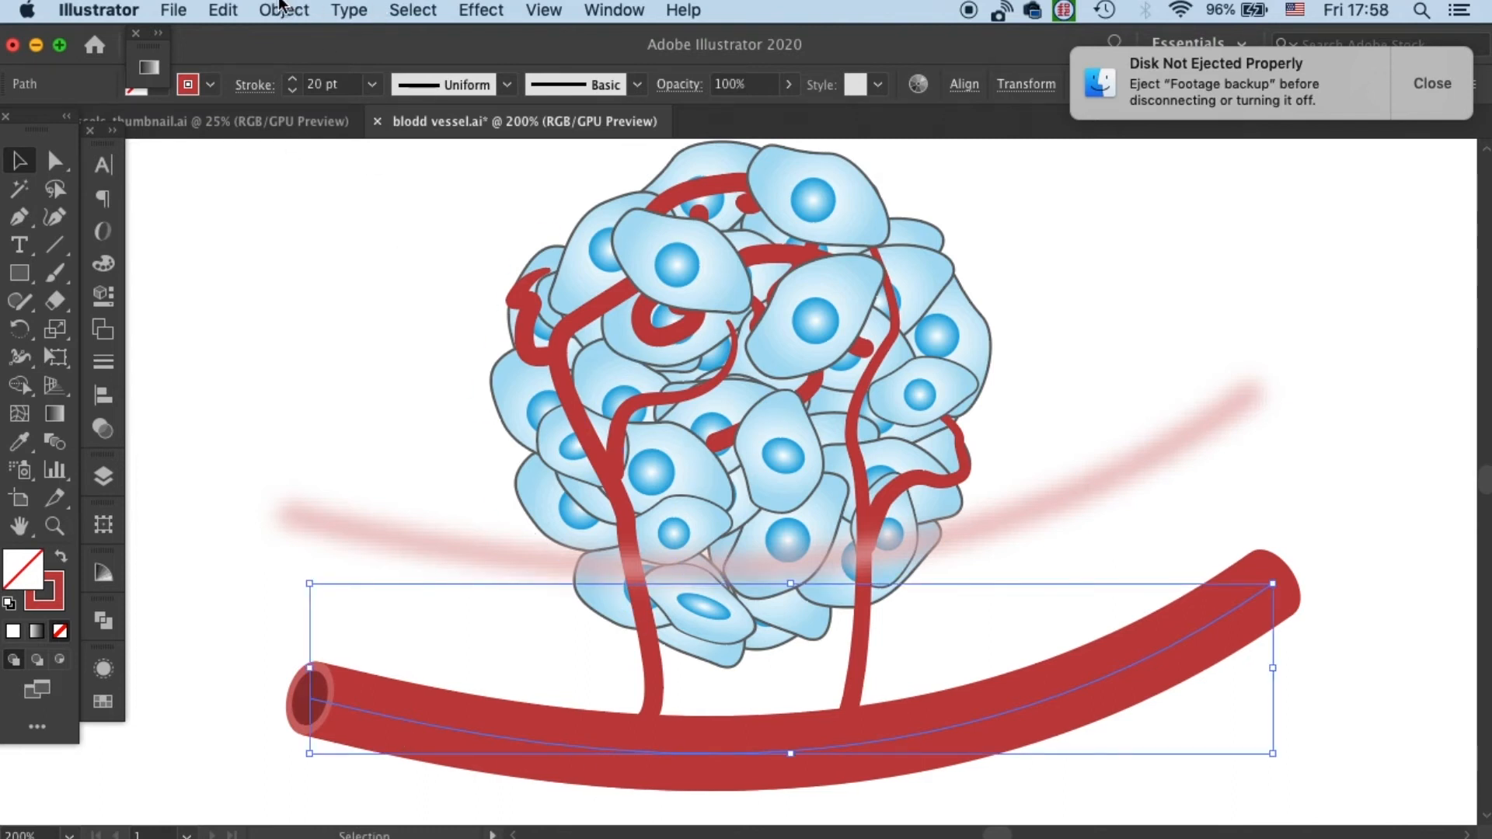
- Convert the thick vessel stroke into a filled shape with Outline Stroke
{"action": "left_click", "coordinate": [283, 10]}
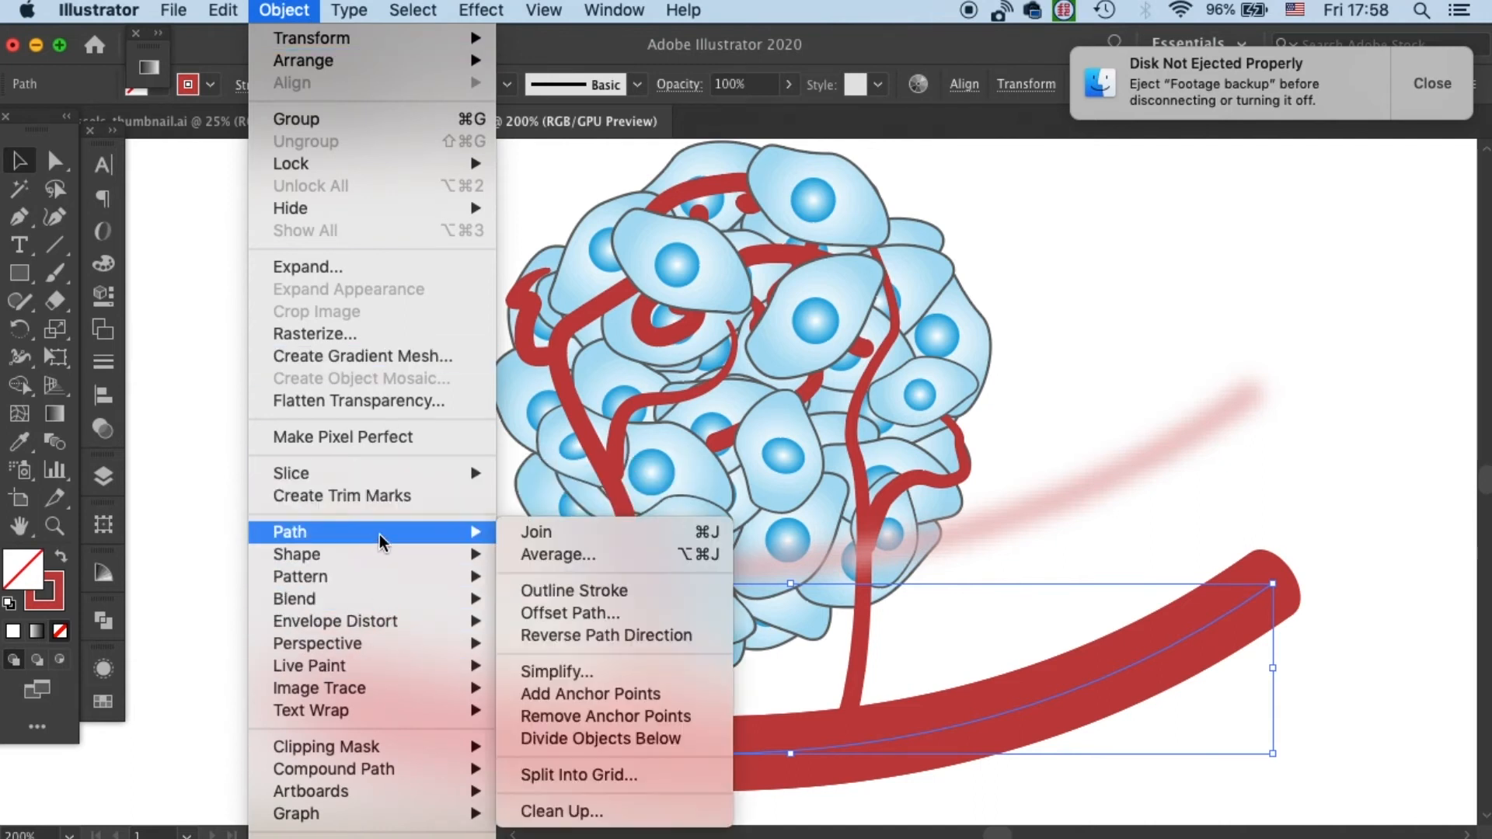
{"action": "left_click", "coordinate": [573, 590]}
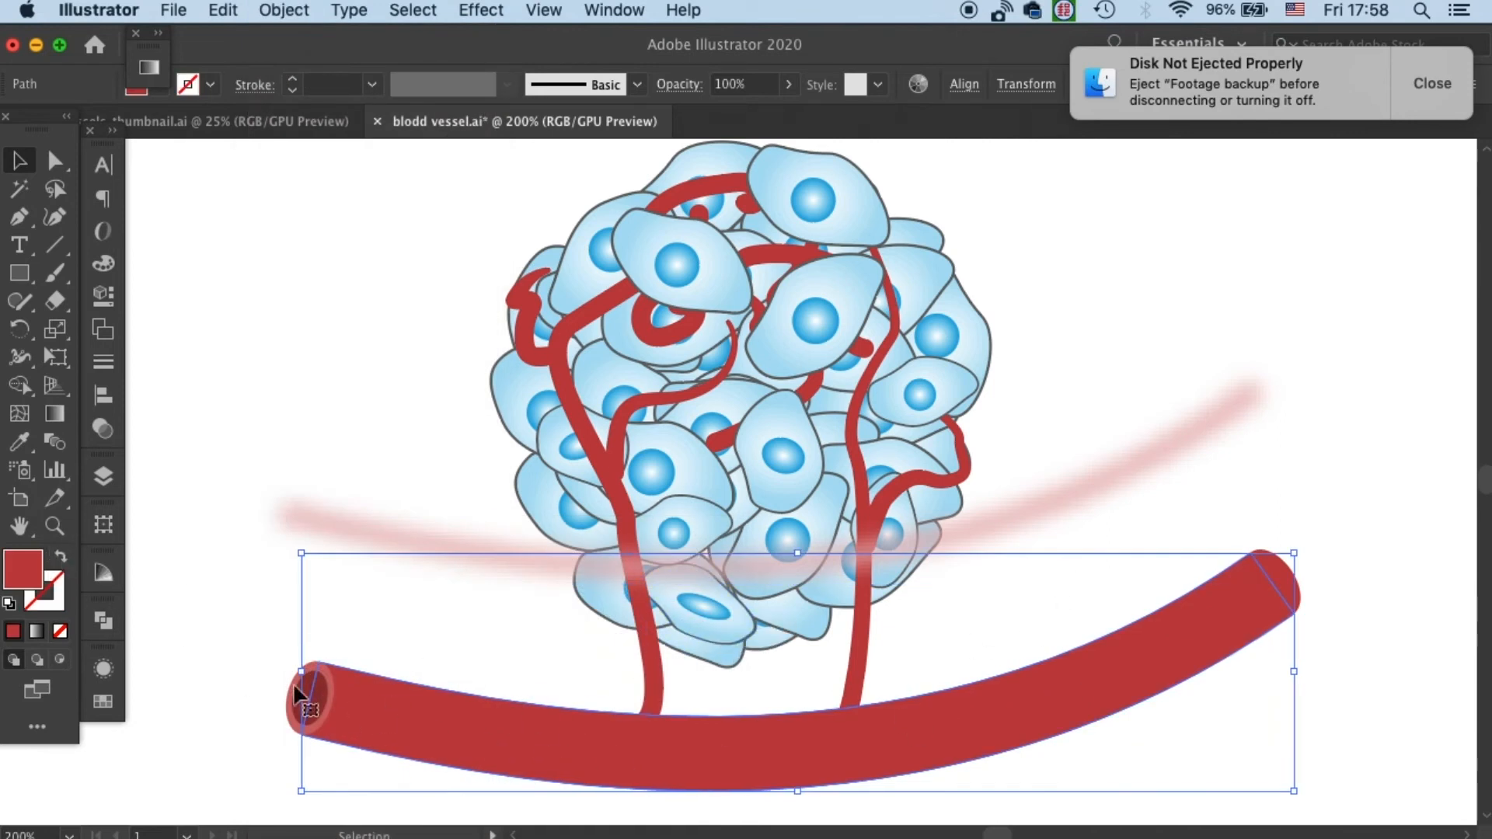
{"action": "mouse_move", "coordinate": [57, 582]}
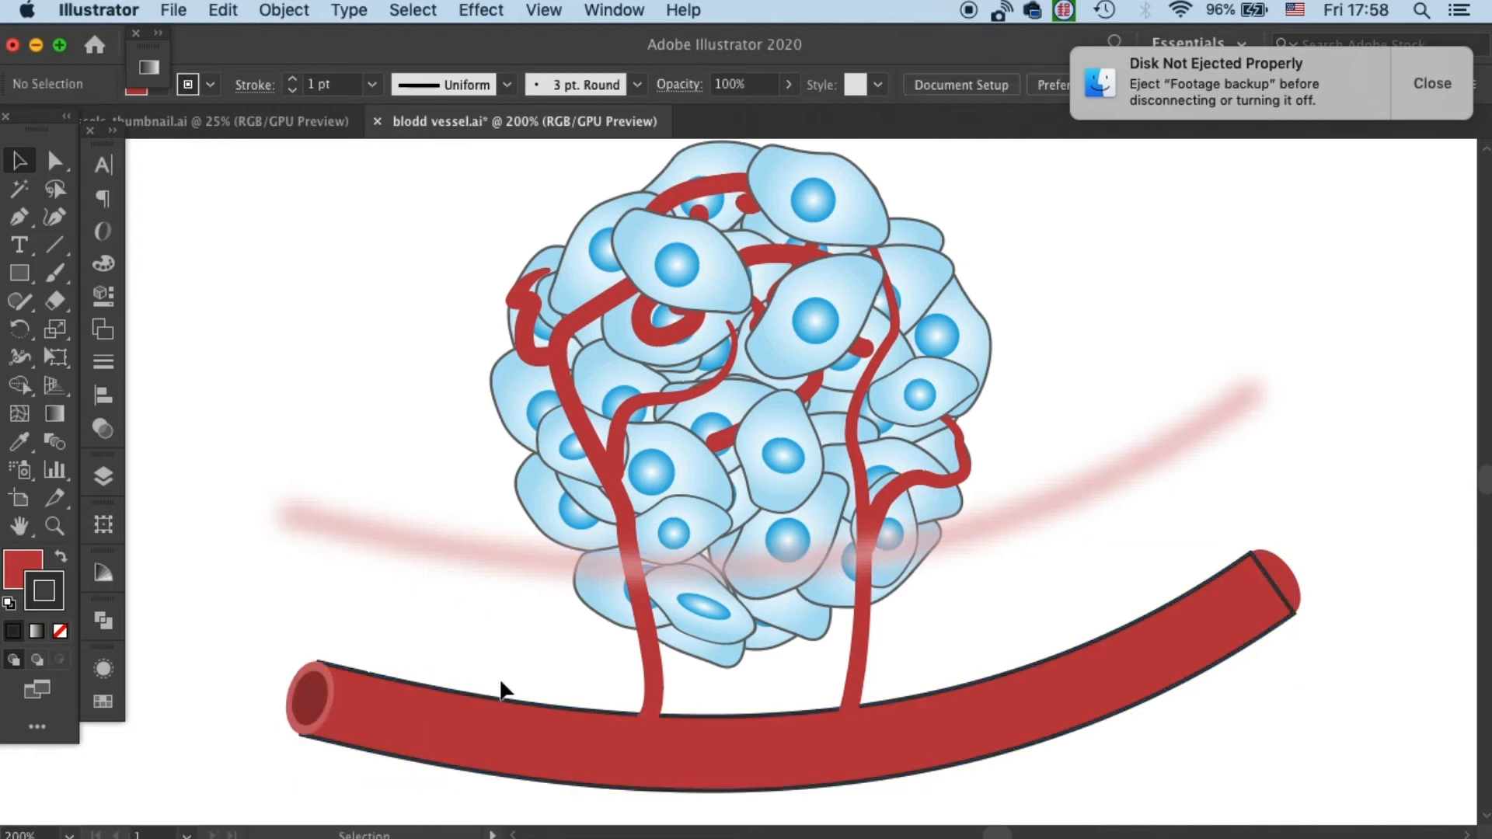
{"action": "left_click", "coordinate": [505, 695]}
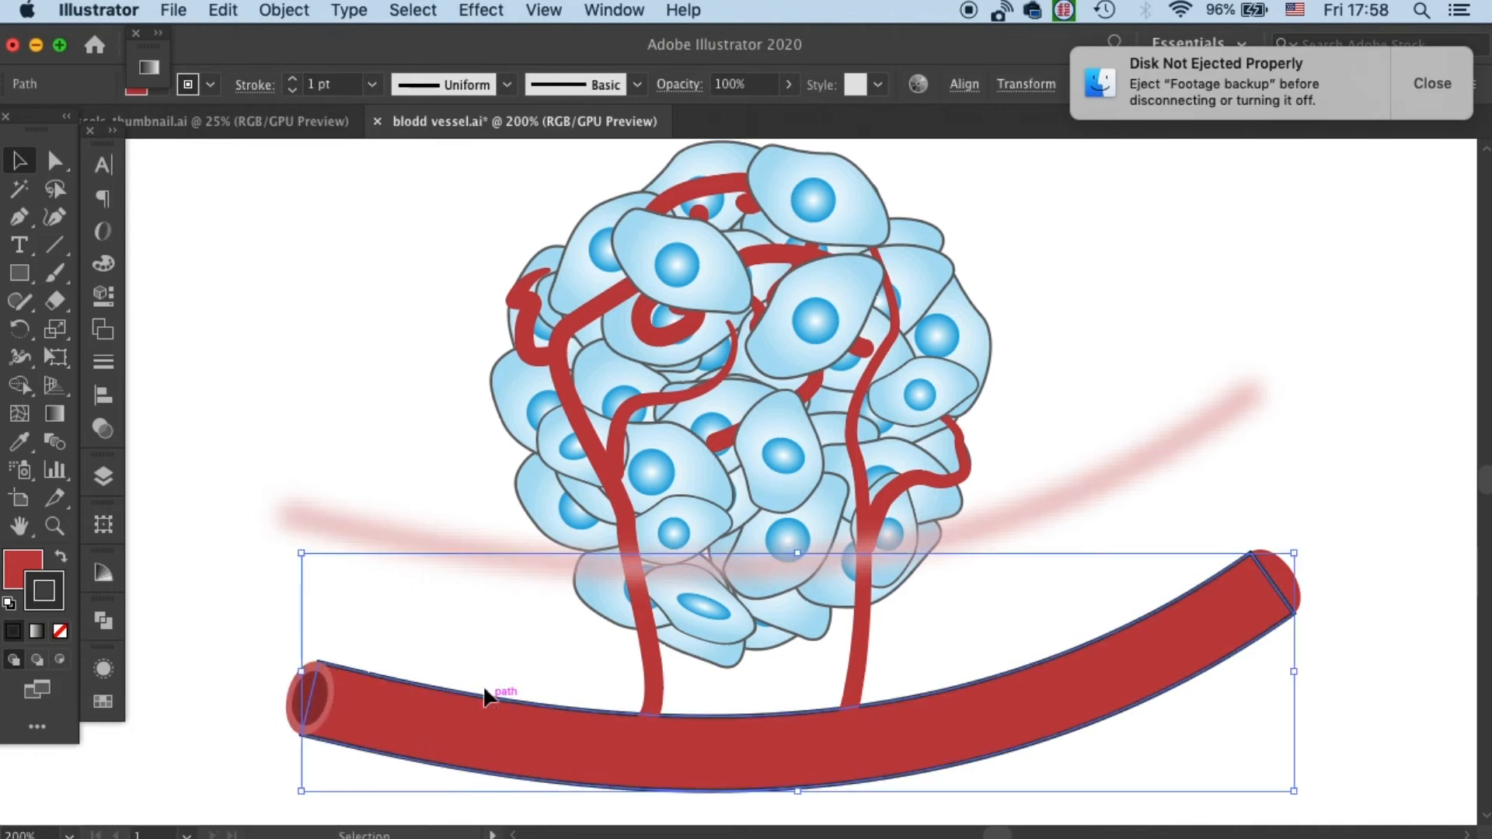
- Set the outlined vessel's stroke weight to 0.5 pt and check the right-end ellipse
{"action": "left_click", "coordinate": [371, 84]}
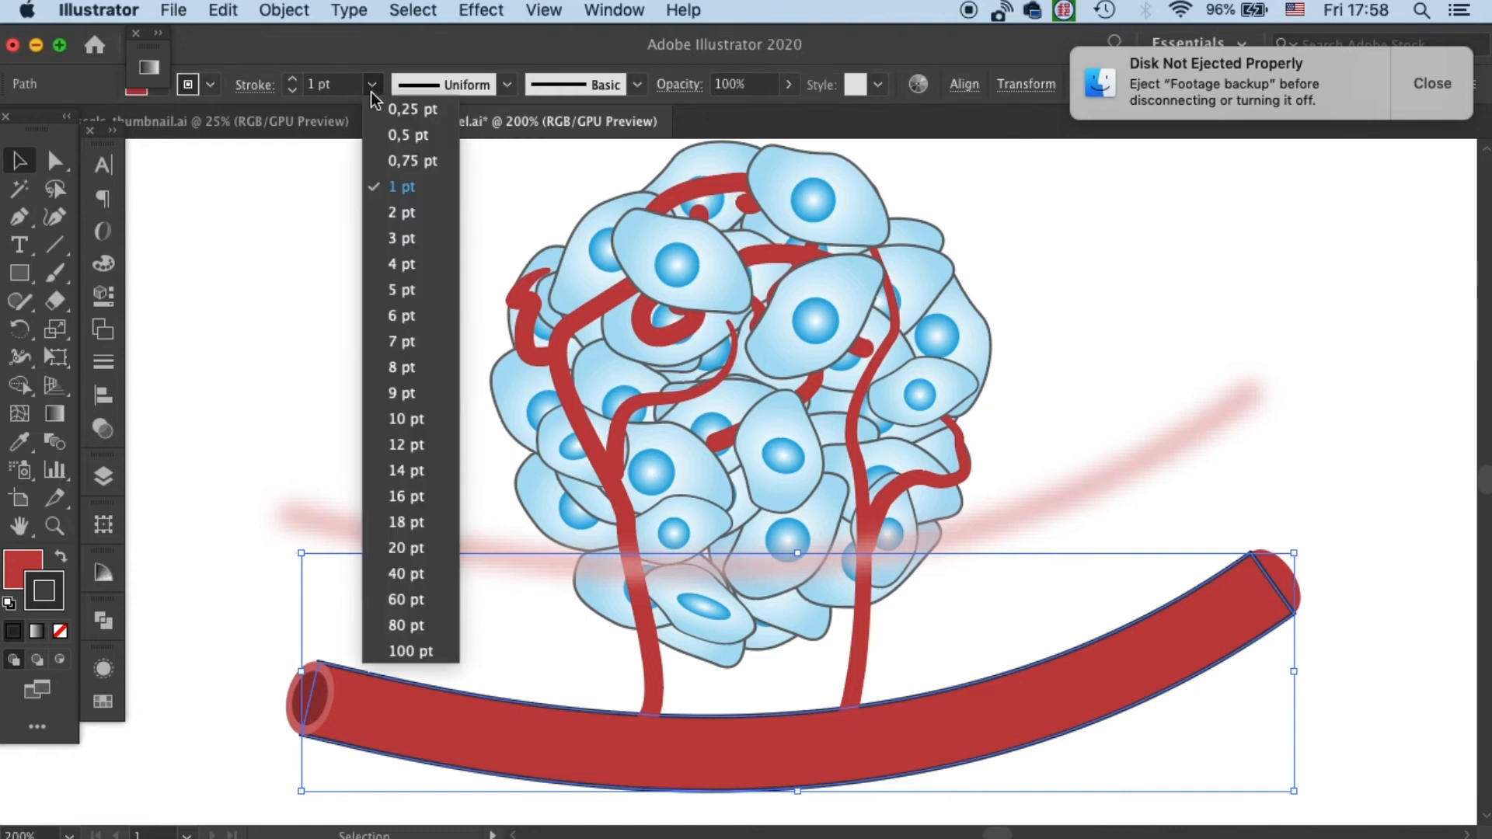
{"action": "mouse_move", "coordinate": [406, 135]}
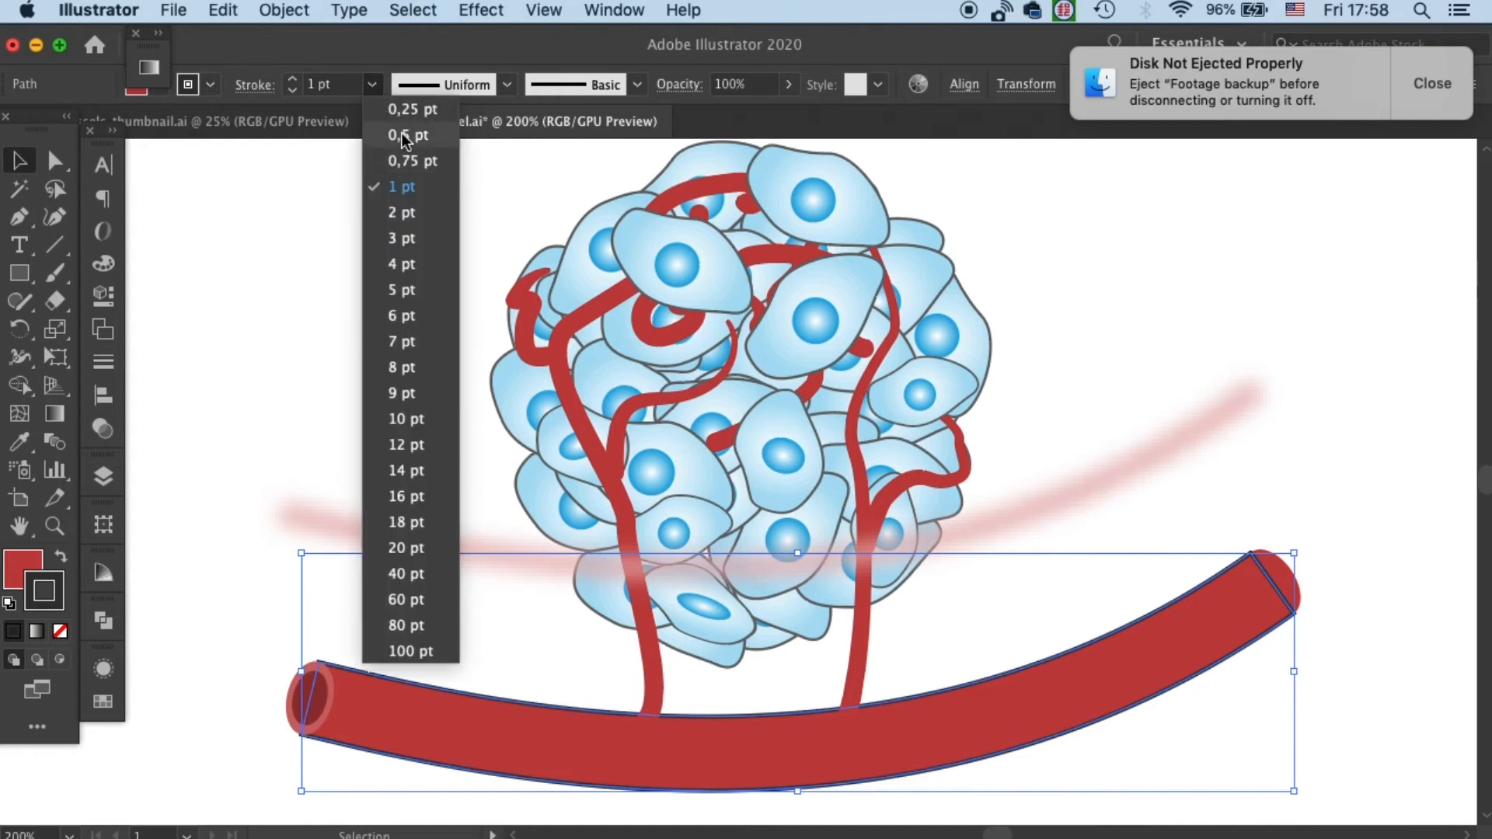
{"action": "left_click", "coordinate": [407, 135]}
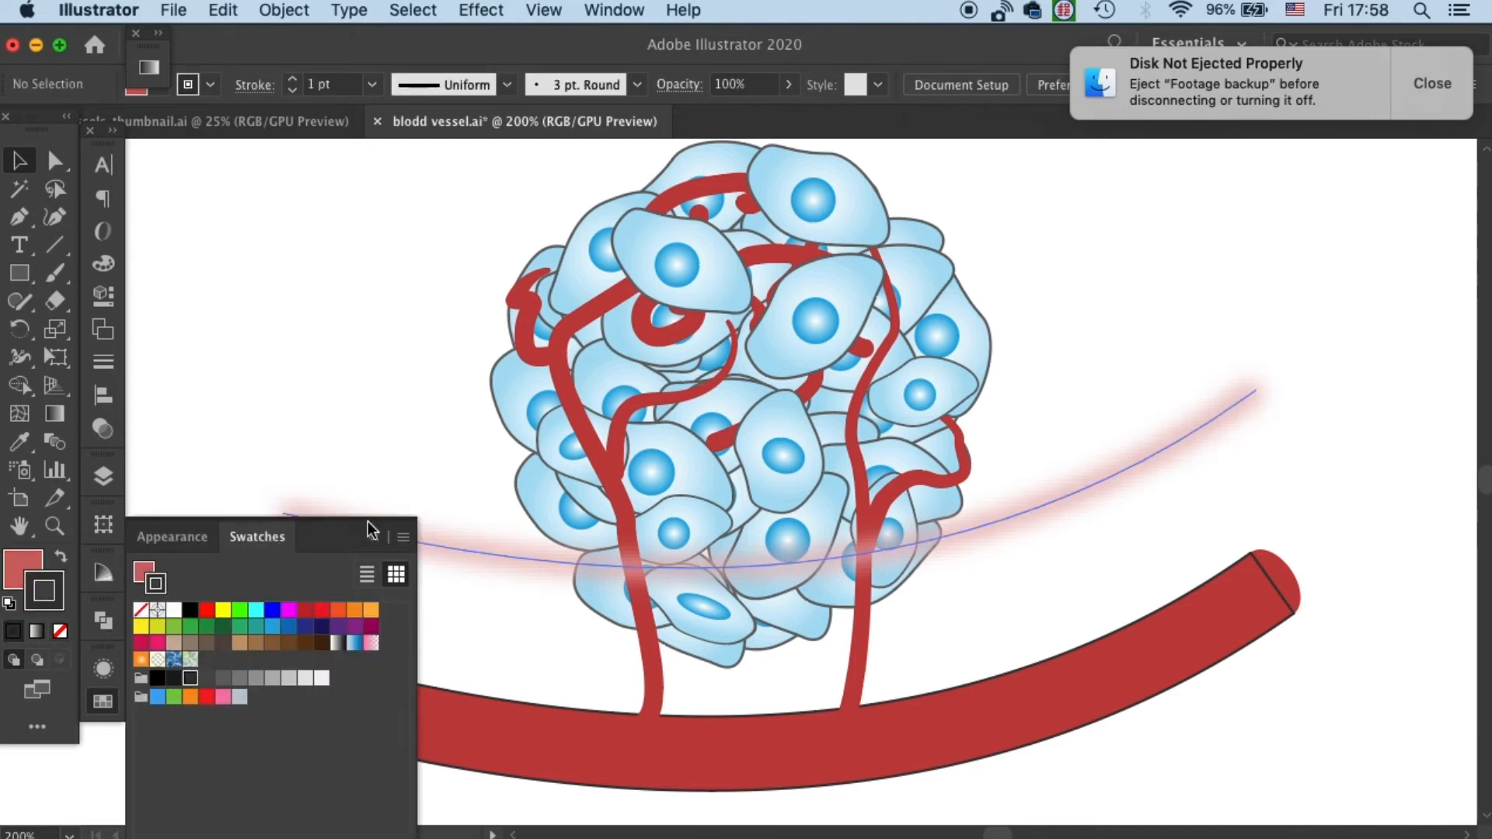
{"action": "left_click", "coordinate": [309, 699]}
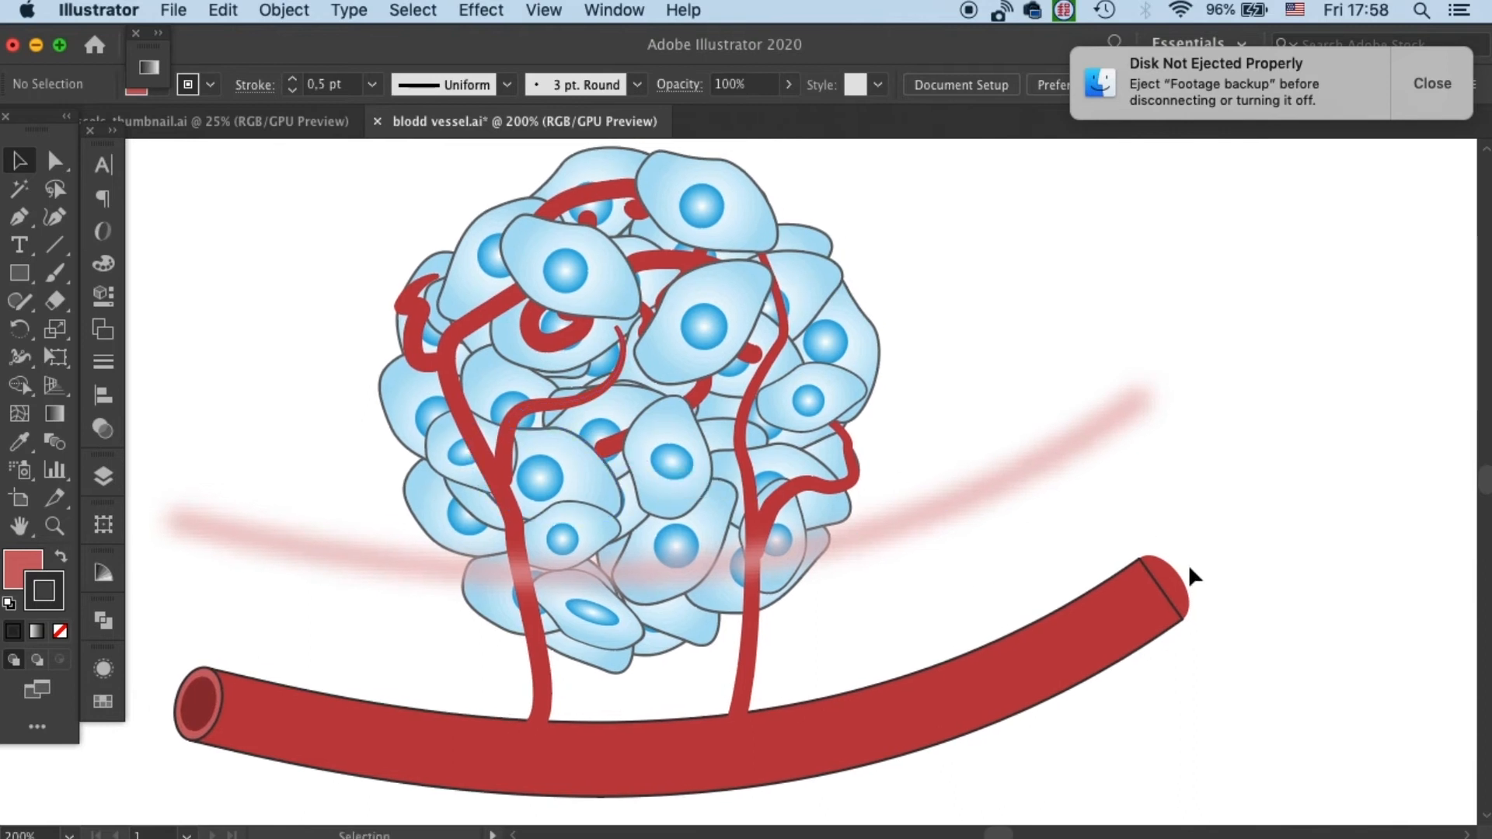
{"action": "left_click", "coordinate": [1161, 588]}
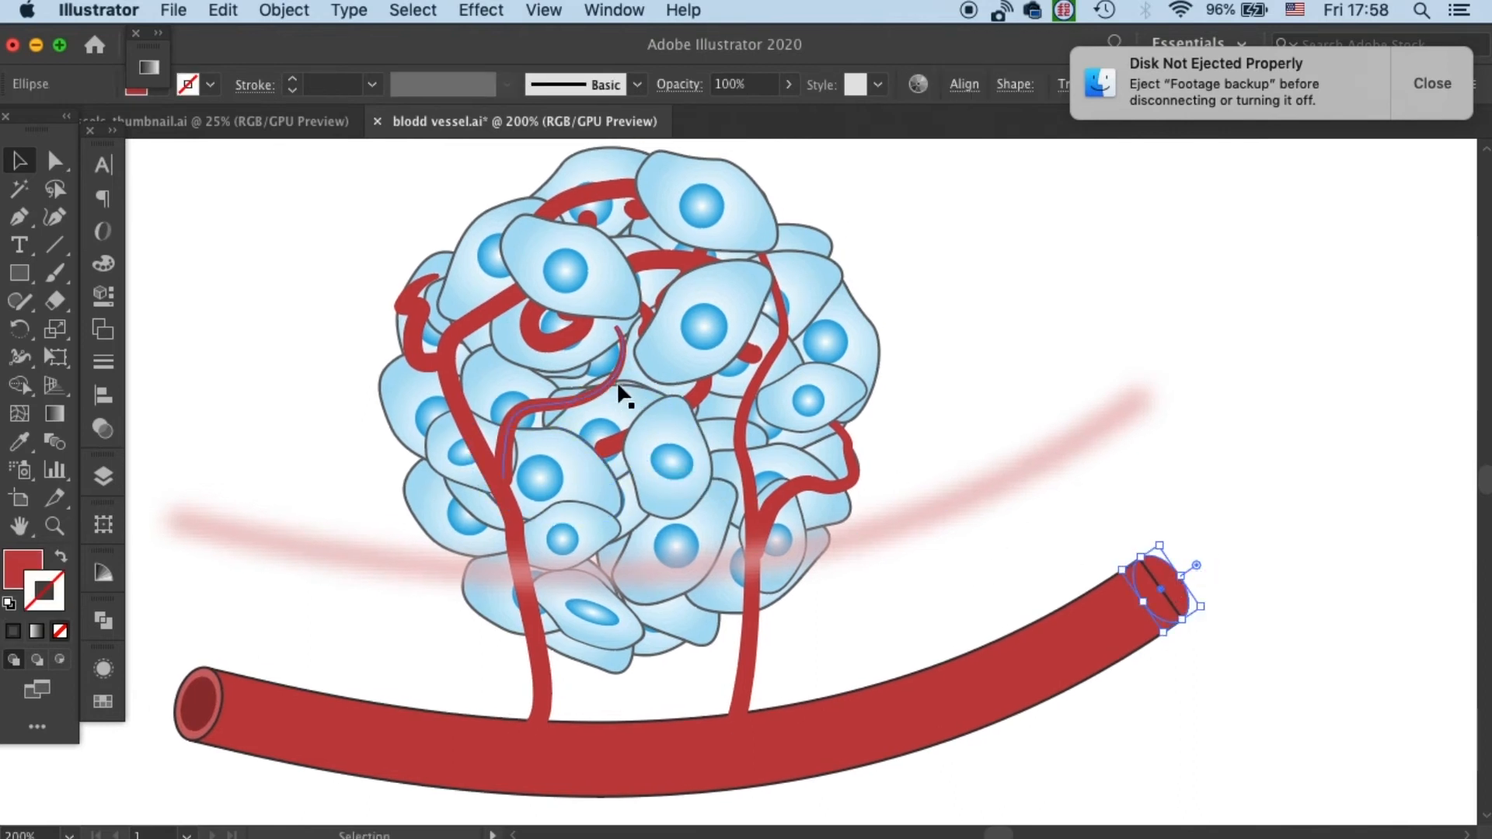
{"action": "left_click", "coordinate": [1263, 579]}
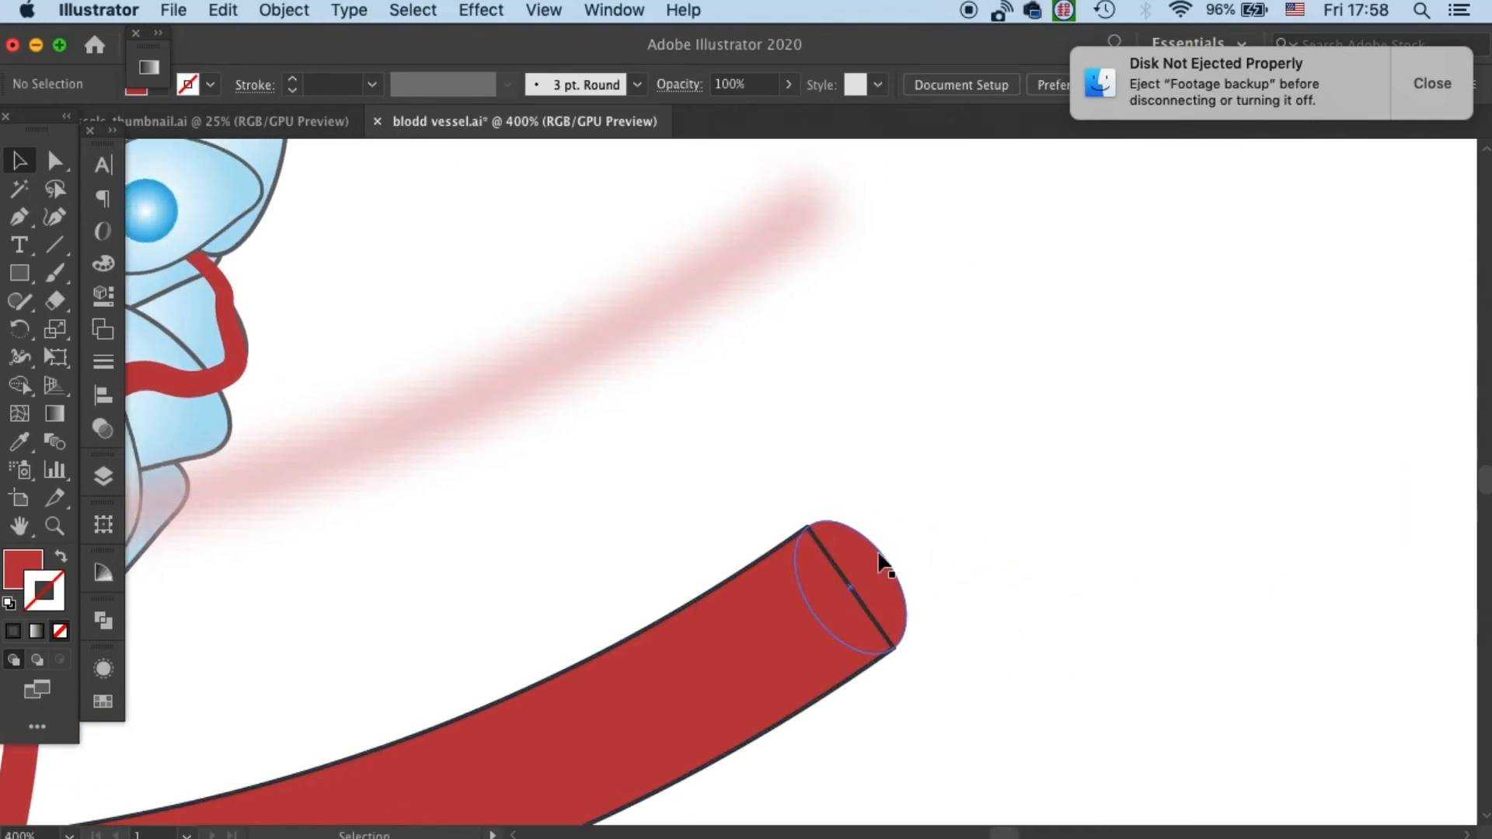
- Unite the right end-cap ellipse with the vessel body, then check the left opening ellipse
{"action": "left_click", "coordinate": [847, 590]}
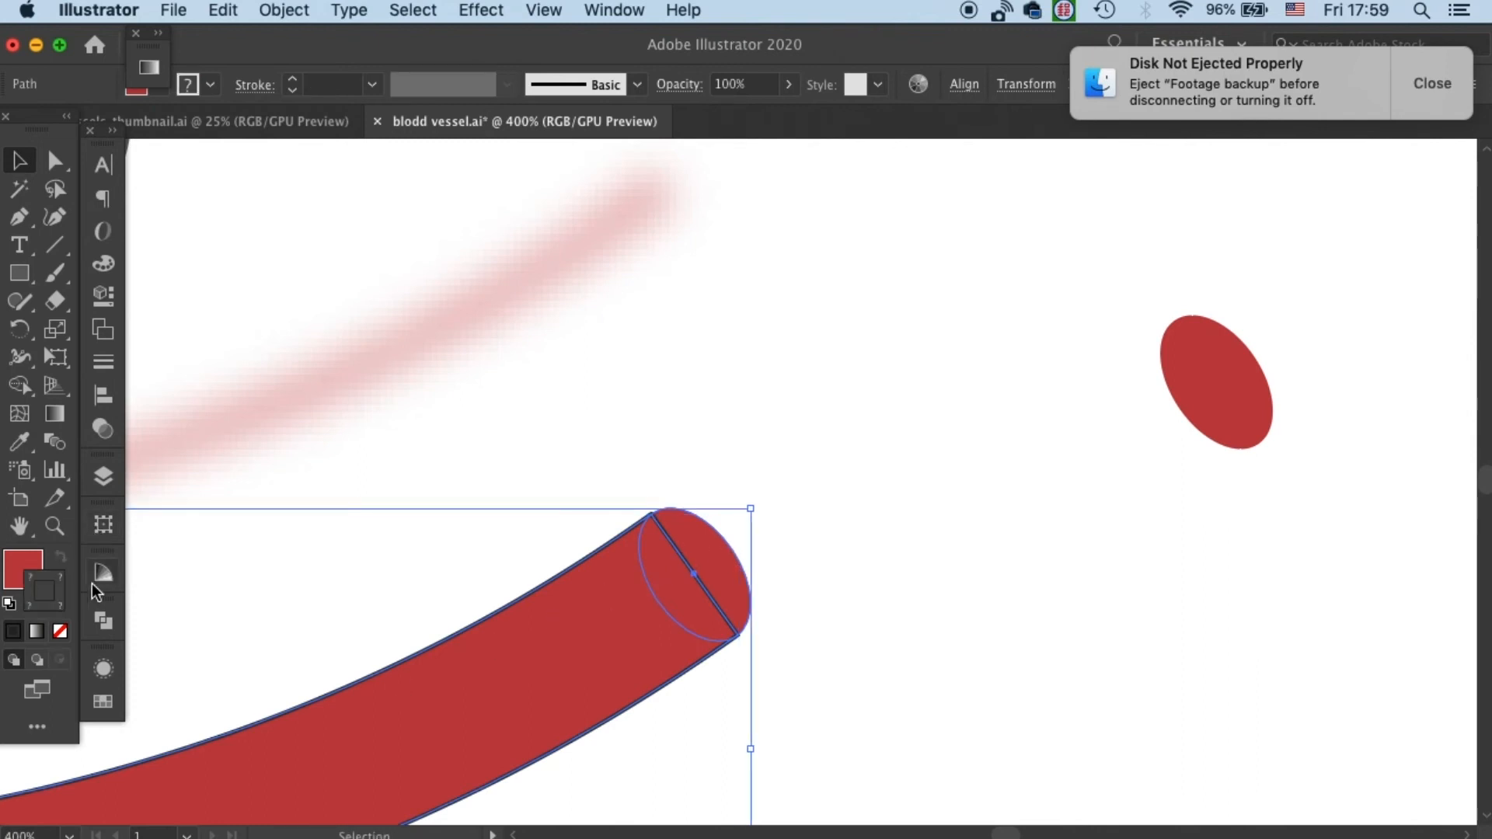
{"action": "left_click", "coordinate": [103, 620]}
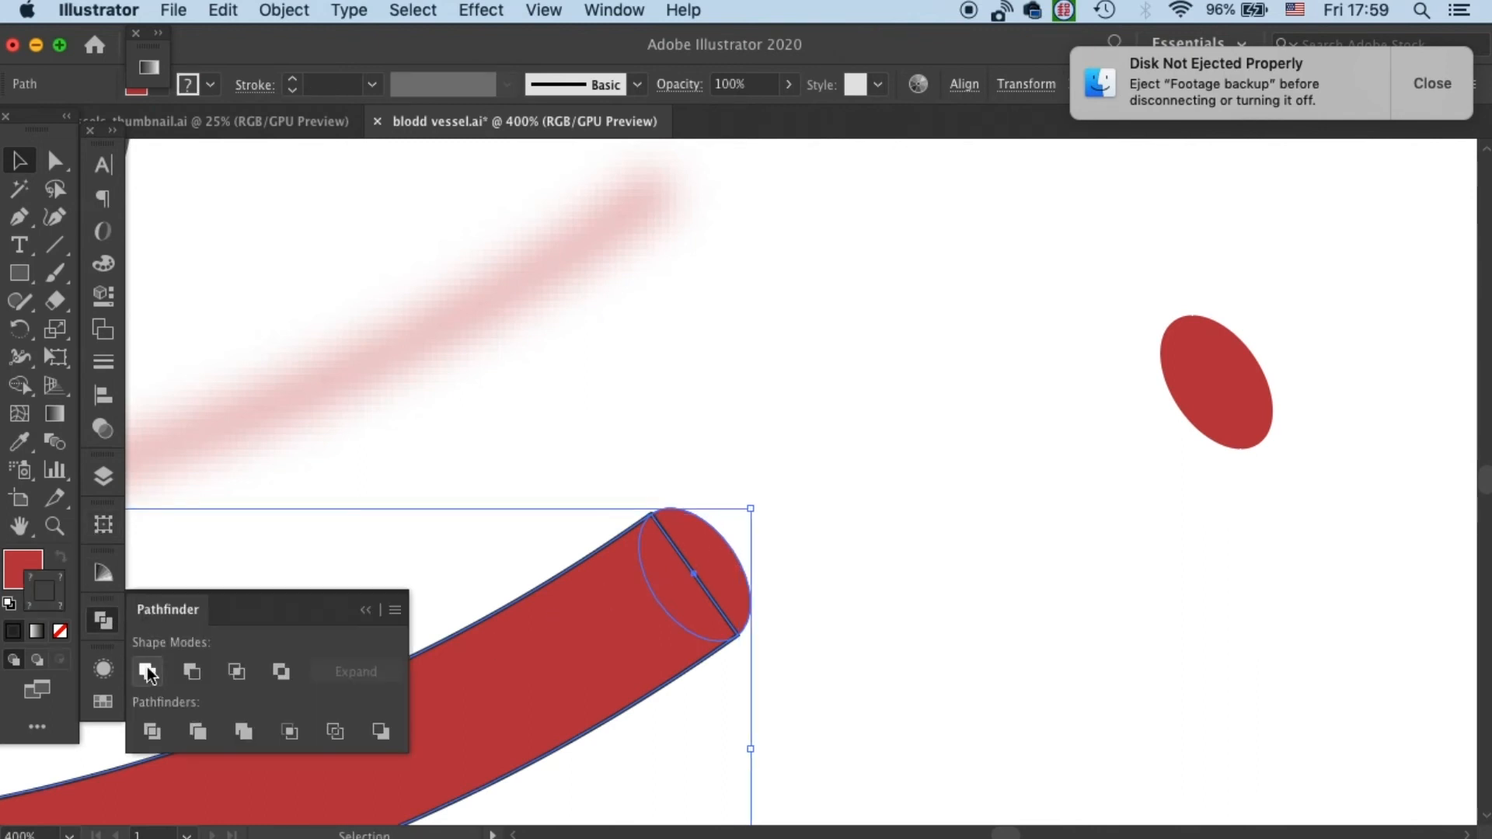
{"action": "left_click", "coordinate": [148, 672]}
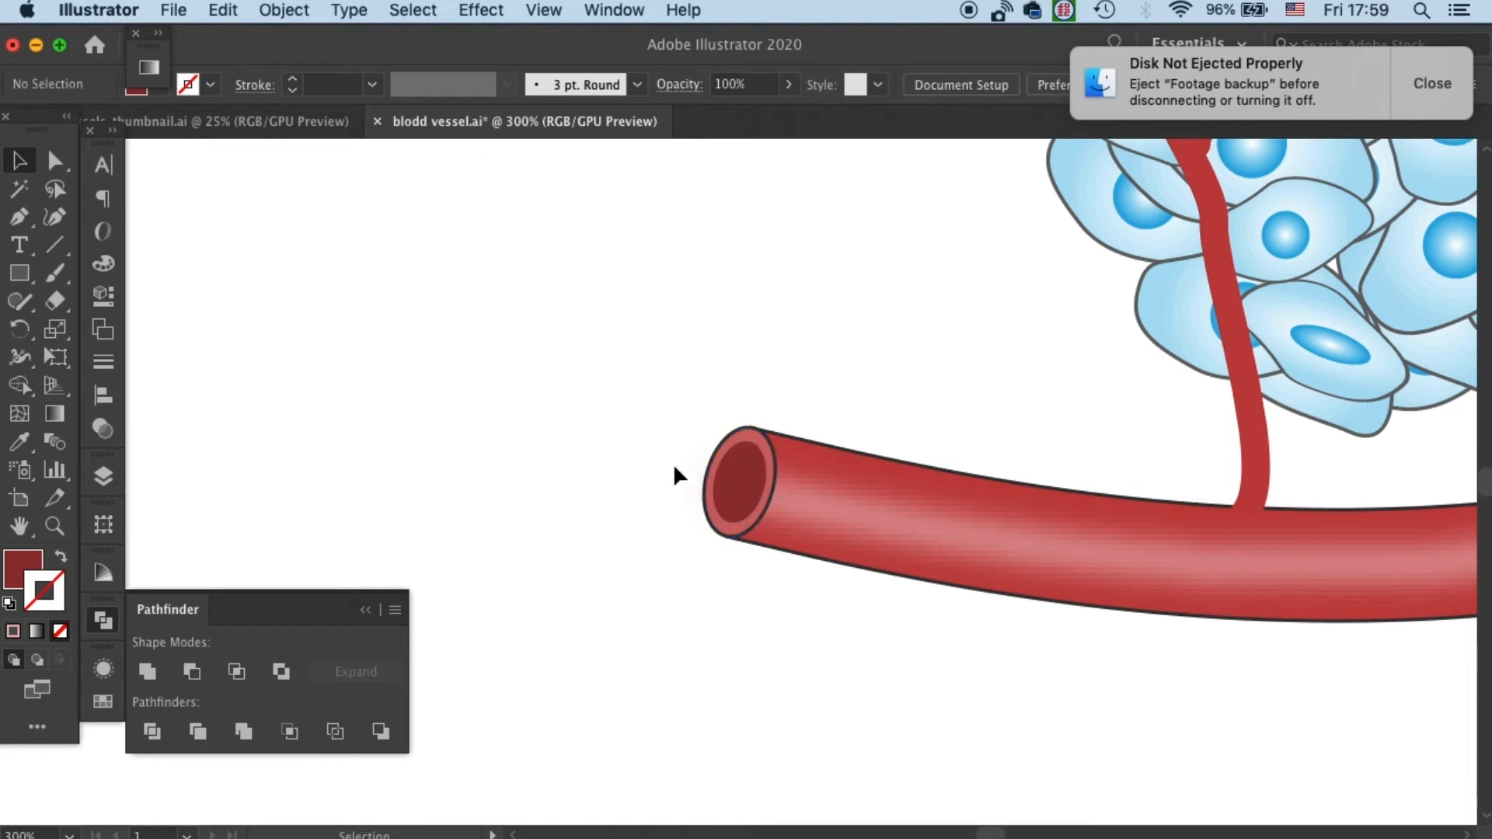
{"action": "left_click", "coordinate": [737, 480]}
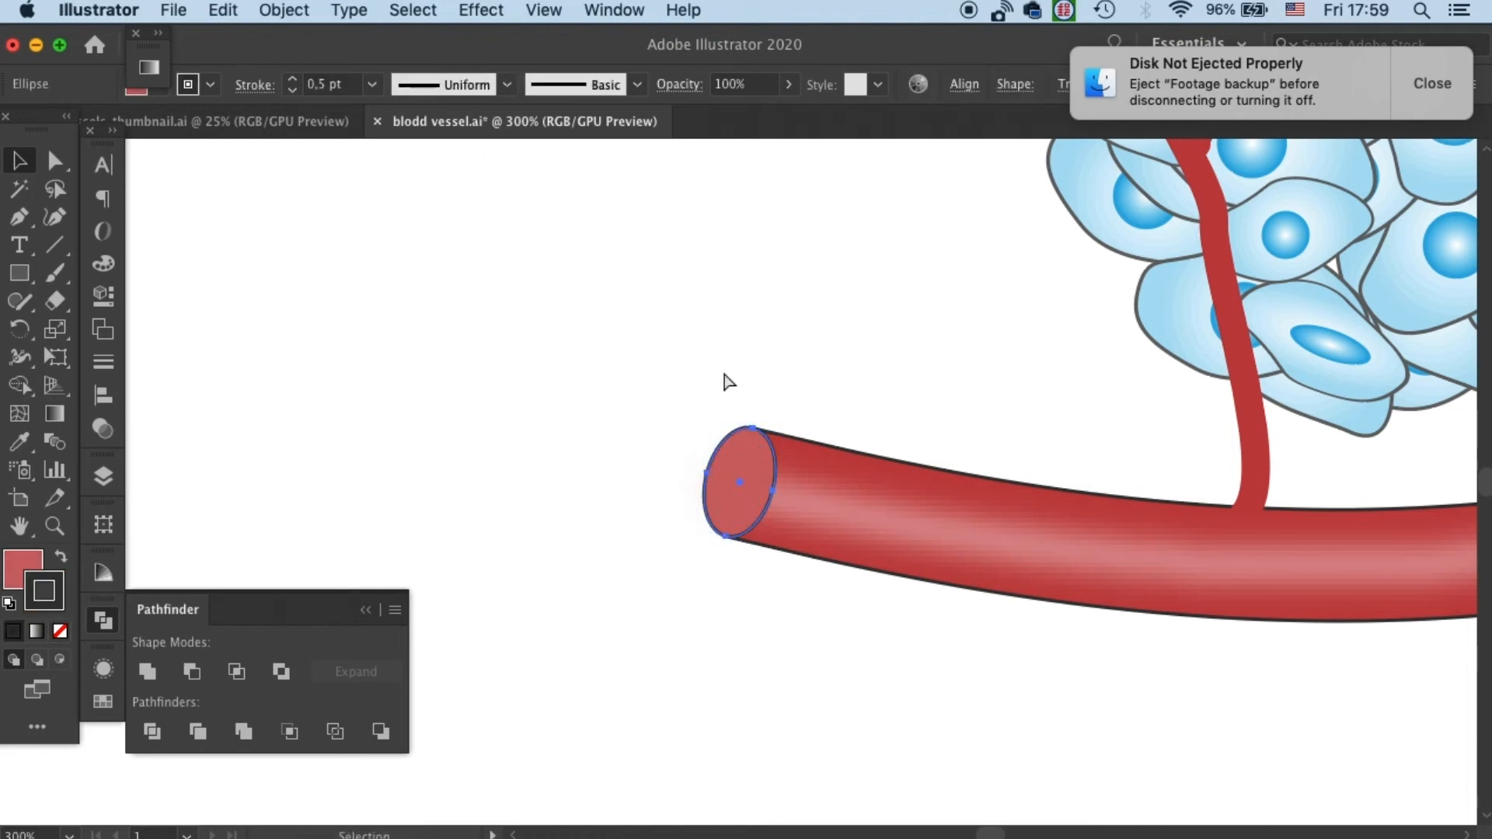
{"action": "left_click", "coordinate": [55, 160]}
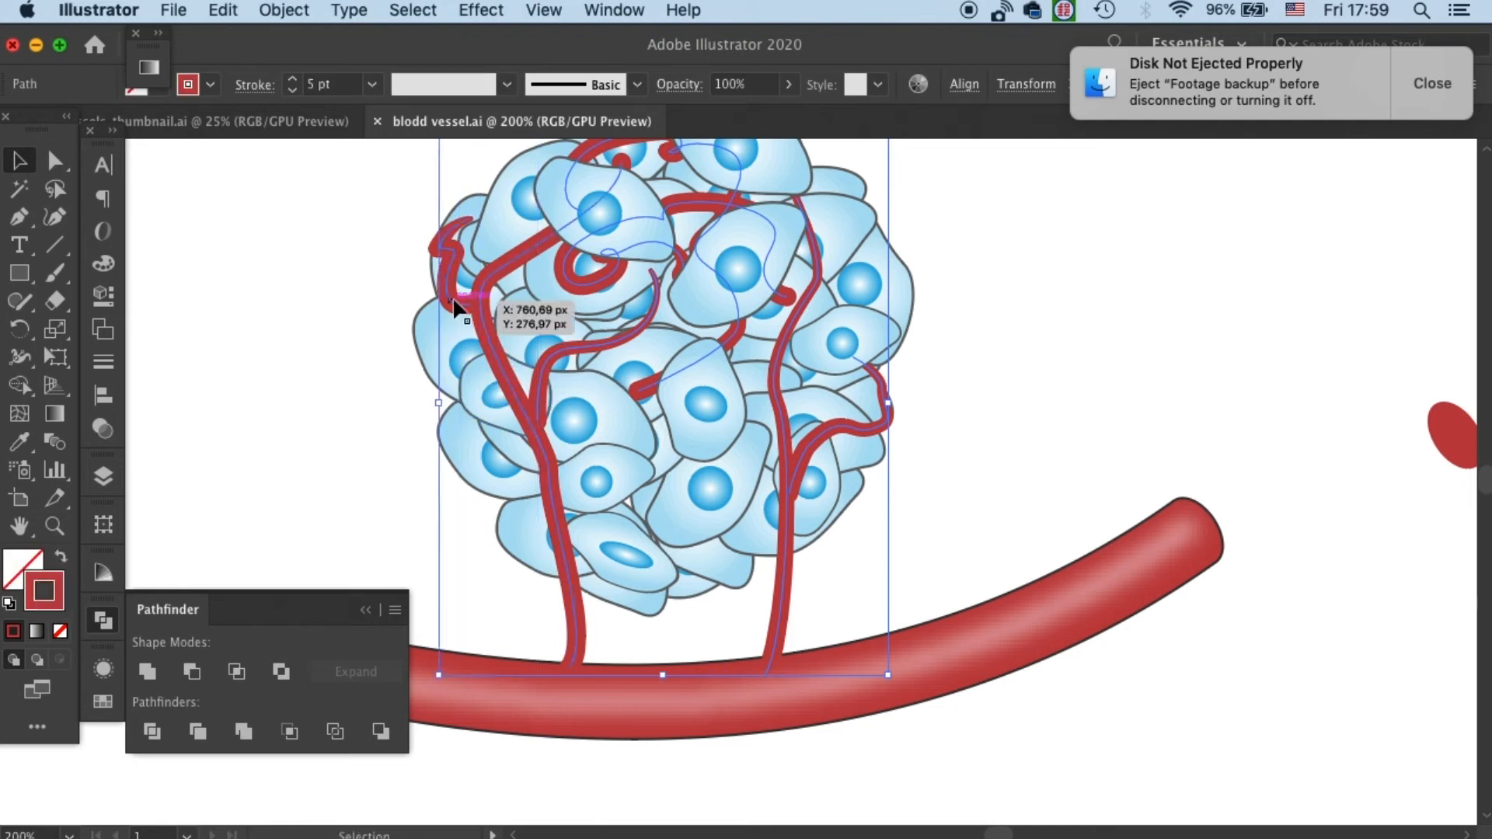
- Select the capillary group and open the Object menu to expand its appearance
{"action": "left_click", "coordinate": [581, 372]}
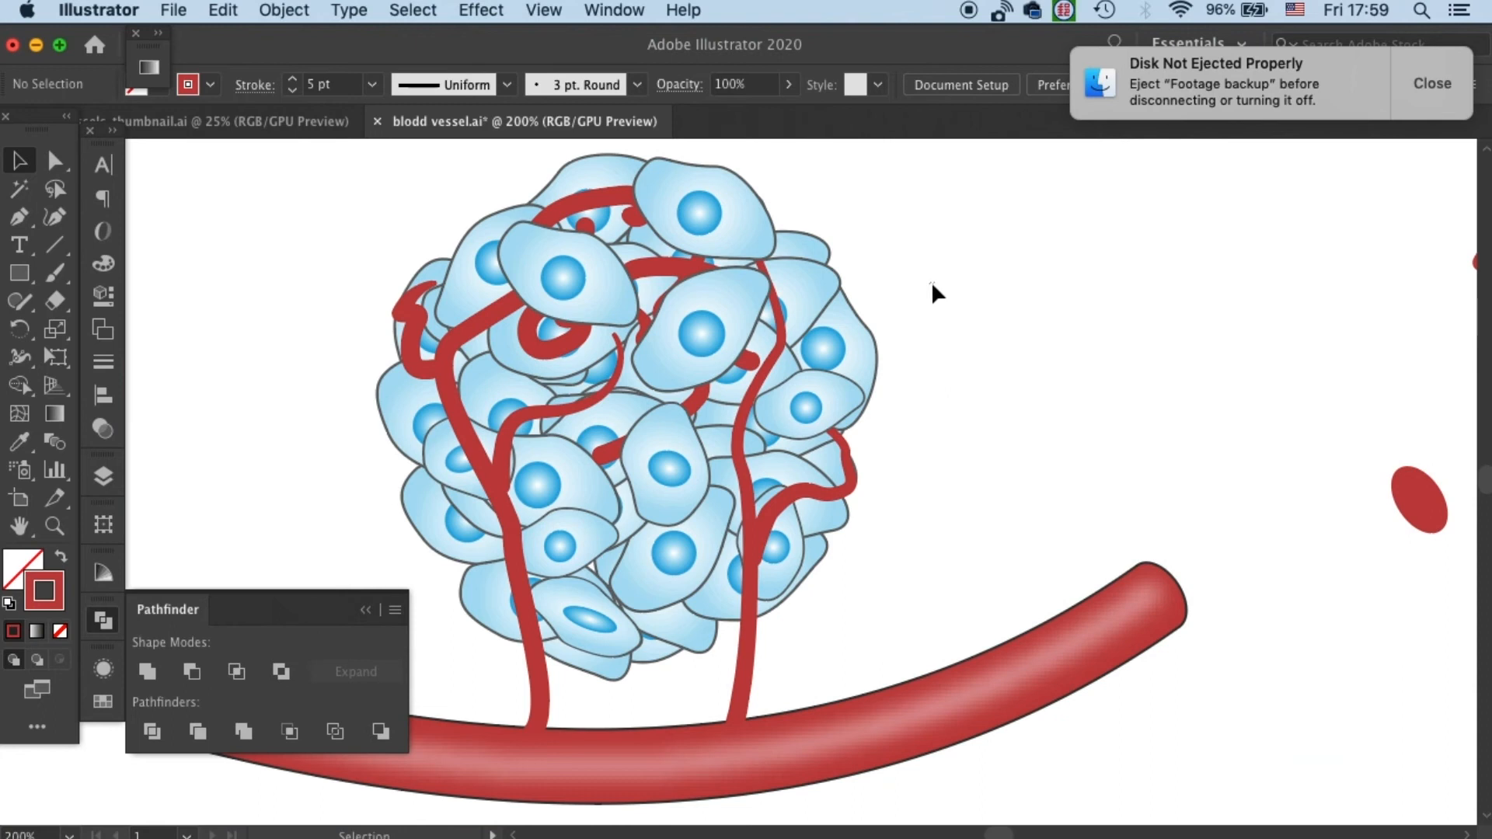
{"action": "left_click", "coordinate": [466, 262]}
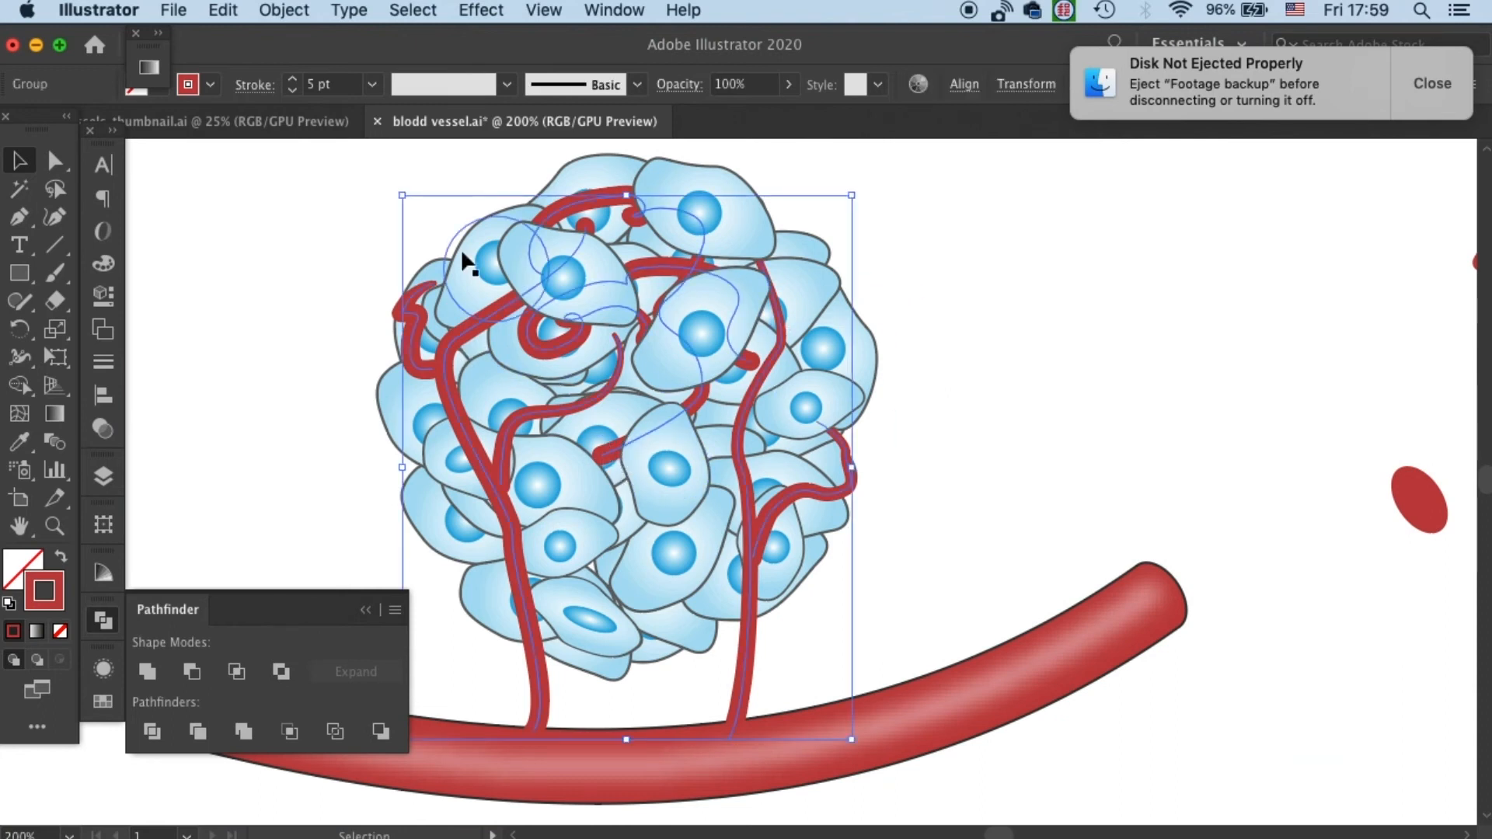
{"action": "left_click", "coordinate": [283, 11]}
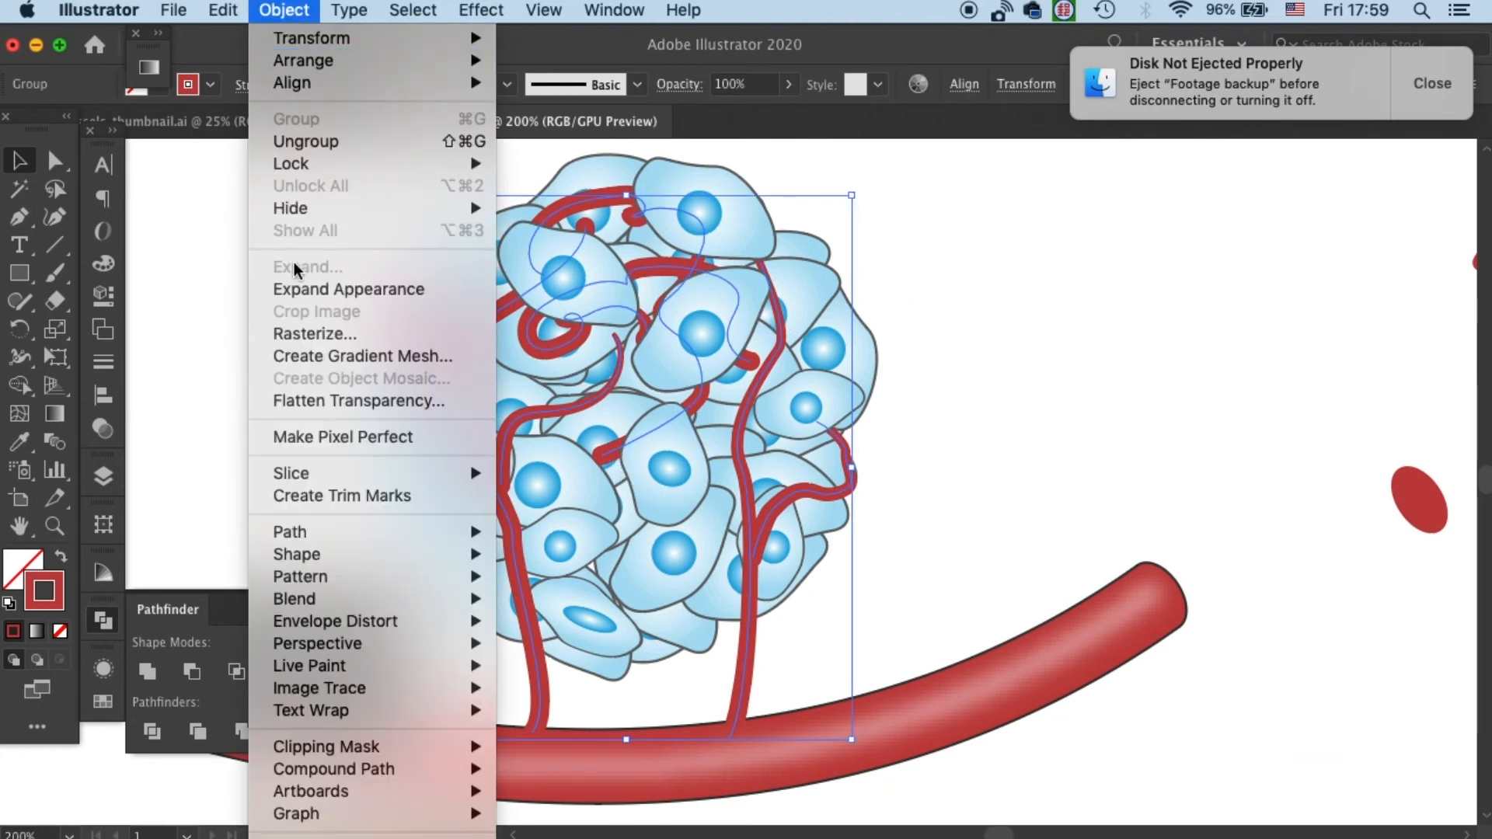
{"action": "mouse_move", "coordinate": [289, 532]}
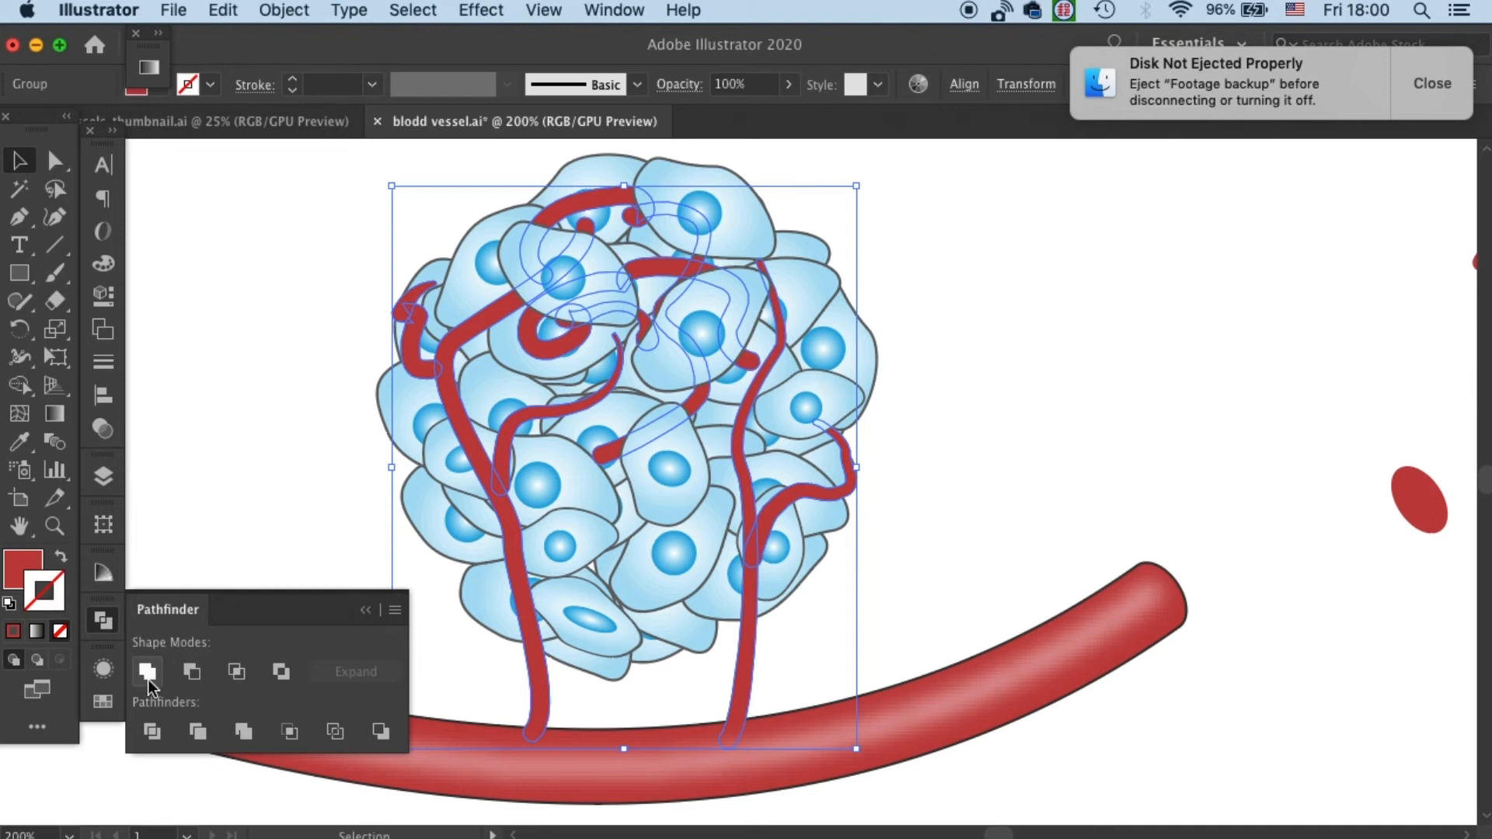
{"action": "mouse_move", "coordinate": [148, 671]}
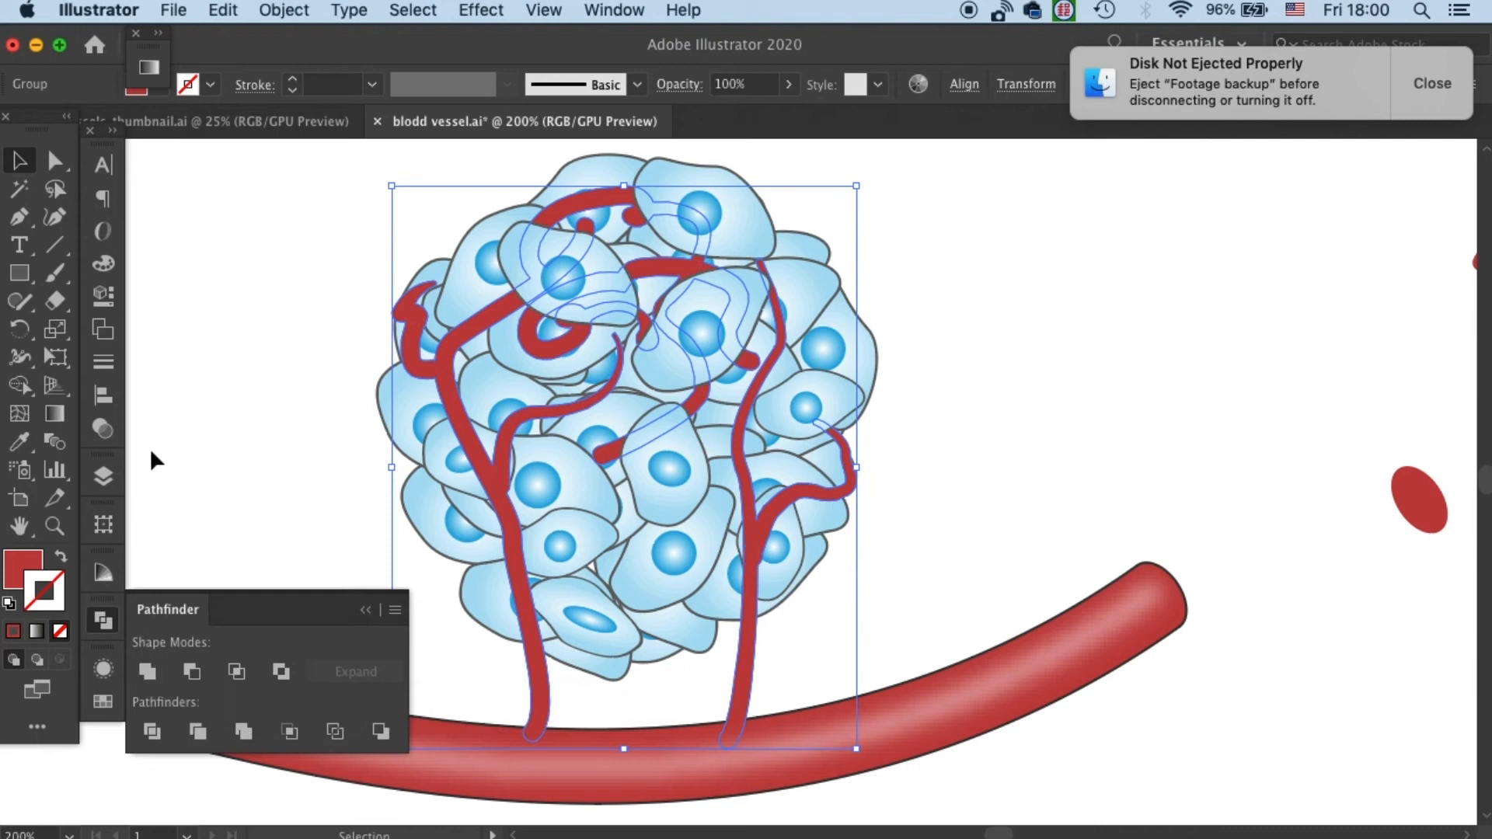
{"action": "mouse_move", "coordinate": [109, 521]}
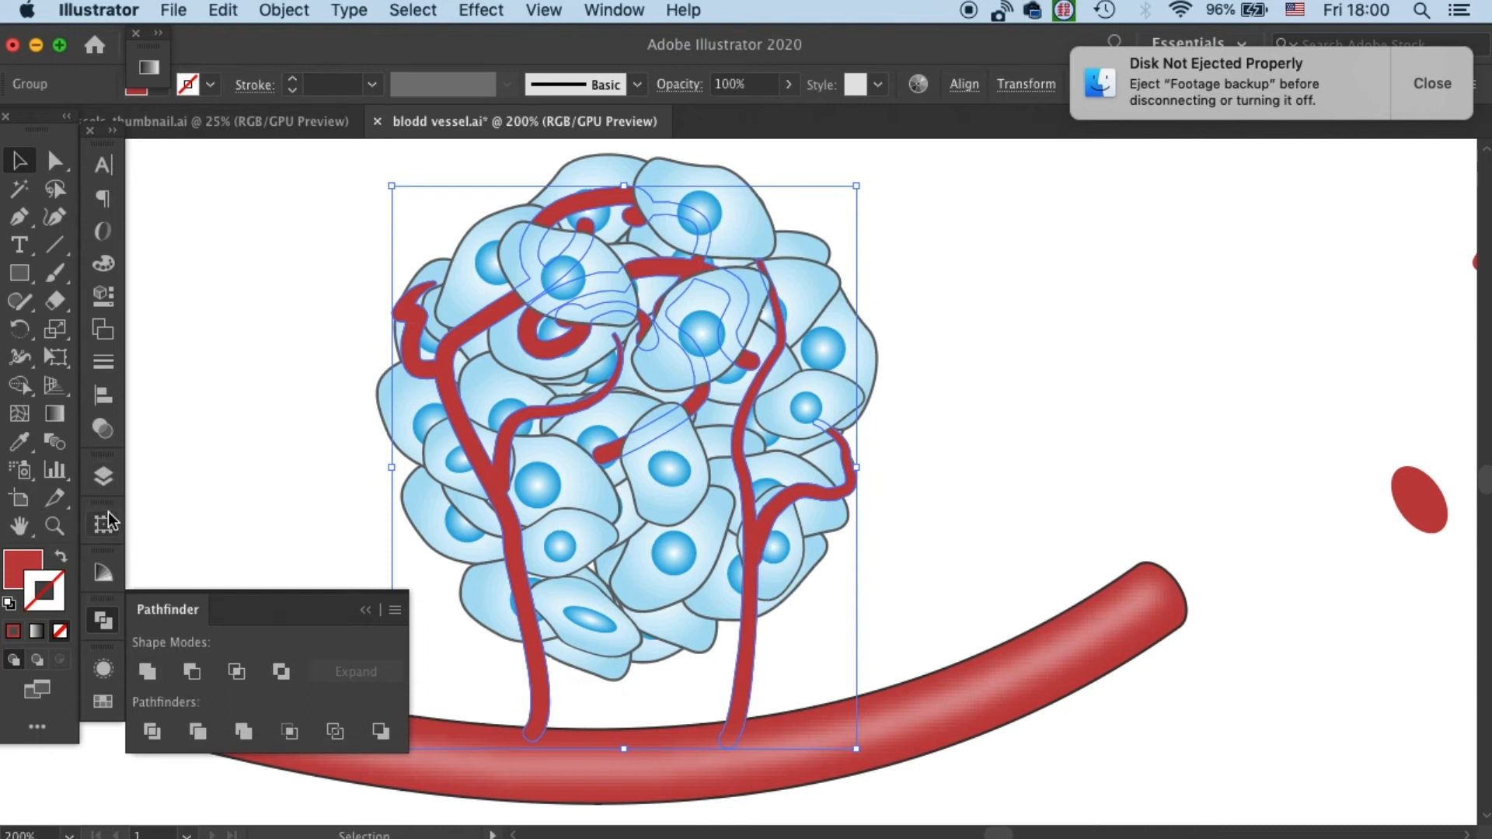
- Give the expanded capillaries a dark outline and red fill, then check Pathfinder
{"action": "left_click", "coordinate": [102, 702]}
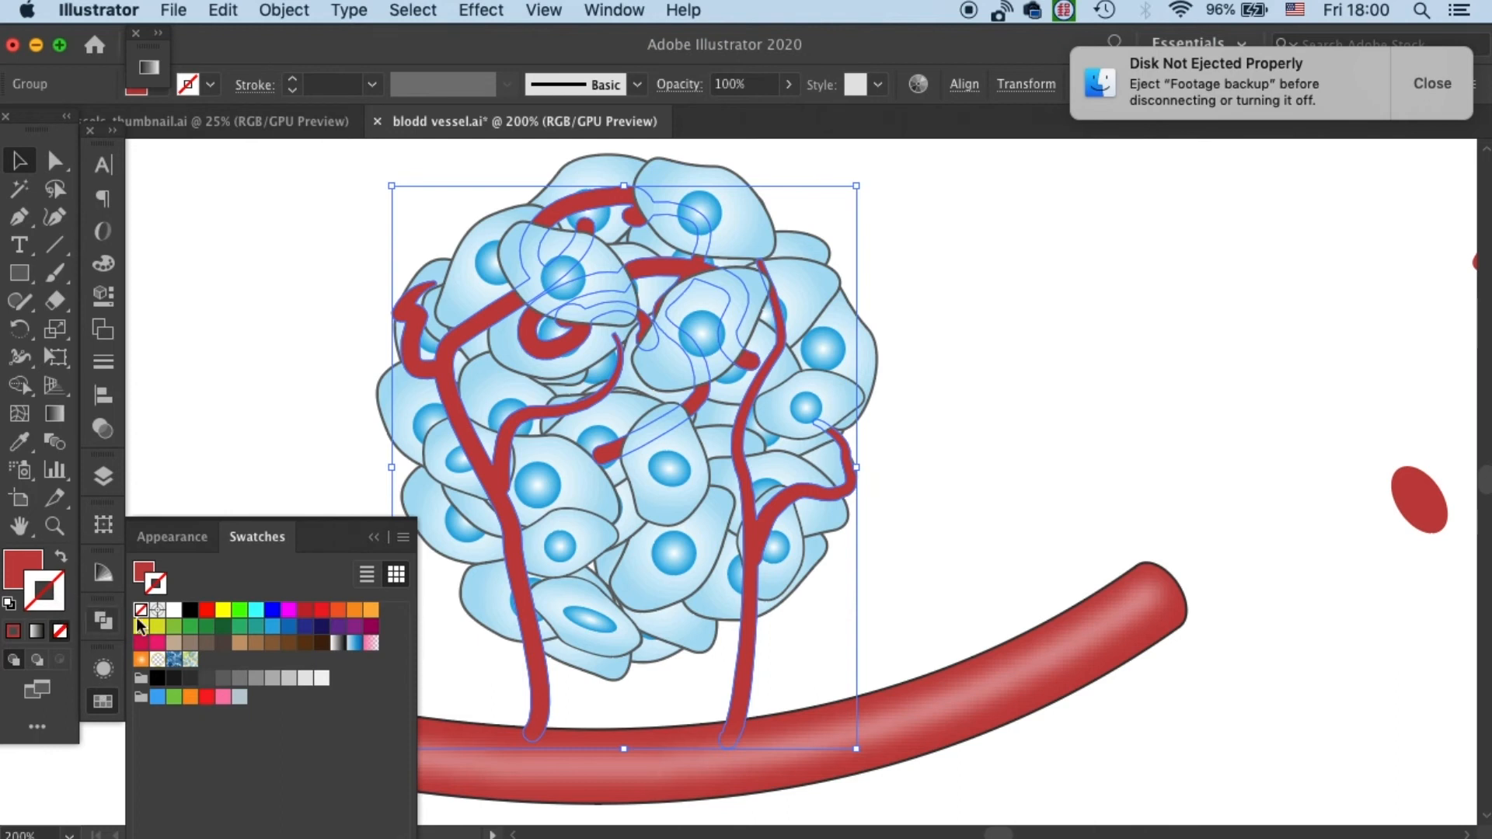
{"action": "left_click", "coordinate": [176, 659]}
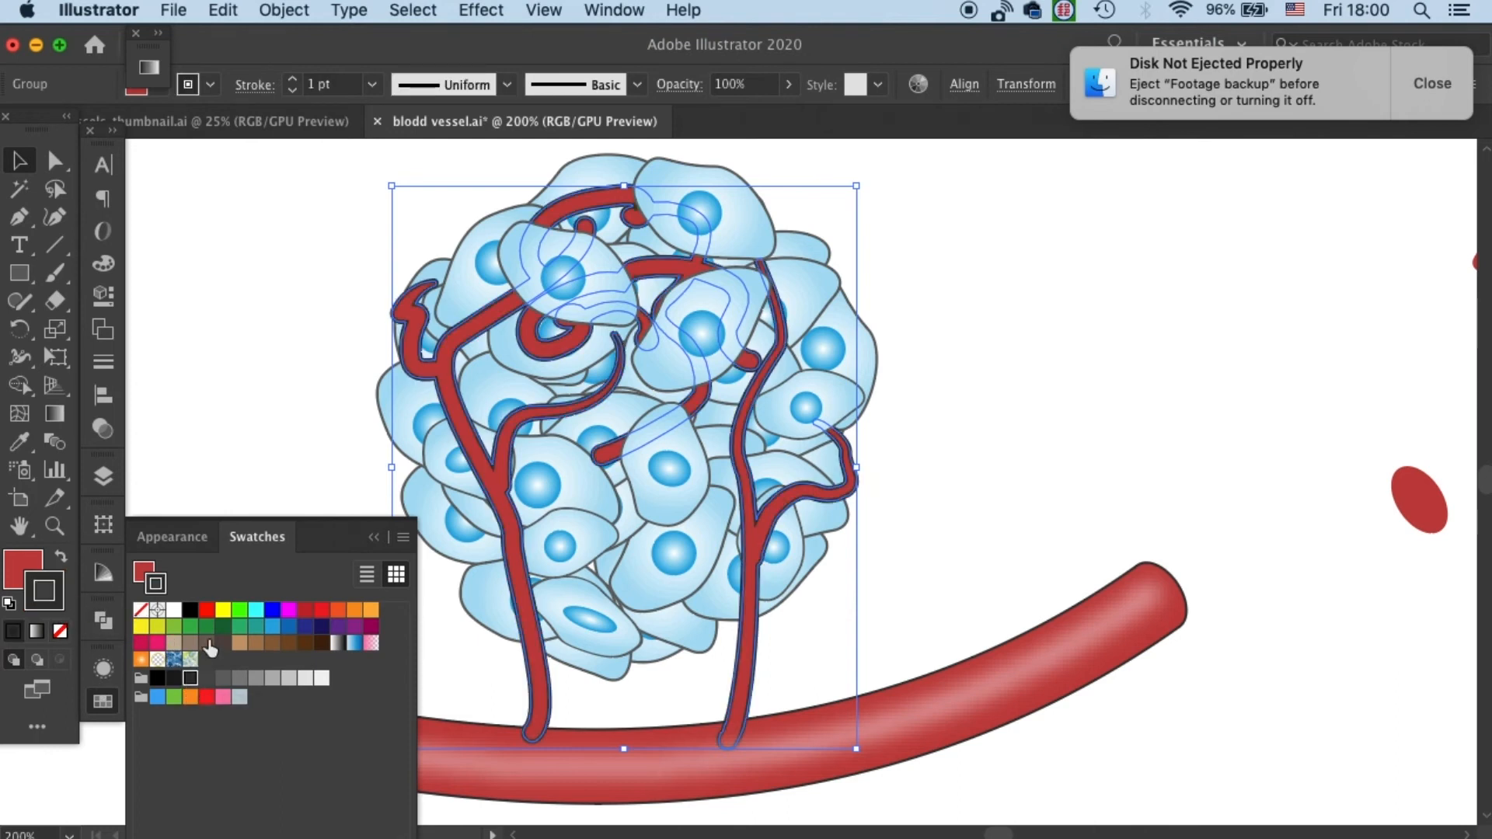
{"action": "left_click", "coordinate": [247, 474]}
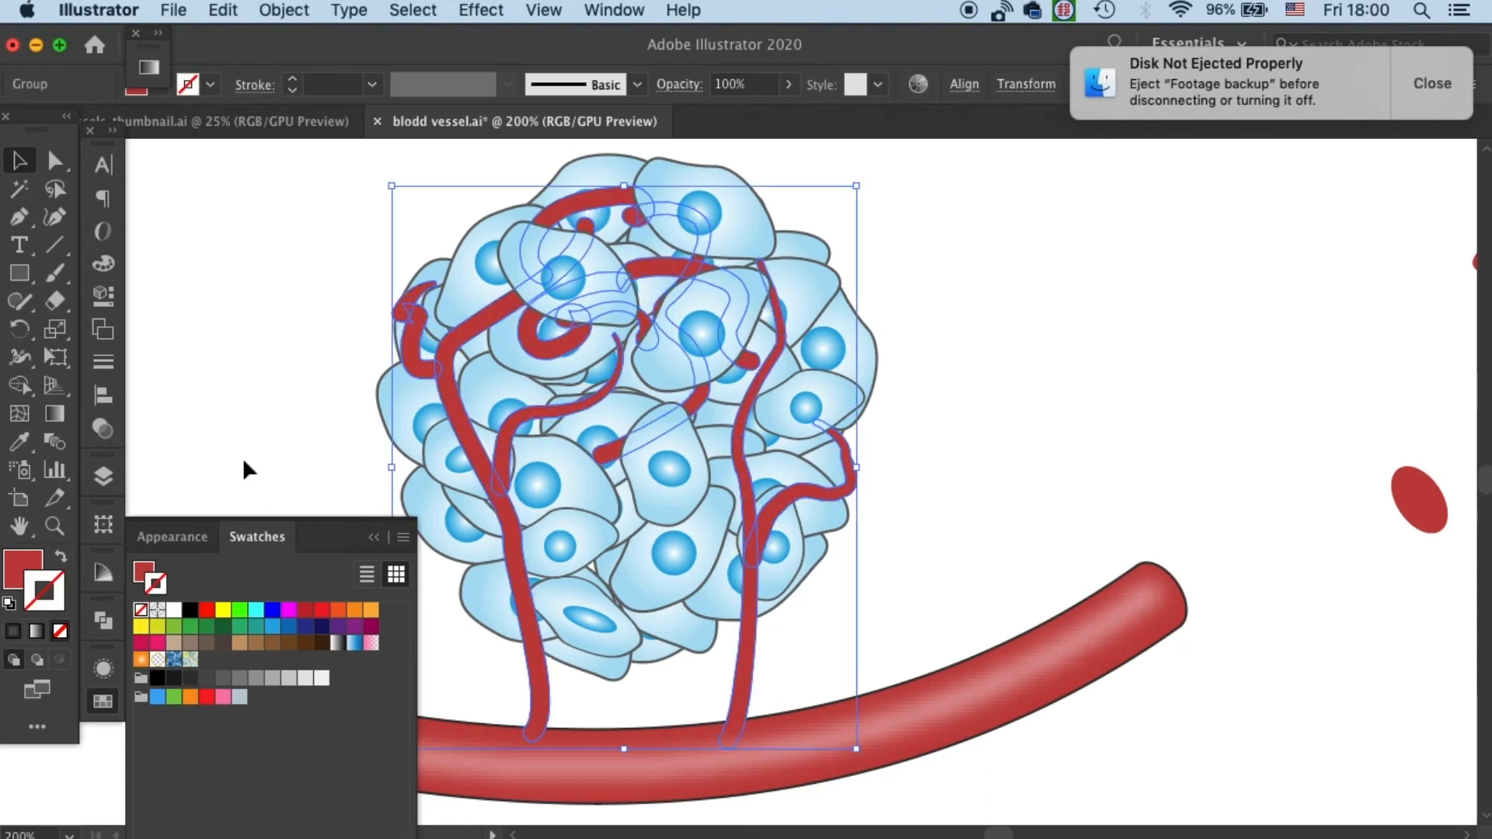
{"action": "mouse_move", "coordinate": [270, 404]}
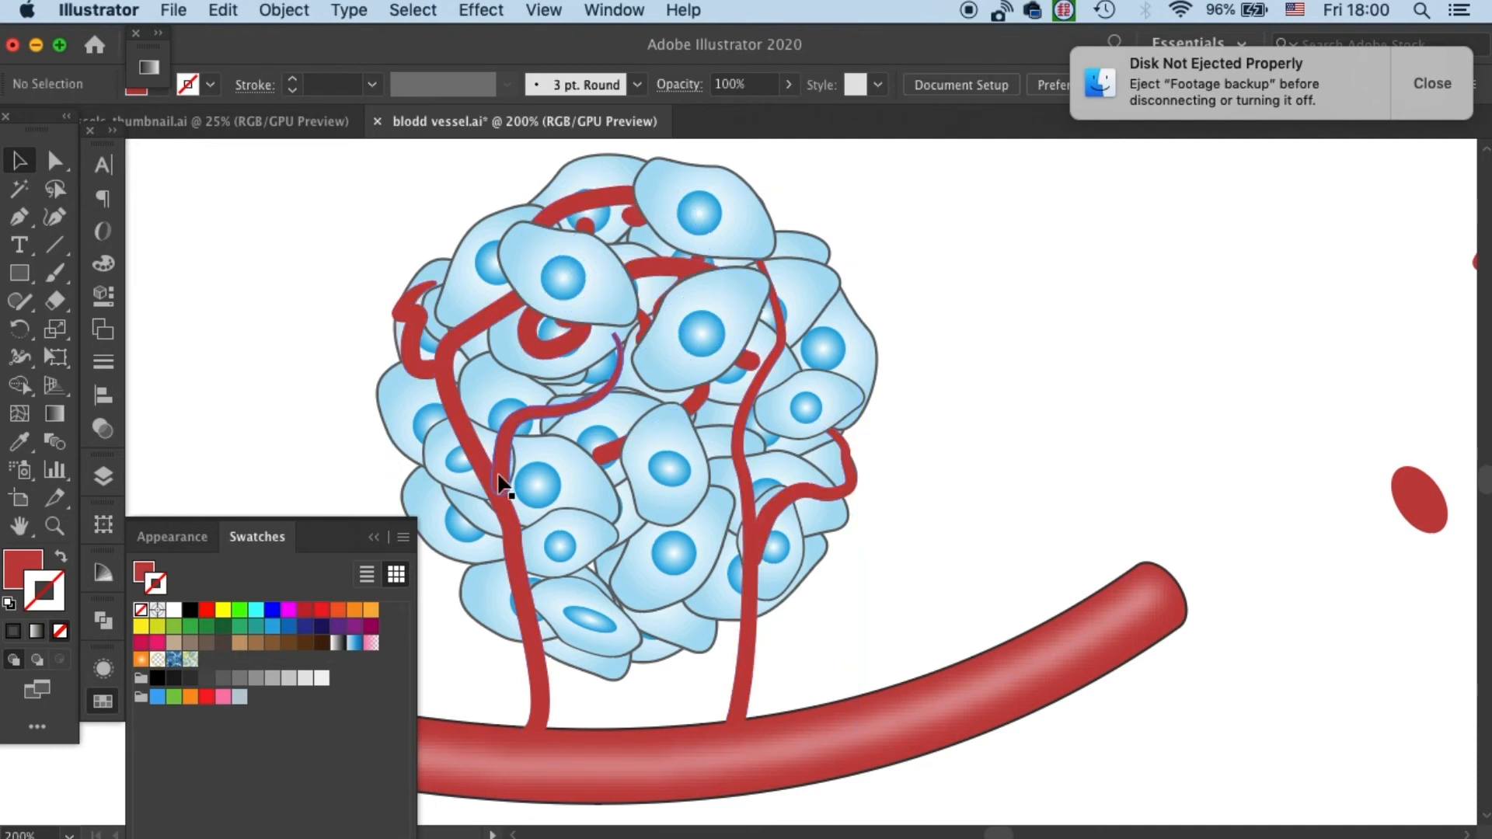
{"action": "left_click", "coordinate": [503, 480]}
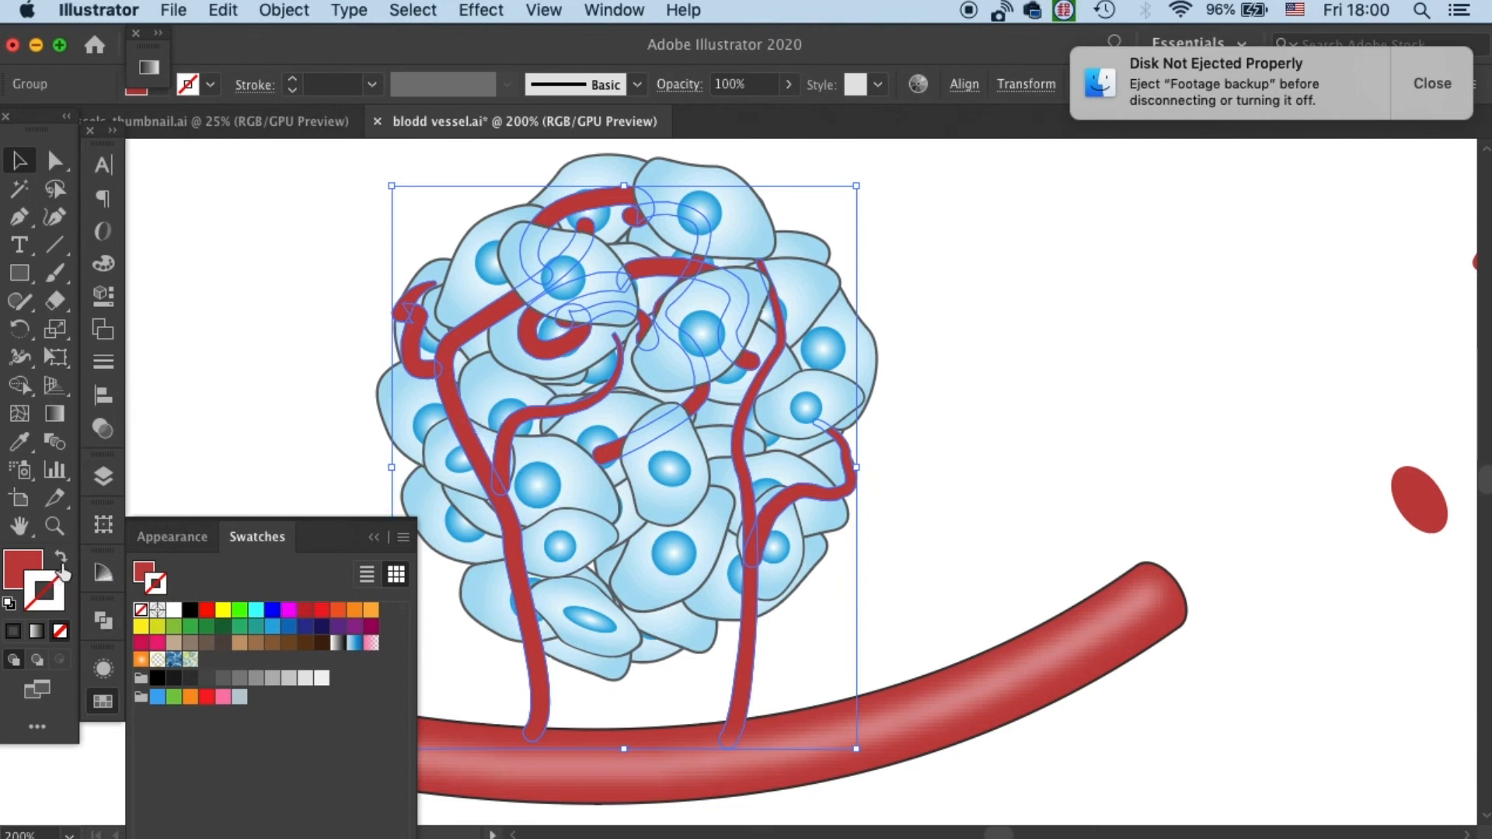
{"action": "mouse_move", "coordinate": [107, 642]}
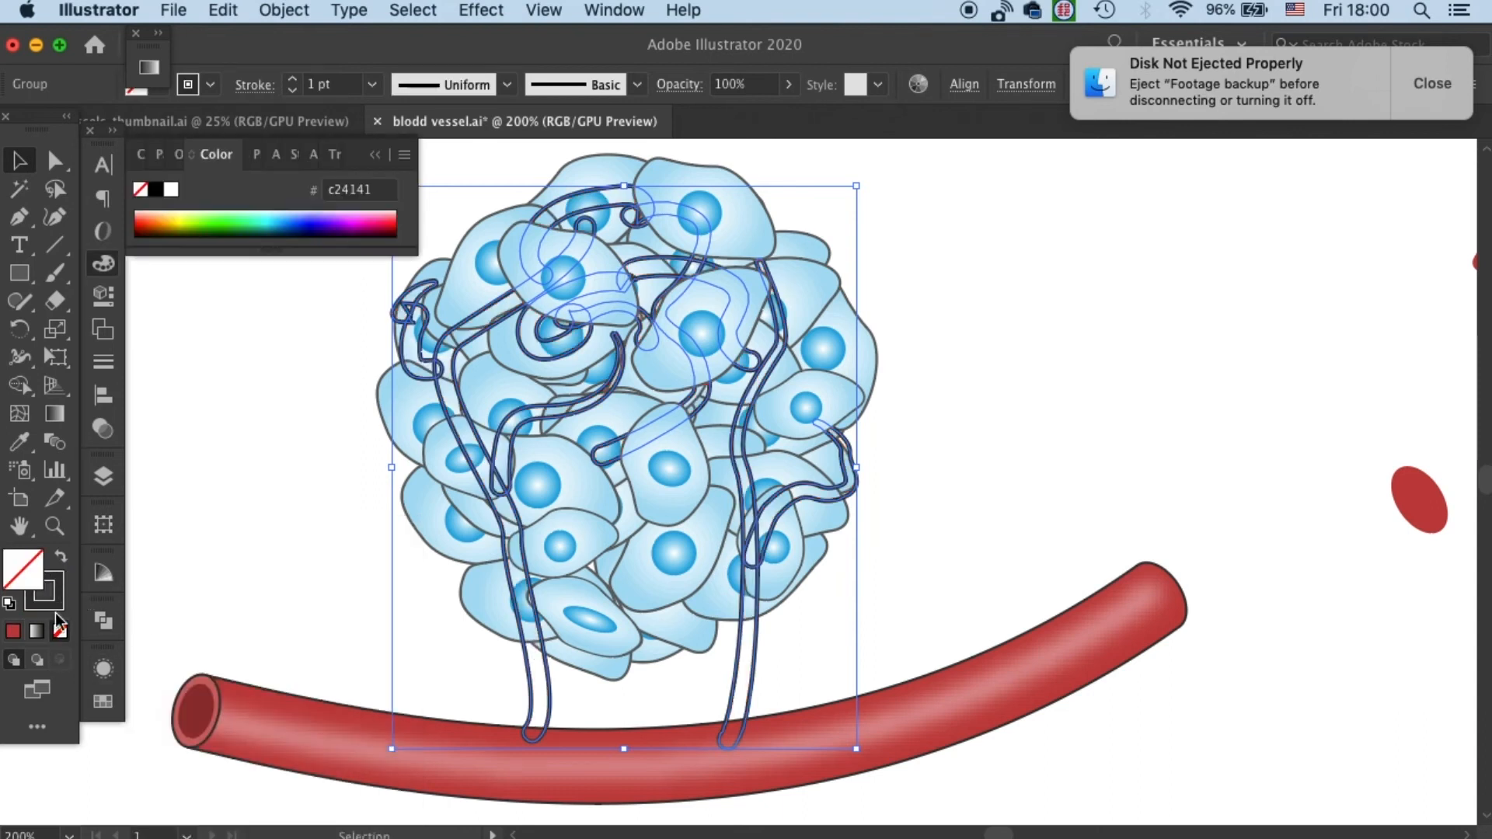
{"action": "left_click", "coordinate": [462, 399]}
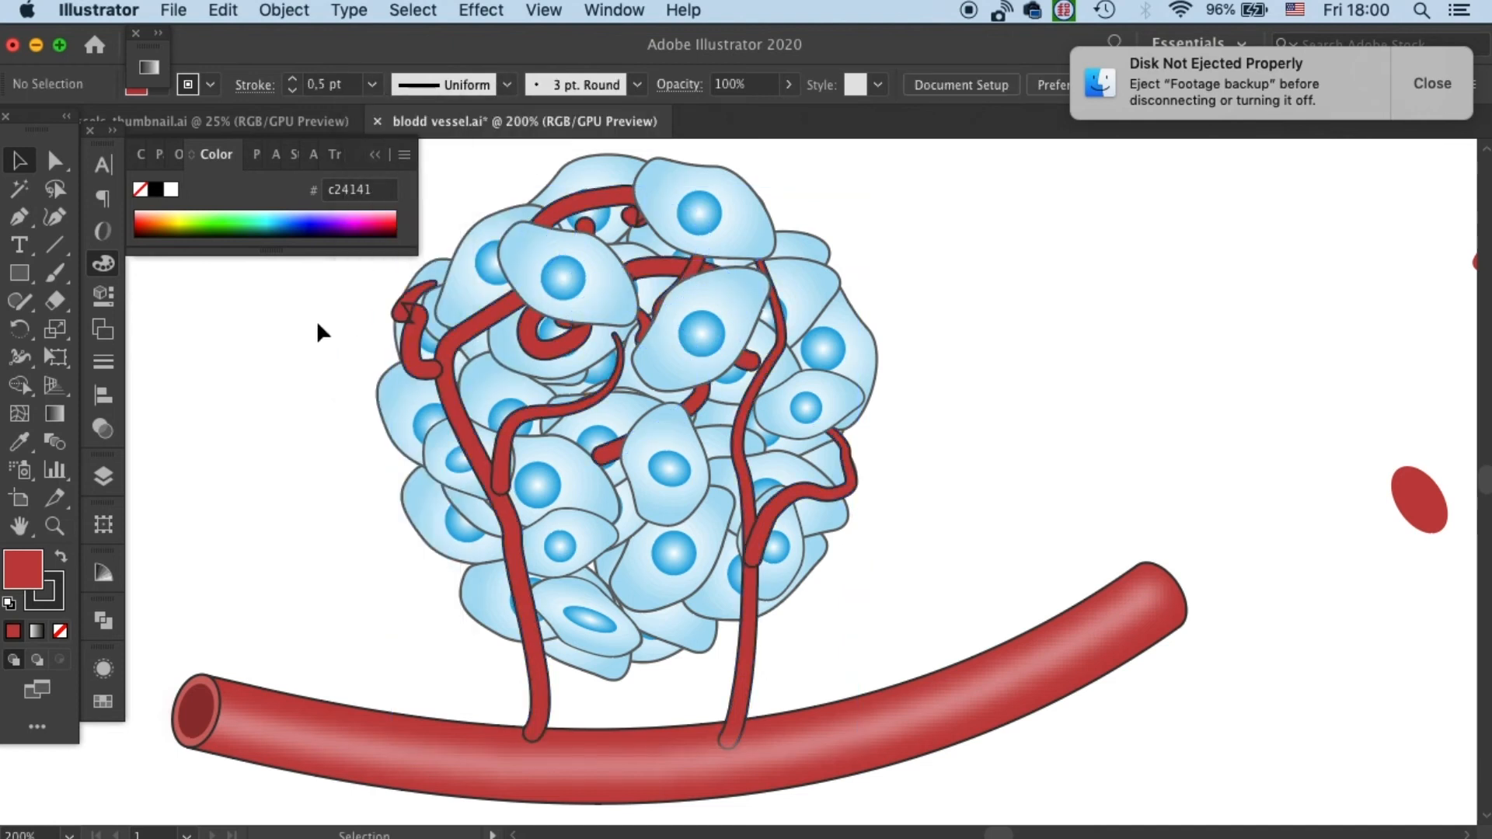
{"action": "mouse_move", "coordinate": [918, 397]}
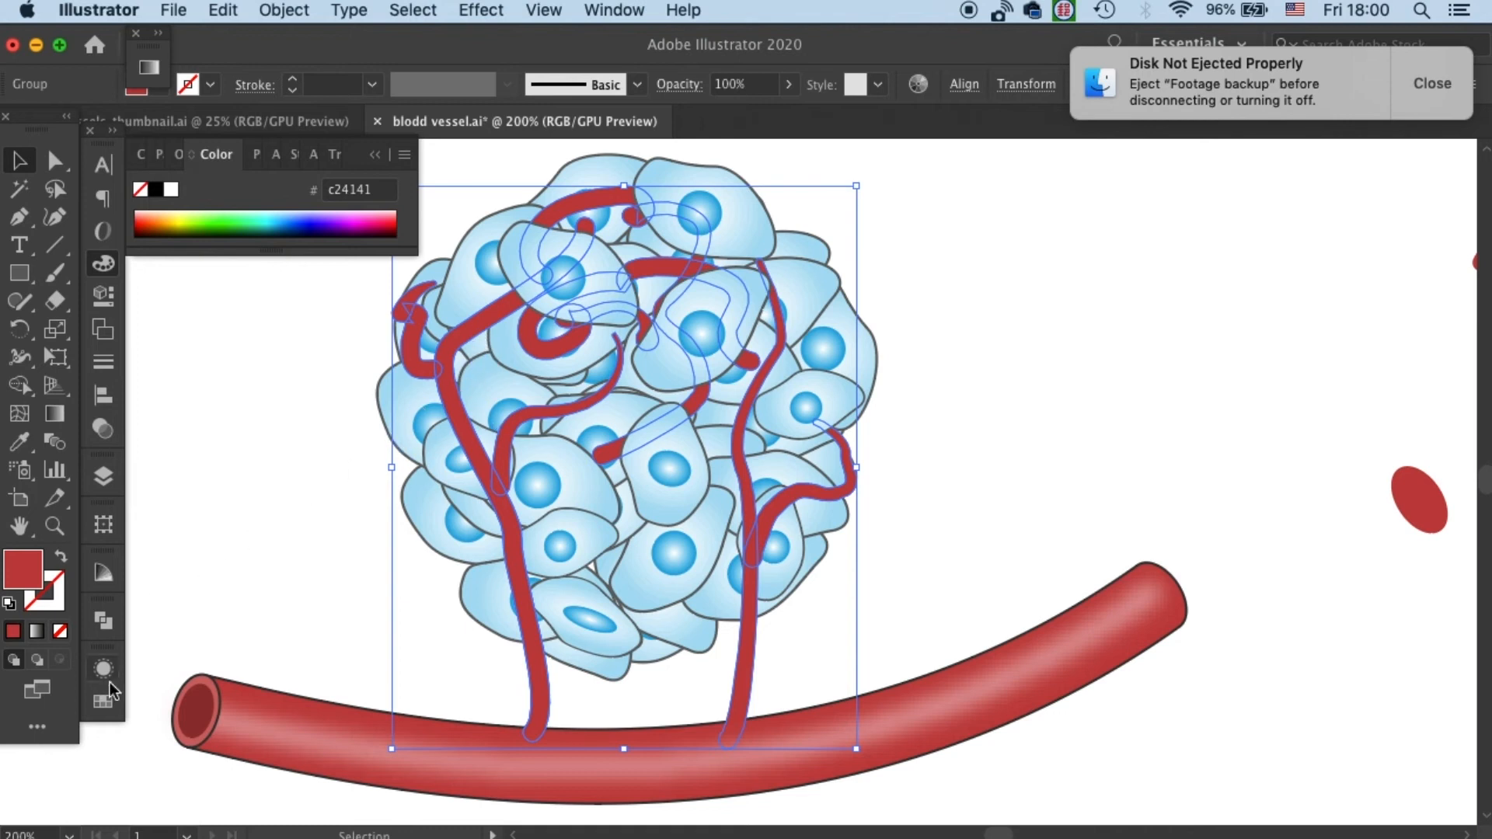
{"action": "mouse_move", "coordinate": [105, 623]}
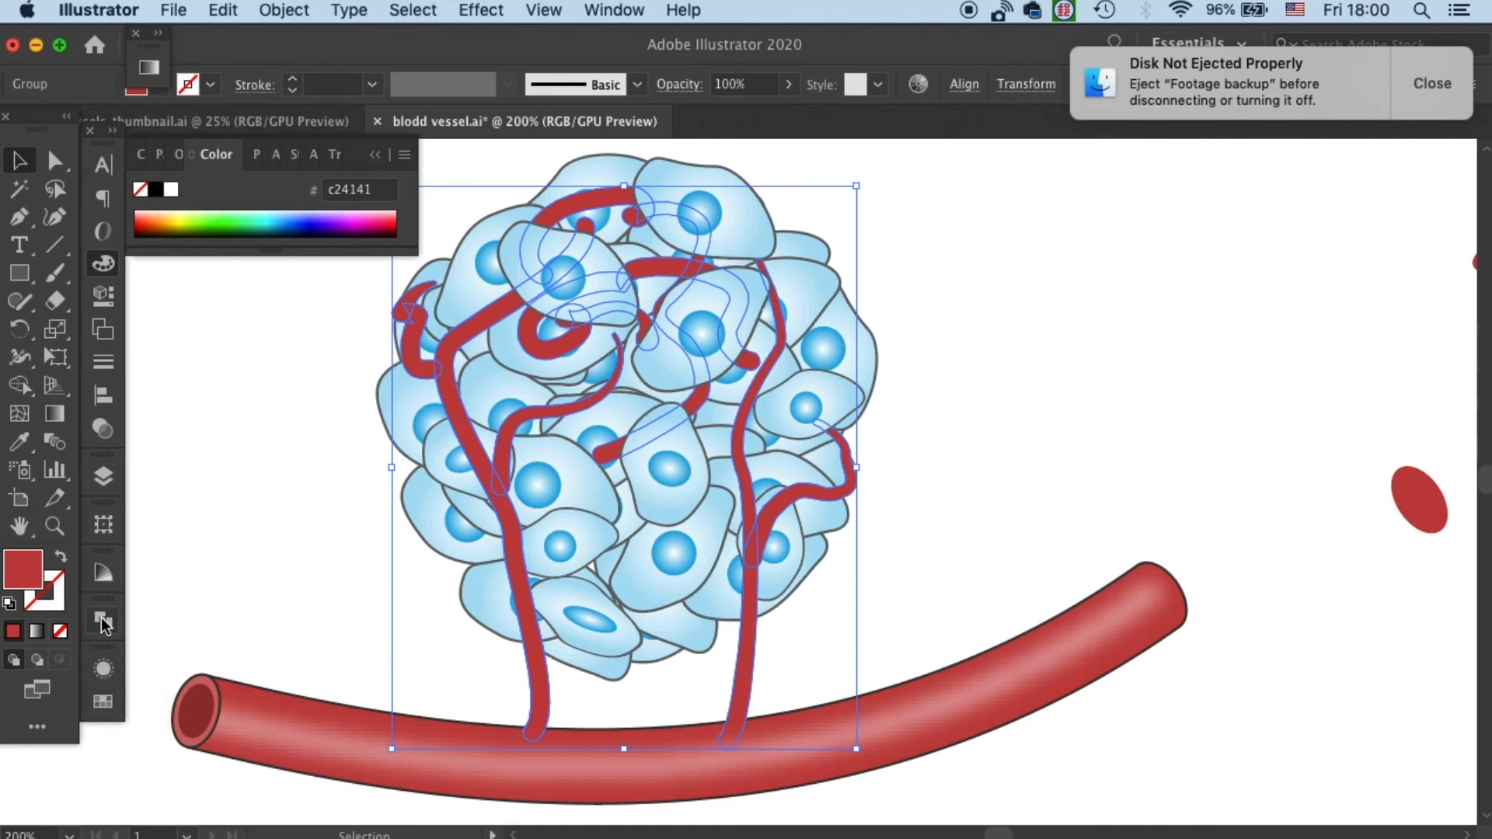
{"action": "left_click", "coordinate": [103, 624]}
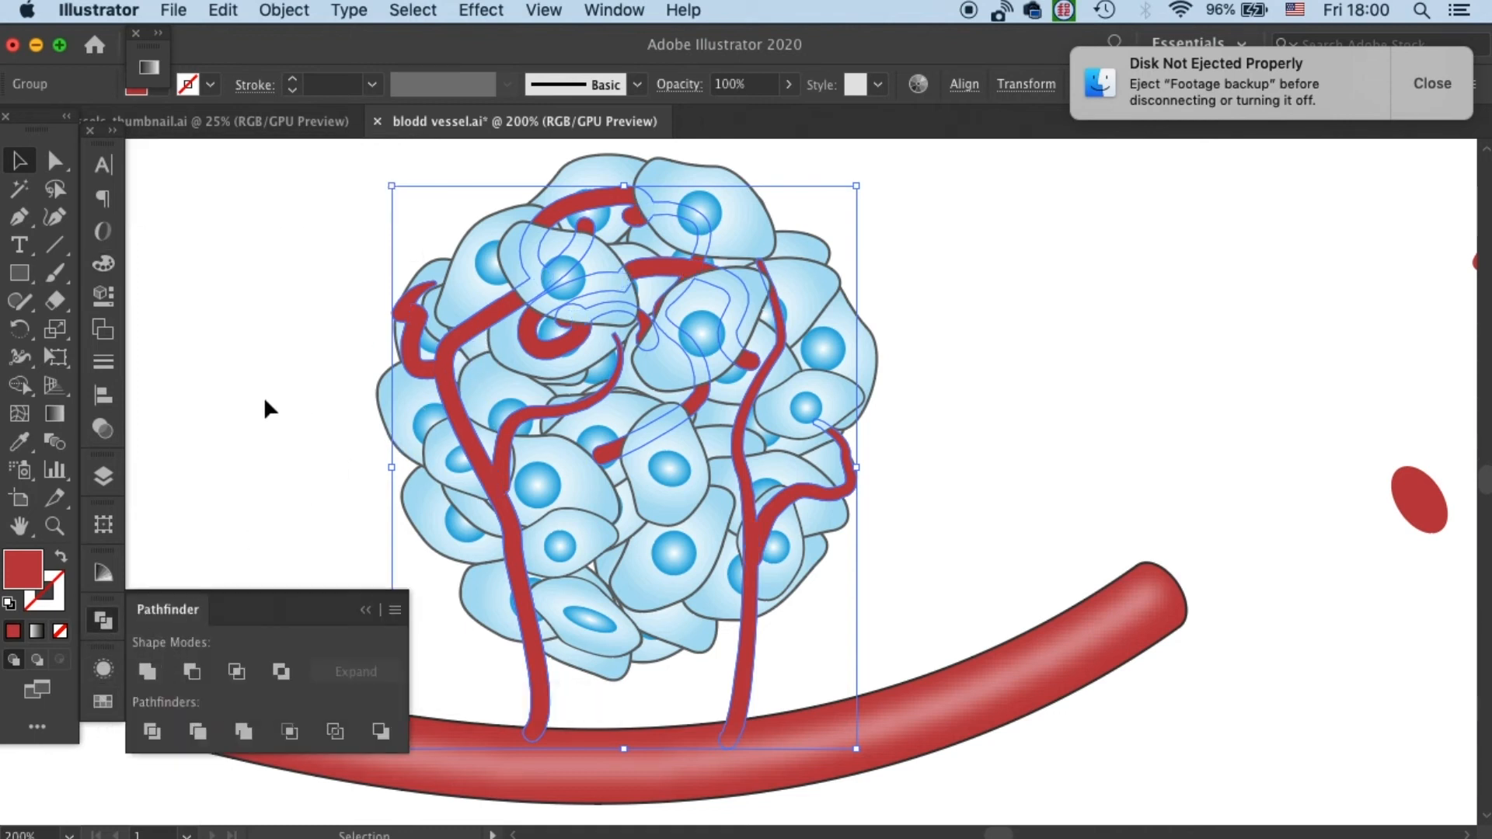
{"action": "mouse_move", "coordinate": [78, 578]}
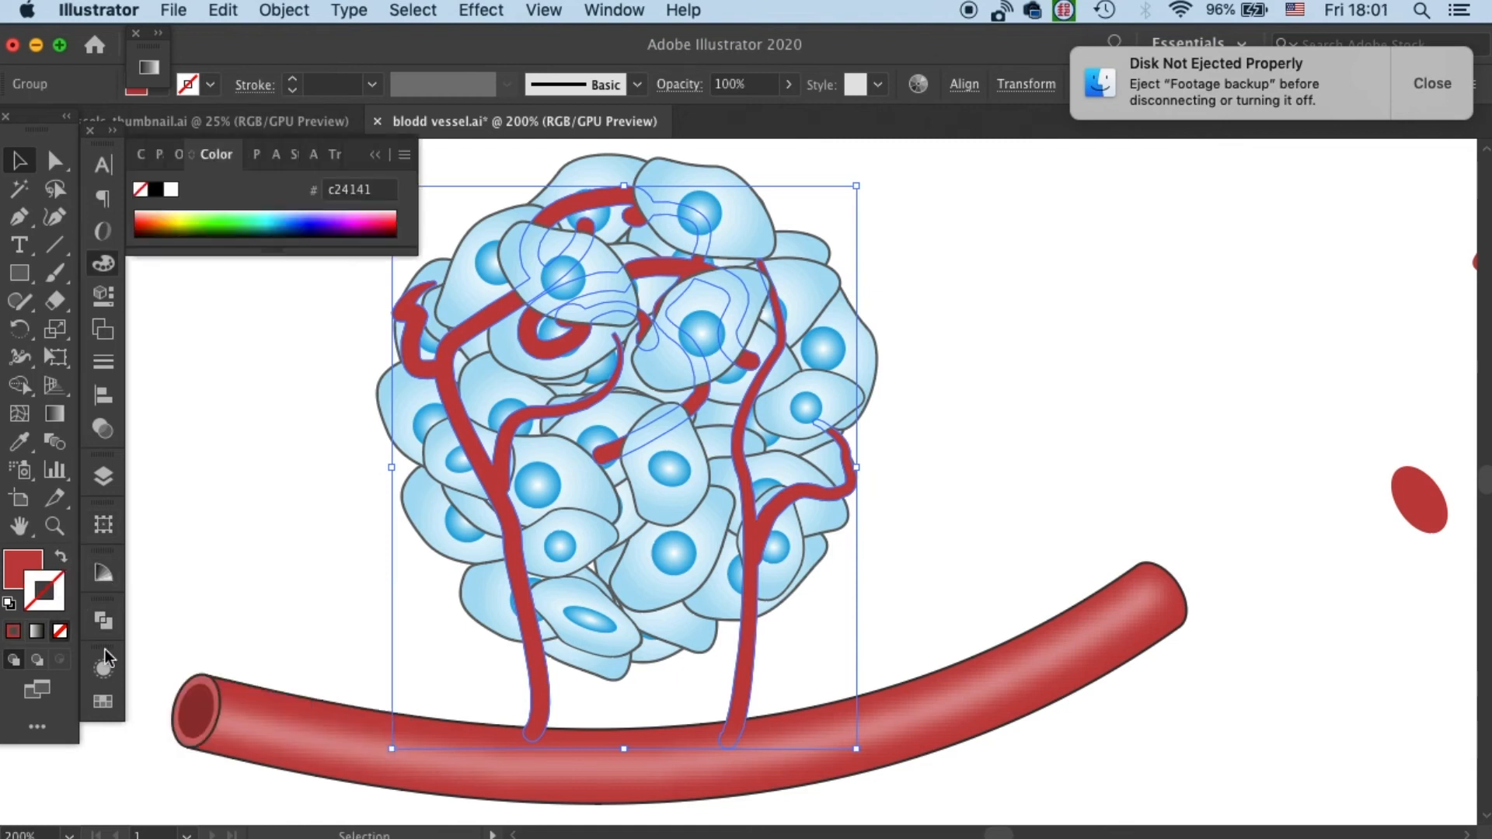
{"action": "left_click", "coordinate": [102, 701]}
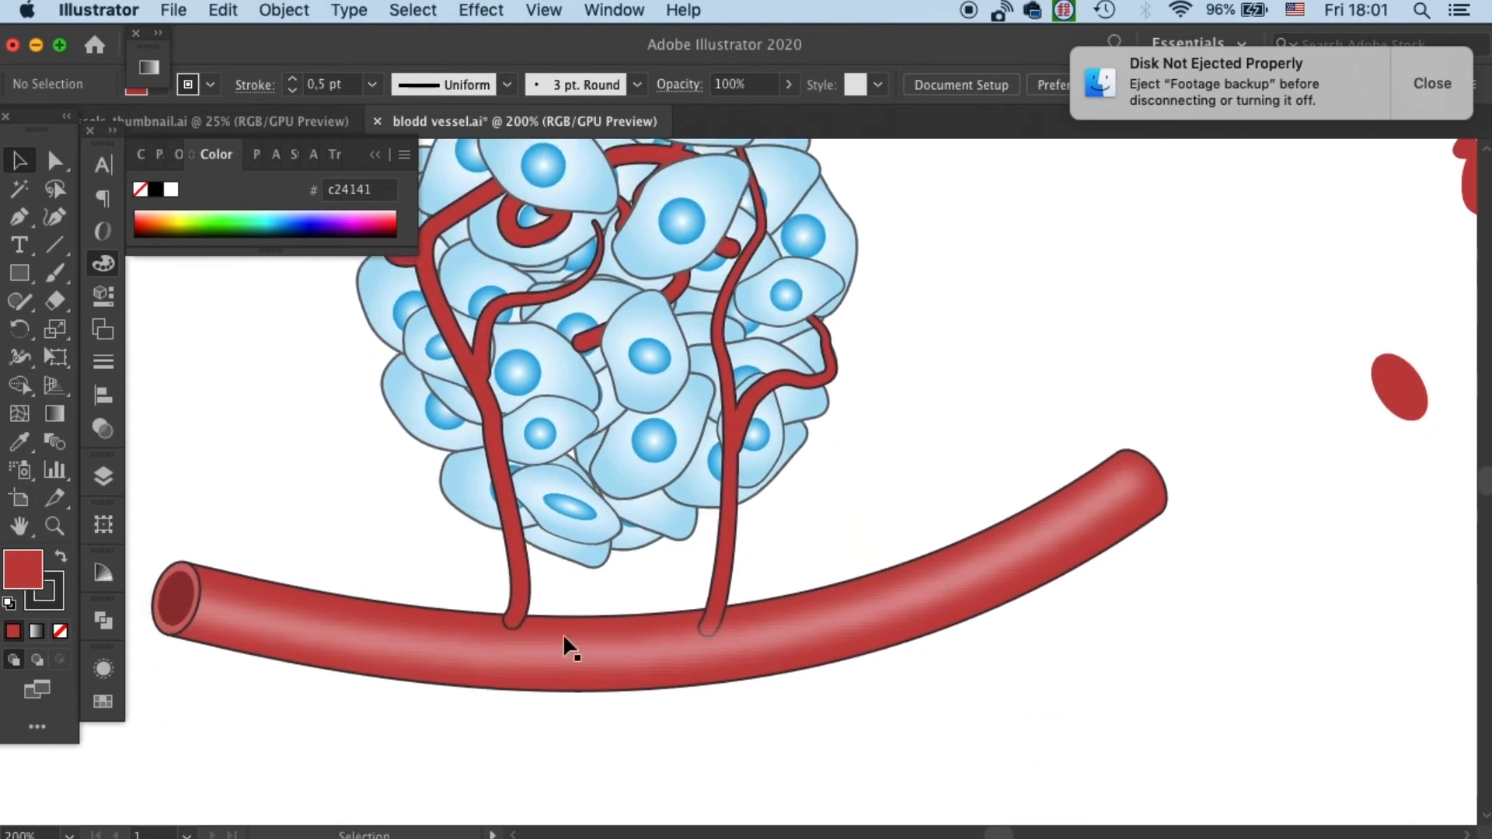
- Select individual capillary paths and tumor cells to place several cells over the capillaries
{"action": "left_click", "coordinate": [856, 616]}
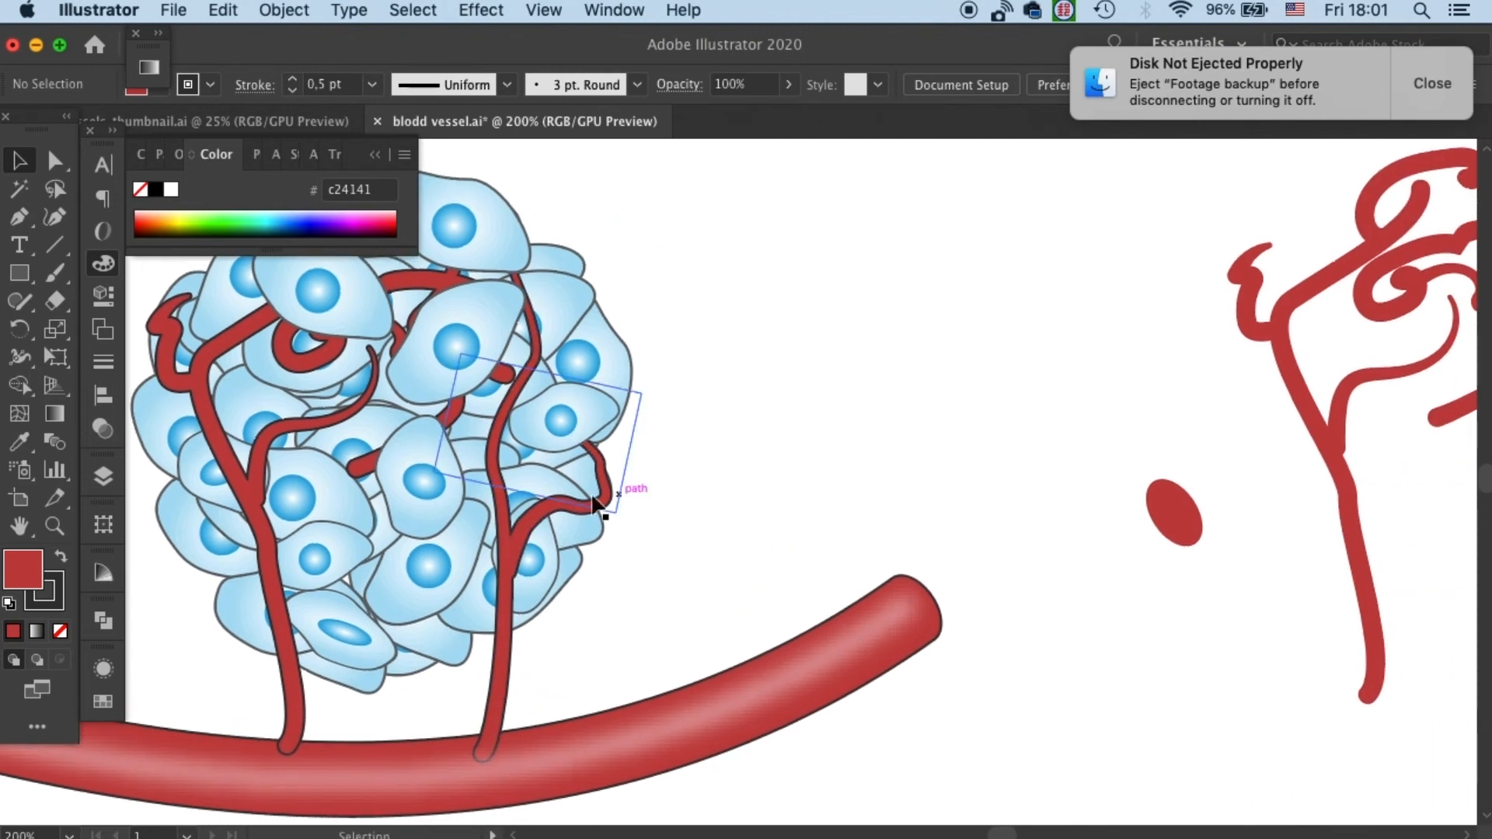
{"action": "left_click", "coordinate": [381, 448]}
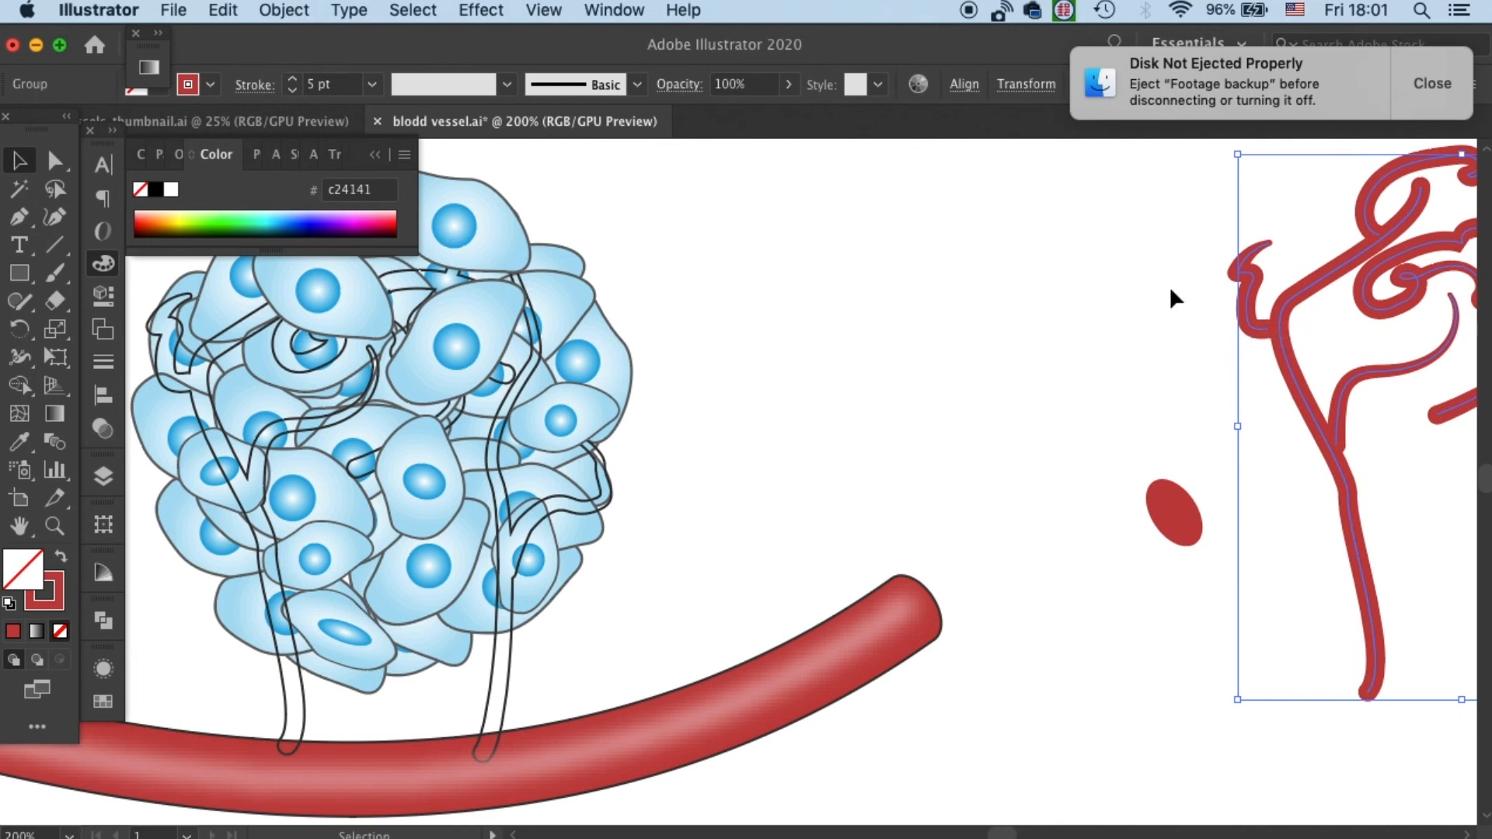
{"action": "left_click", "coordinate": [1431, 83]}
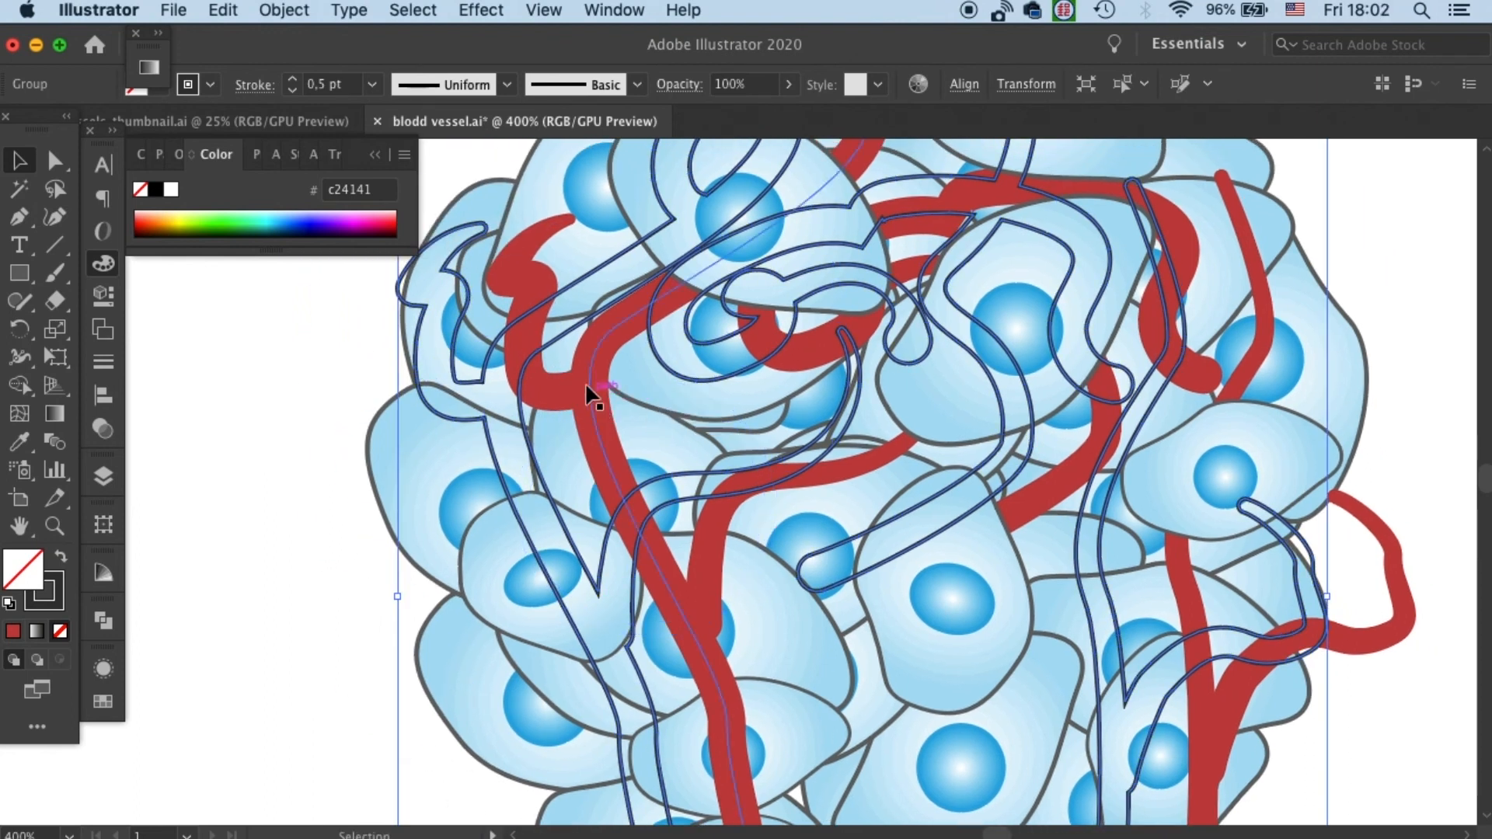
{"action": "left_click", "coordinate": [518, 258]}
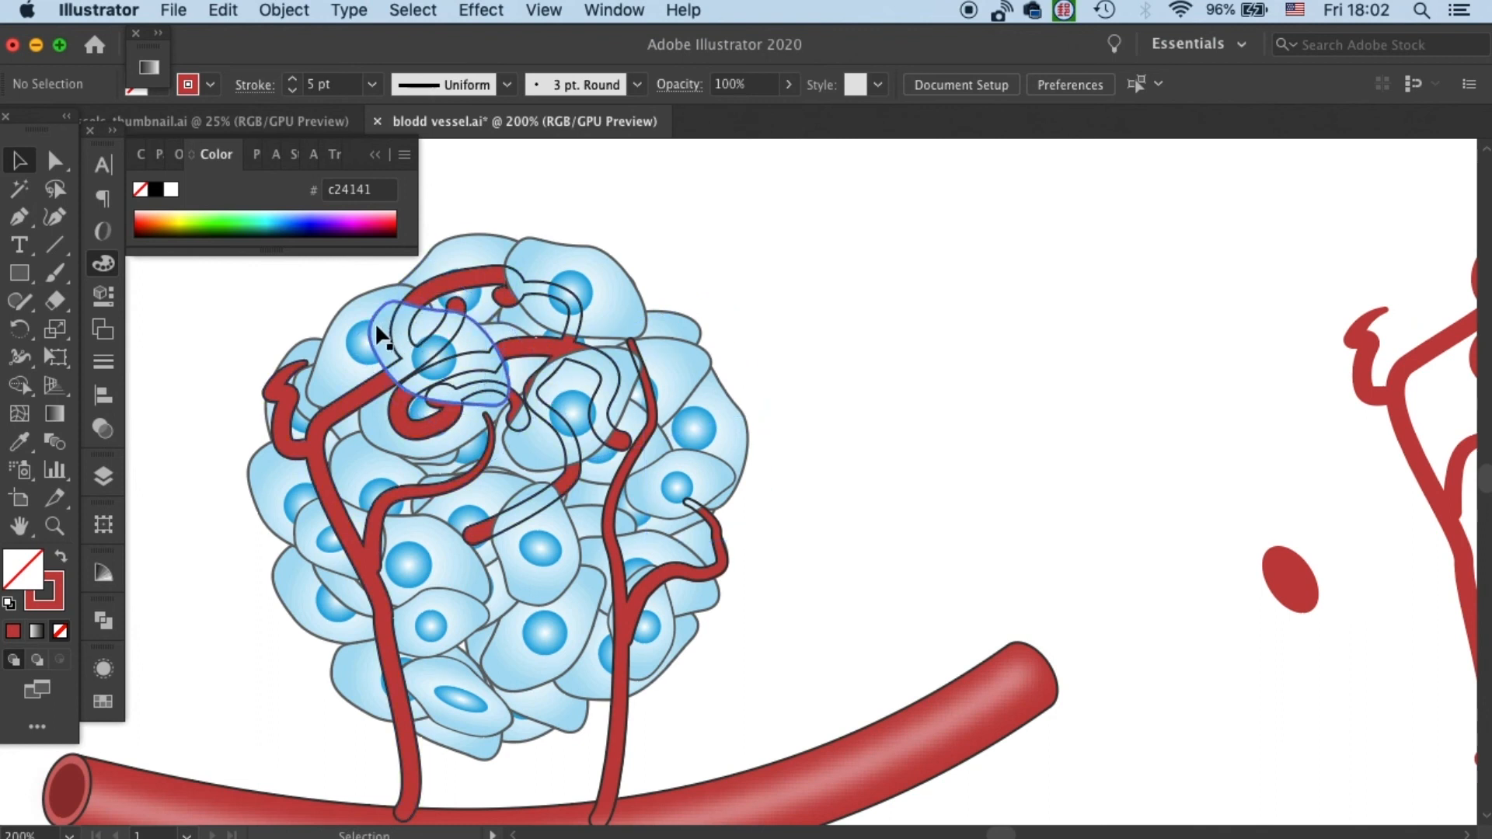
{"action": "left_click", "coordinate": [433, 357]}
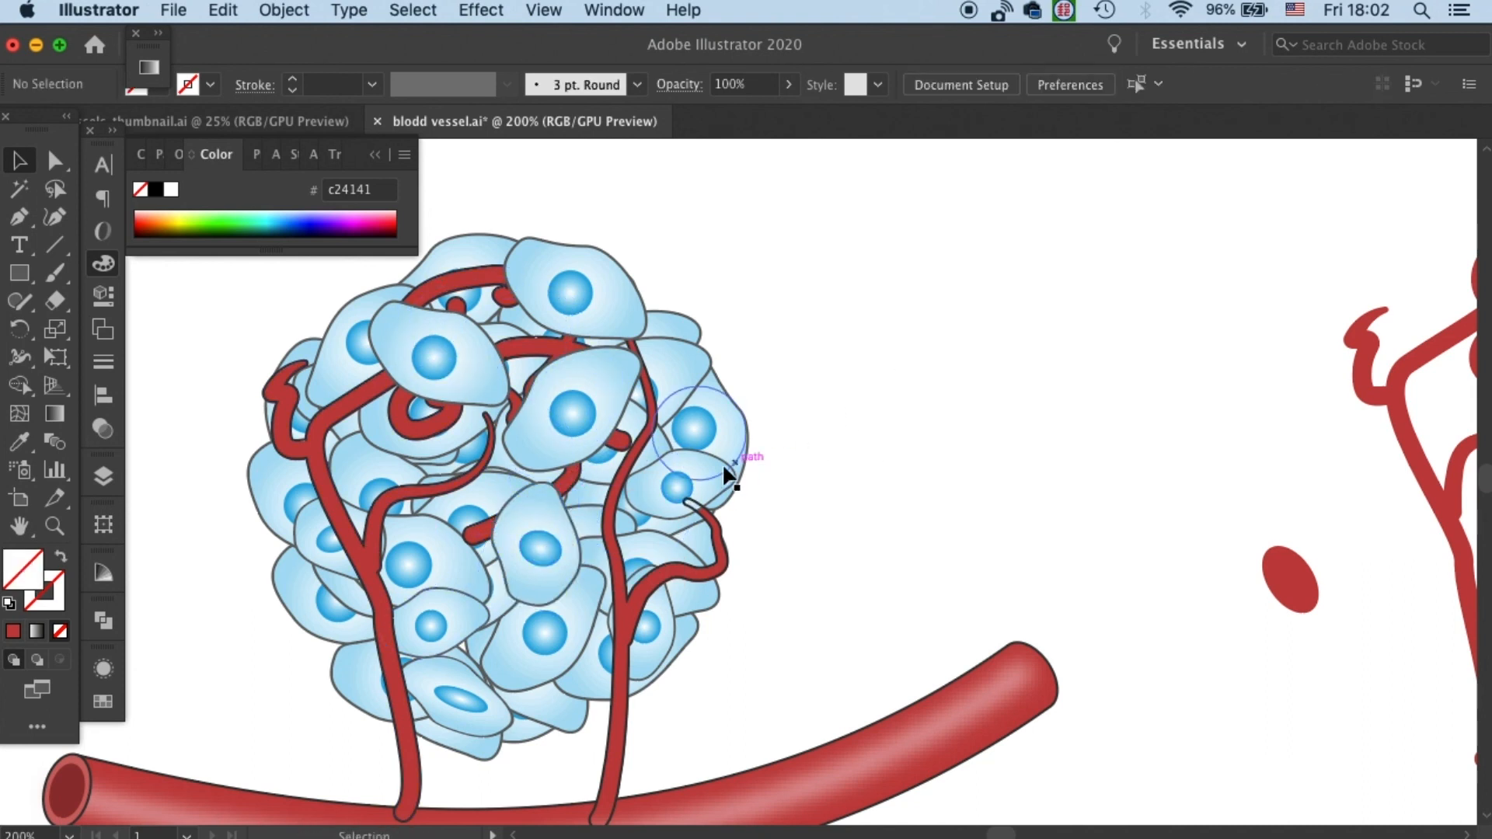
{"action": "mouse_move", "coordinate": [838, 340]}
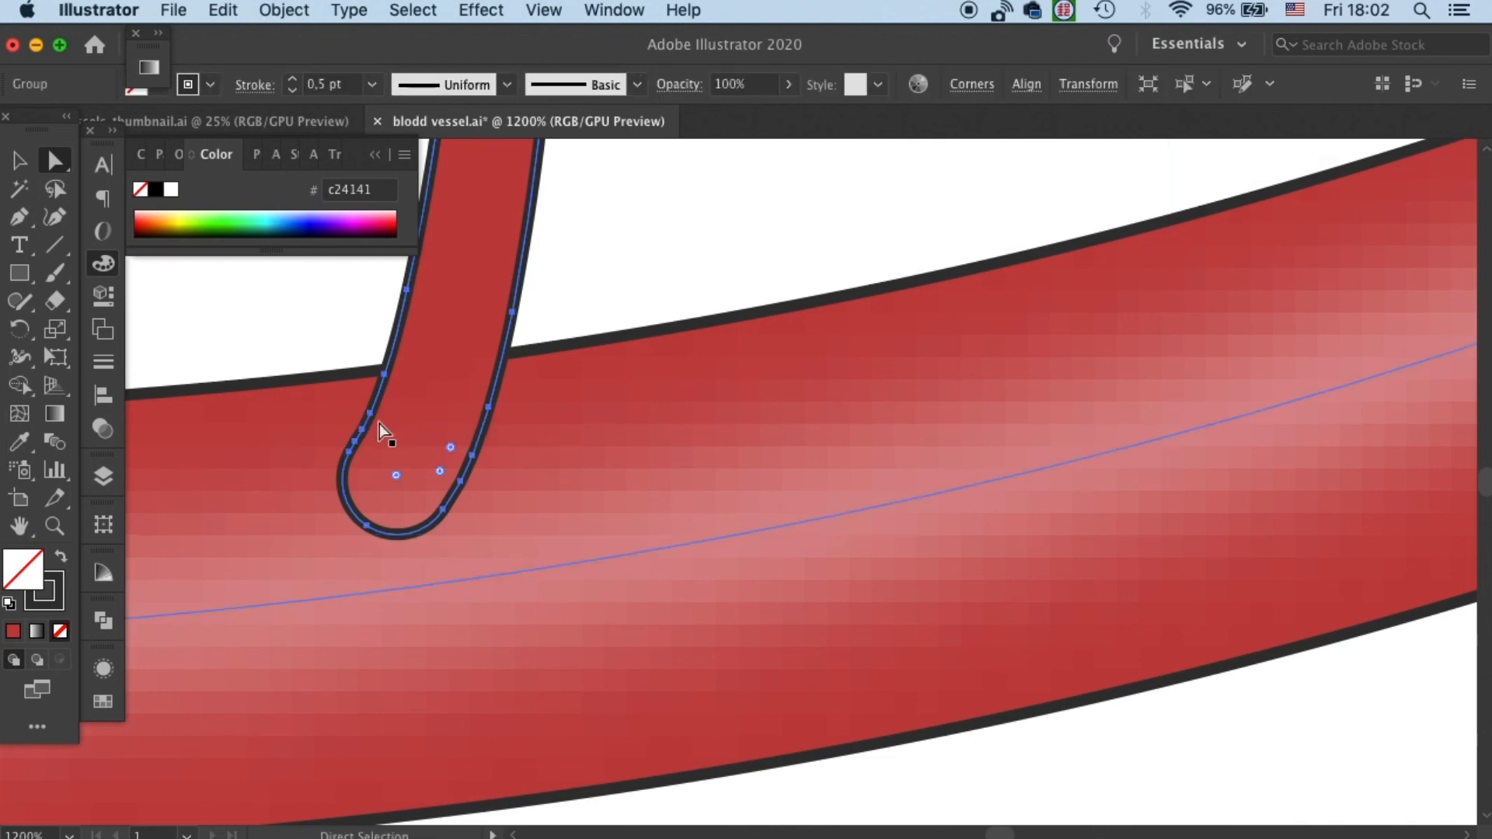
{"action": "mouse_move", "coordinate": [394, 407]}
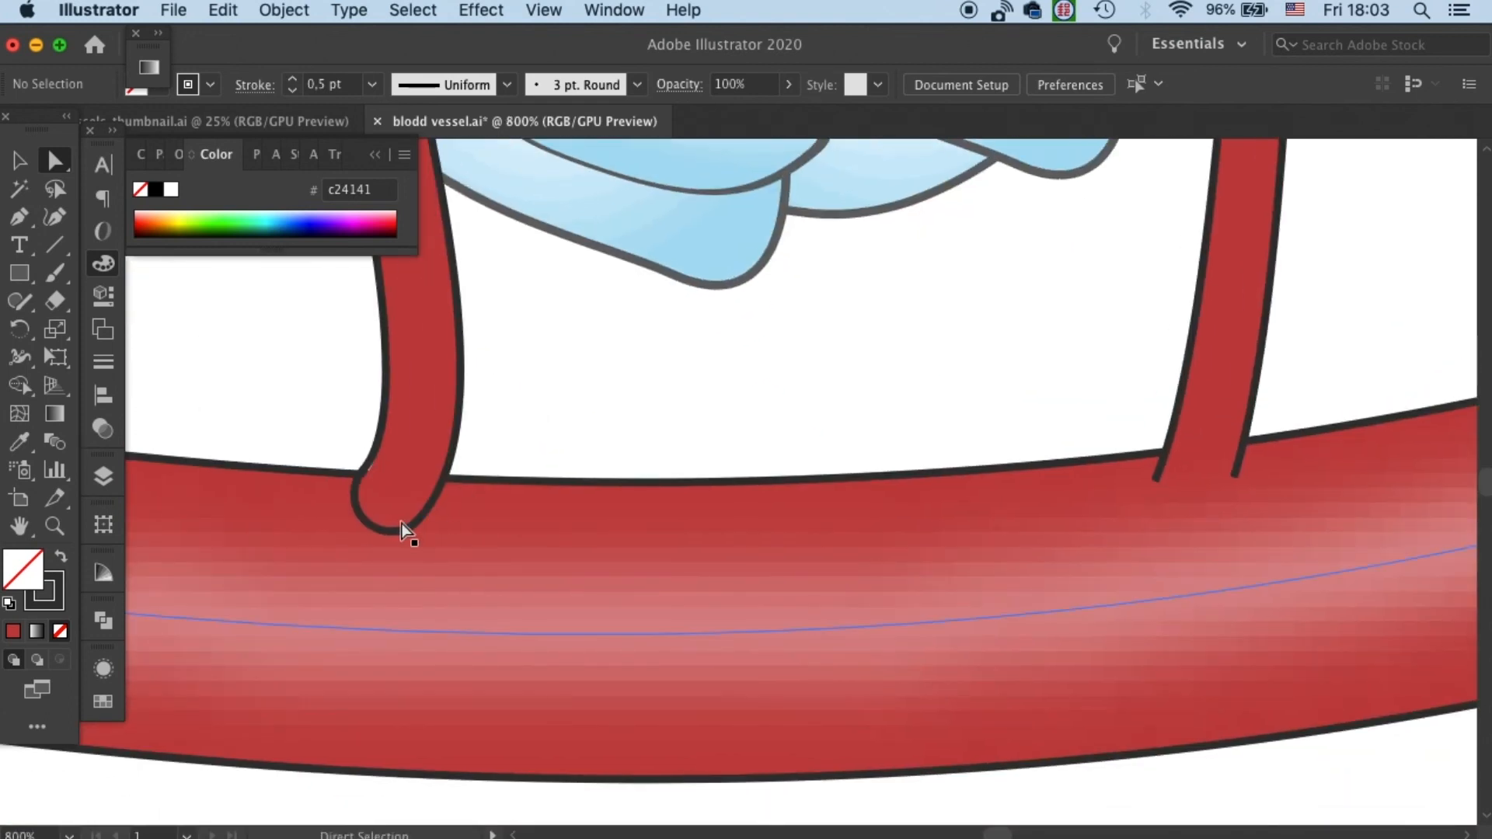
- Delete the left capillary's rounded tip anchor and join its two open ends
{"action": "left_click", "coordinate": [371, 527]}
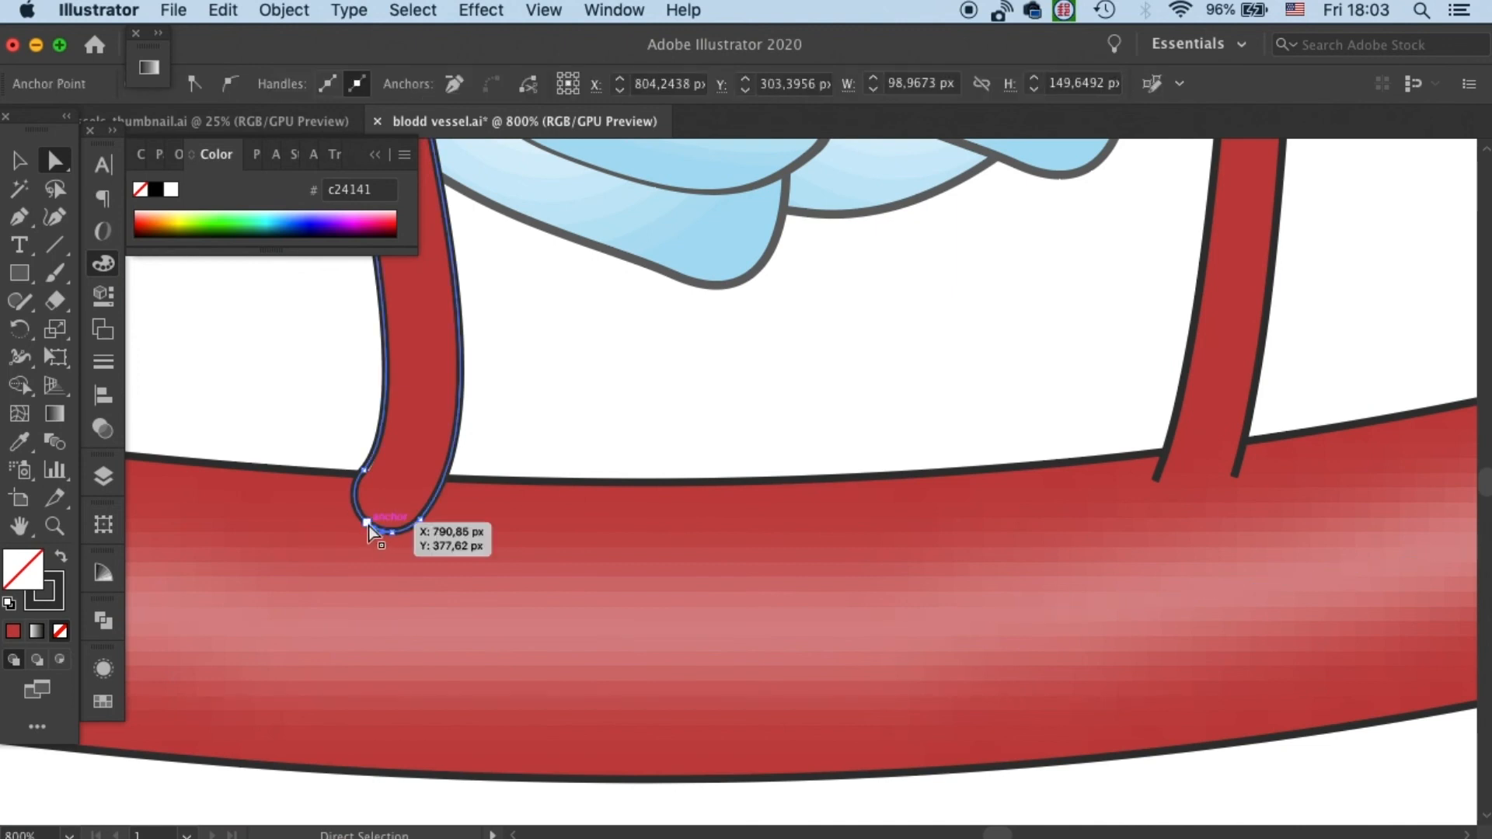
{"action": "left_click", "coordinate": [370, 527]}
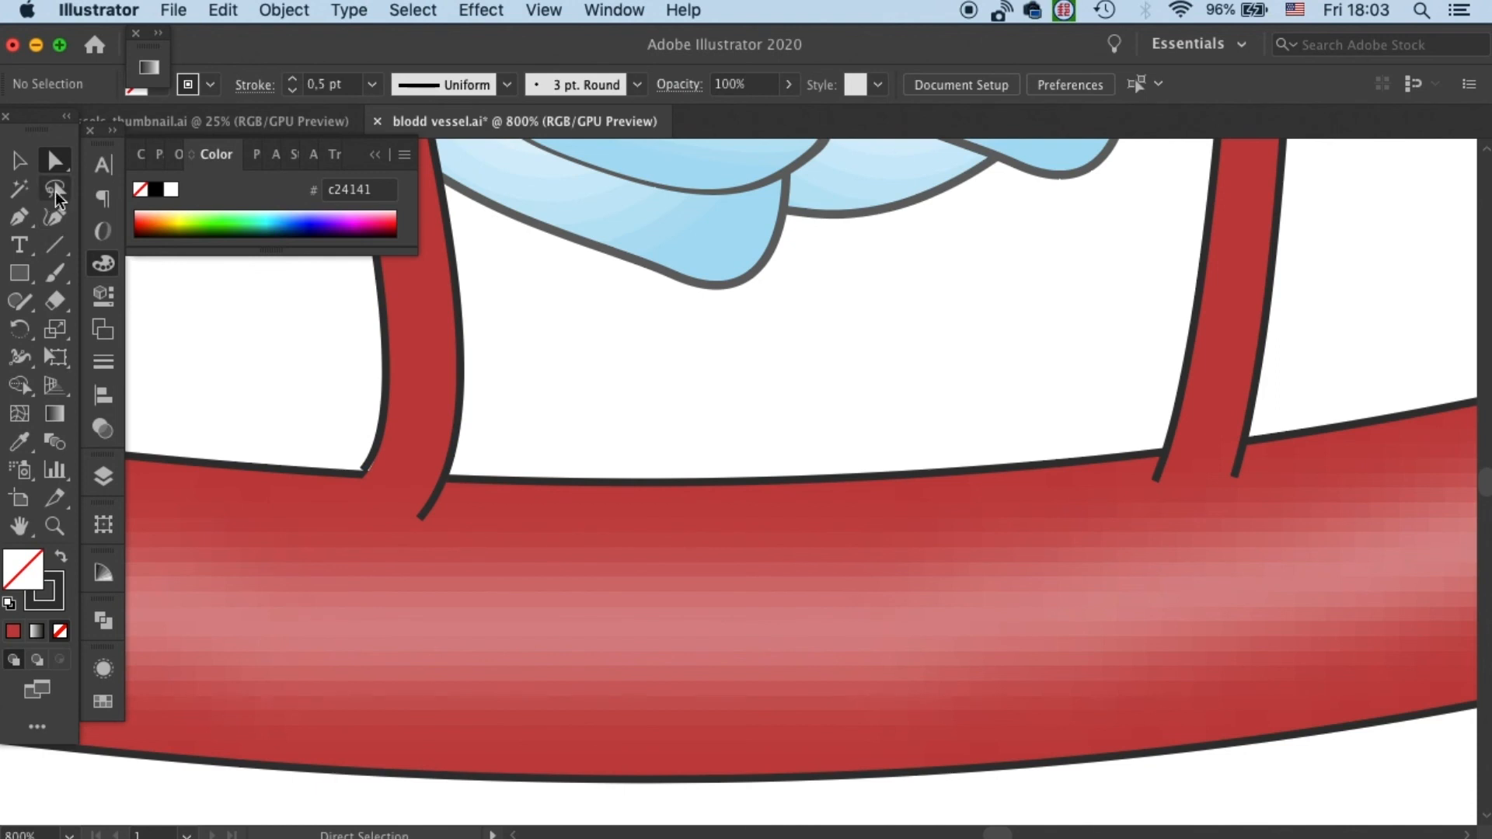
{"action": "left_click", "coordinate": [366, 473]}
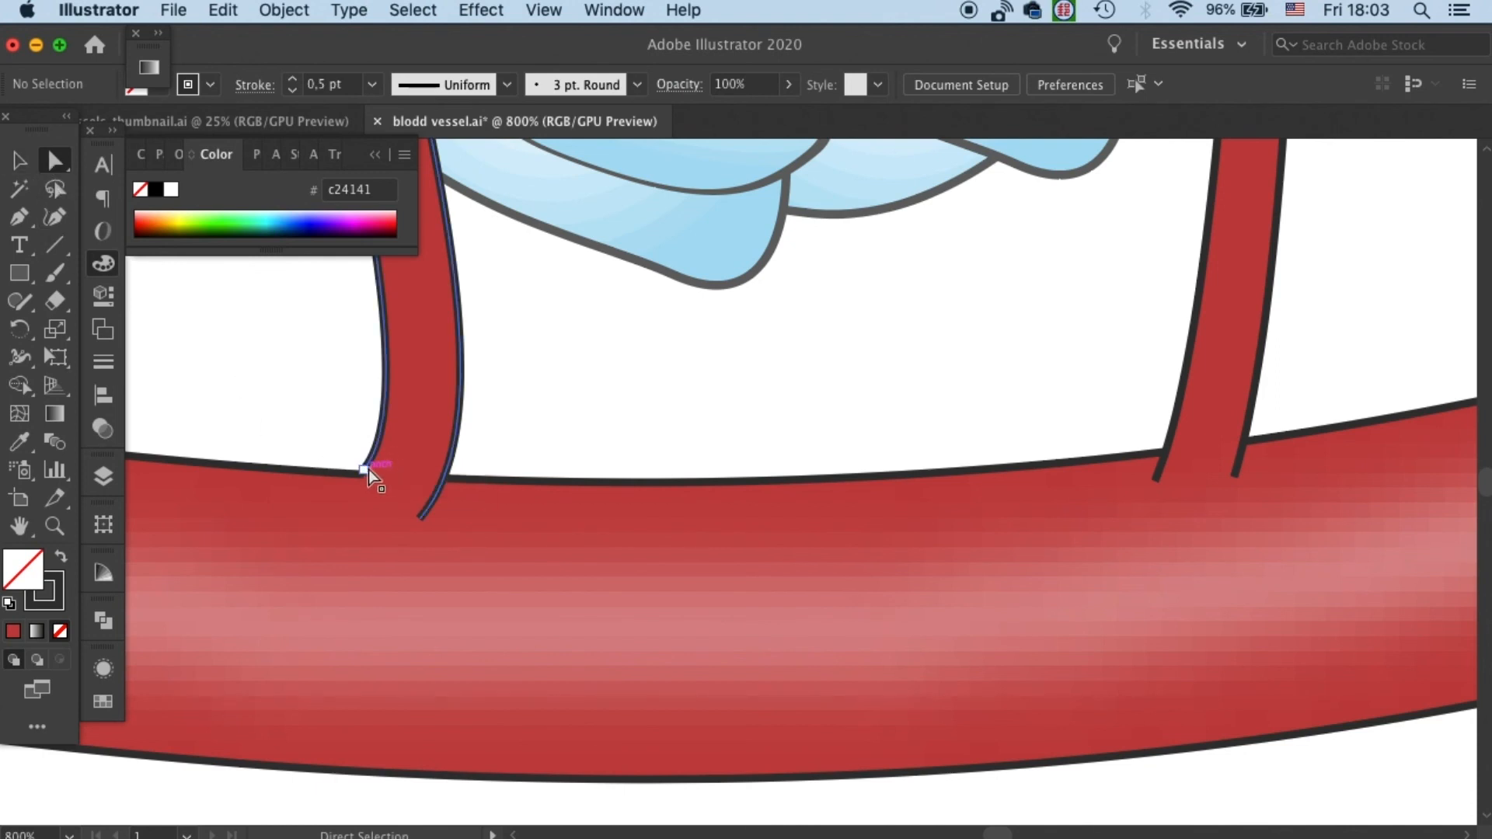
{"action": "left_click", "coordinate": [367, 475]}
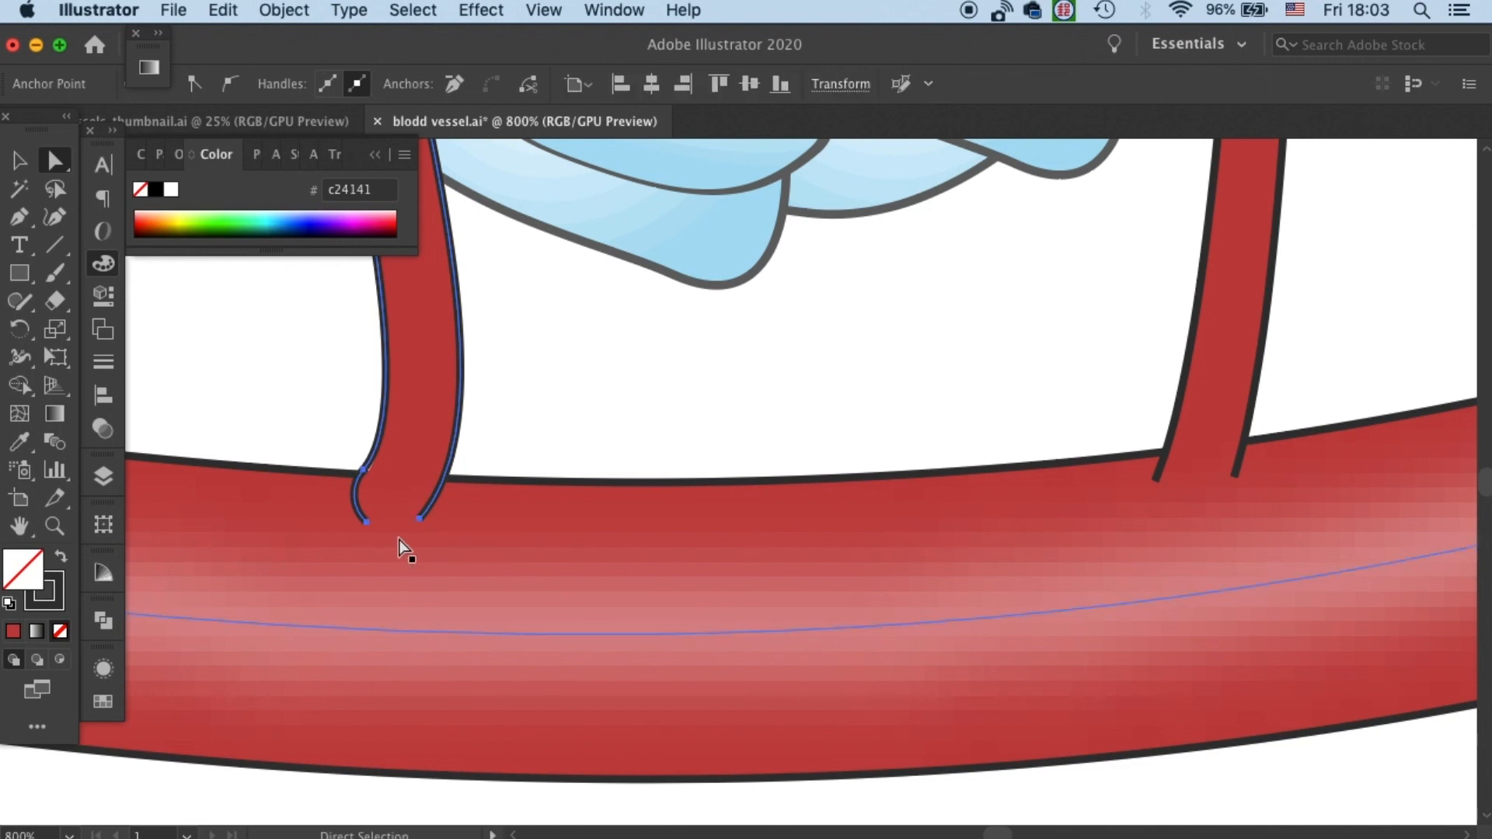
{"action": "left_click", "coordinate": [371, 505]}
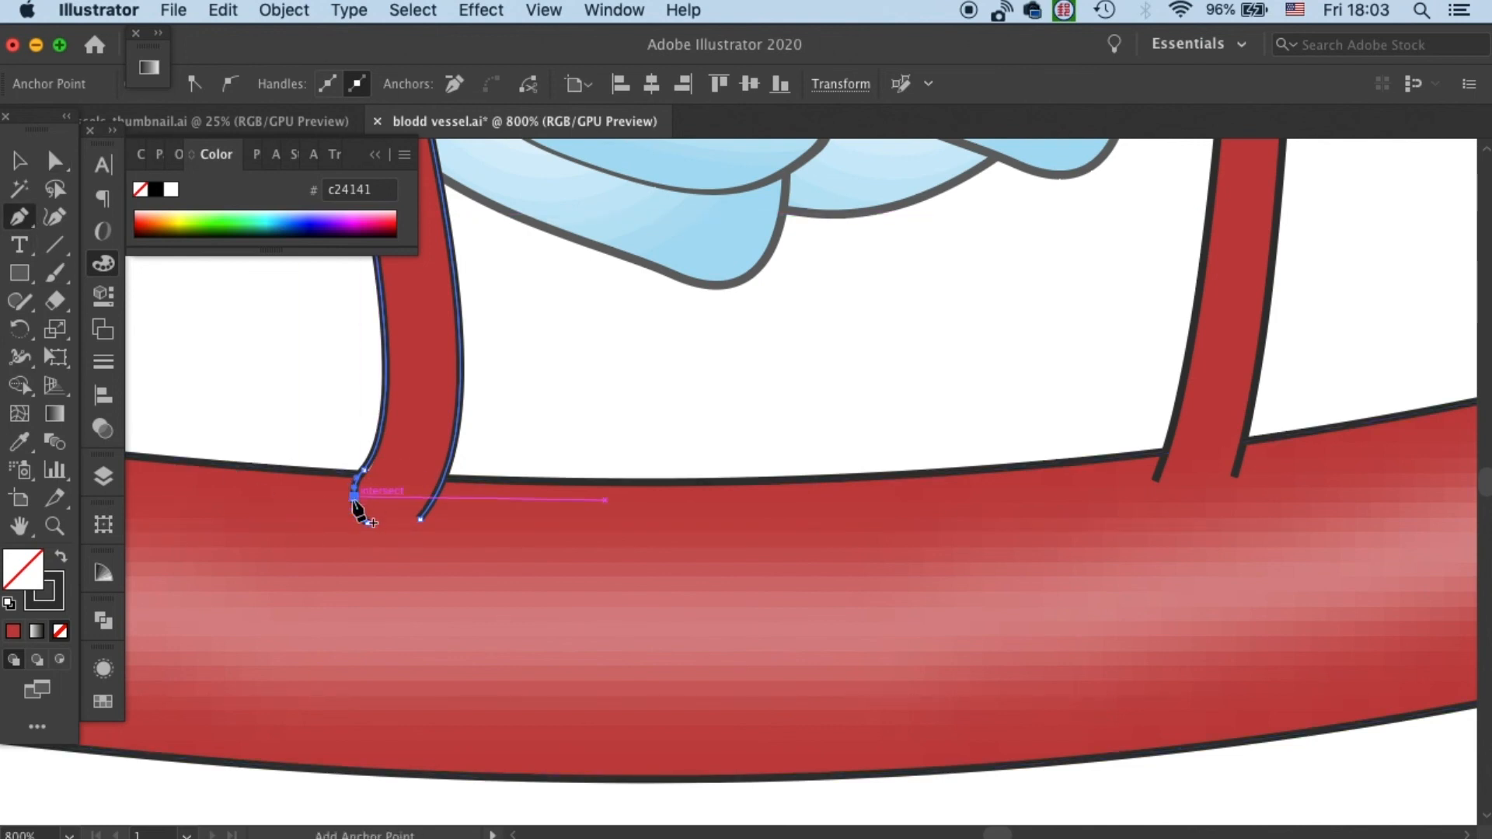
{"action": "left_click", "coordinate": [55, 161]}
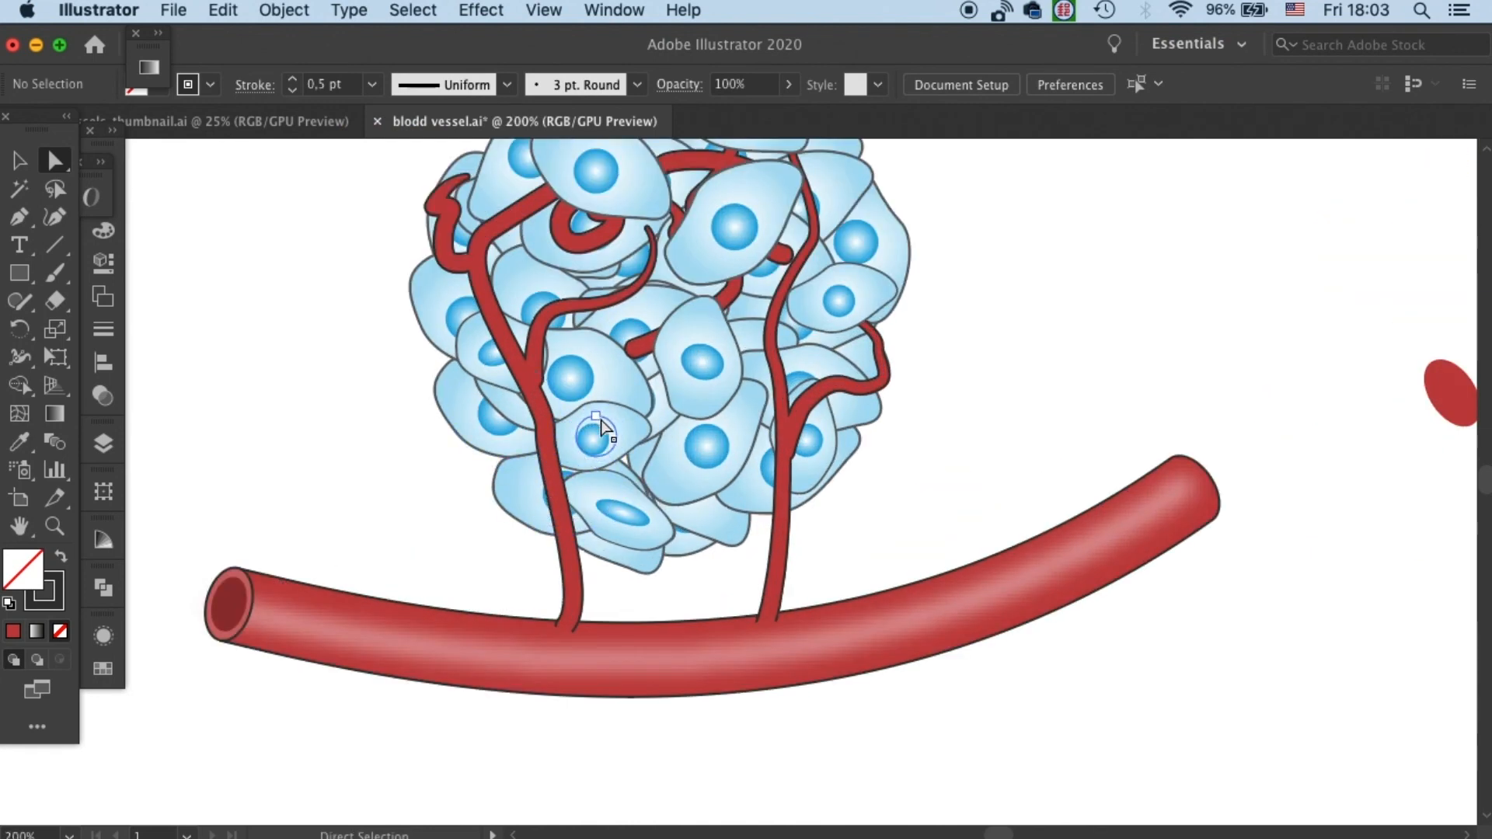
{"action": "mouse_move", "coordinate": [543, 314]}
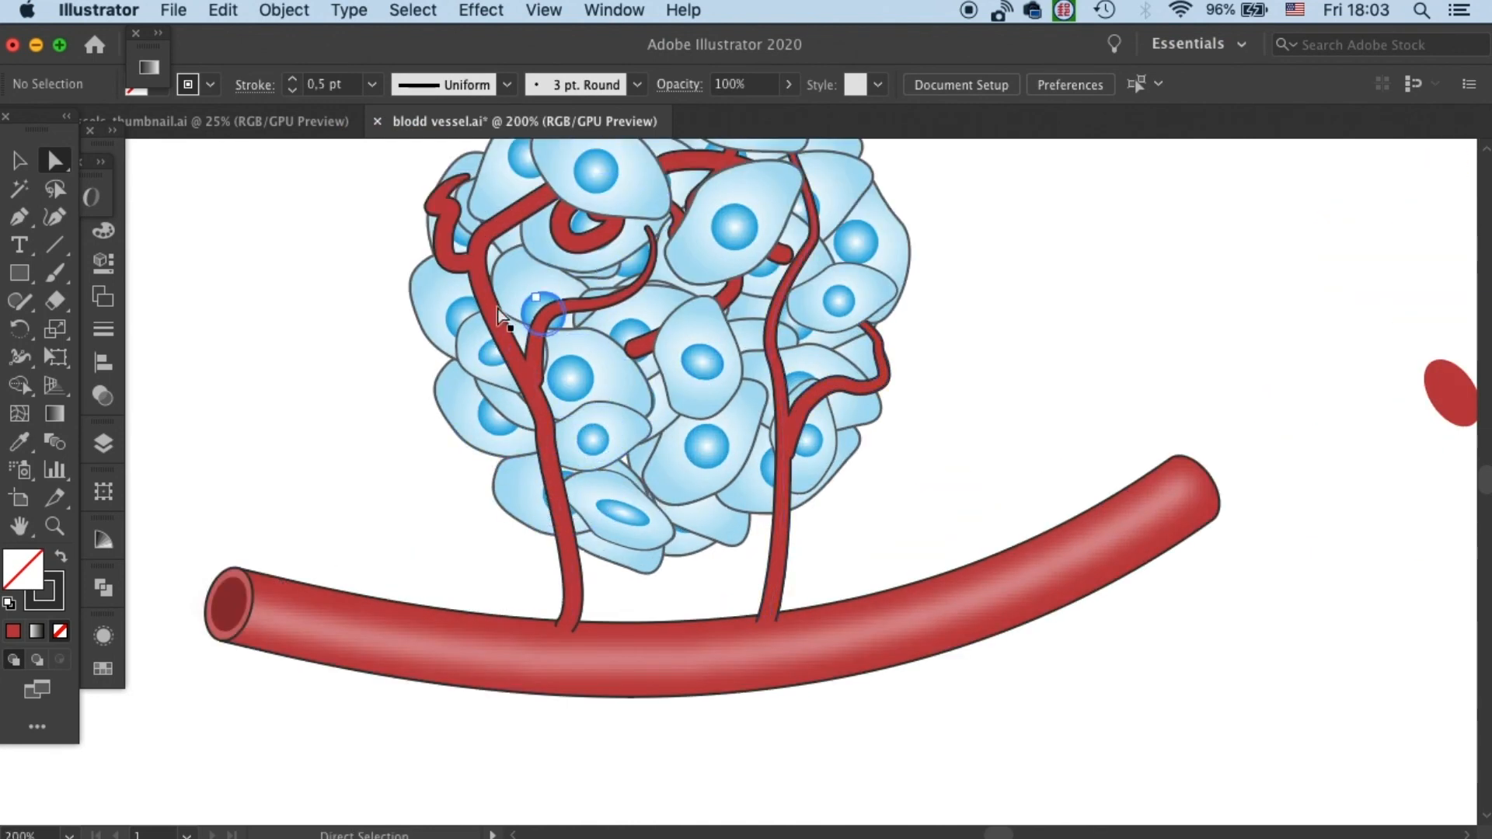
{"action": "left_click", "coordinate": [571, 304]}
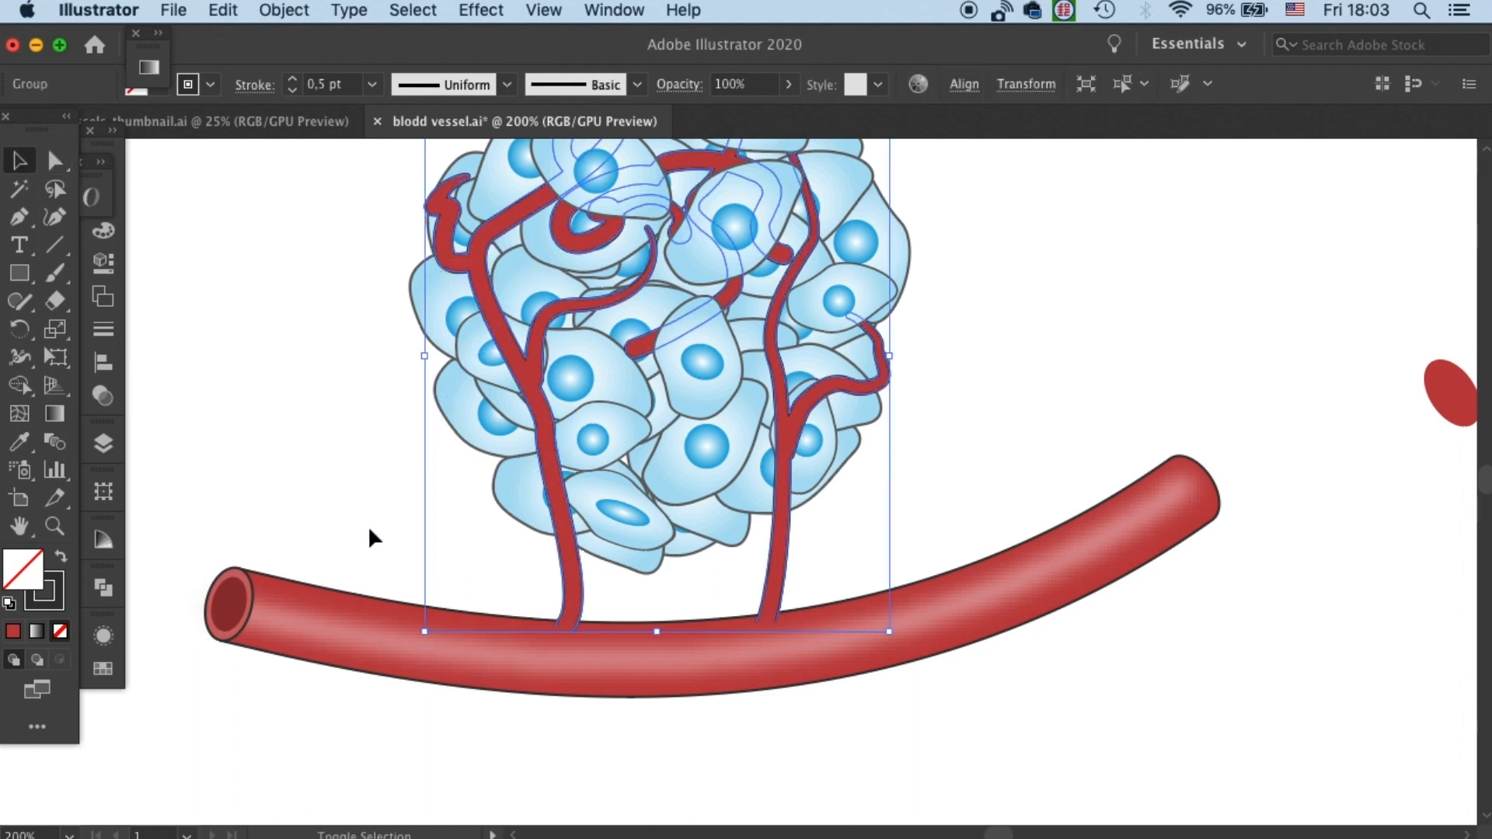
{"action": "left_click", "coordinate": [257, 610]}
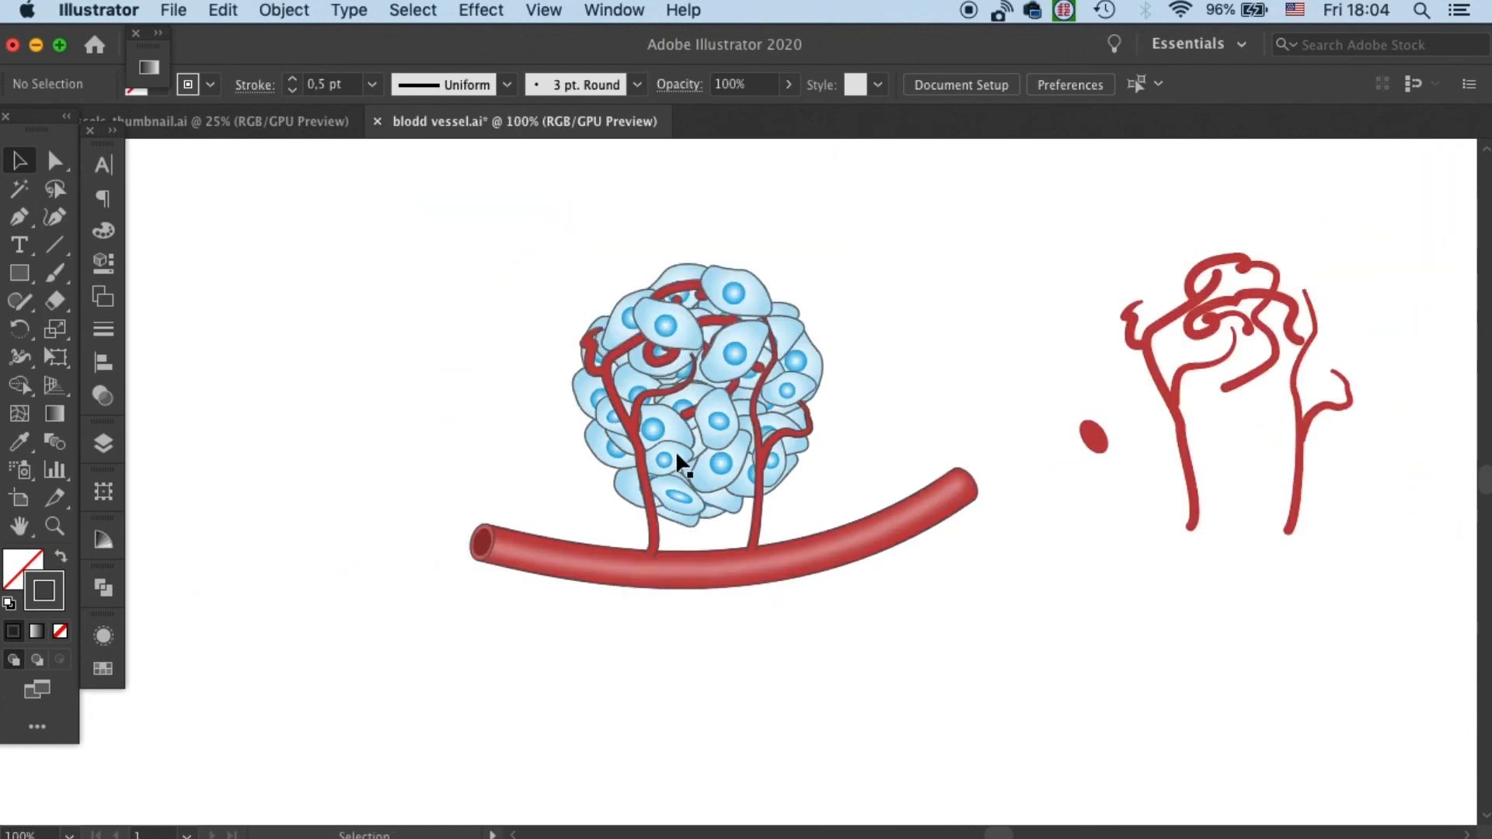
{"action": "scroll", "scroll_direction": "down", "scroll_amount": 3}
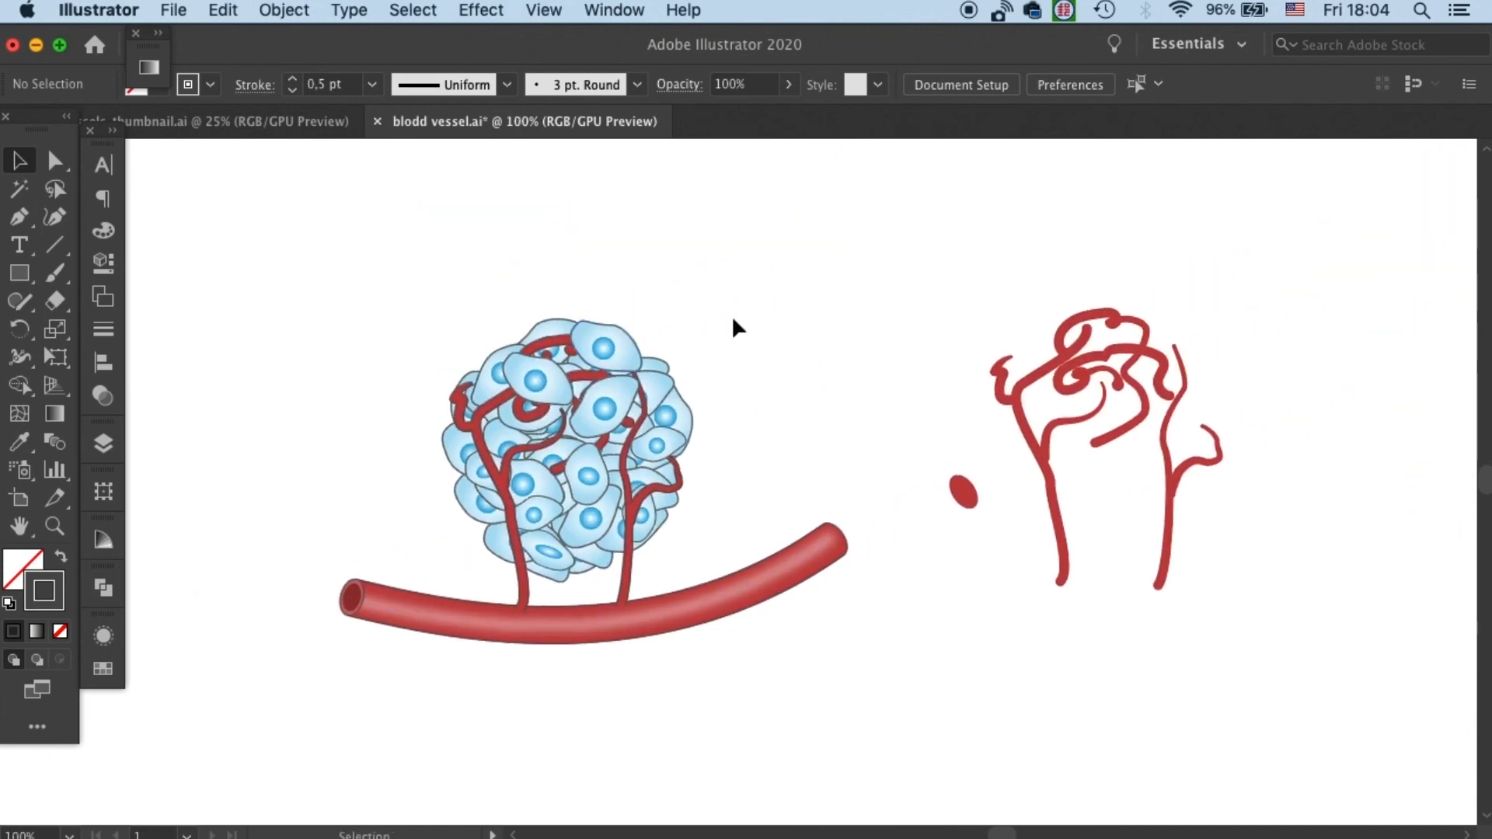
{"action": "mouse_move", "coordinate": [1001, 240]}
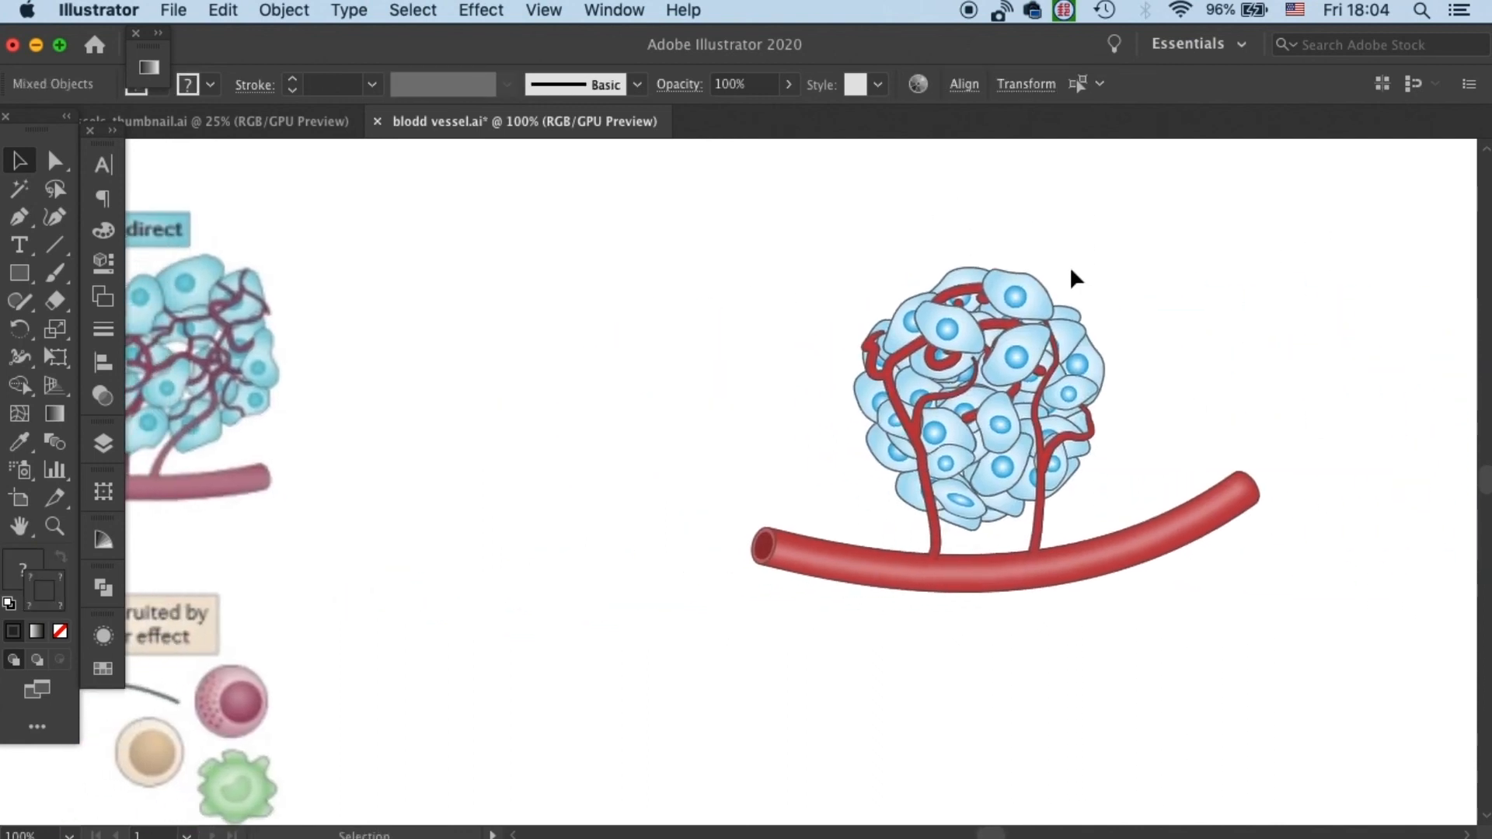
{"action": "left_click", "coordinate": [628, 433]}
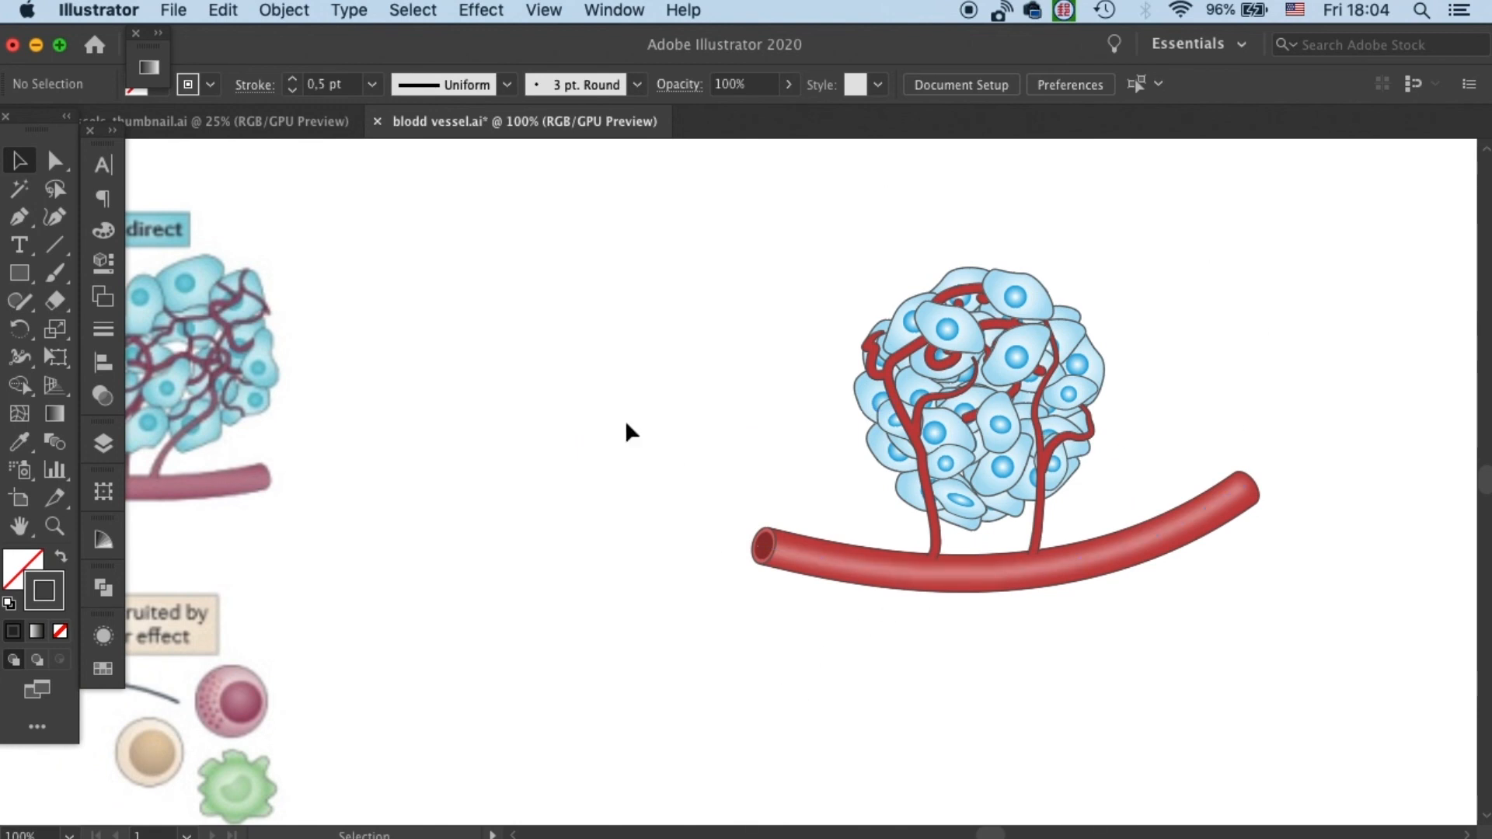
{"action": "mouse_move", "coordinate": [711, 483]}
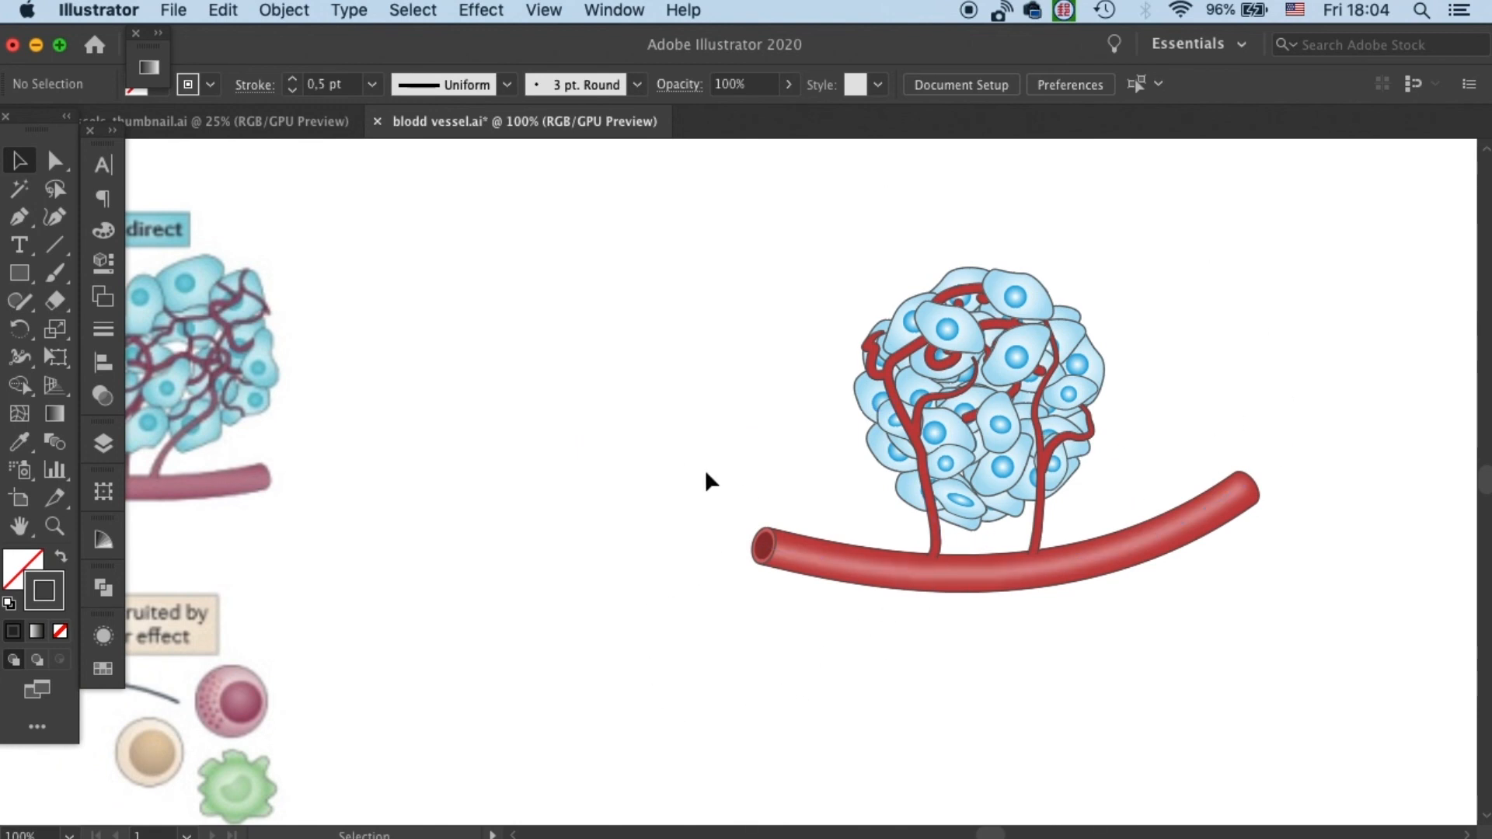
{"action": "mouse_move", "coordinate": [633, 425]}
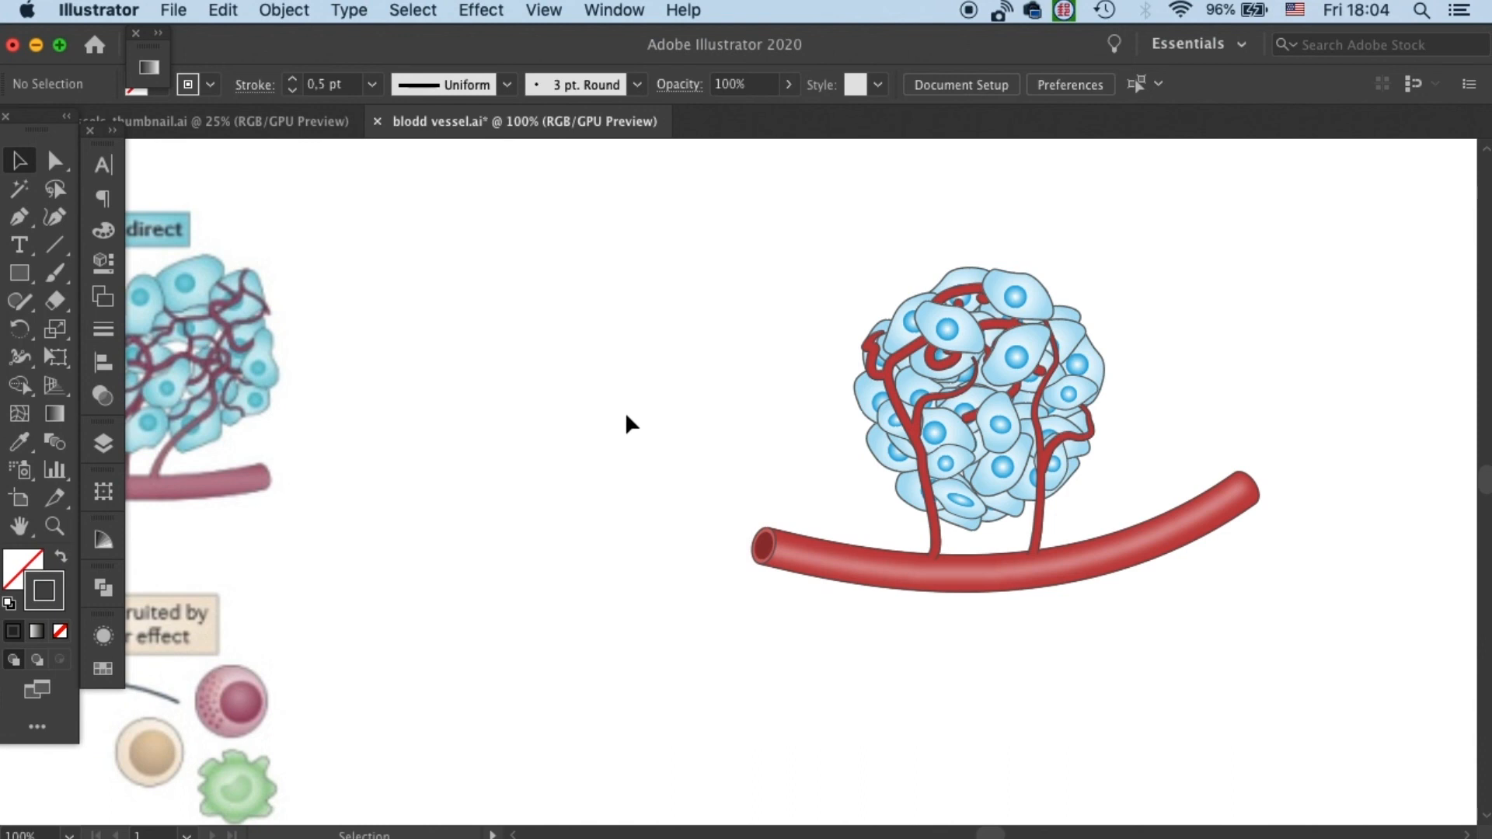
{"action": "mouse_move", "coordinate": [1289, 279]}
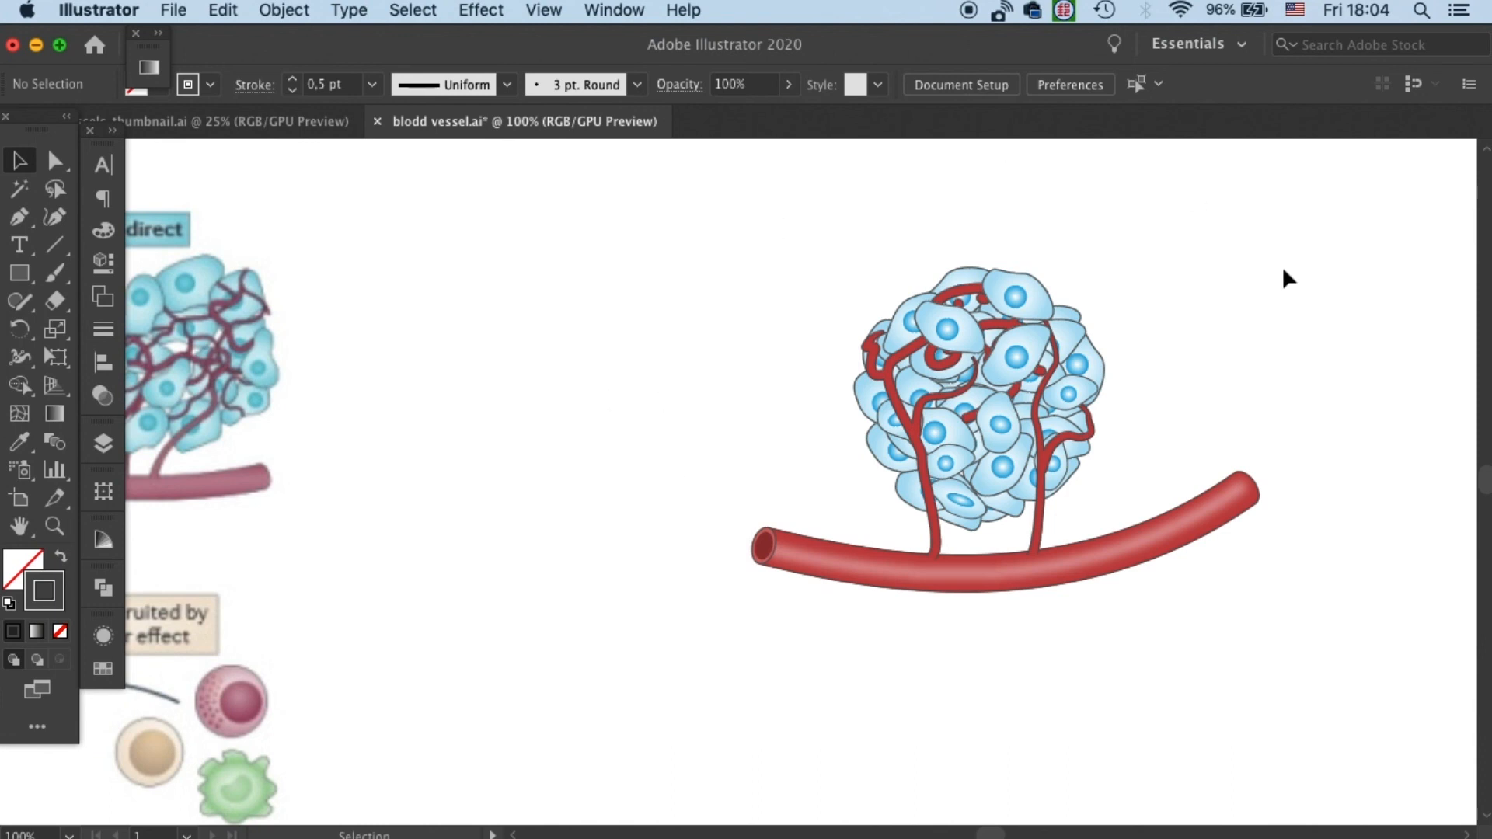
{"action": "mouse_move", "coordinate": [919, 755]}
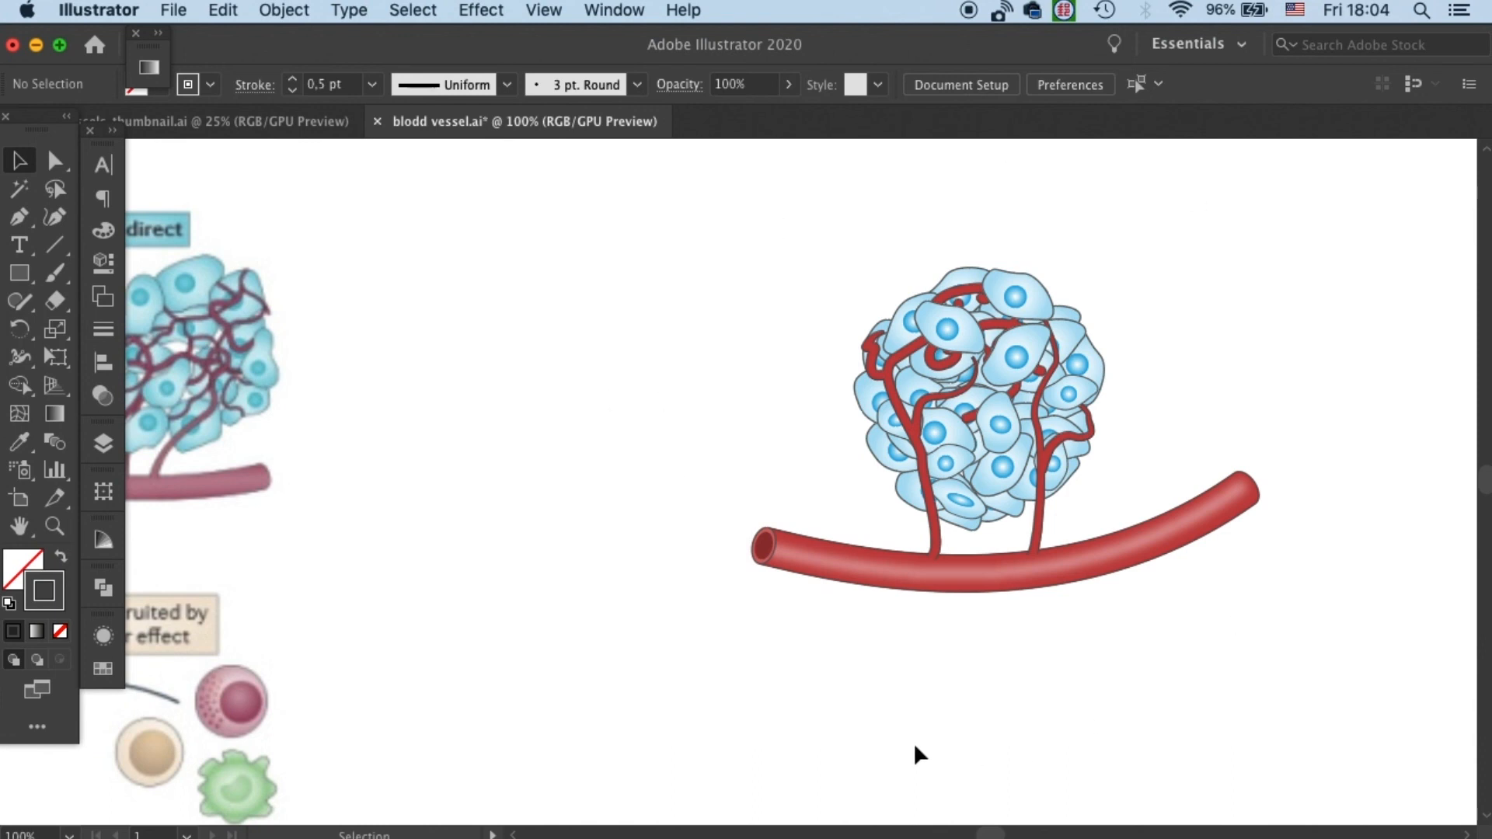